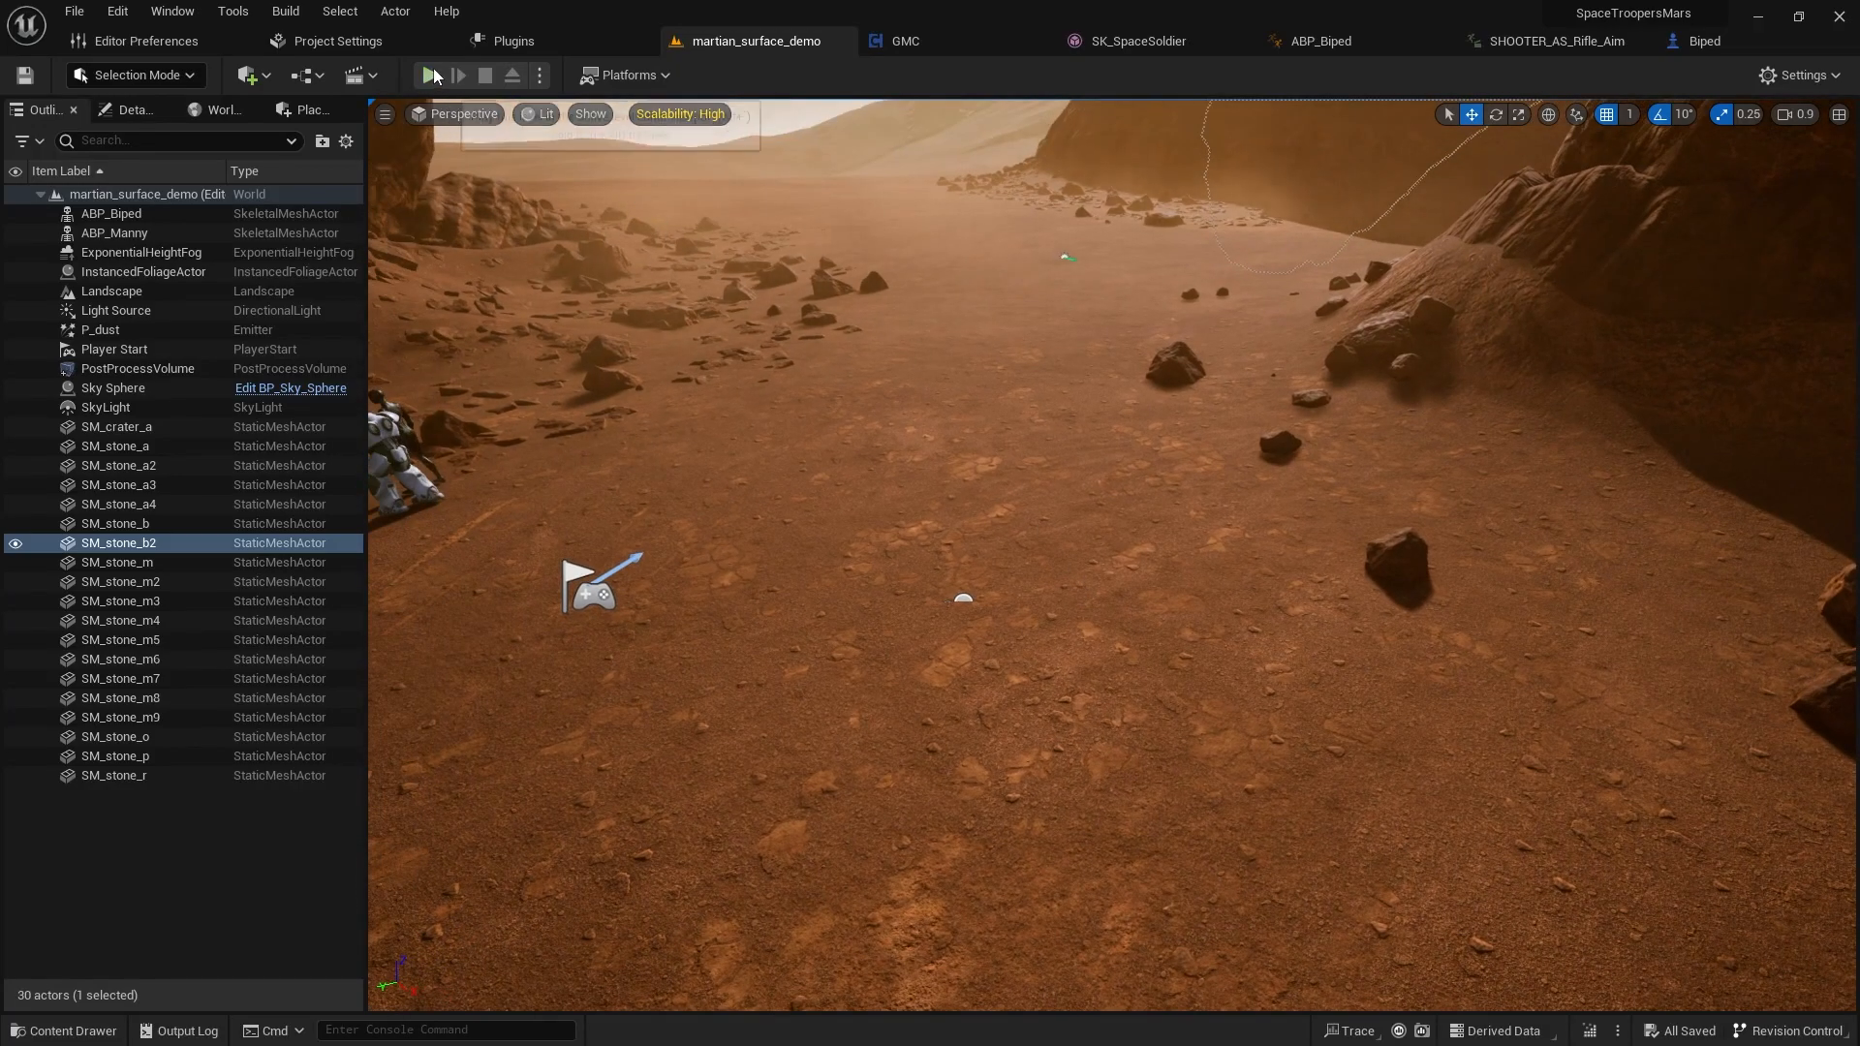
- Run a play test of the level and return to editing
click(436, 75)
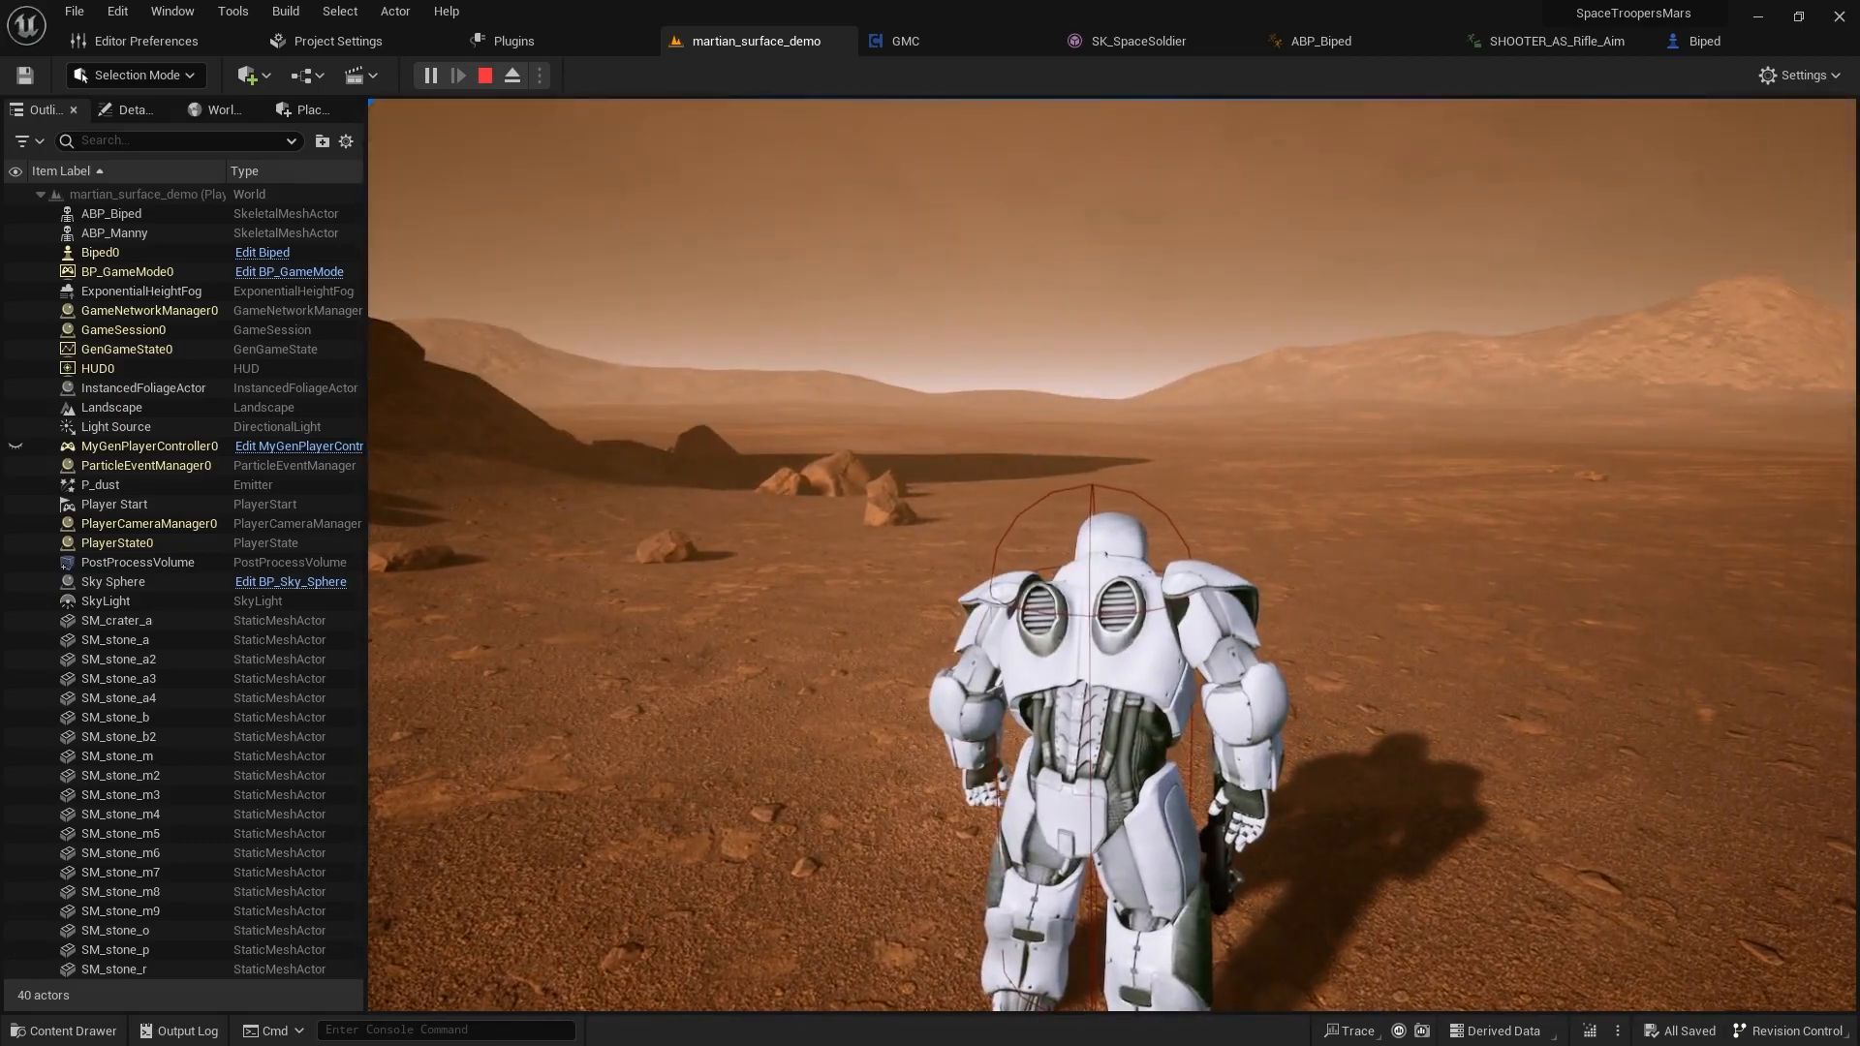
click(484, 75)
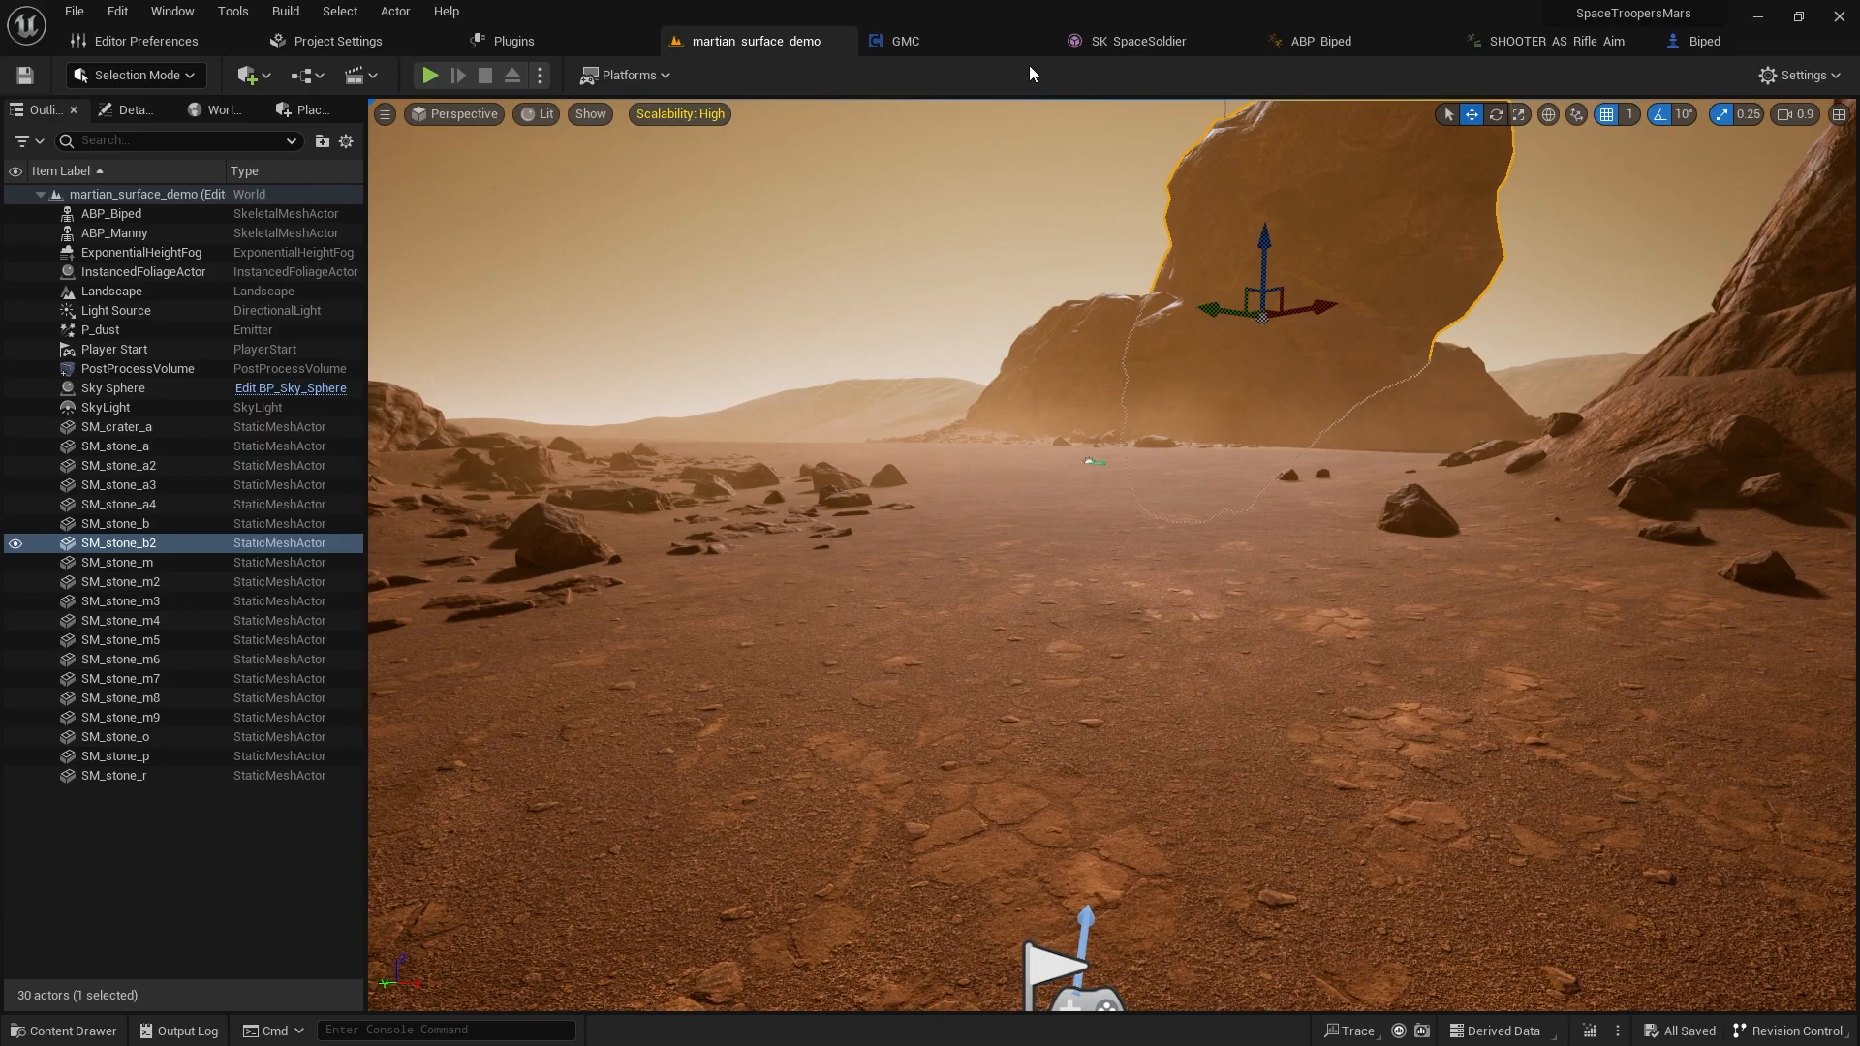
- Show the Biped event graph node where the rifle input sets Gun to PlasmaRifle
click(1308, 41)
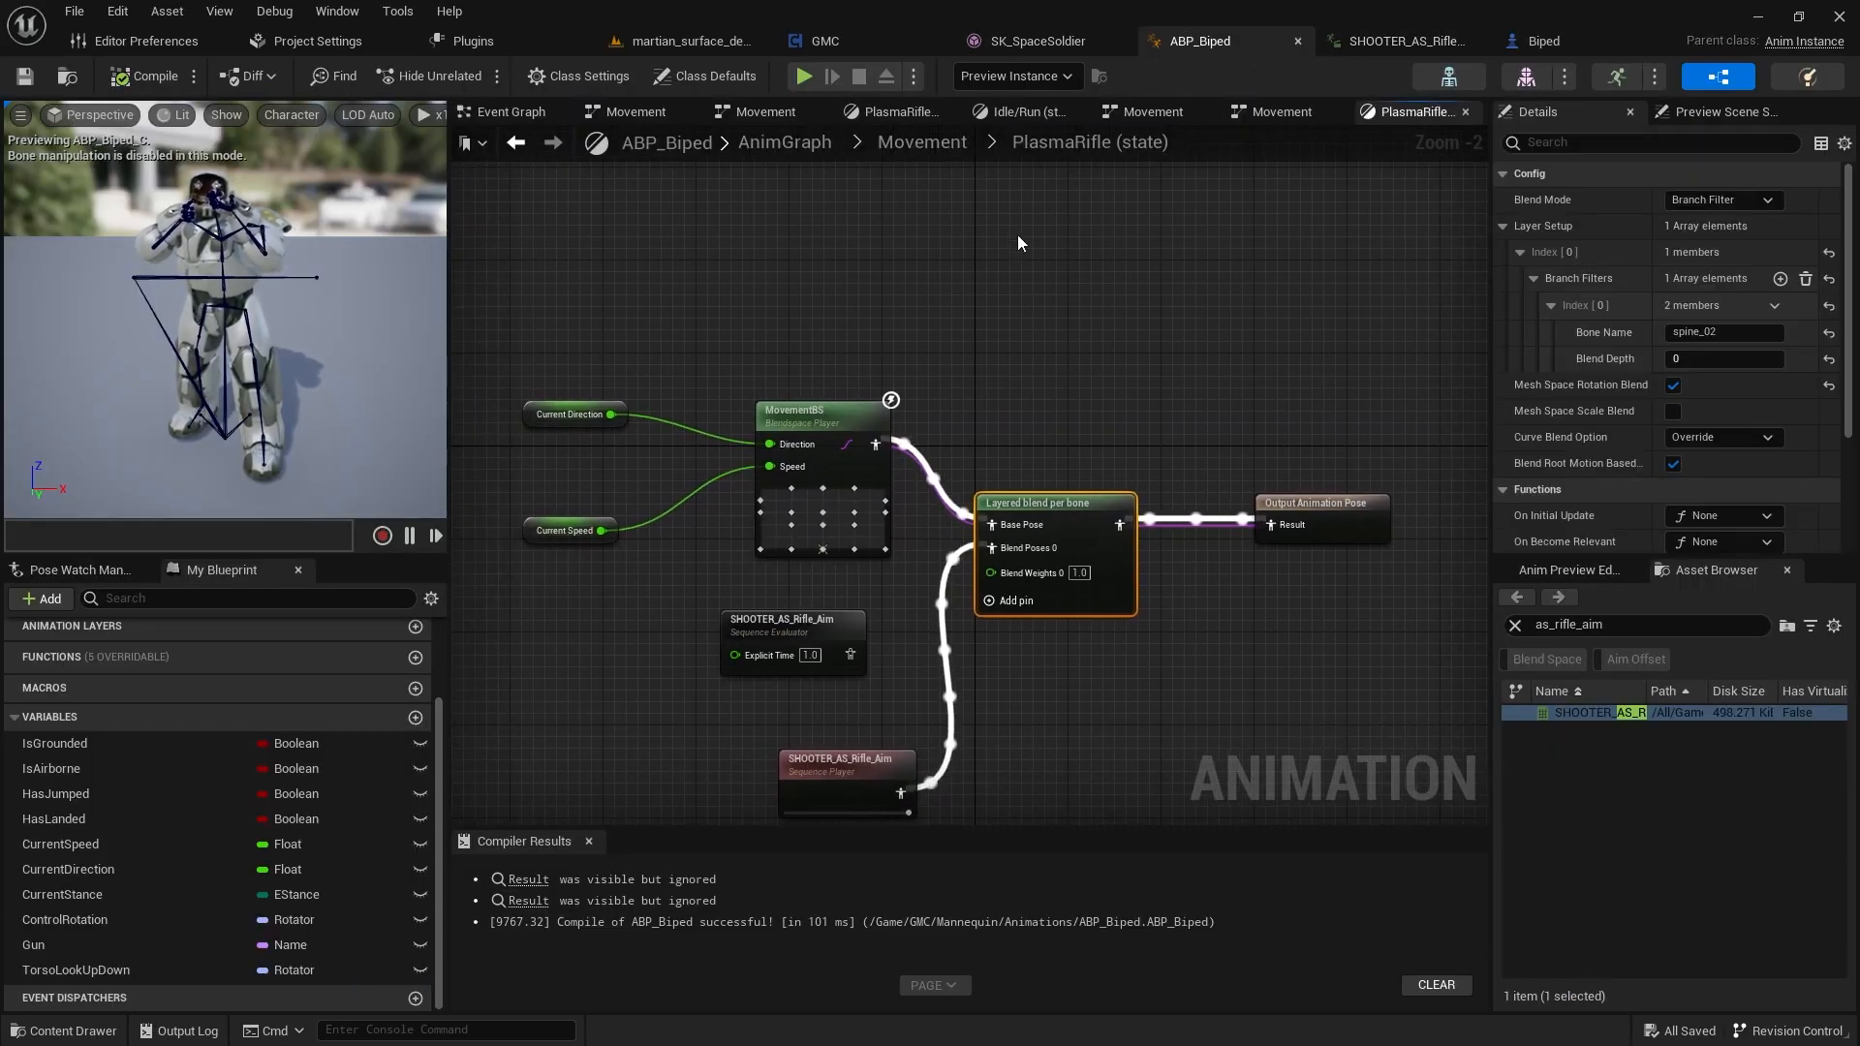
click(1542, 41)
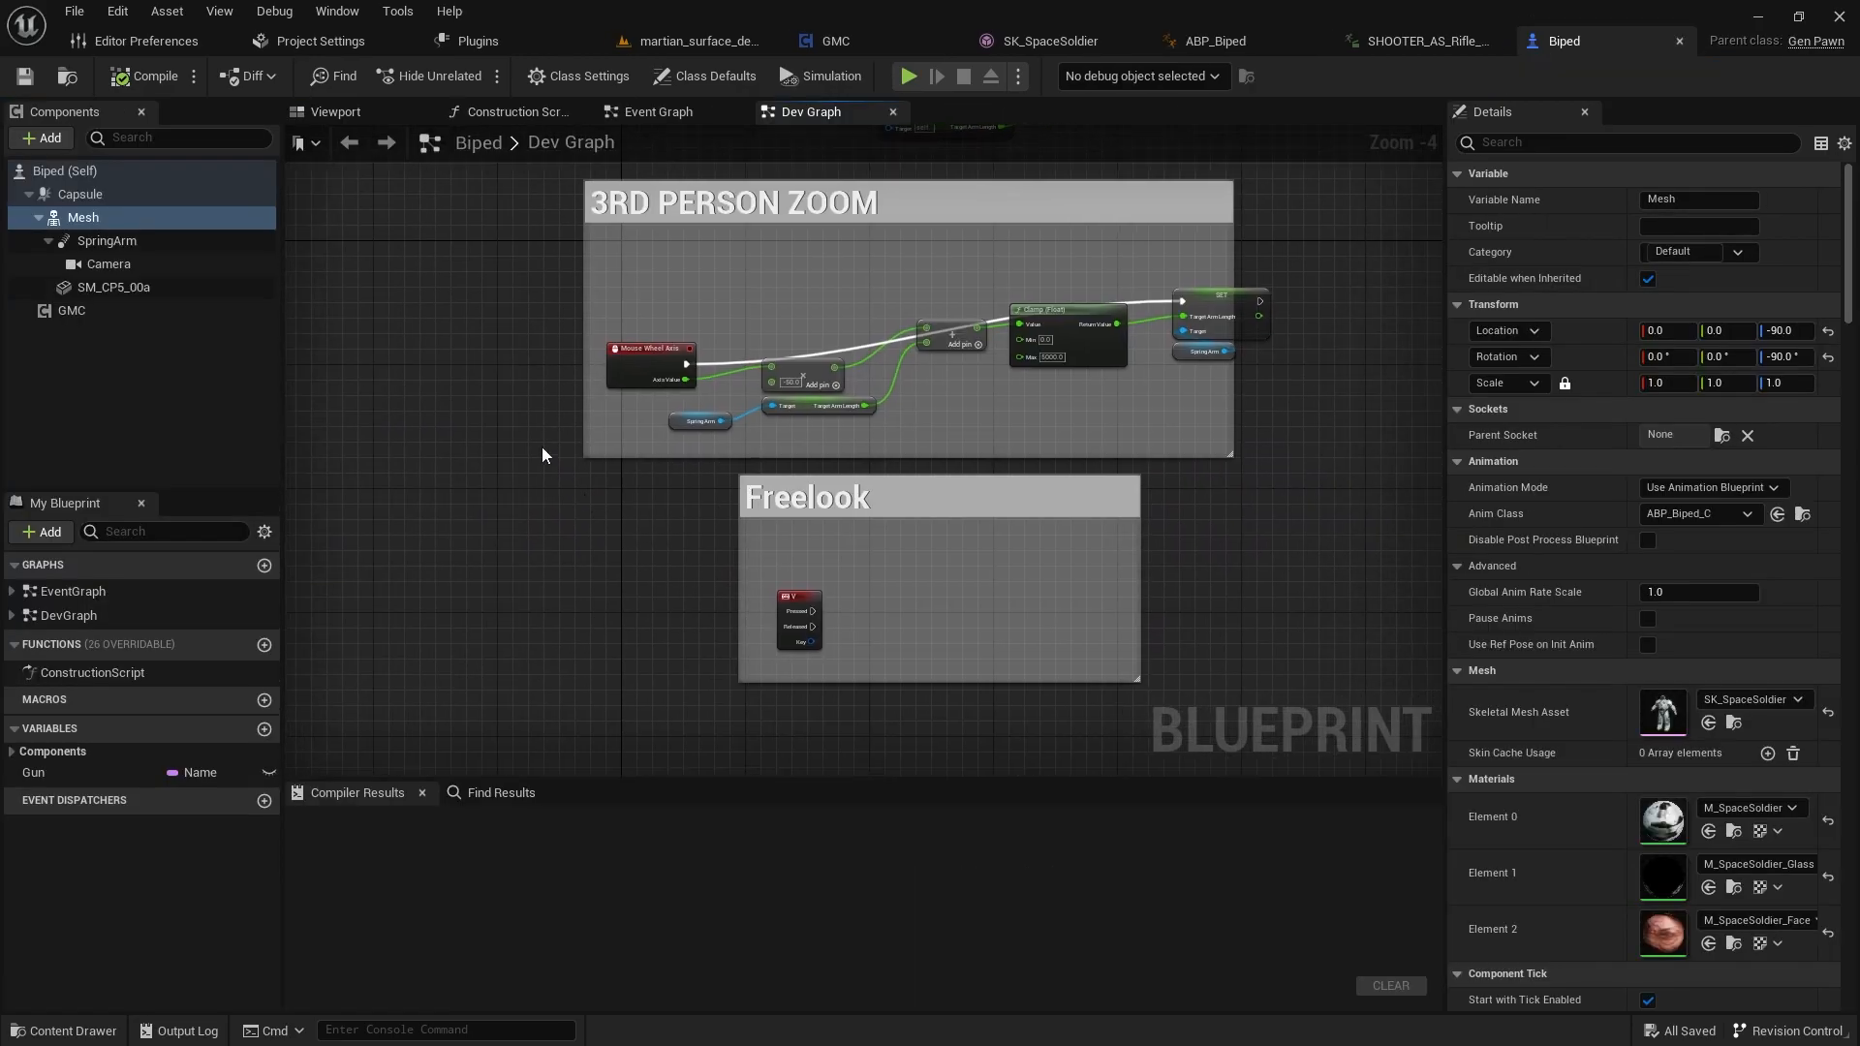
click(656, 112)
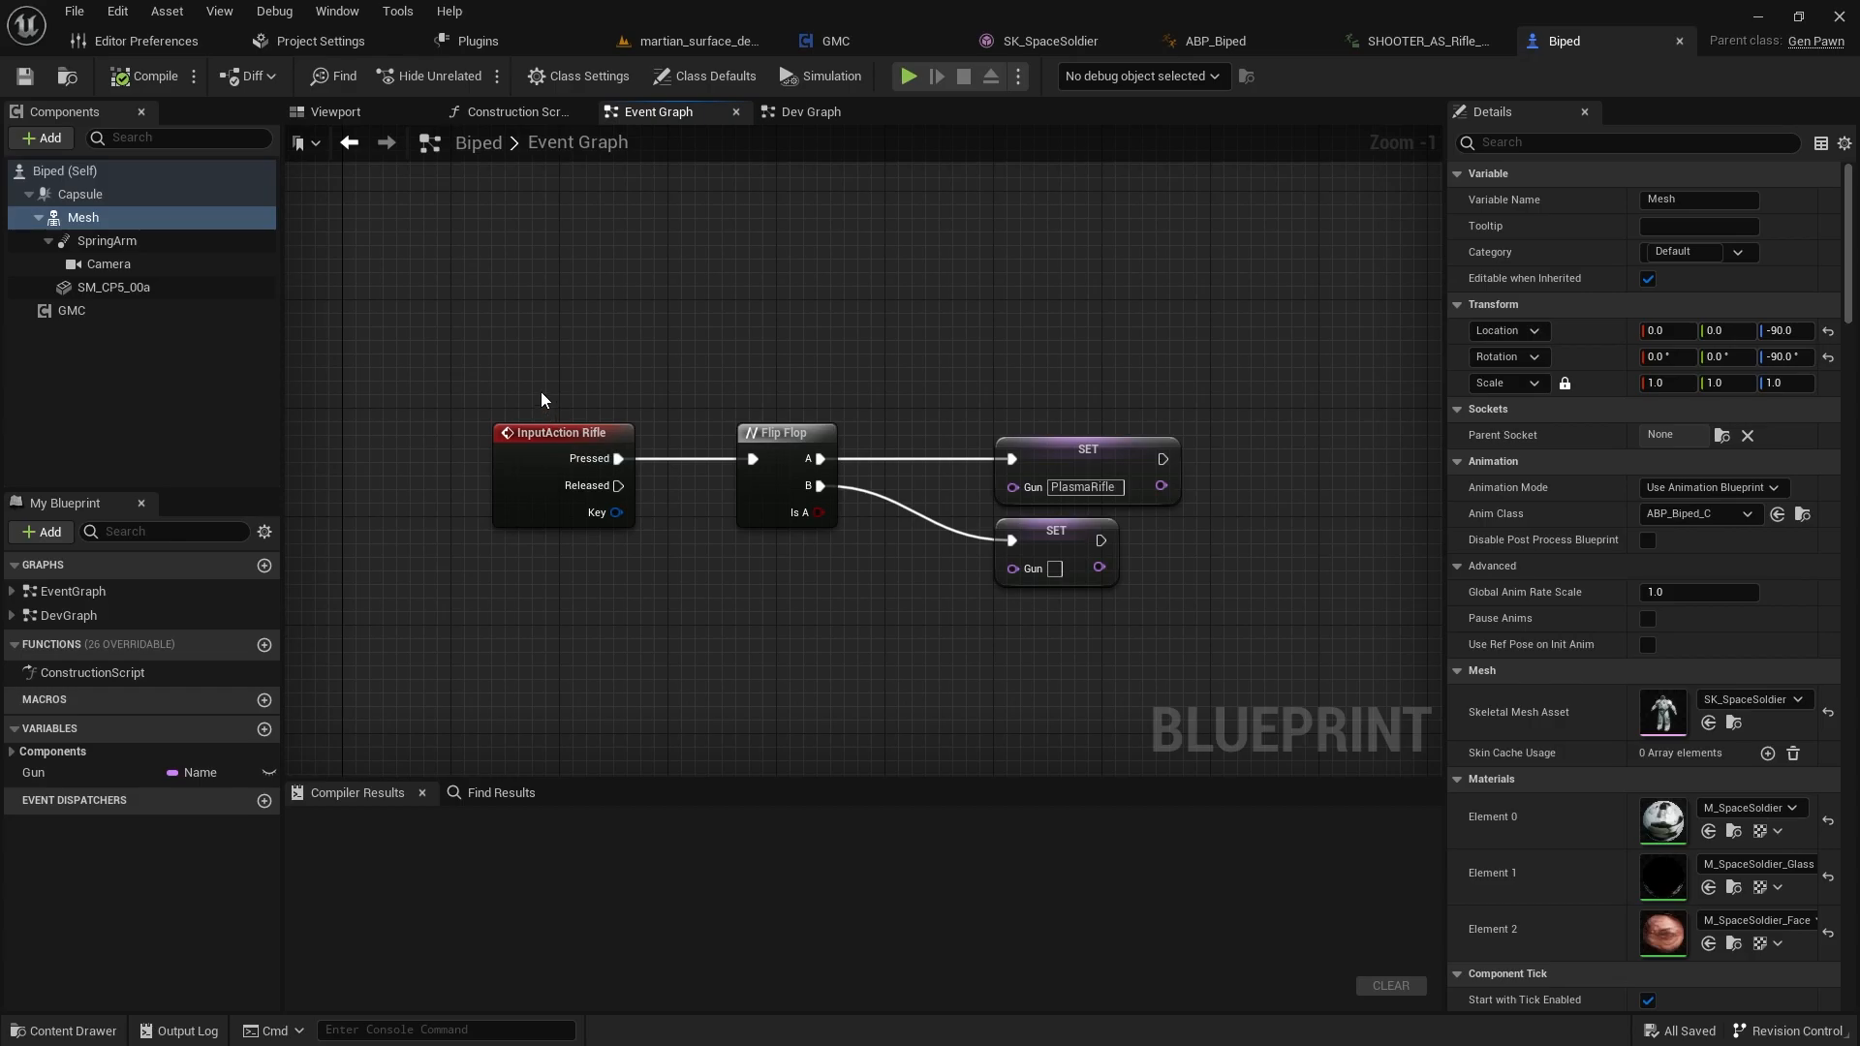
click(1085, 448)
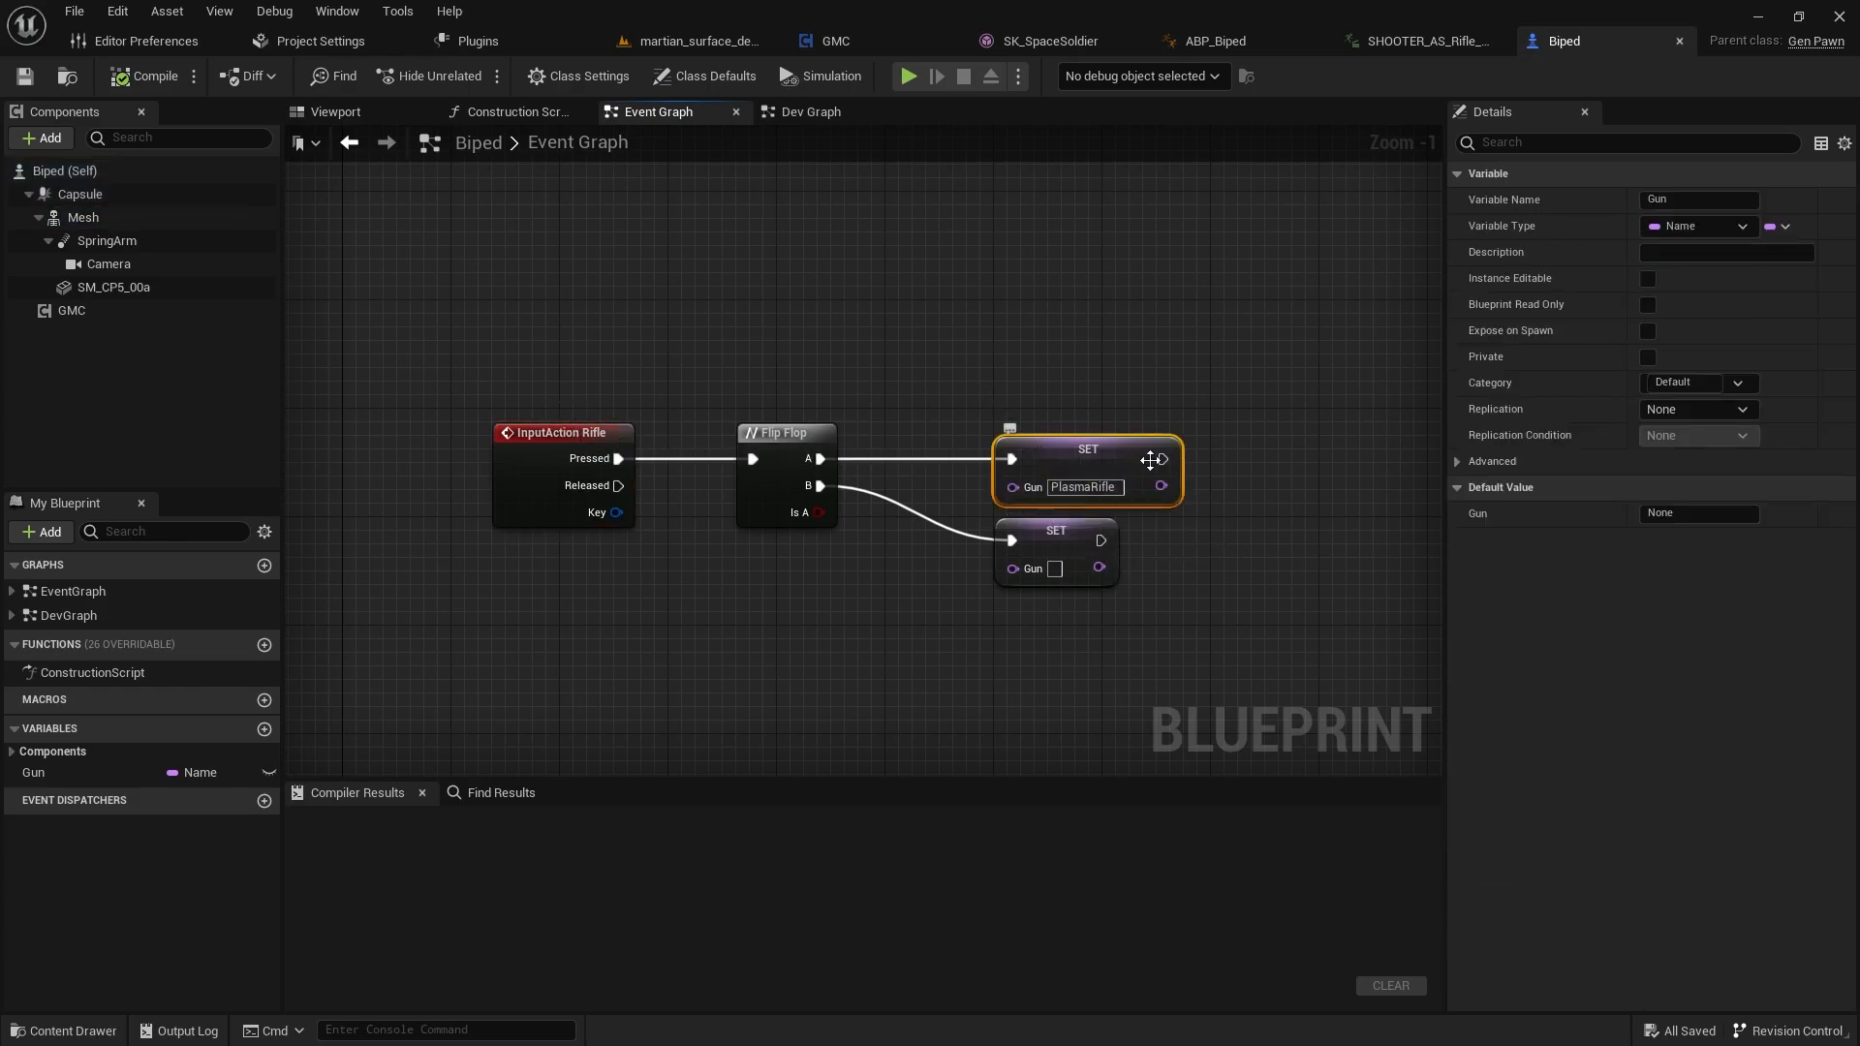
mouse_move(1293, 308)
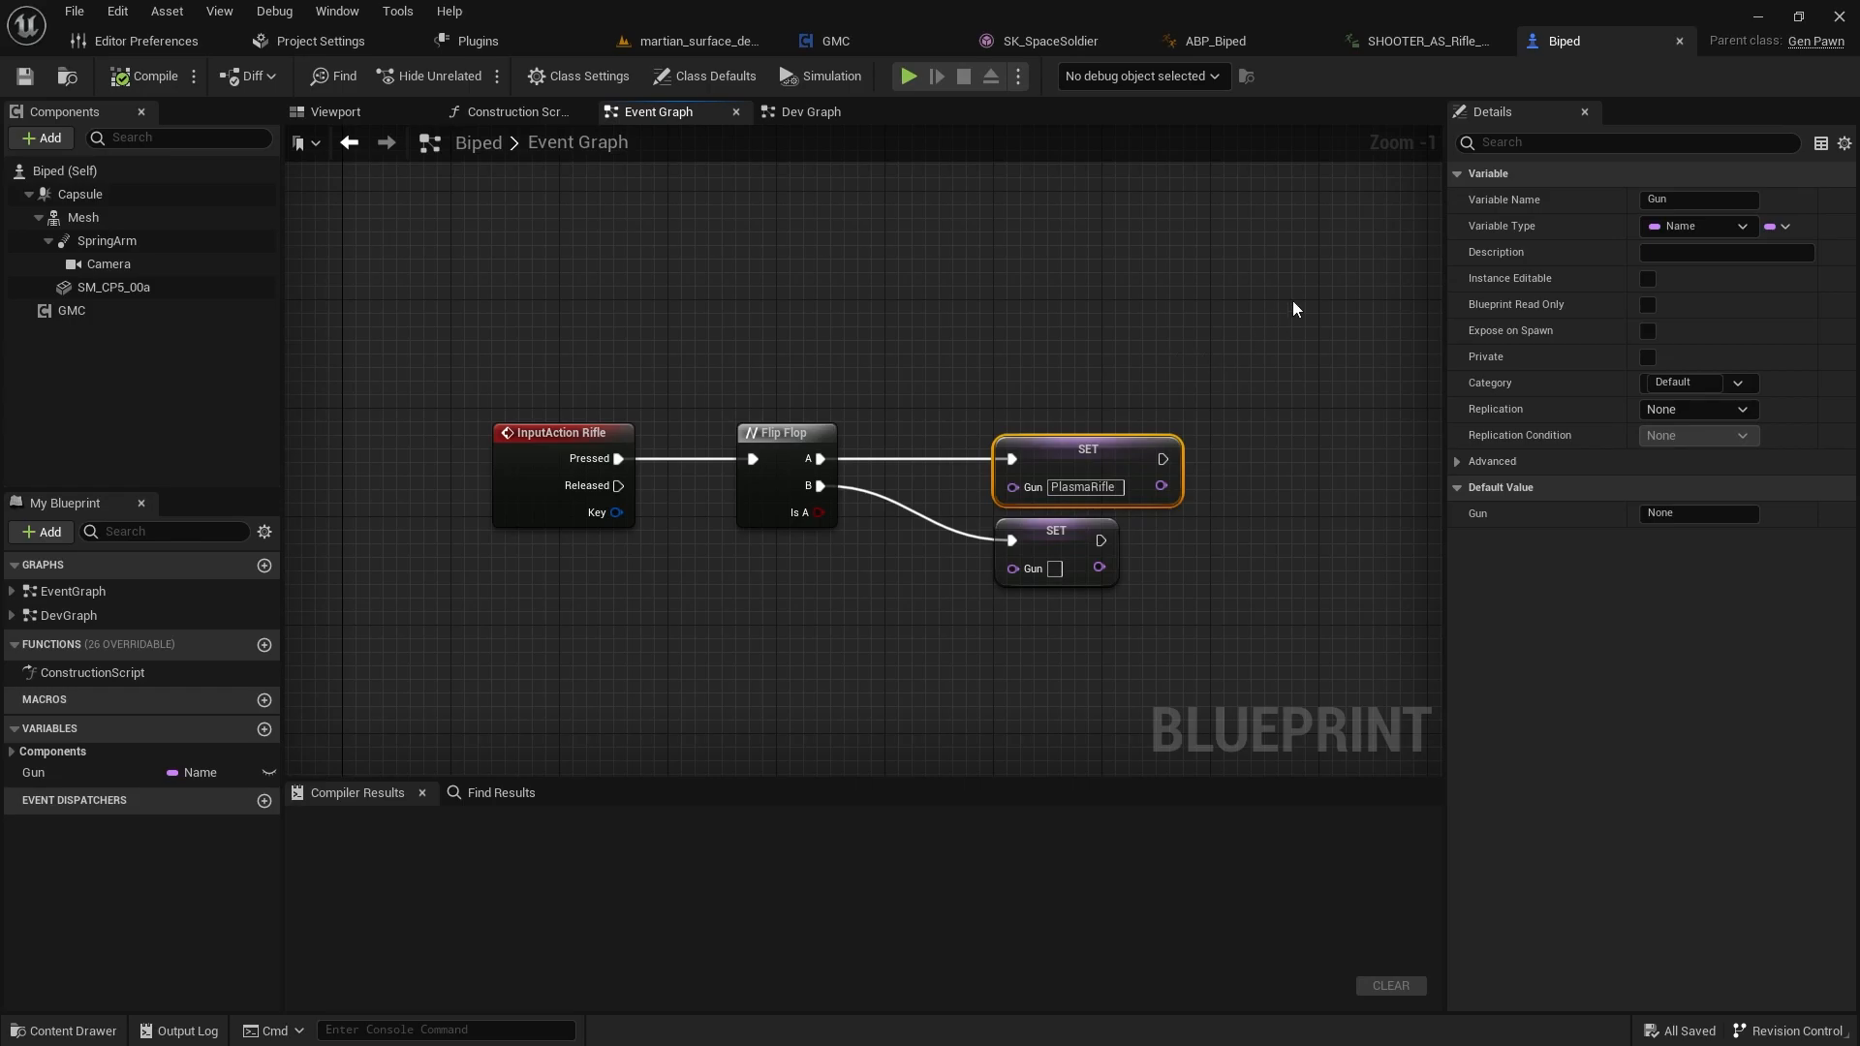
mouse_move(1360, 83)
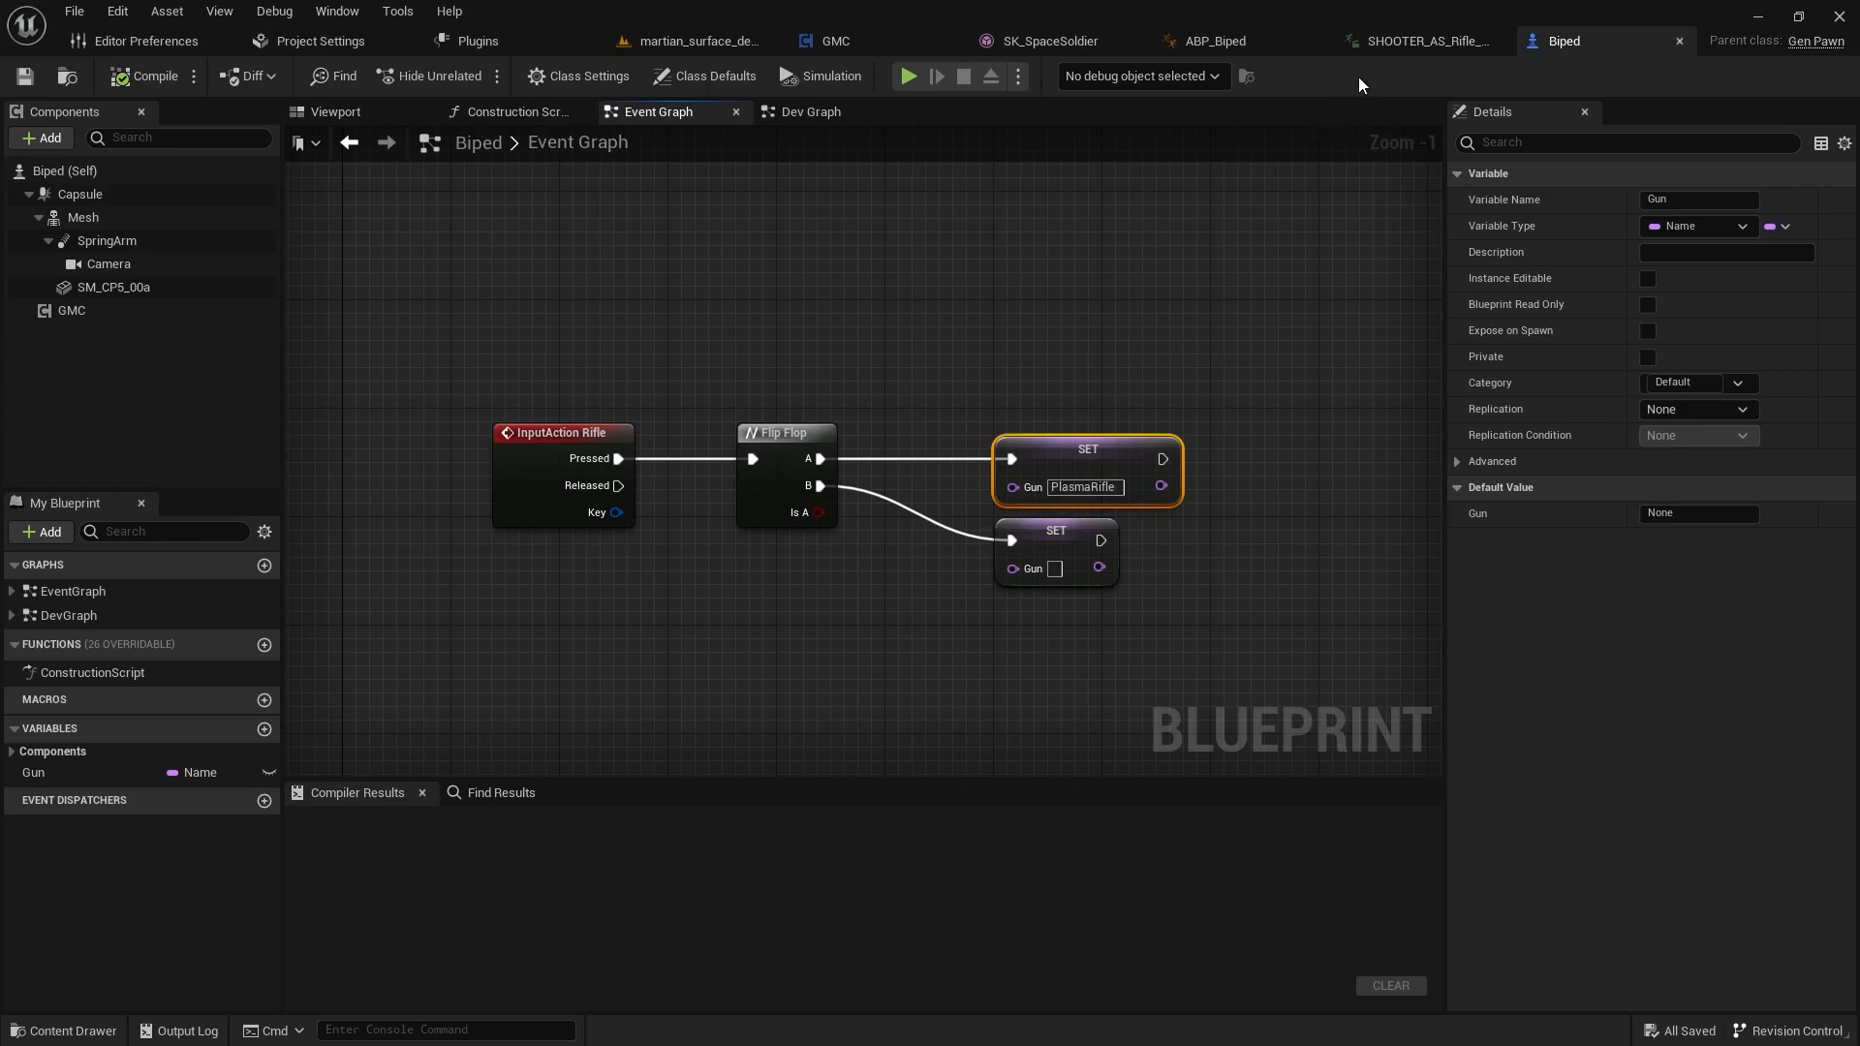
mouse_move(1366, 69)
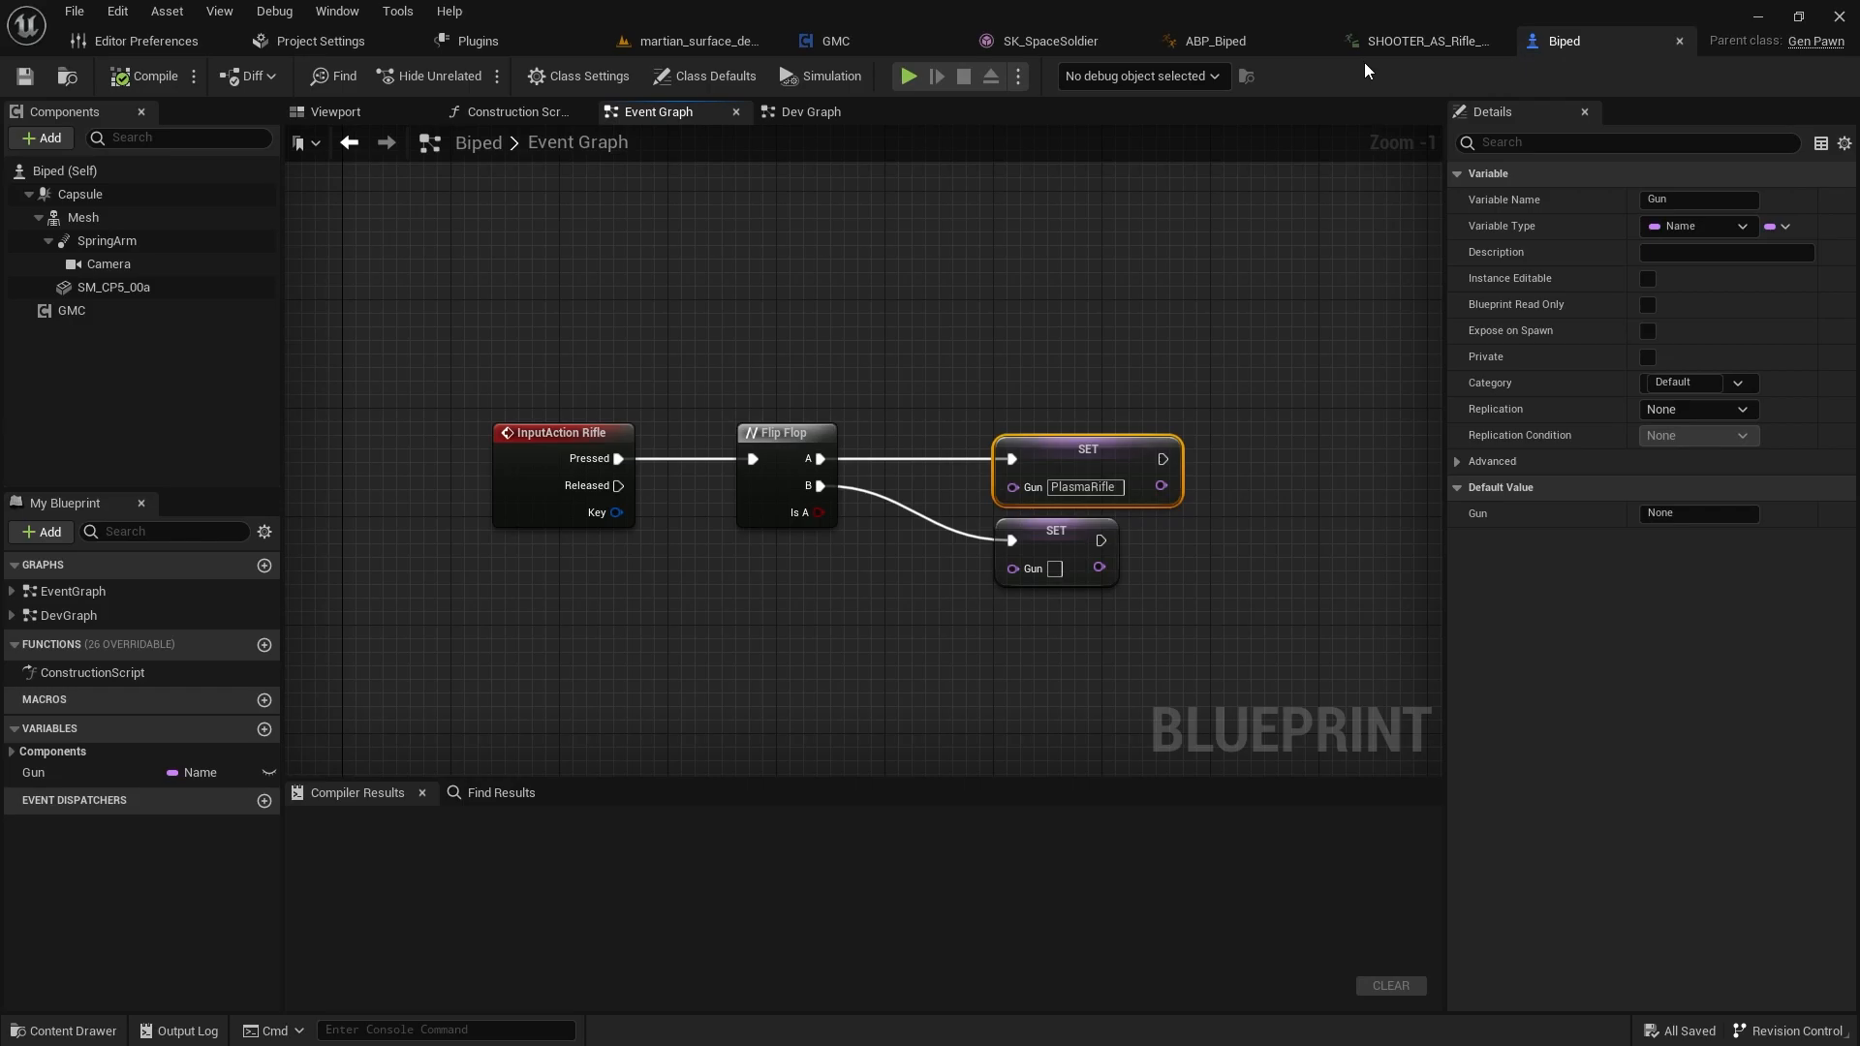
mouse_move(1209, 40)
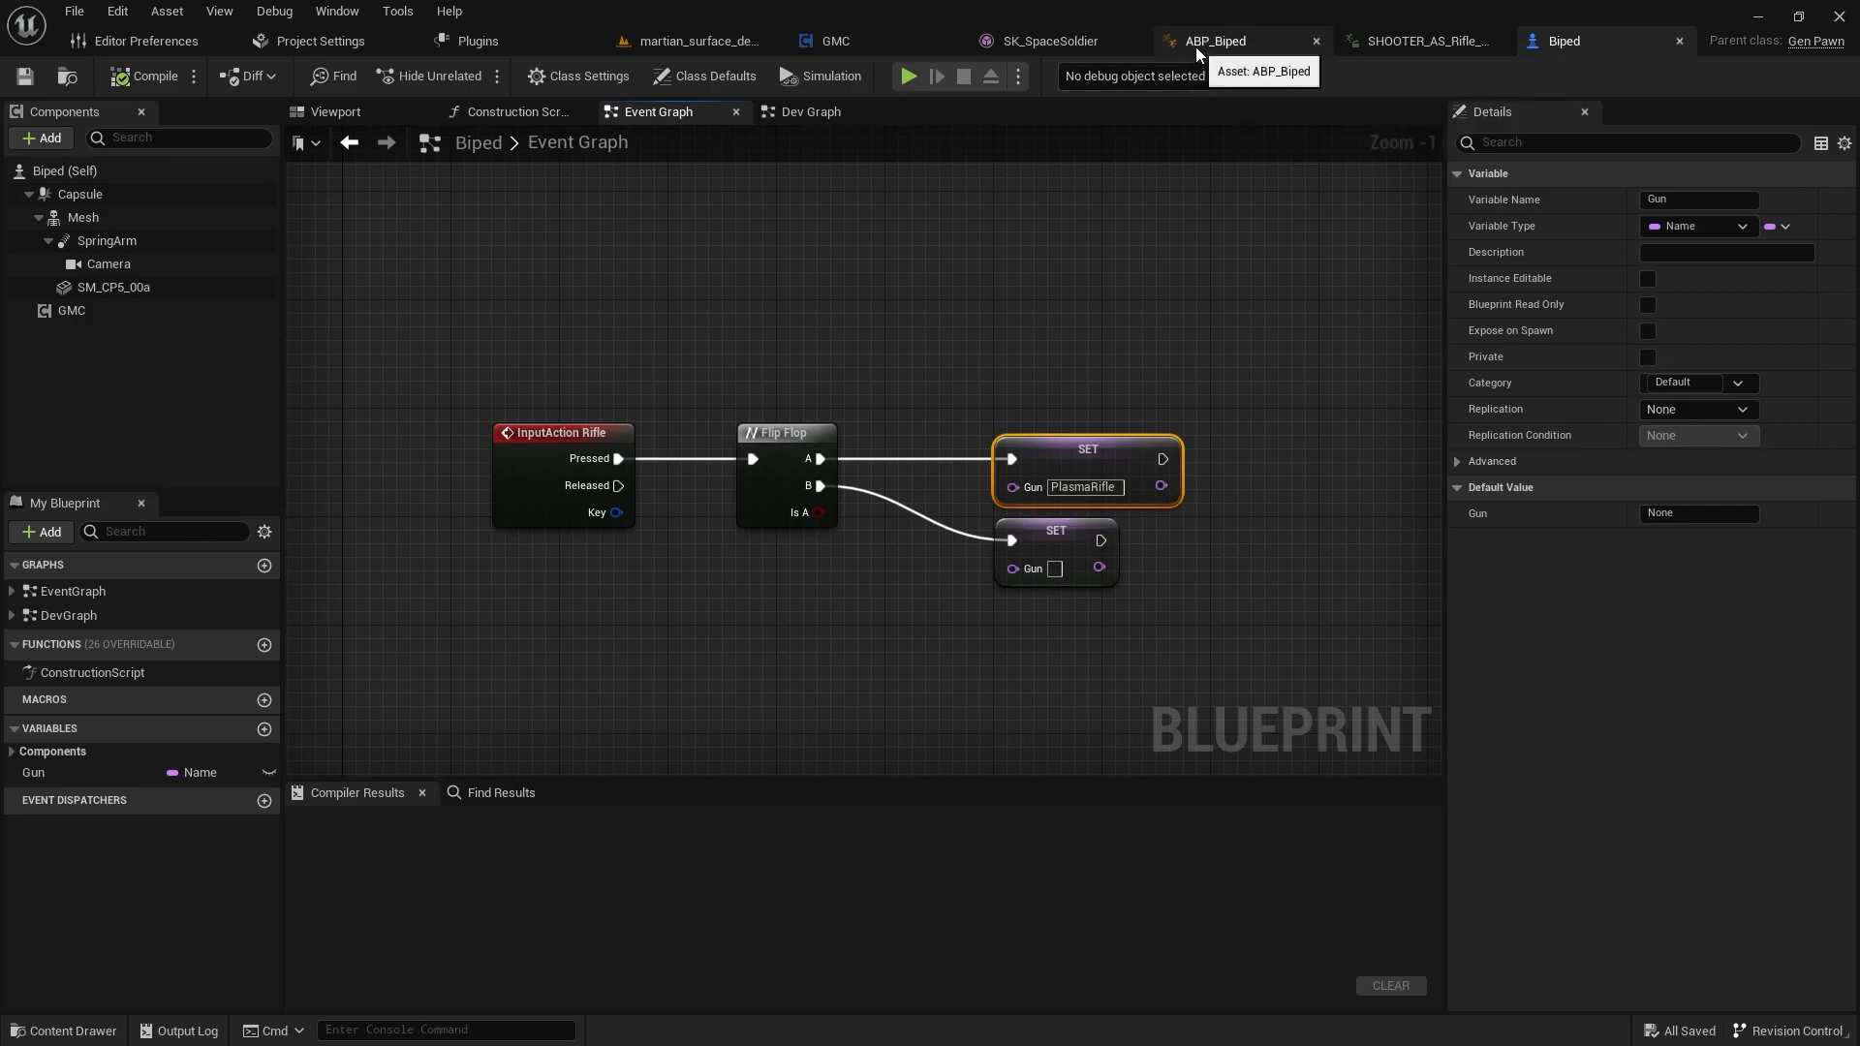
mouse_move(1095, 415)
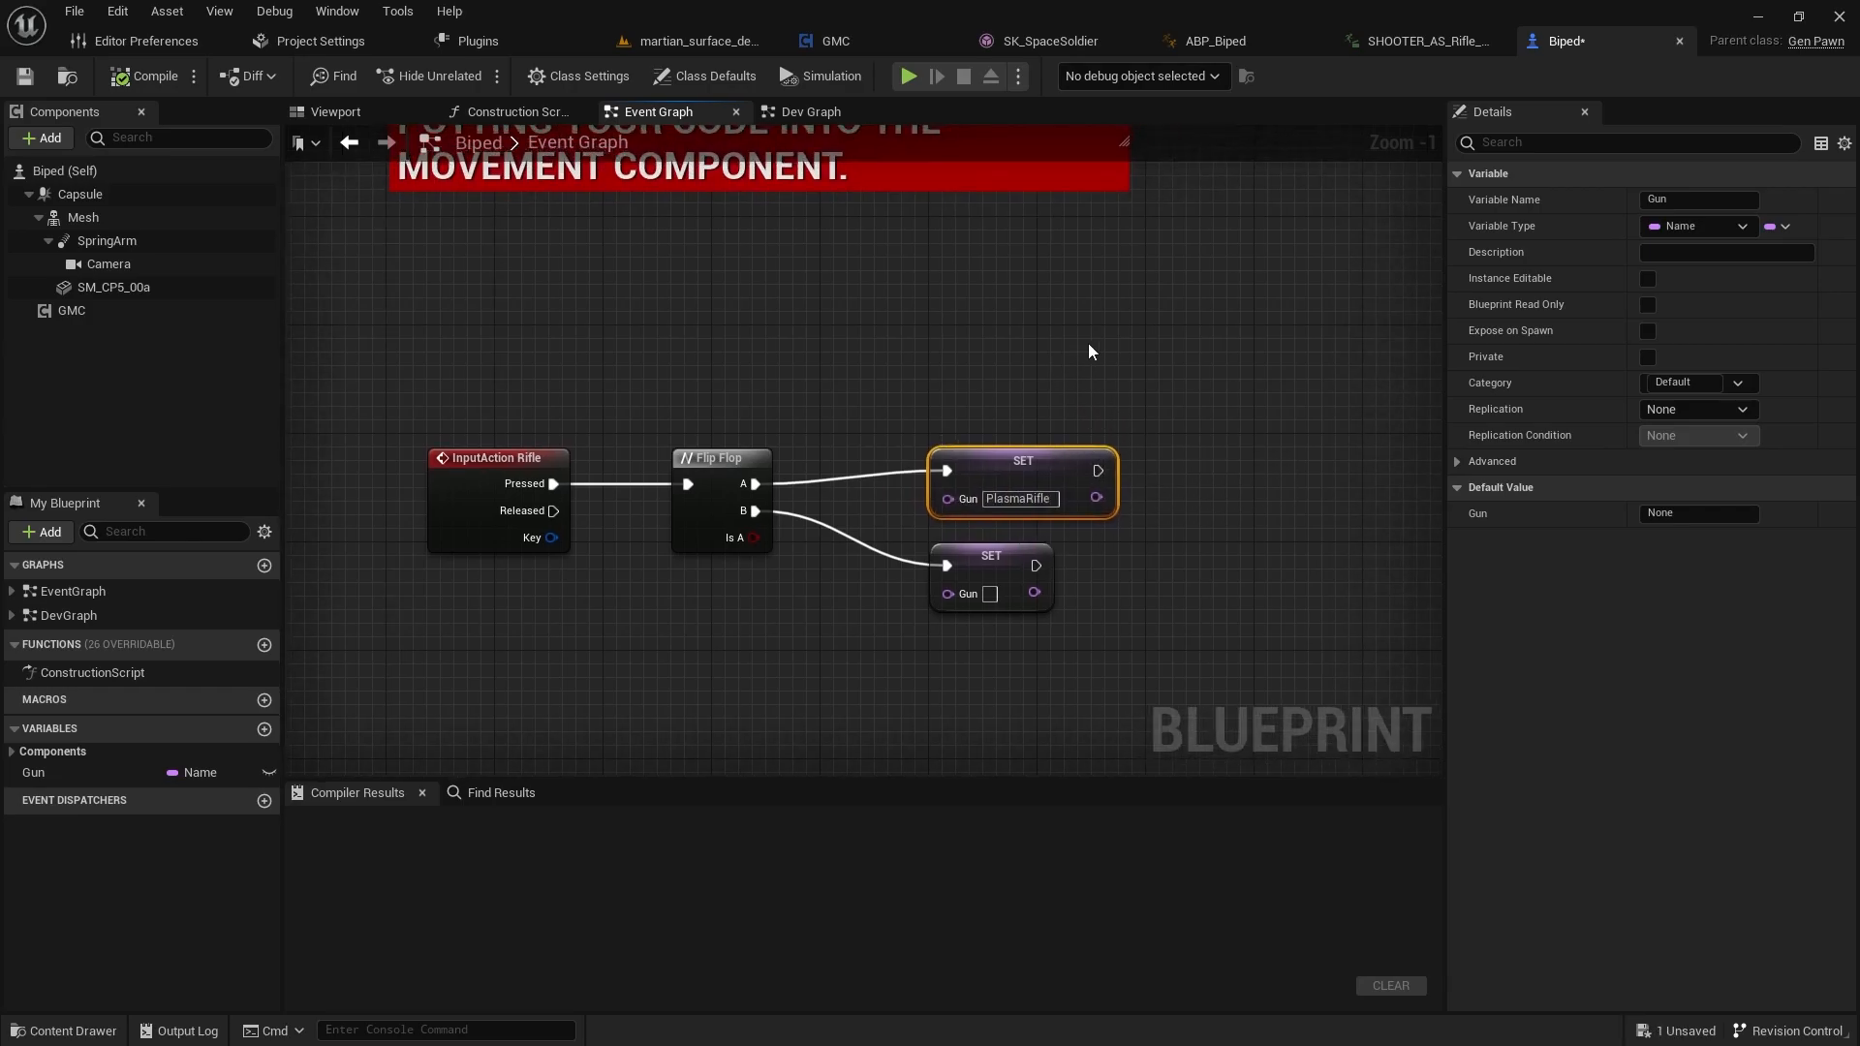
- Open the Idle/Run state graph of the ABP_Biped Movement state machine with its MovementBS blend space
click(1198, 41)
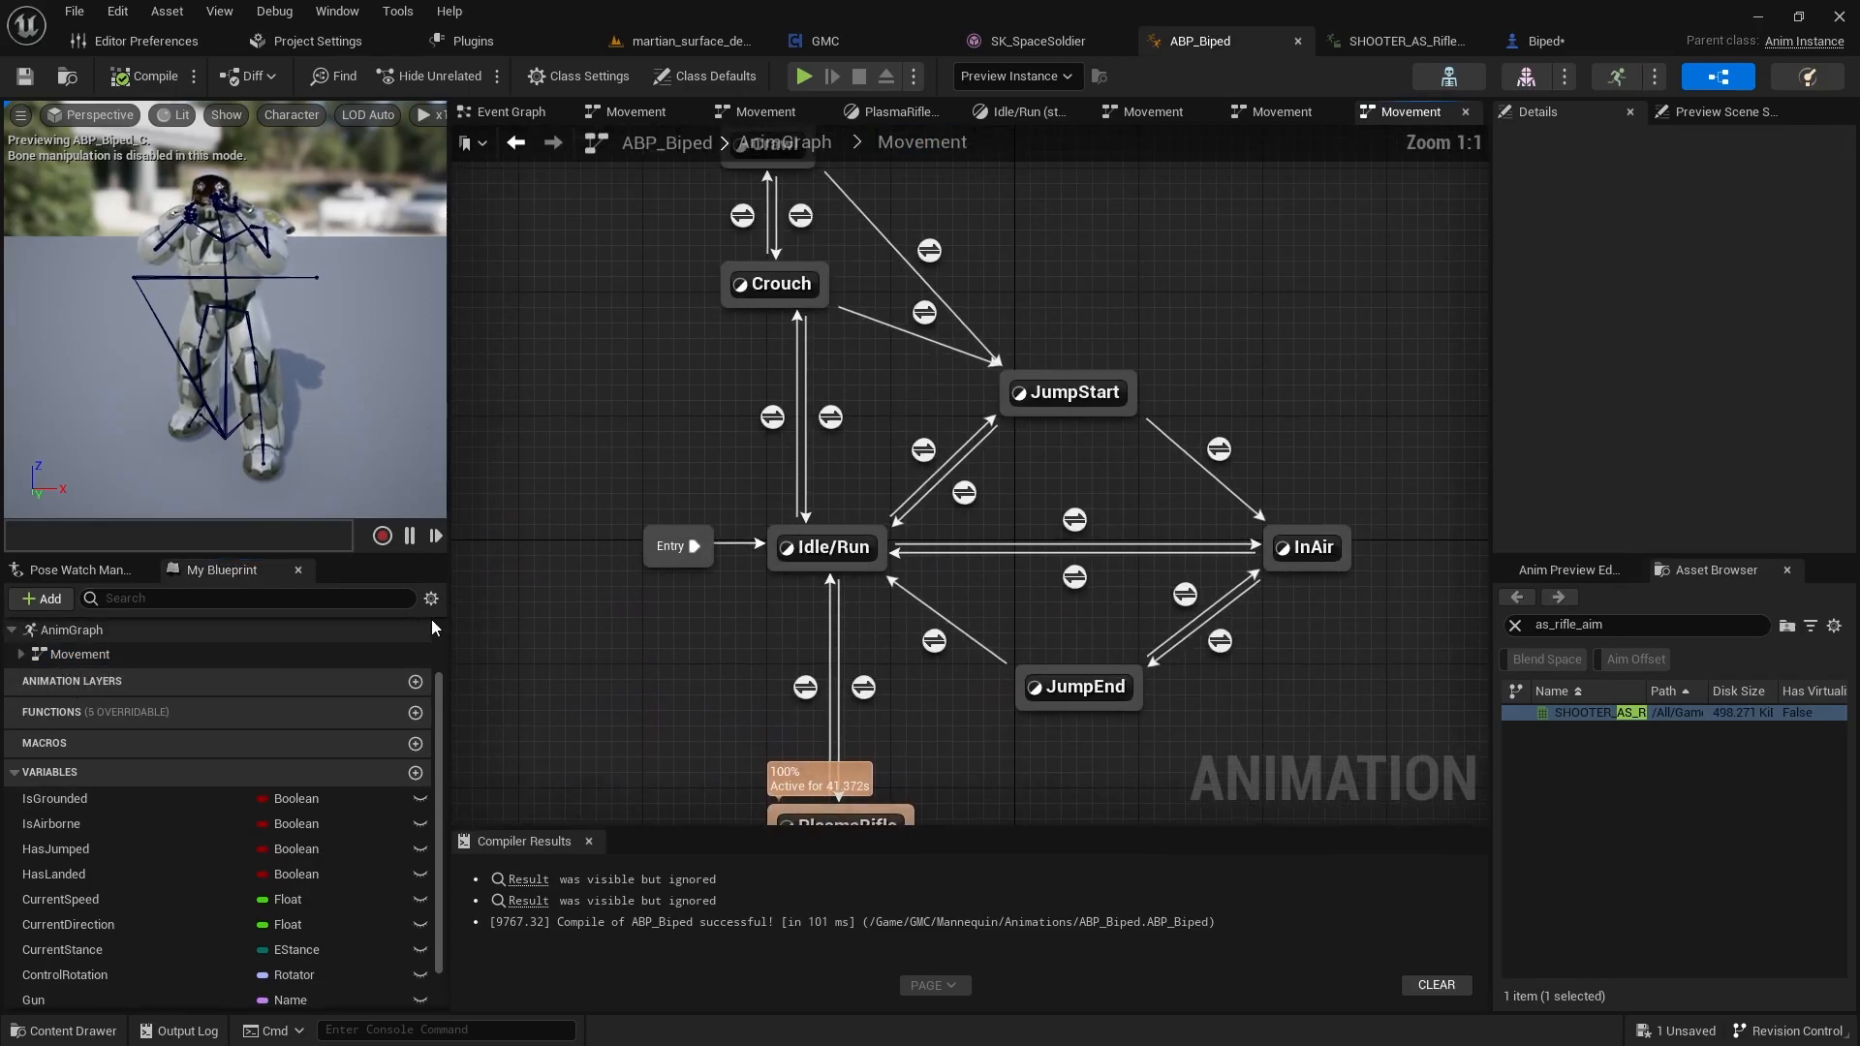
scroll(down, 3)
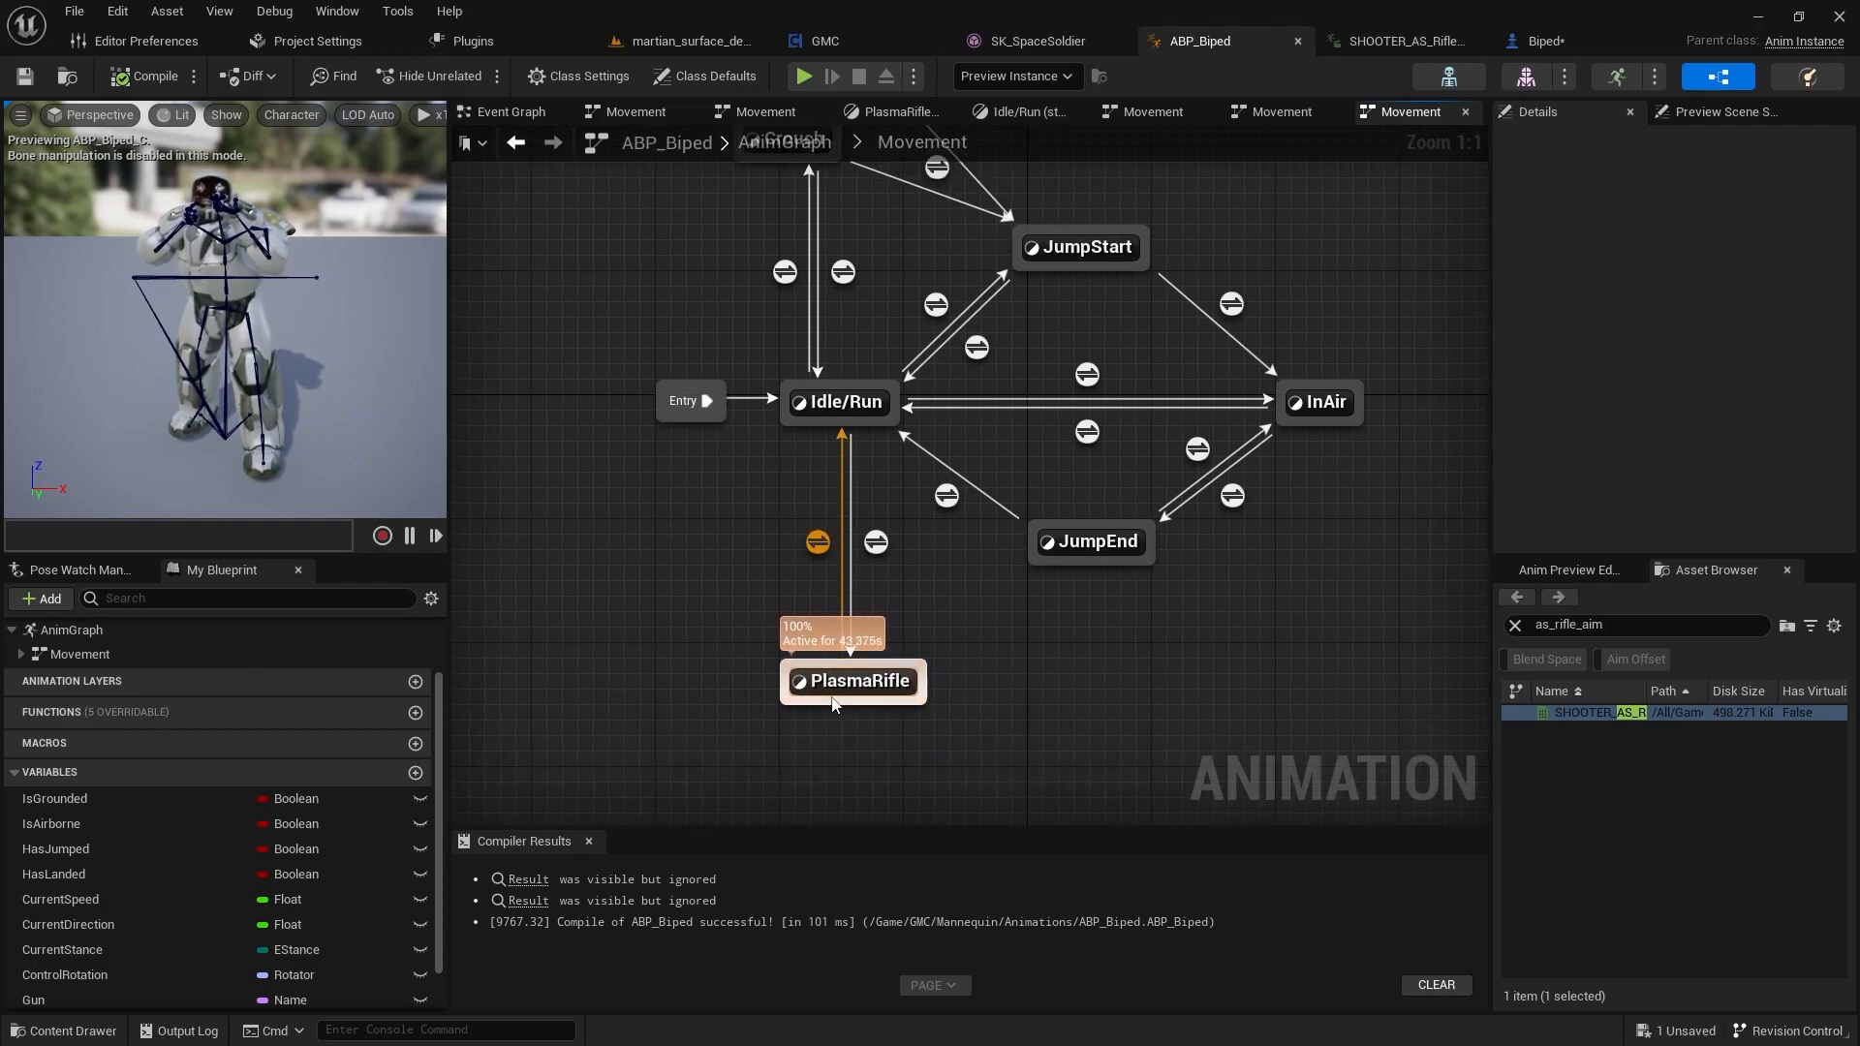
mouse_move(853, 680)
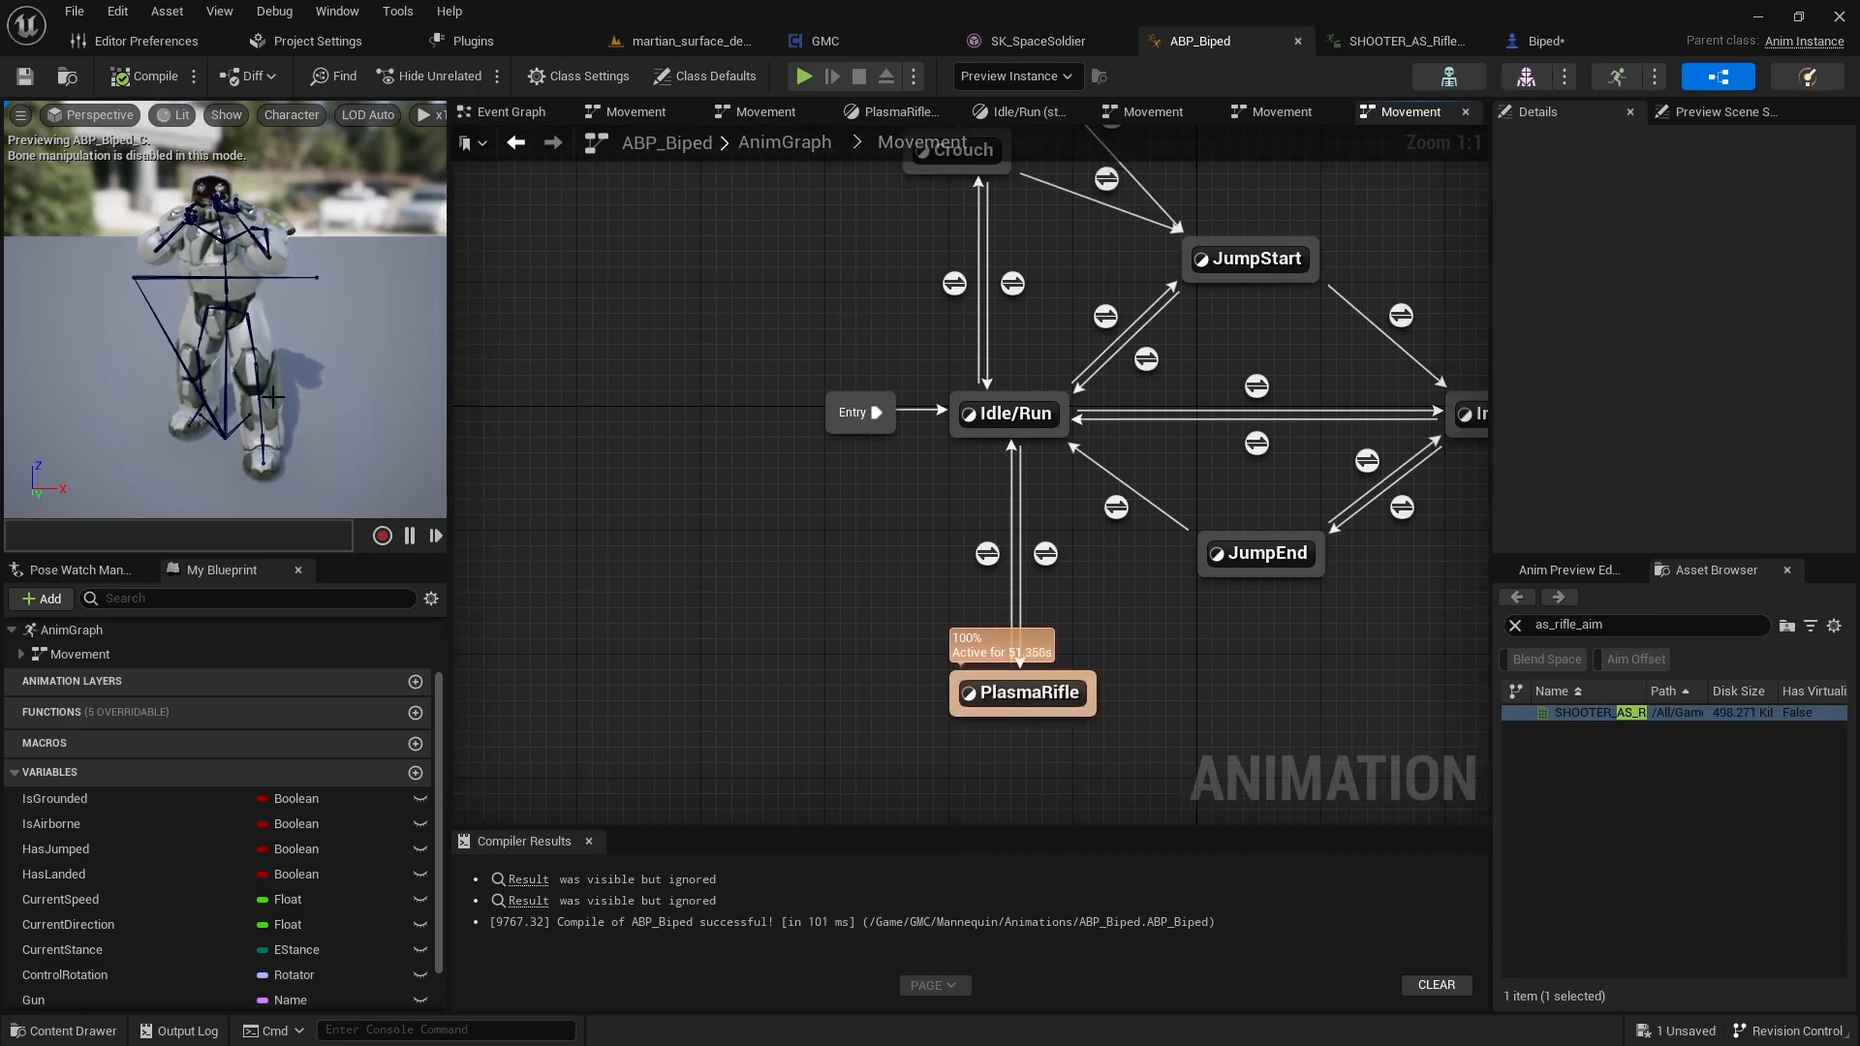
click(1011, 413)
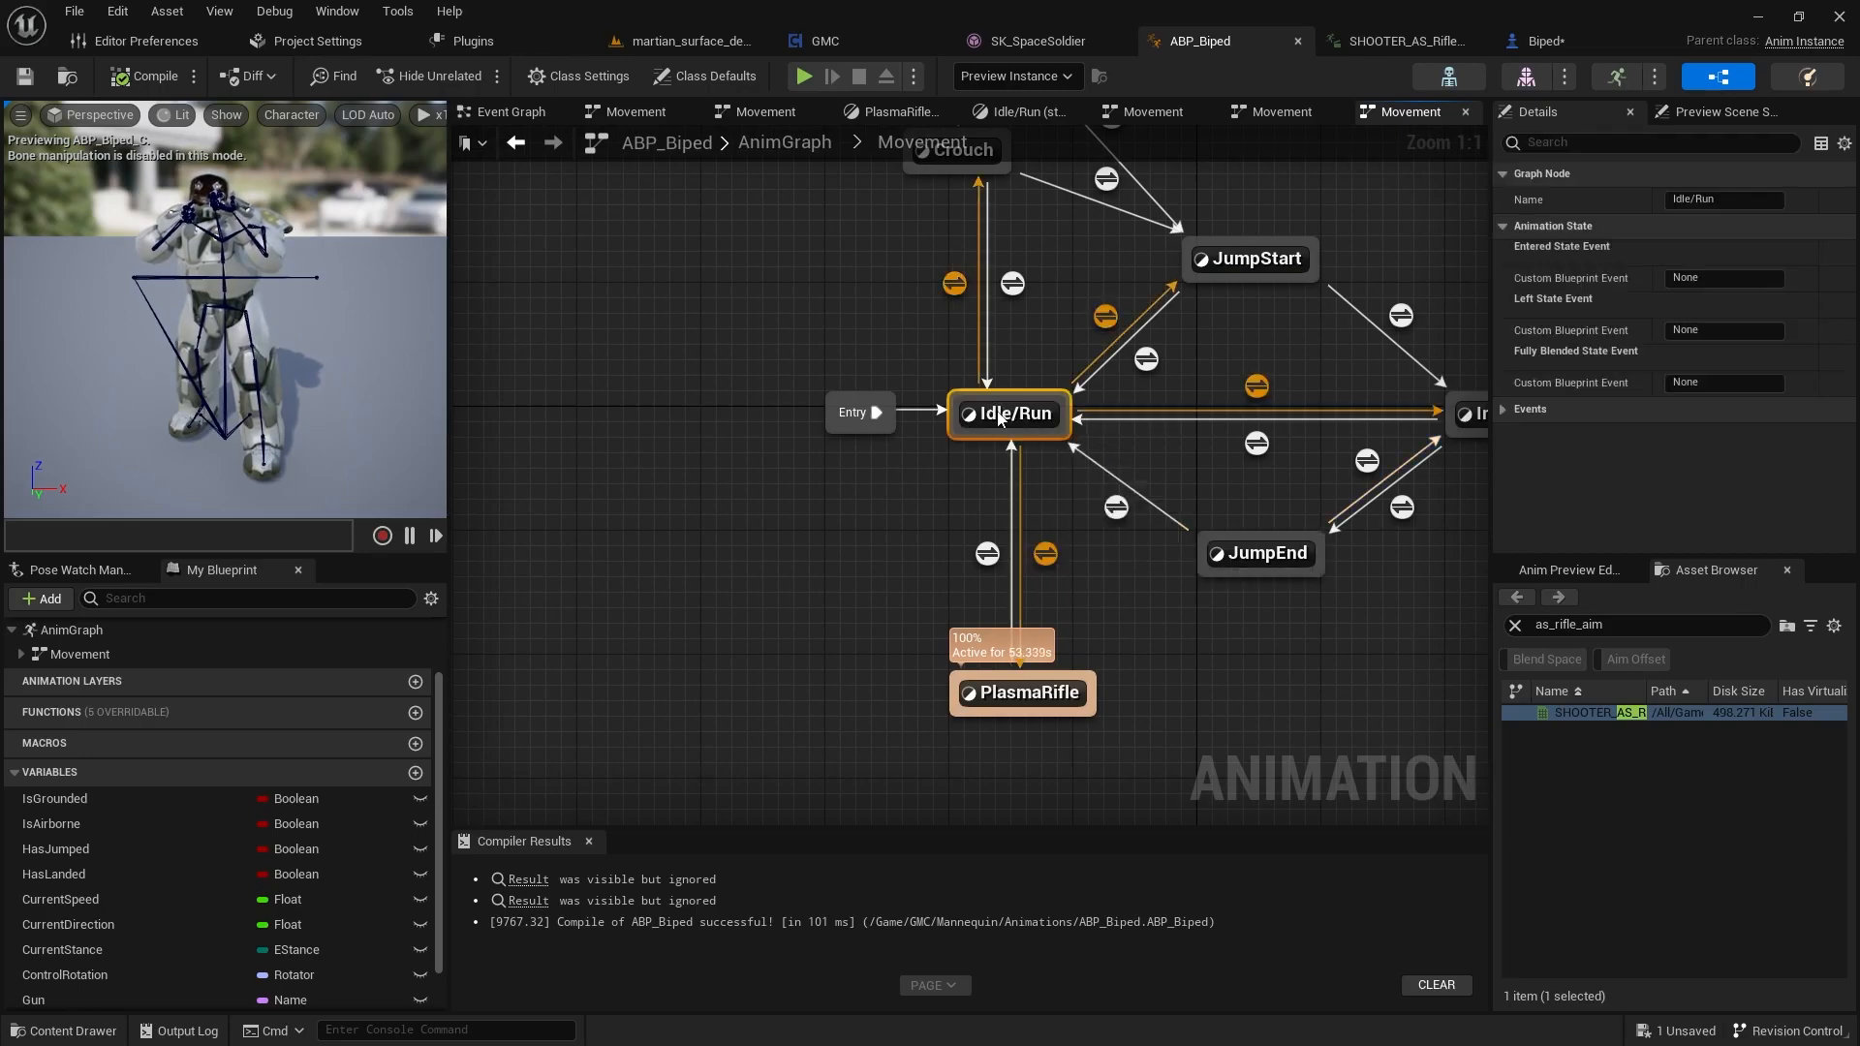
double_click(1010, 413)
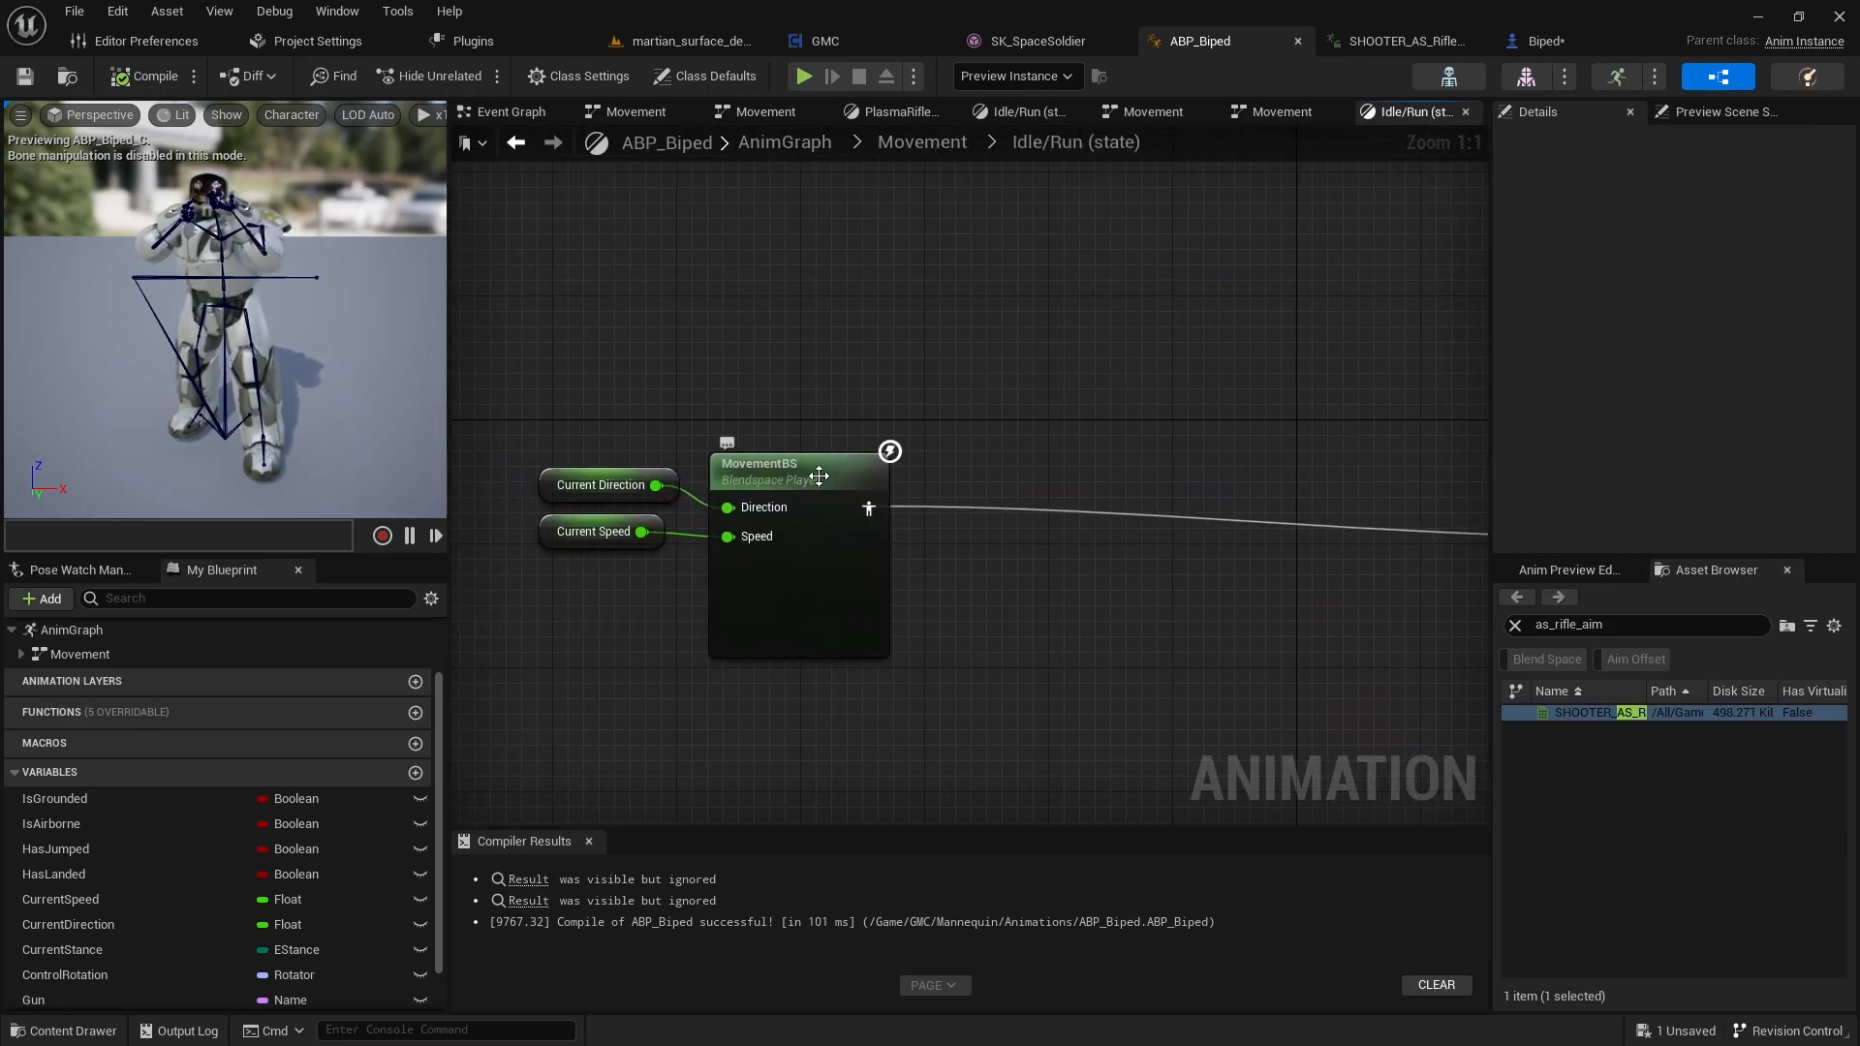
- Preview the MovementBS blend space playing, then return to the Movement state graph
double_click(796, 471)
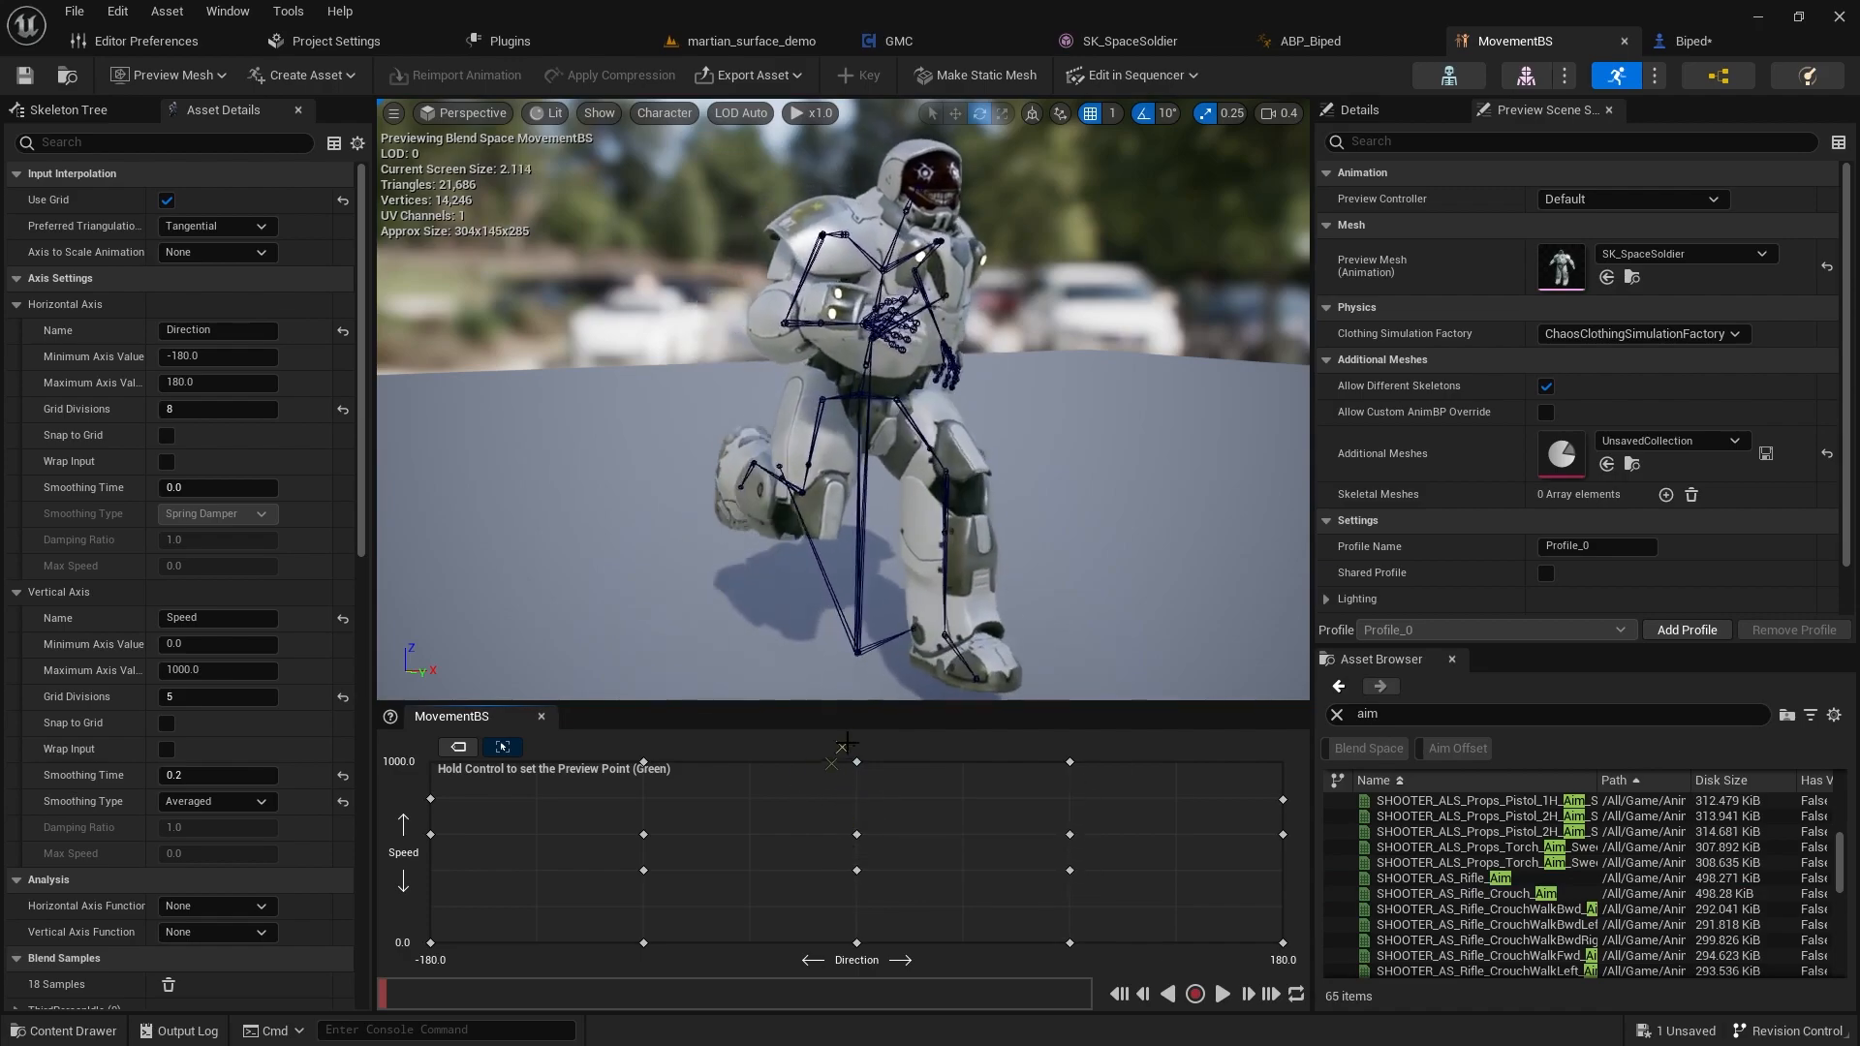
click(1195, 994)
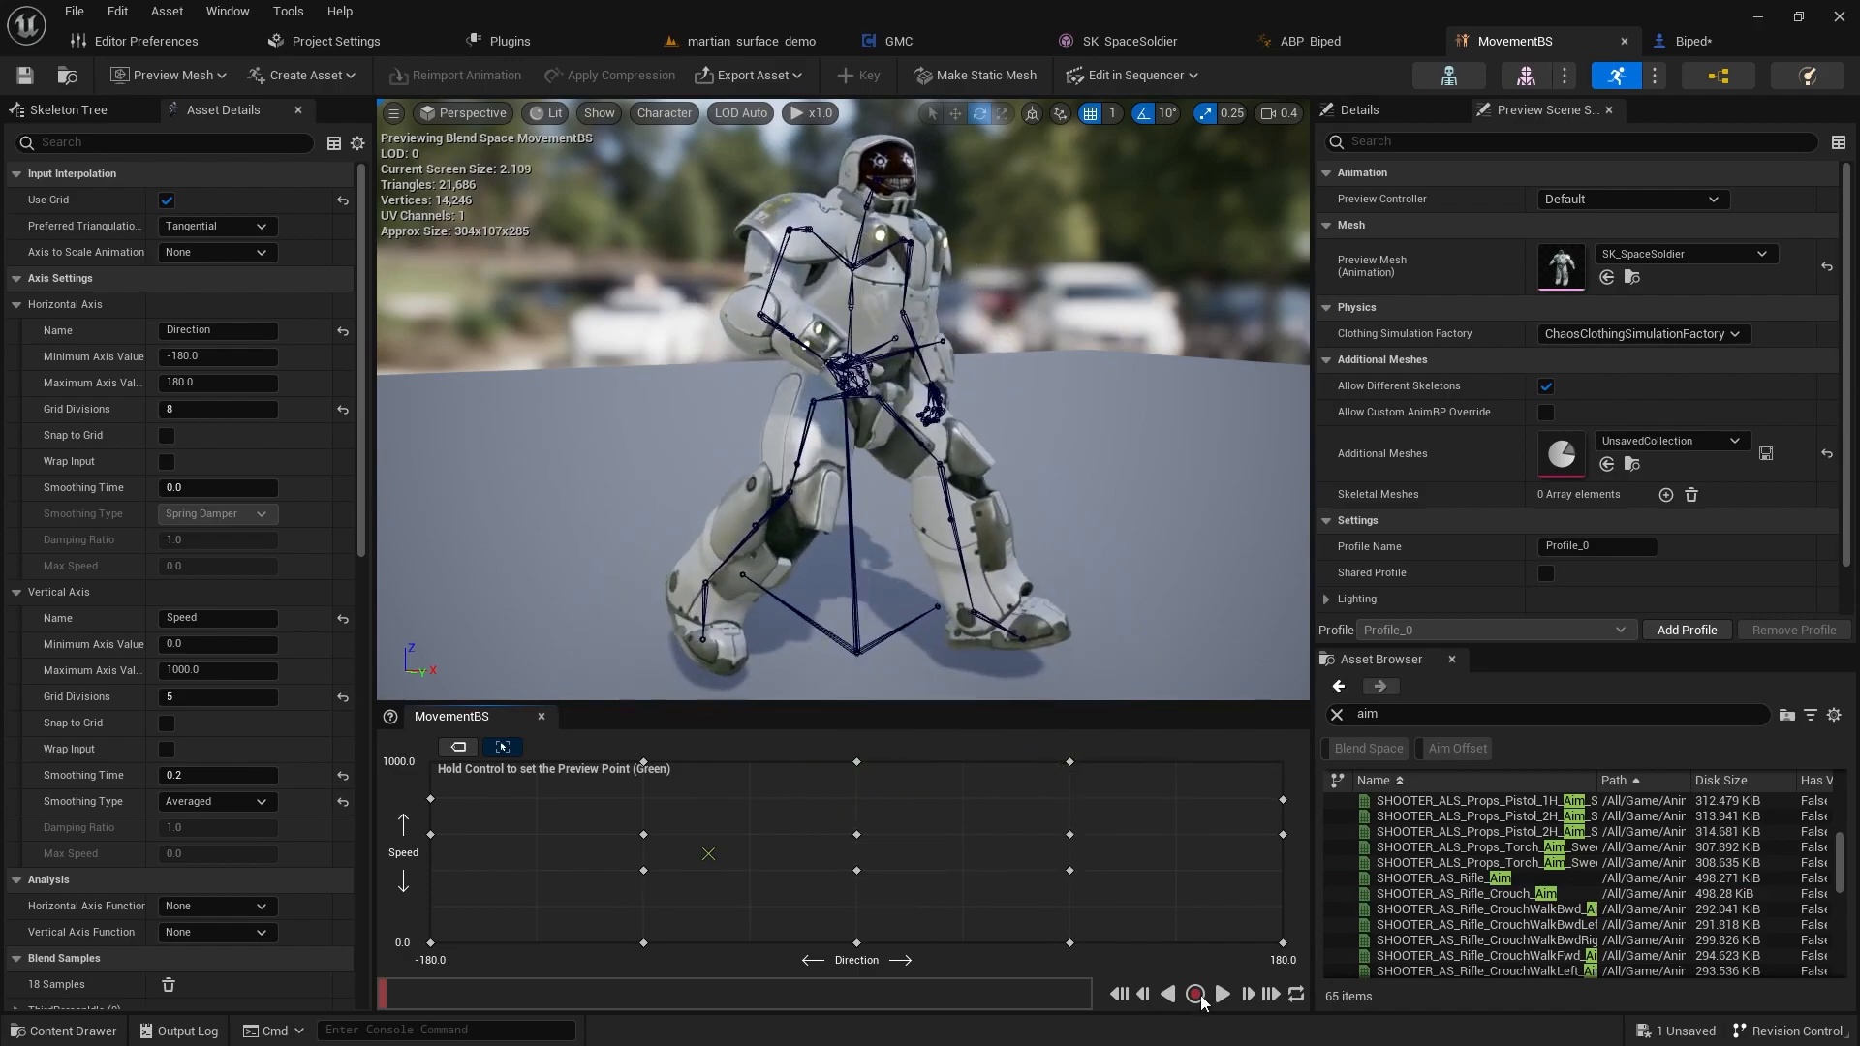
click(1220, 994)
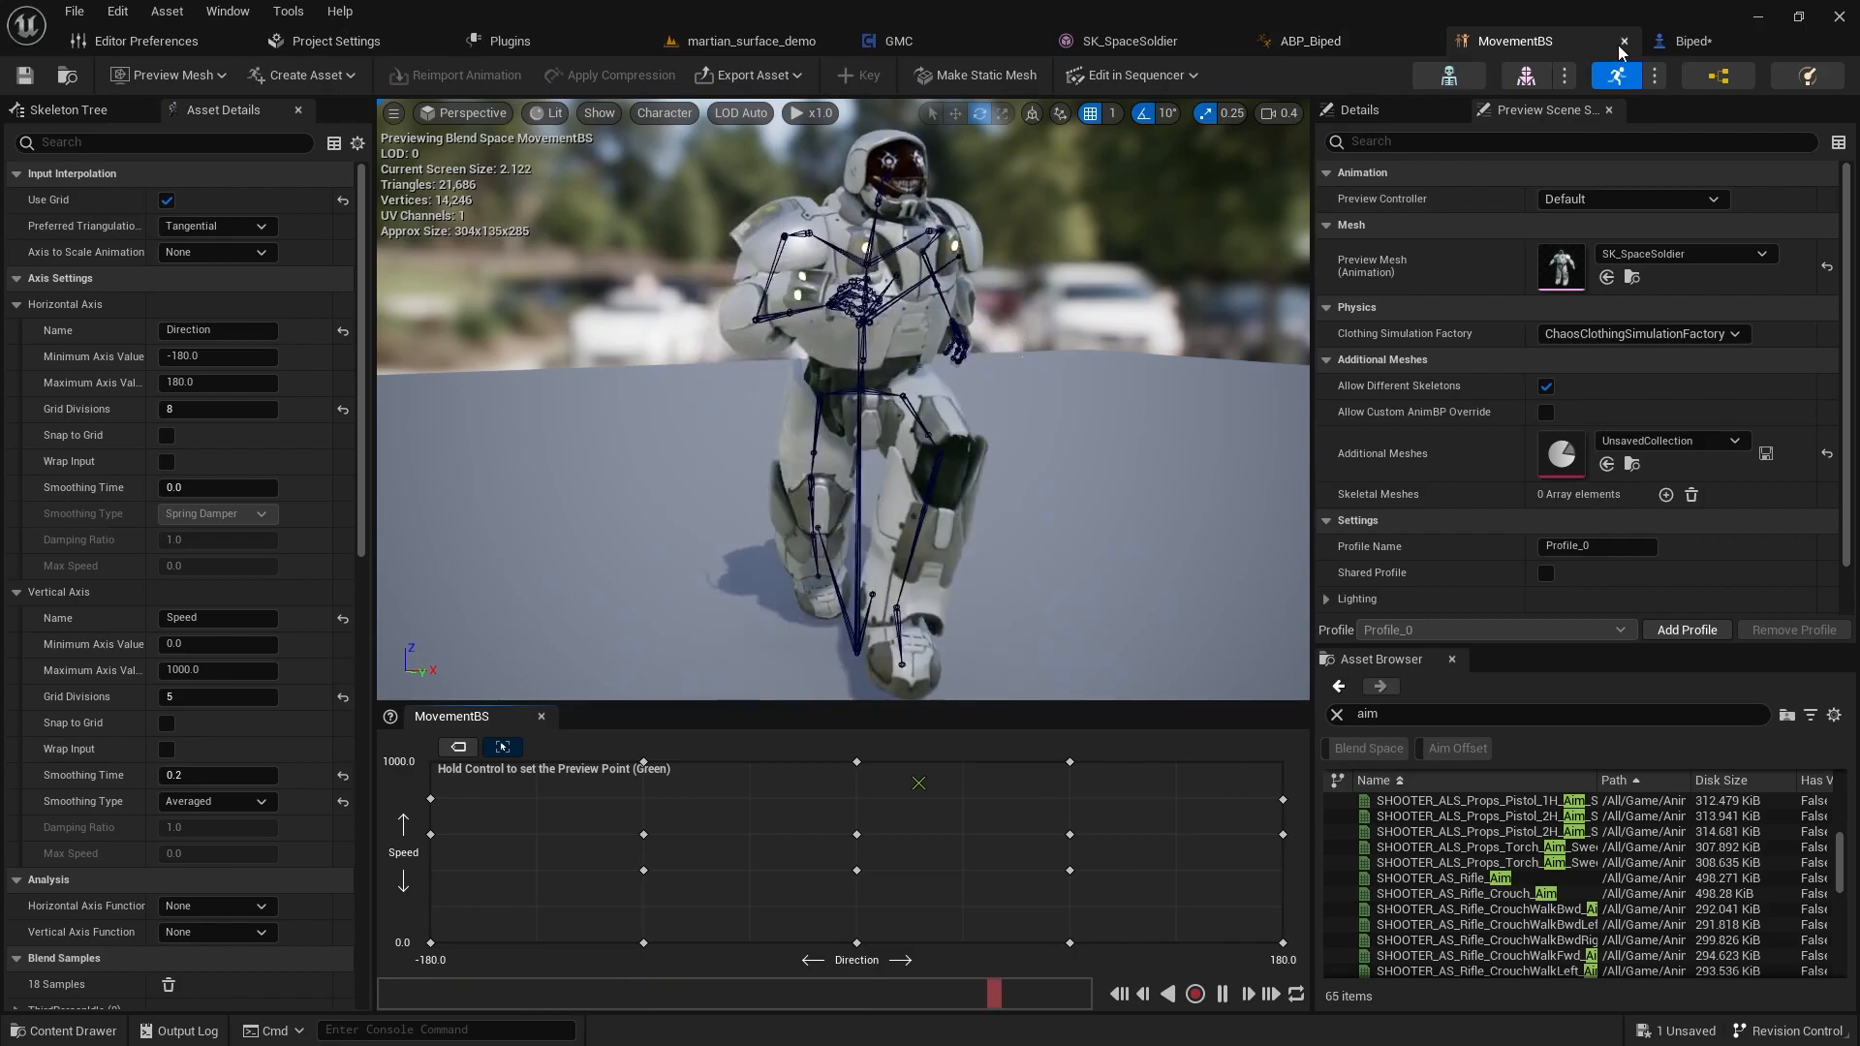
click(1304, 41)
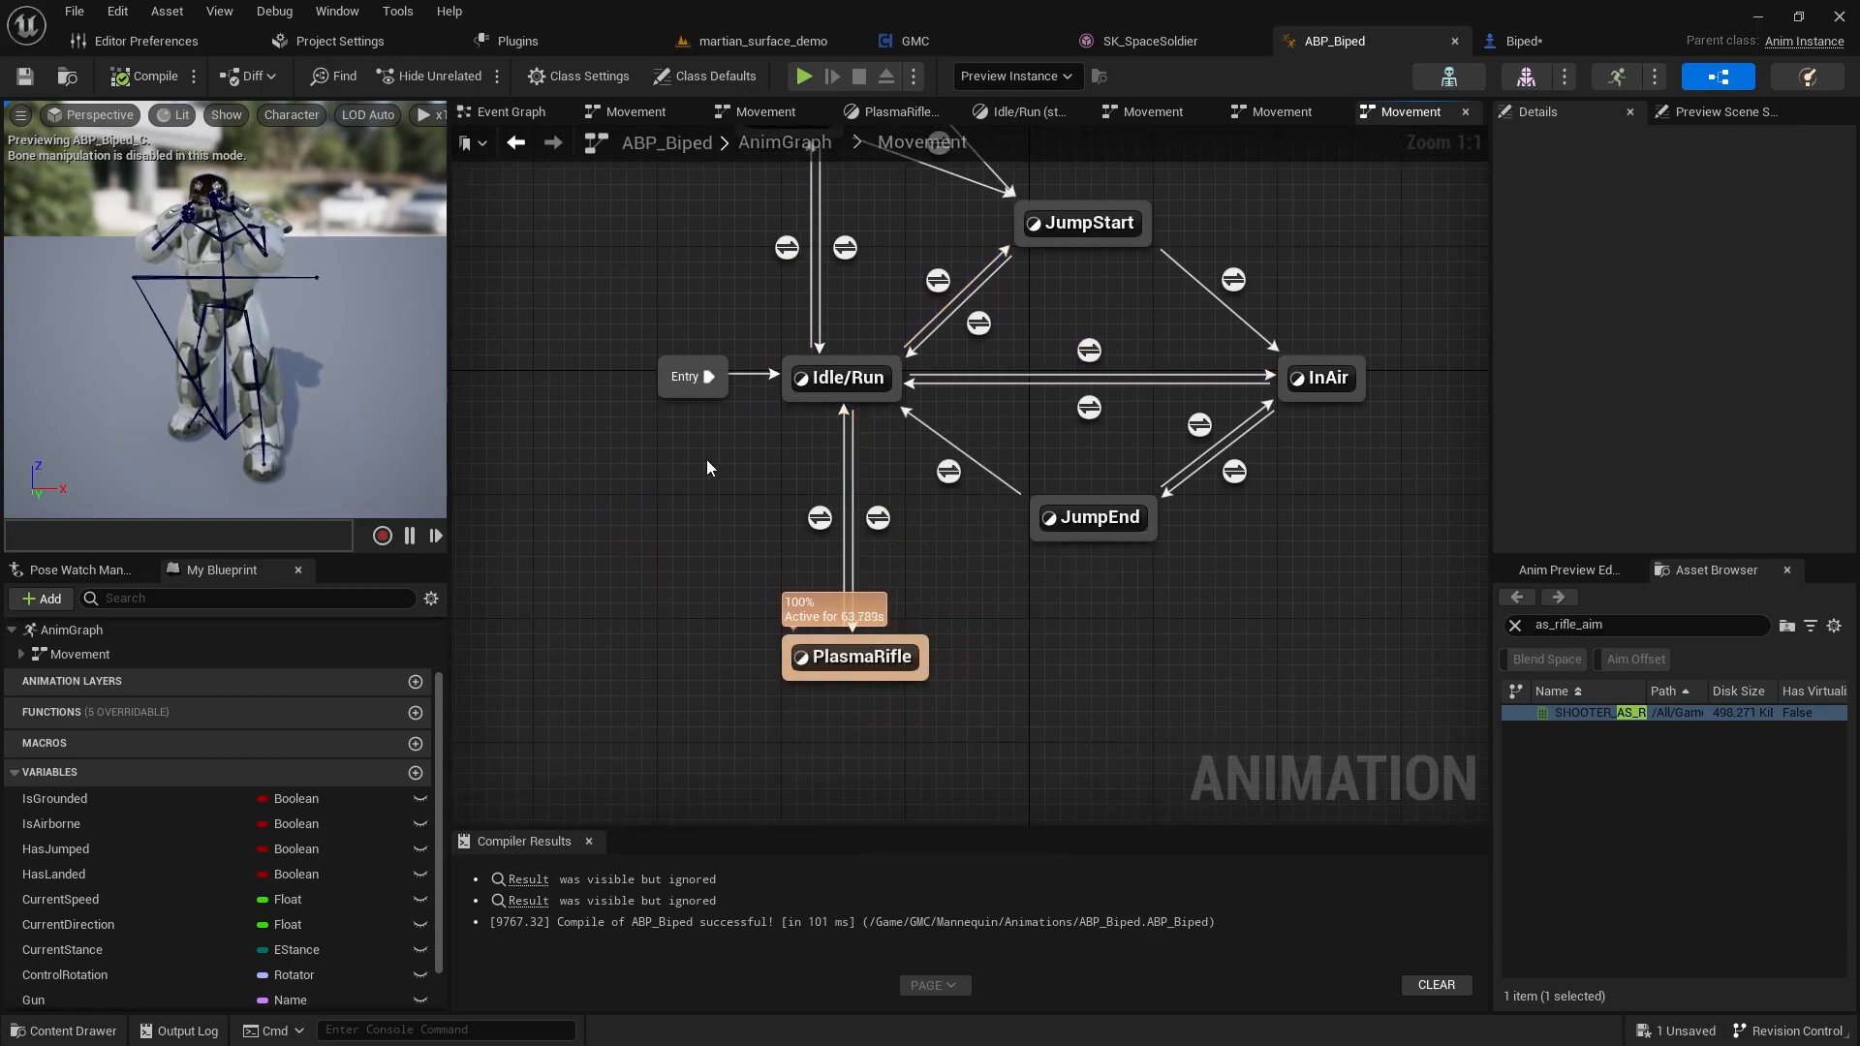
- Show the WHICH GUN IS EQUIPPED block casting the pawn owner to Biped and setting Gun
click(509, 112)
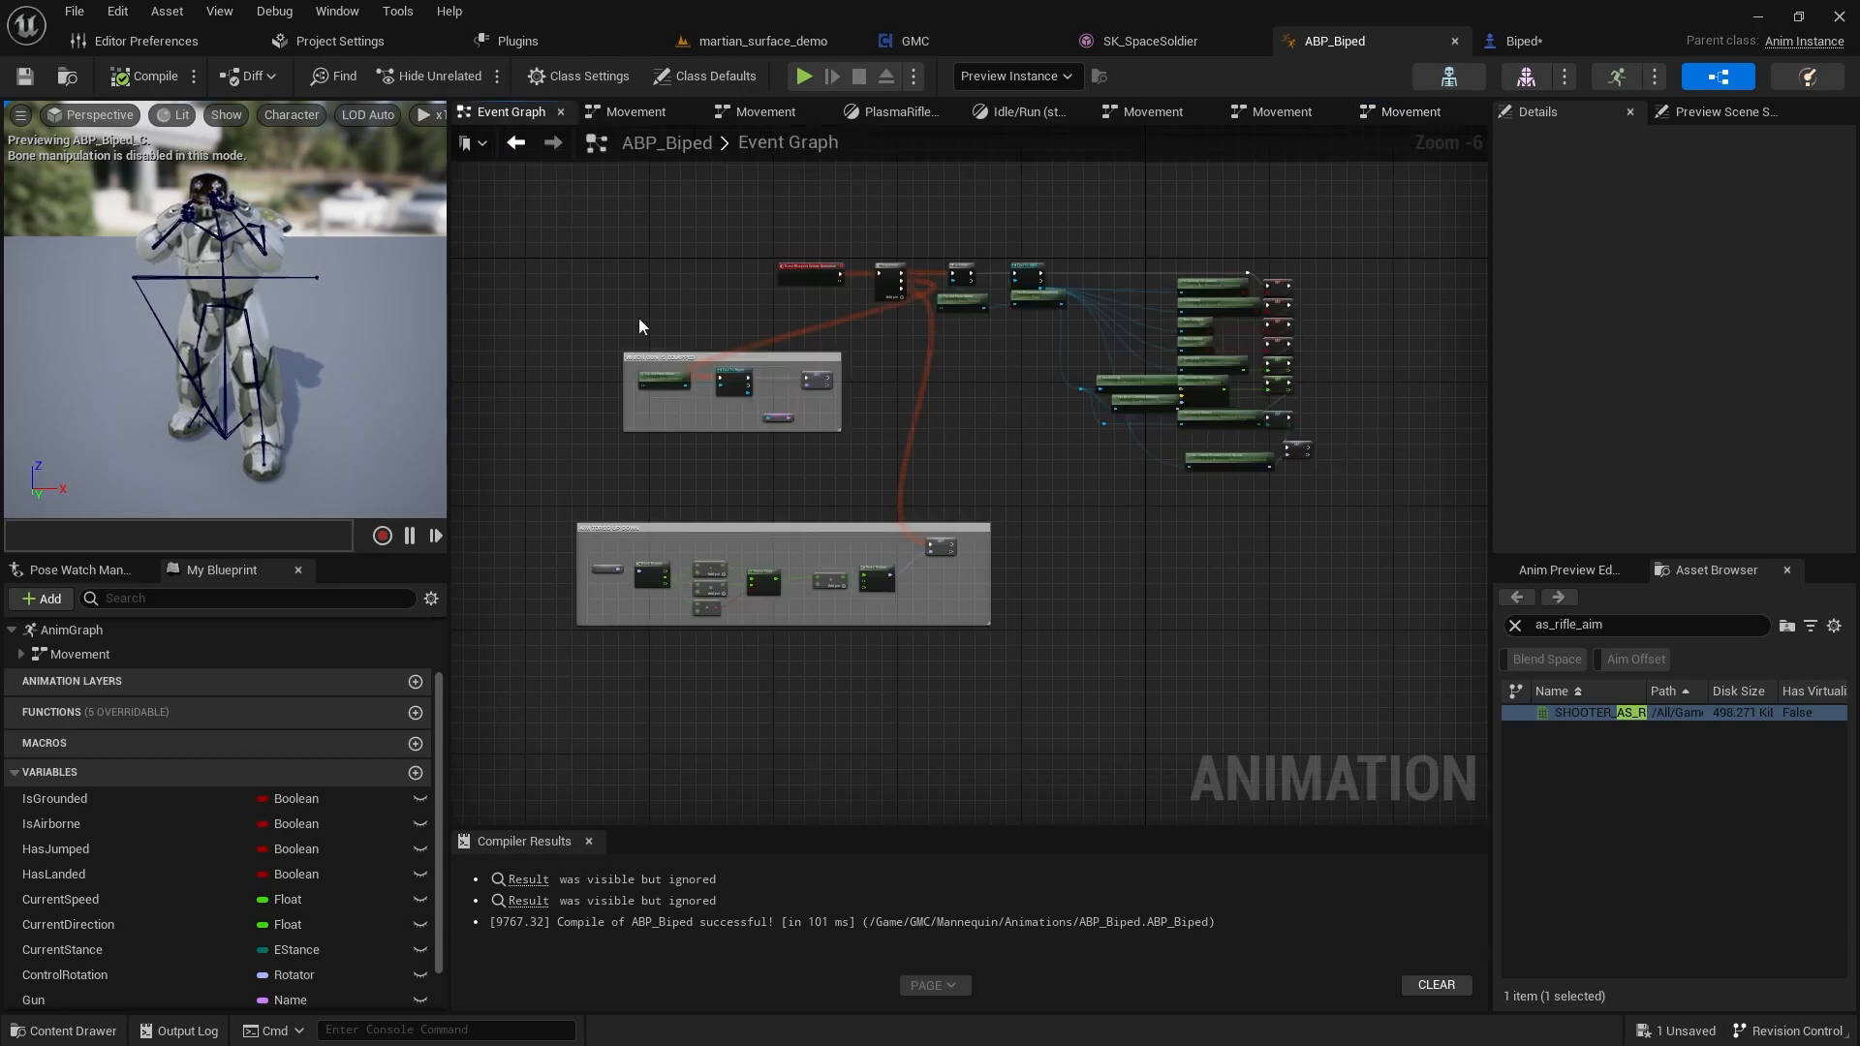
scroll(up, 3)
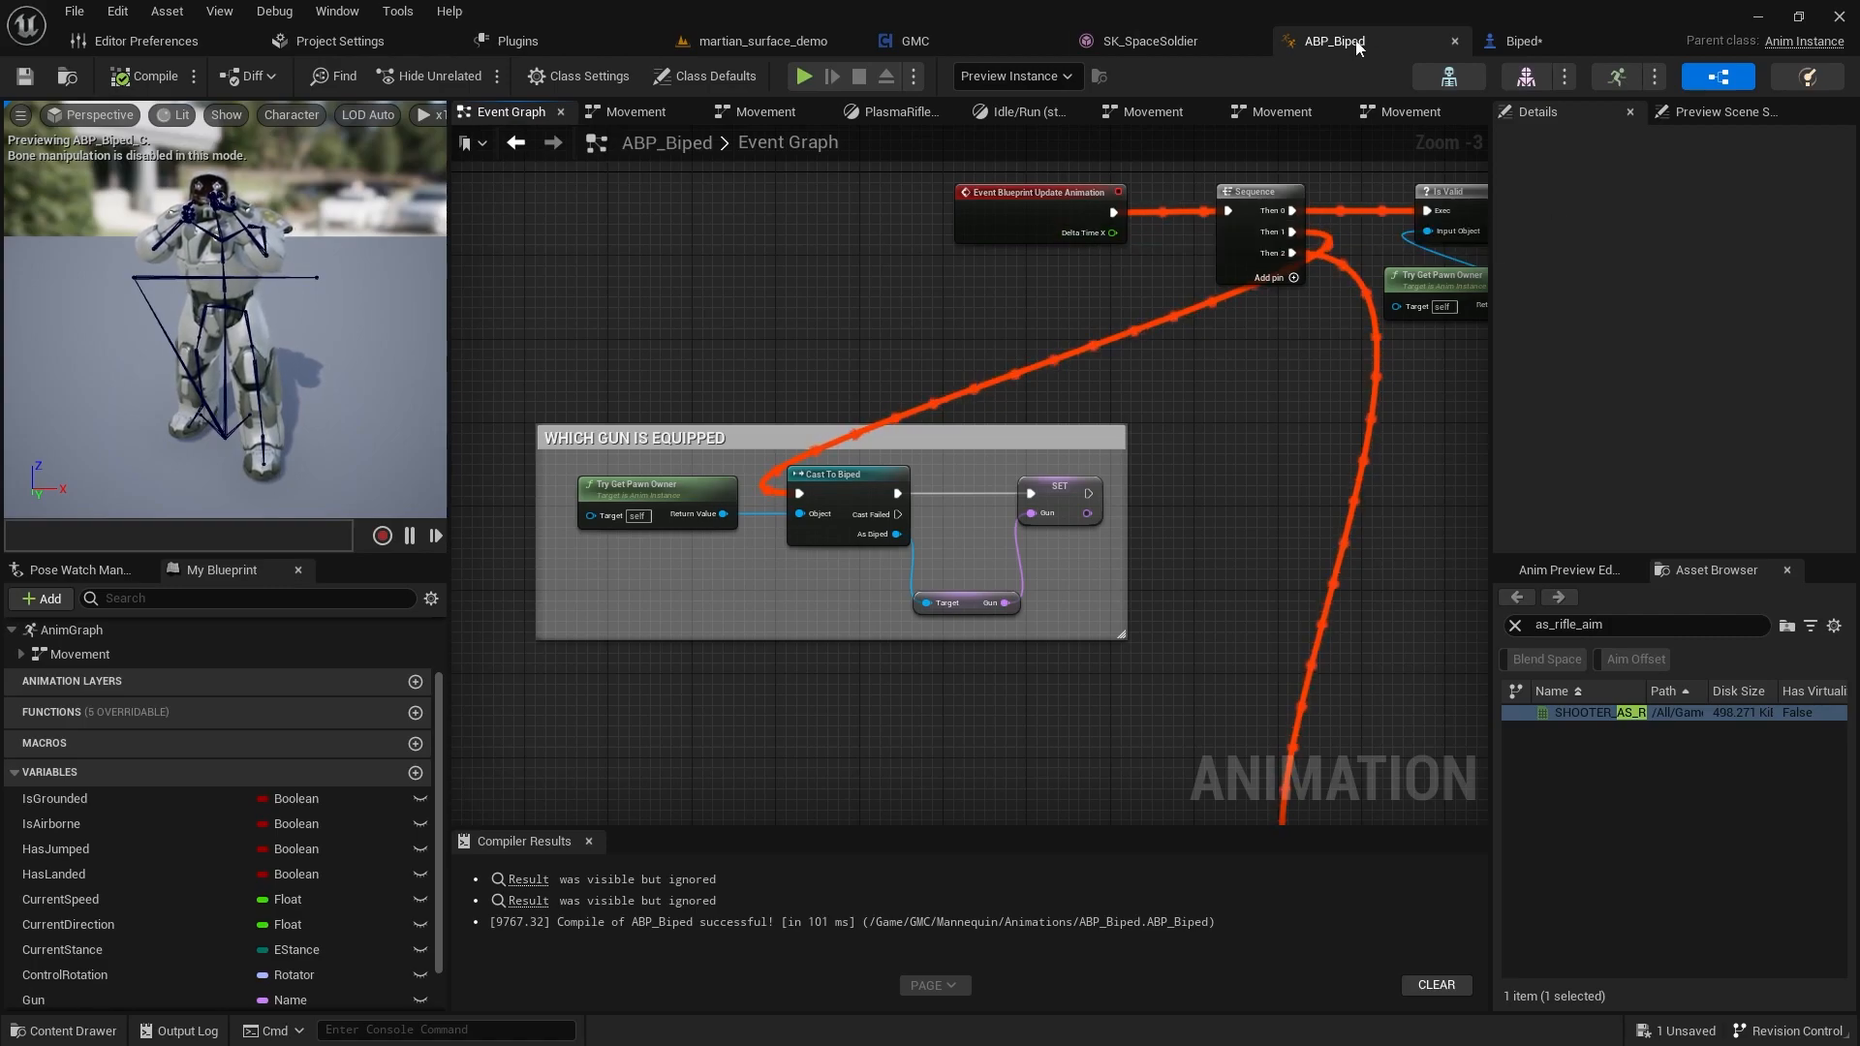
scroll(up, 3)
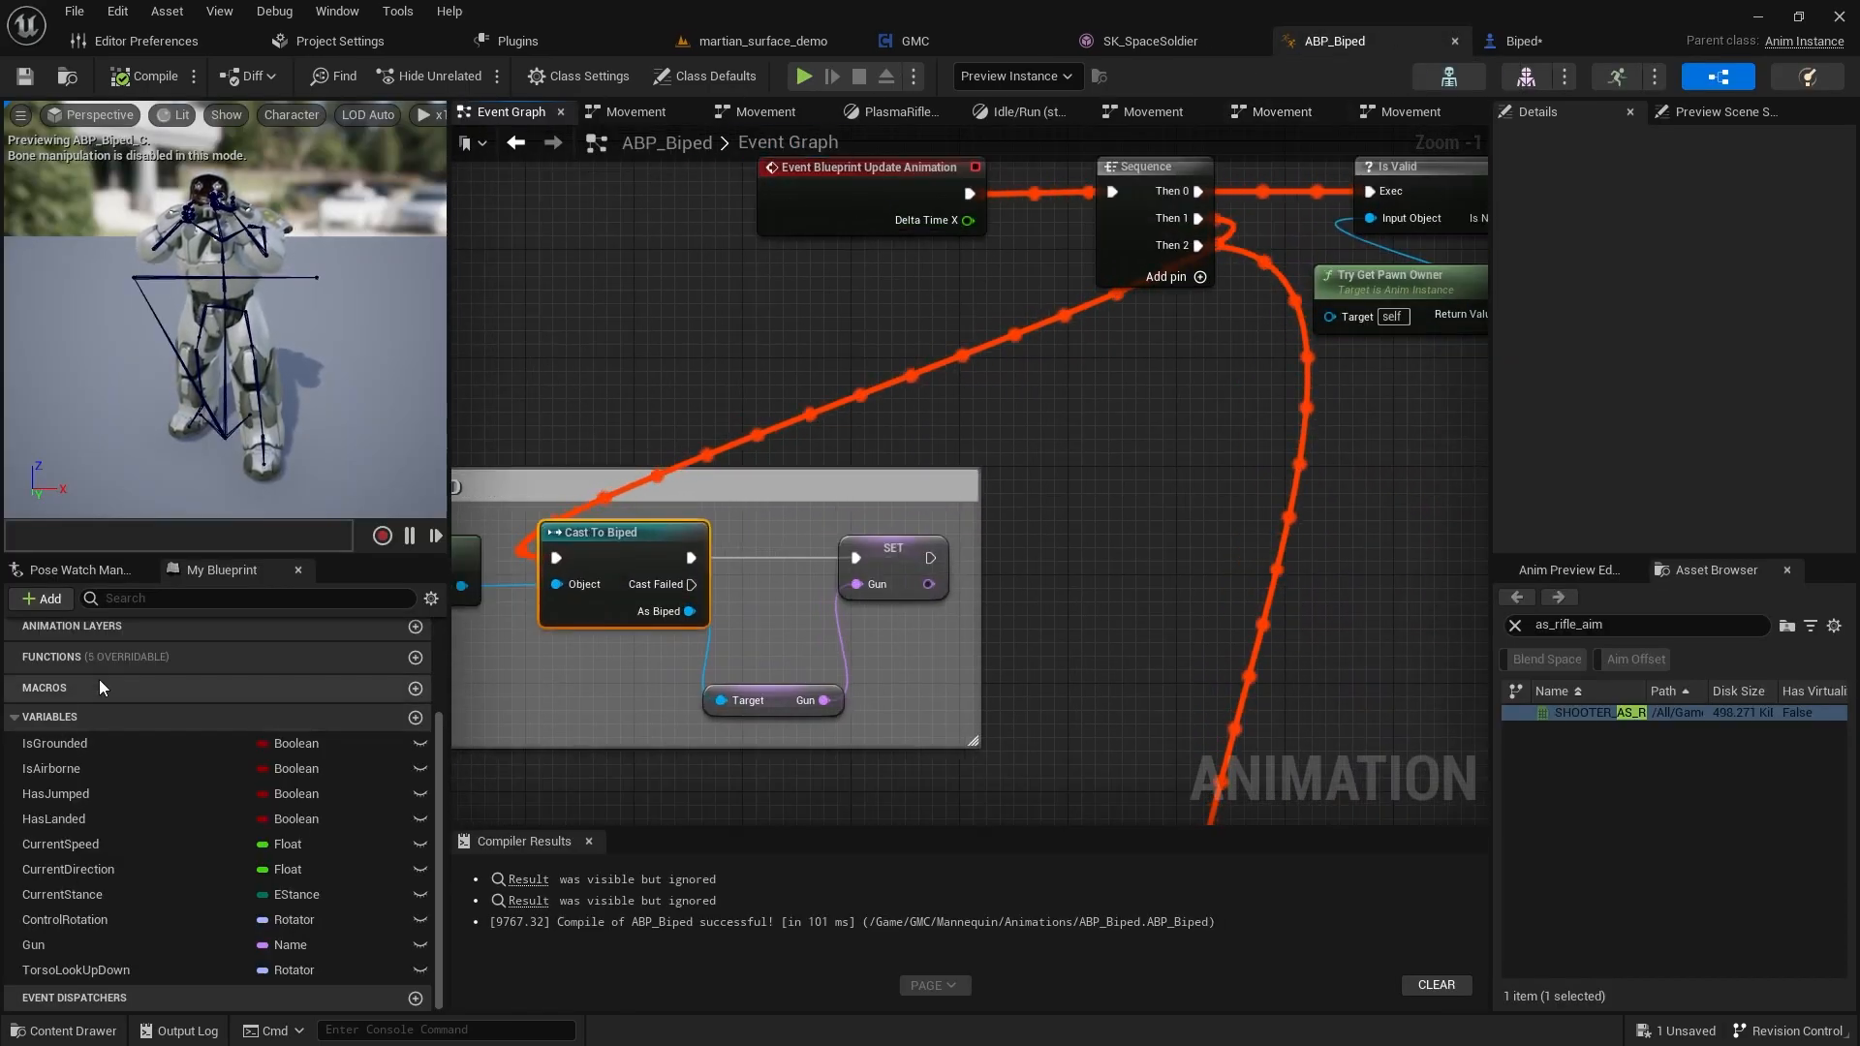
click(11, 647)
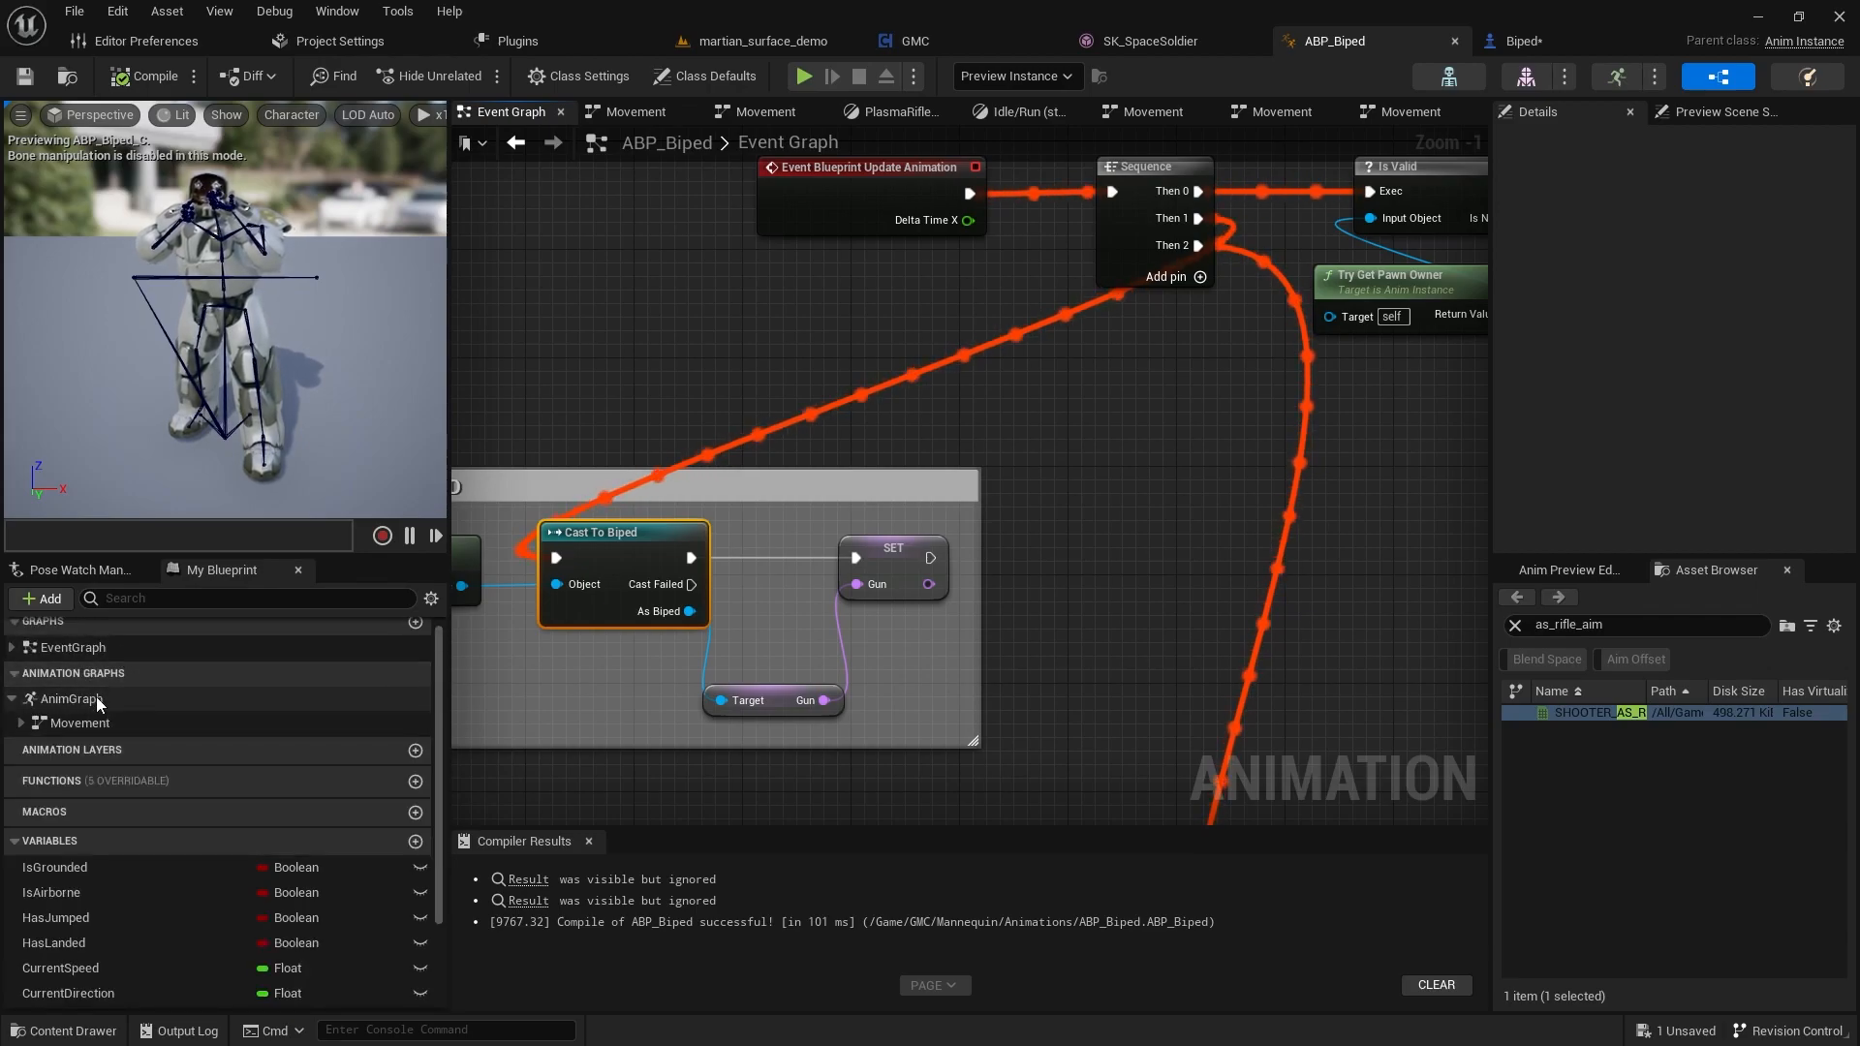
double_click(69, 700)
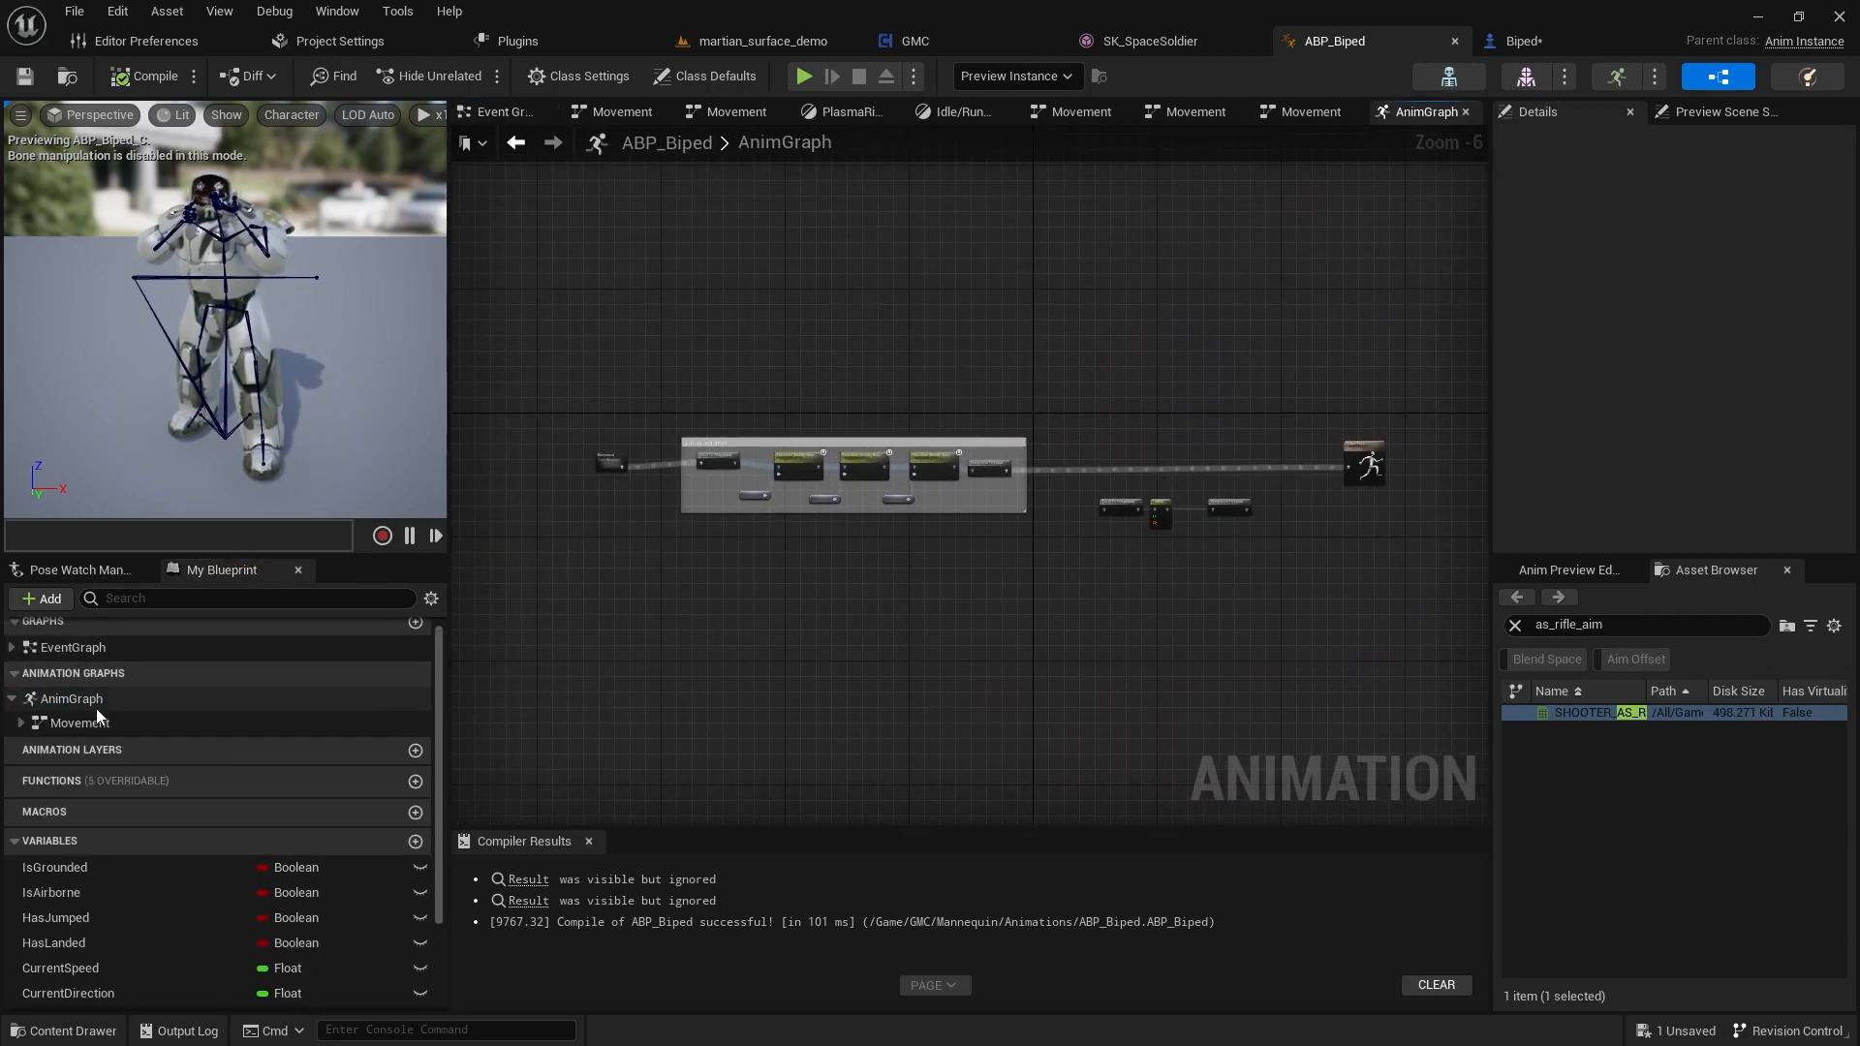
scroll(up, 3)
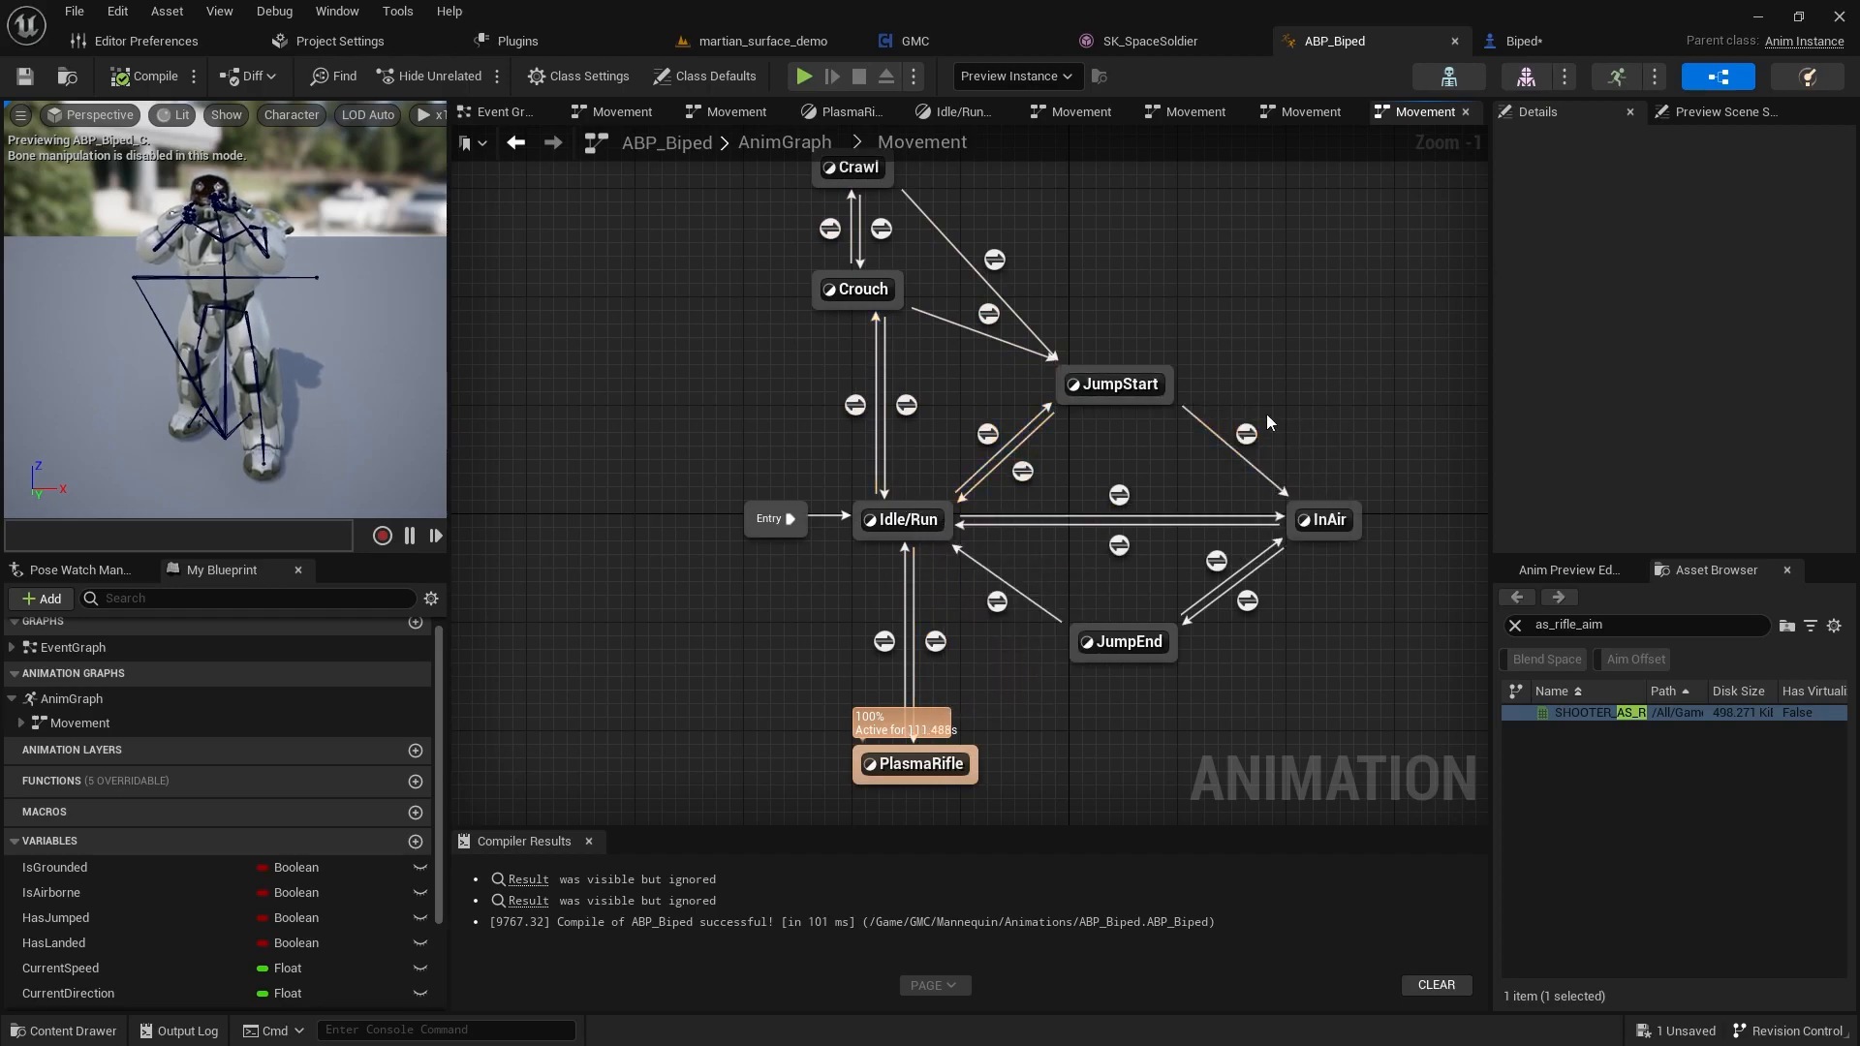
scroll(down, 3)
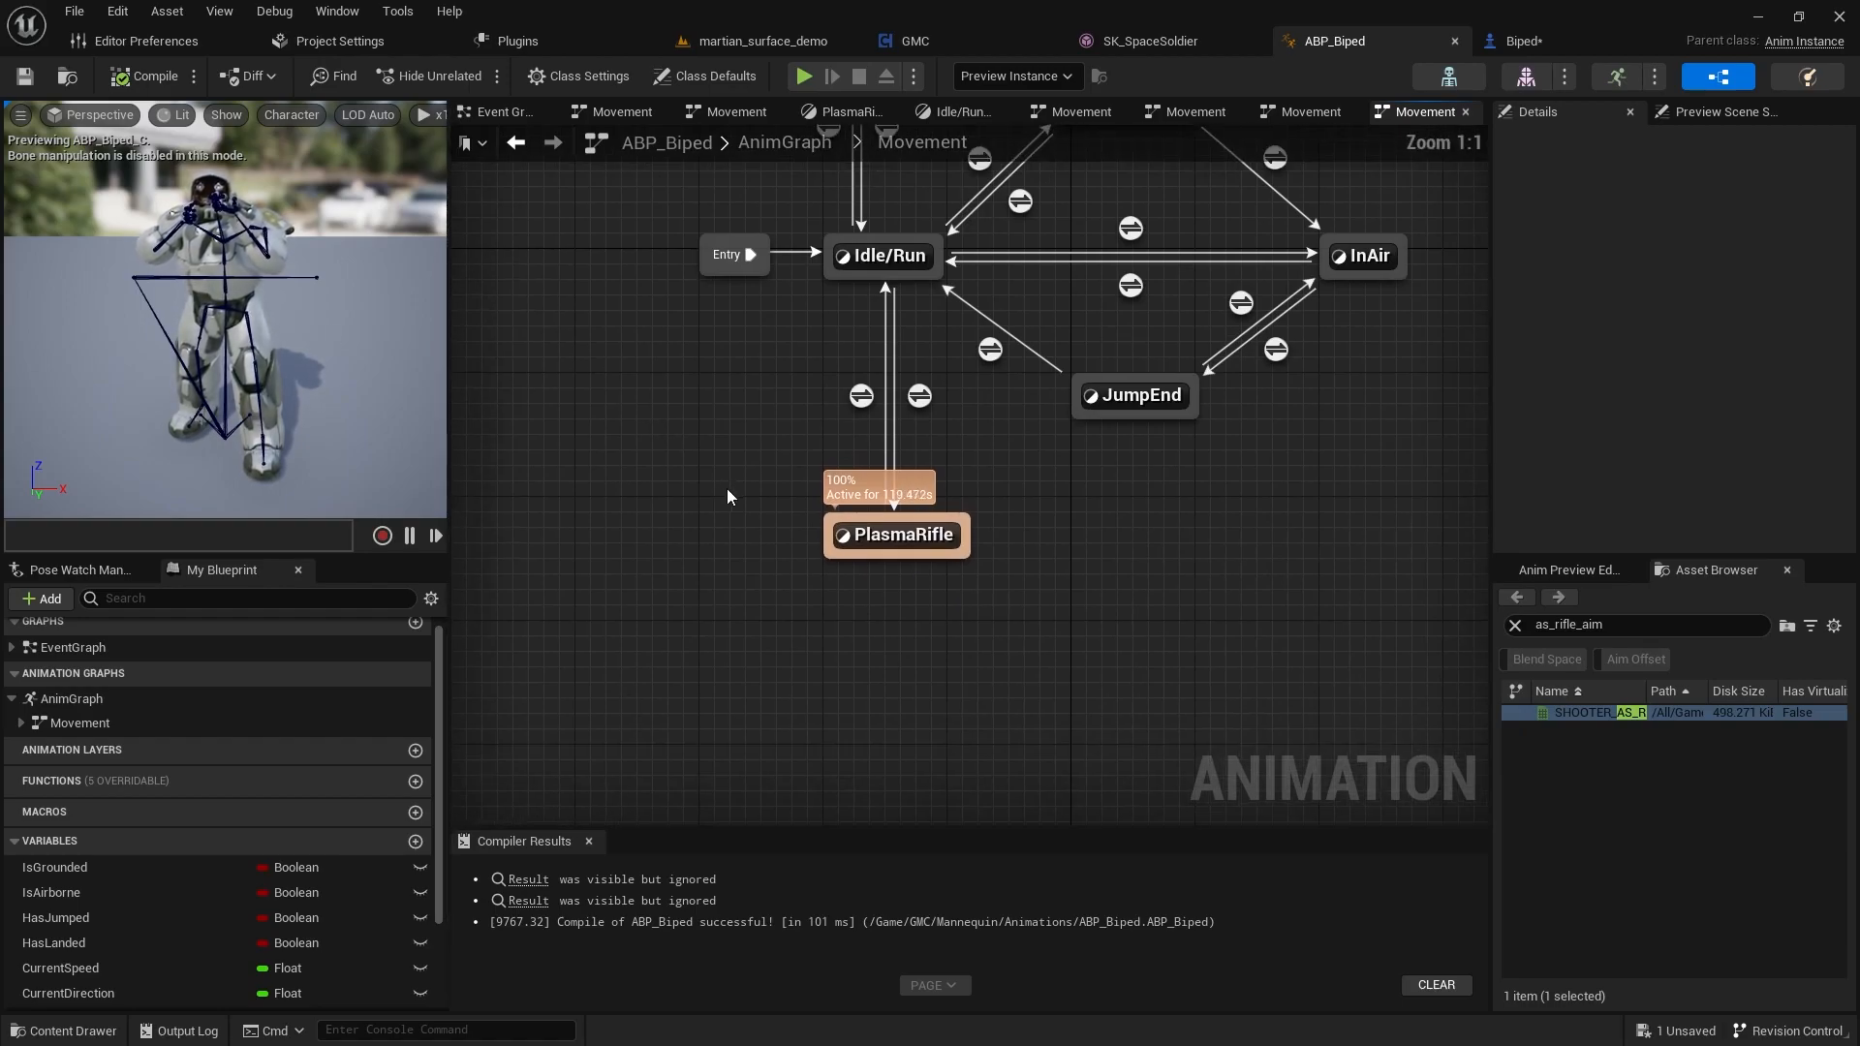
mouse_move(754, 554)
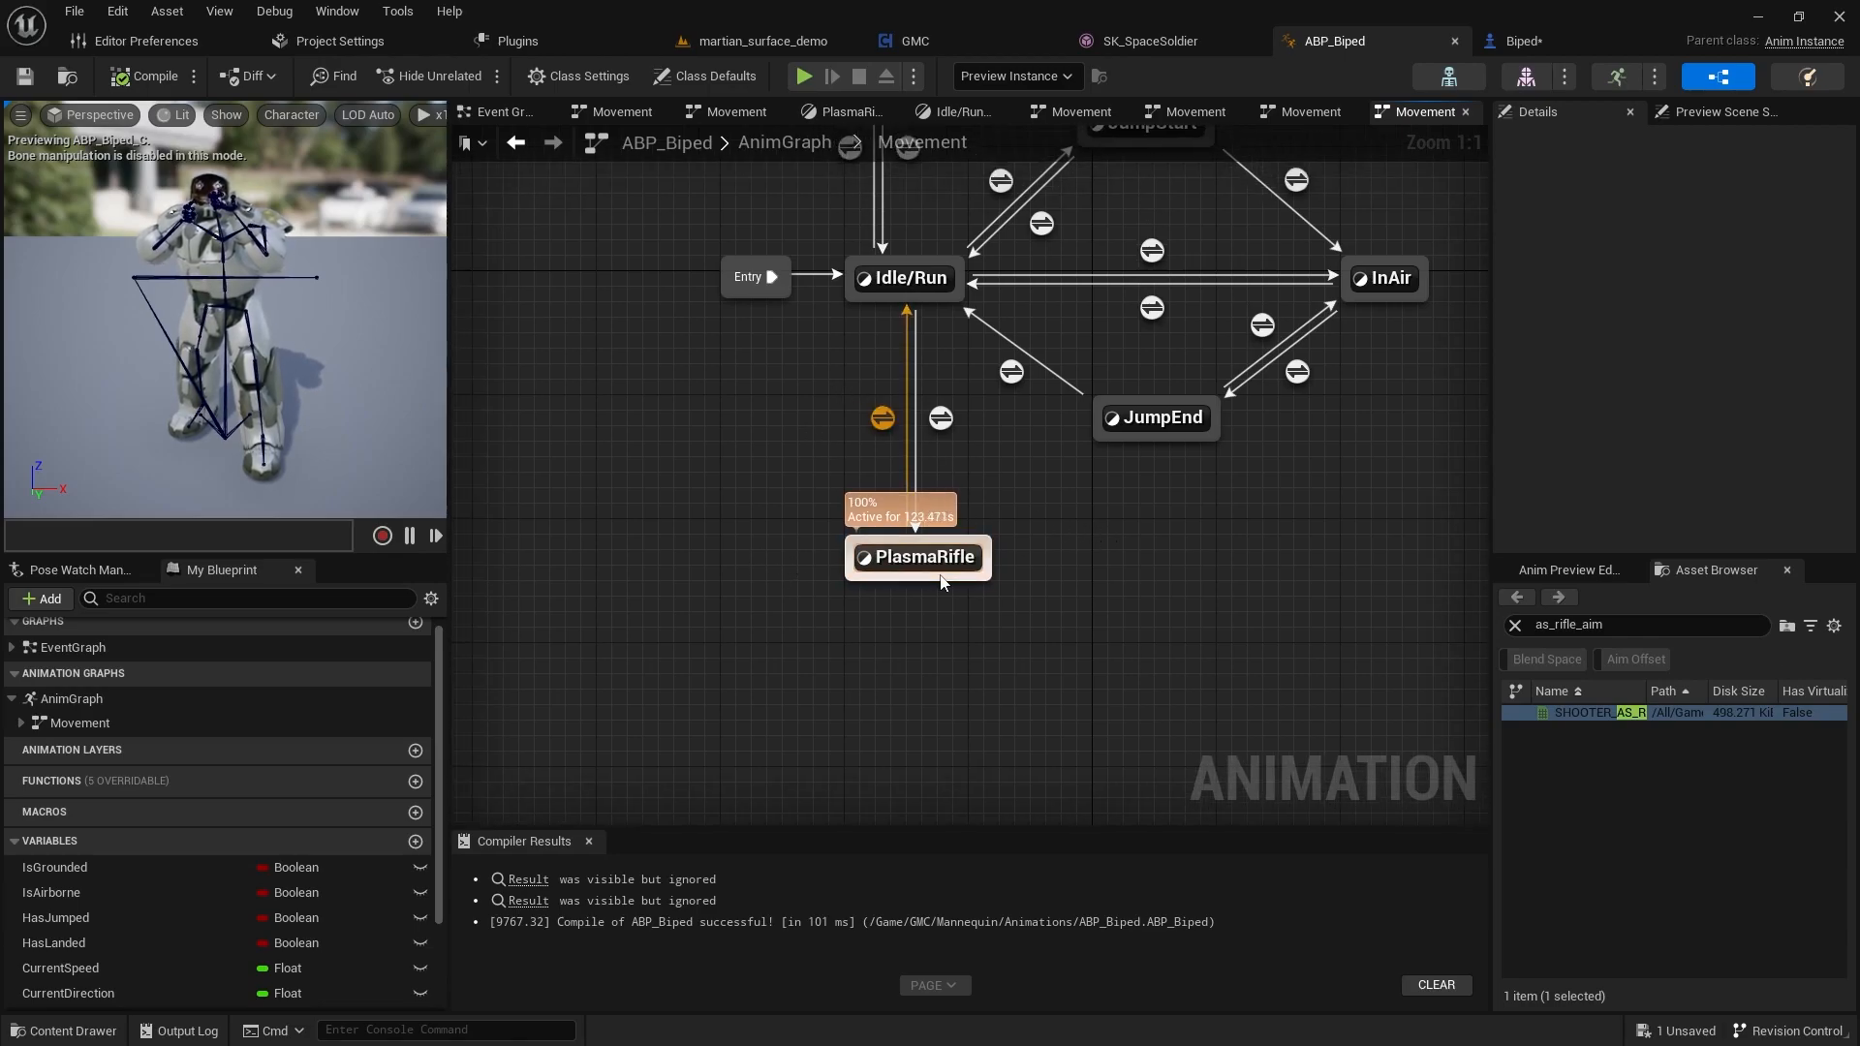
double_click(907, 418)
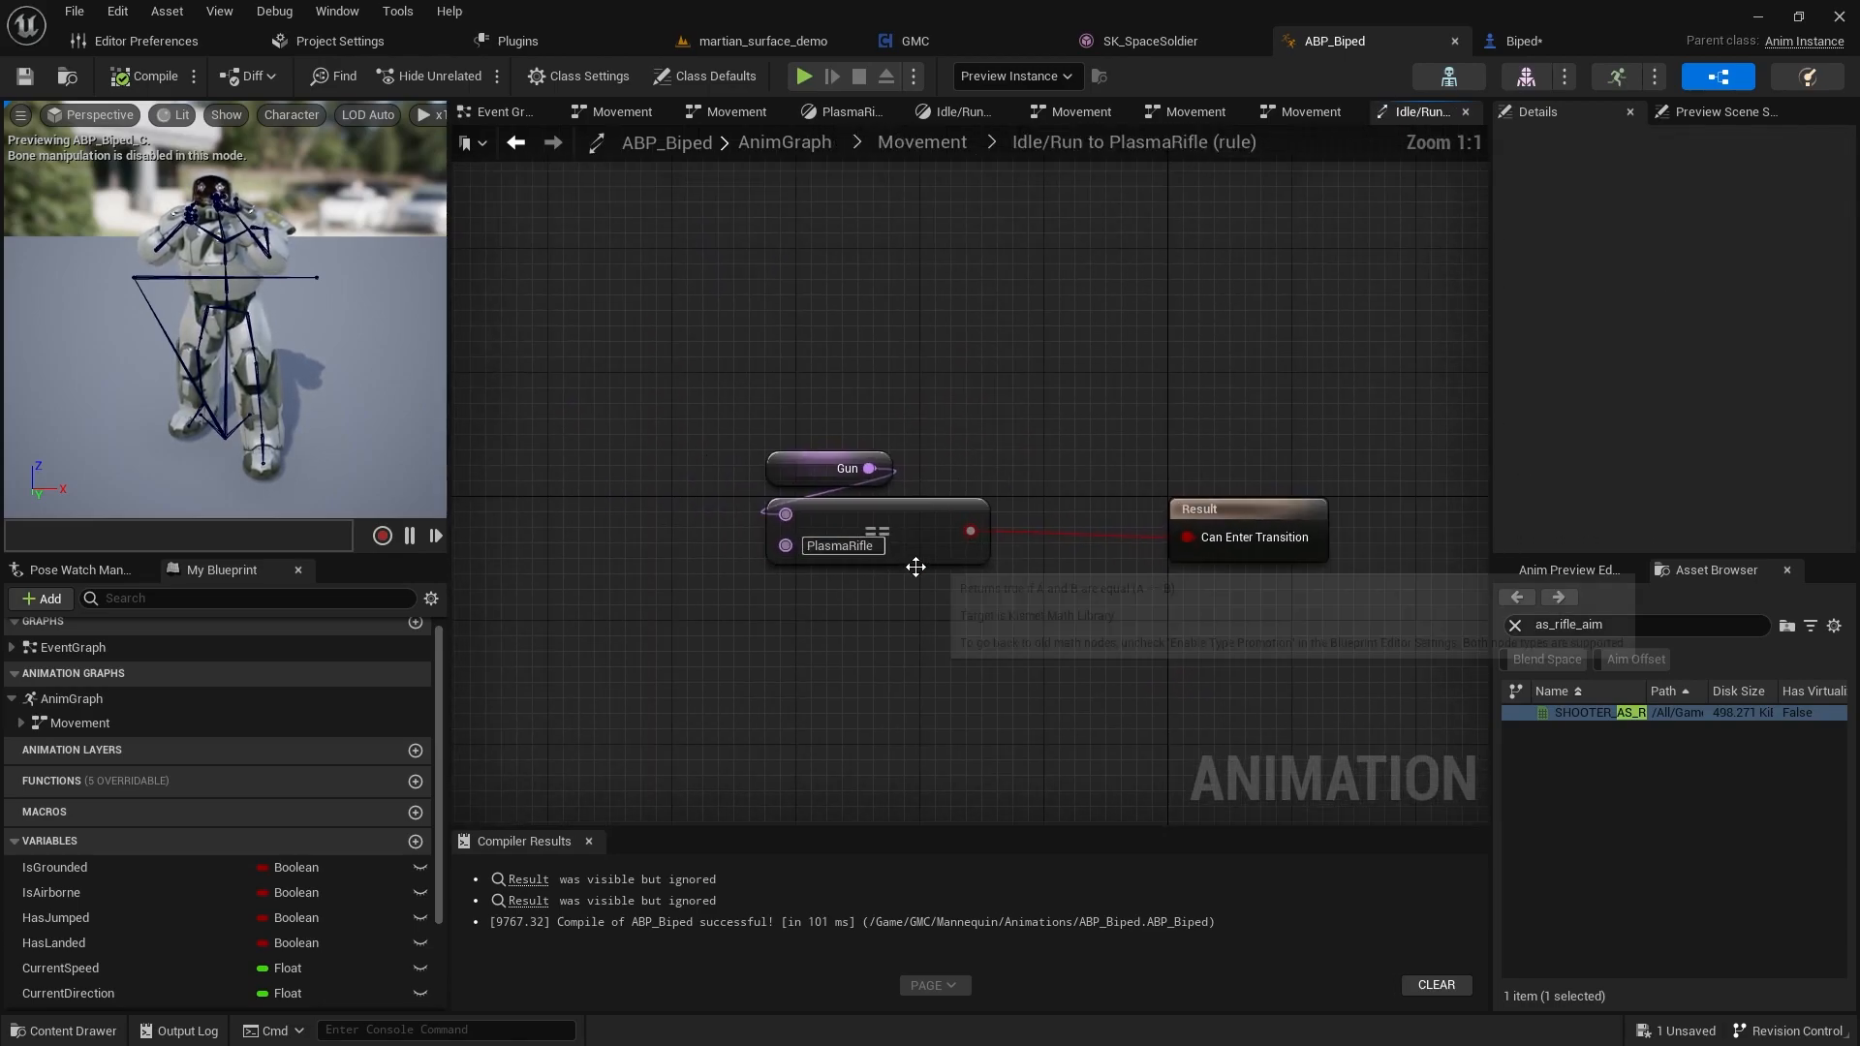
mouse_move(848, 573)
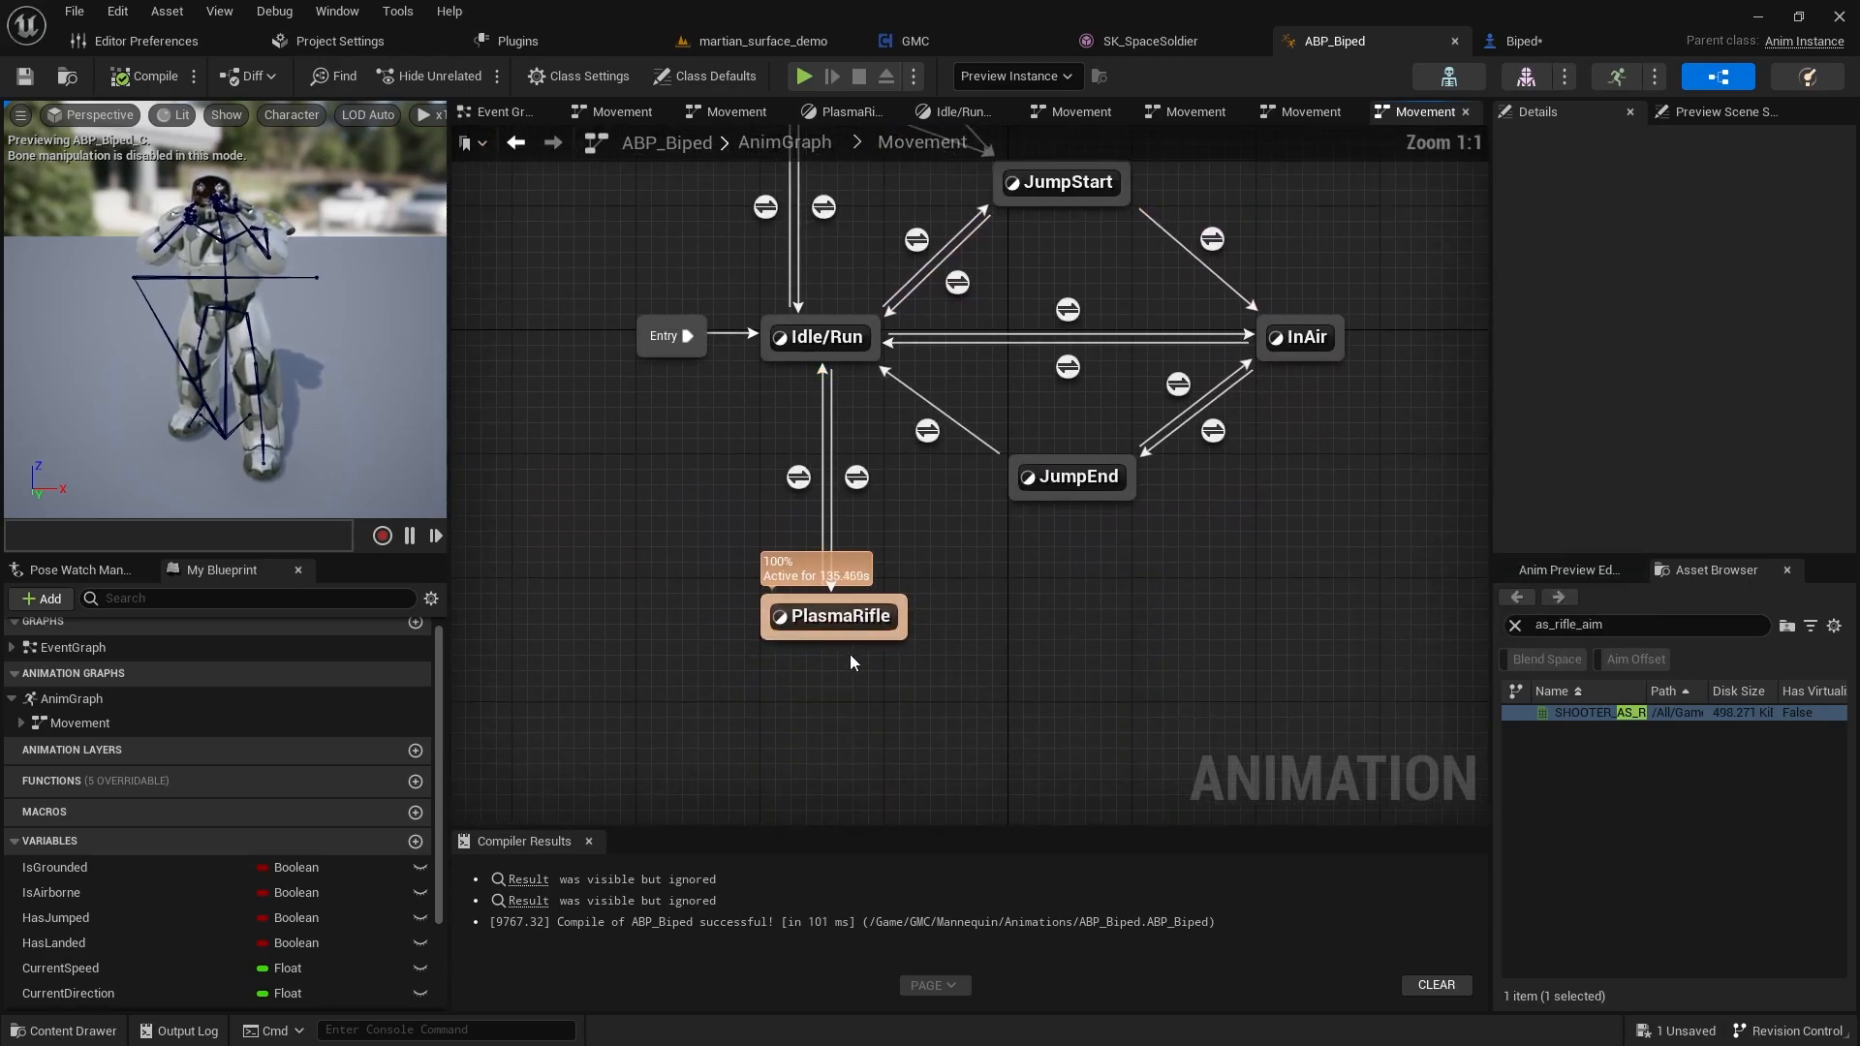
click(833, 617)
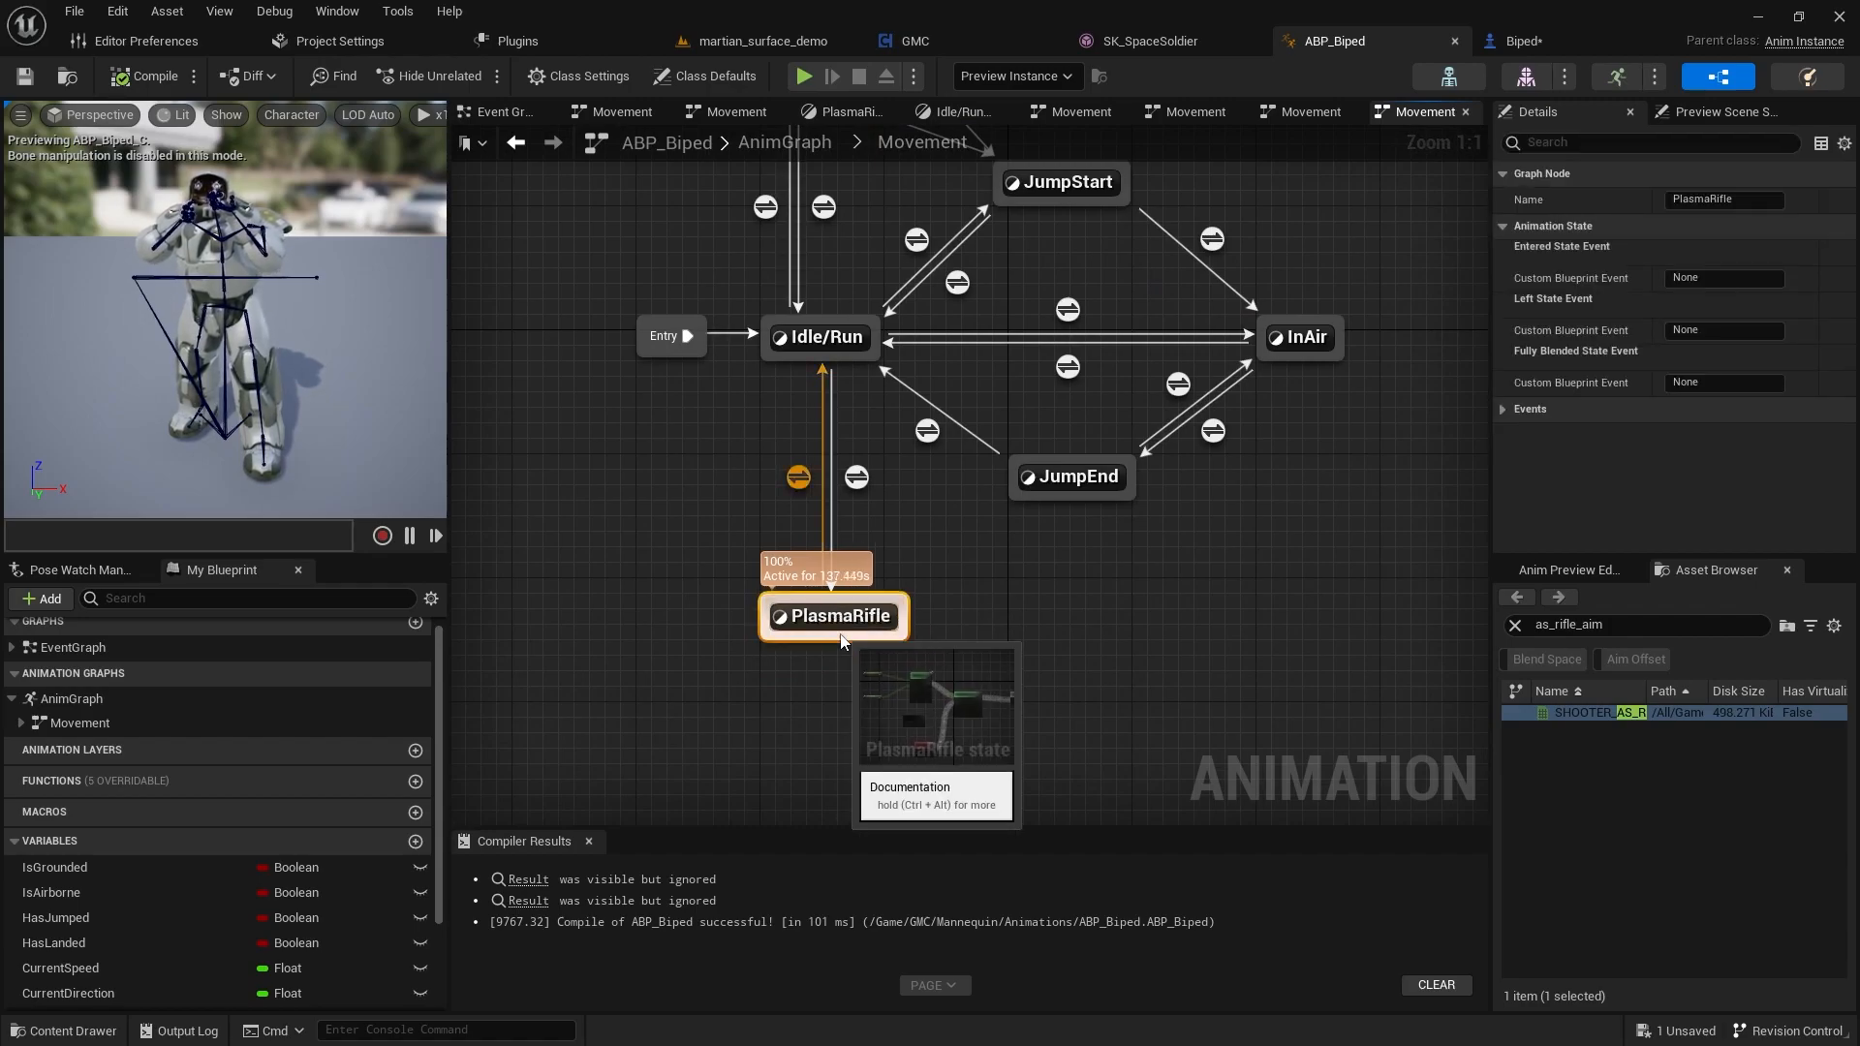
double_click(833, 617)
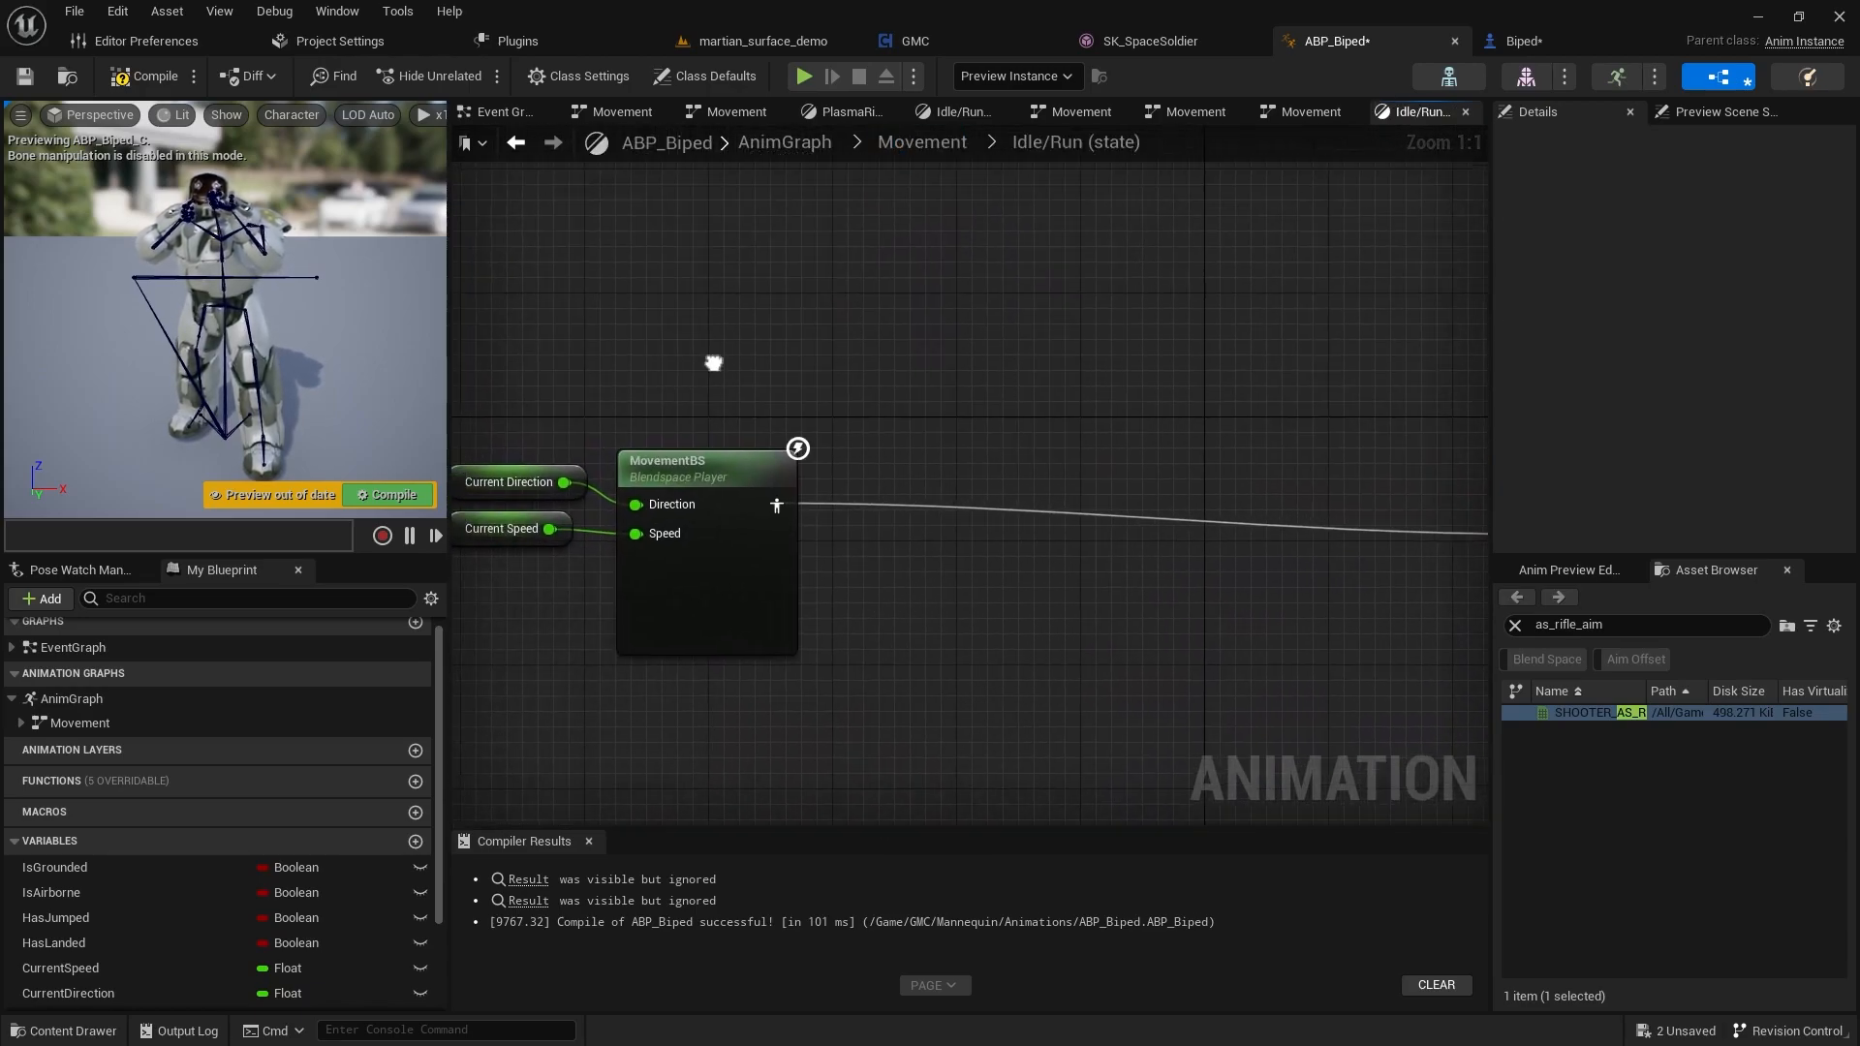
scroll(down, 3)
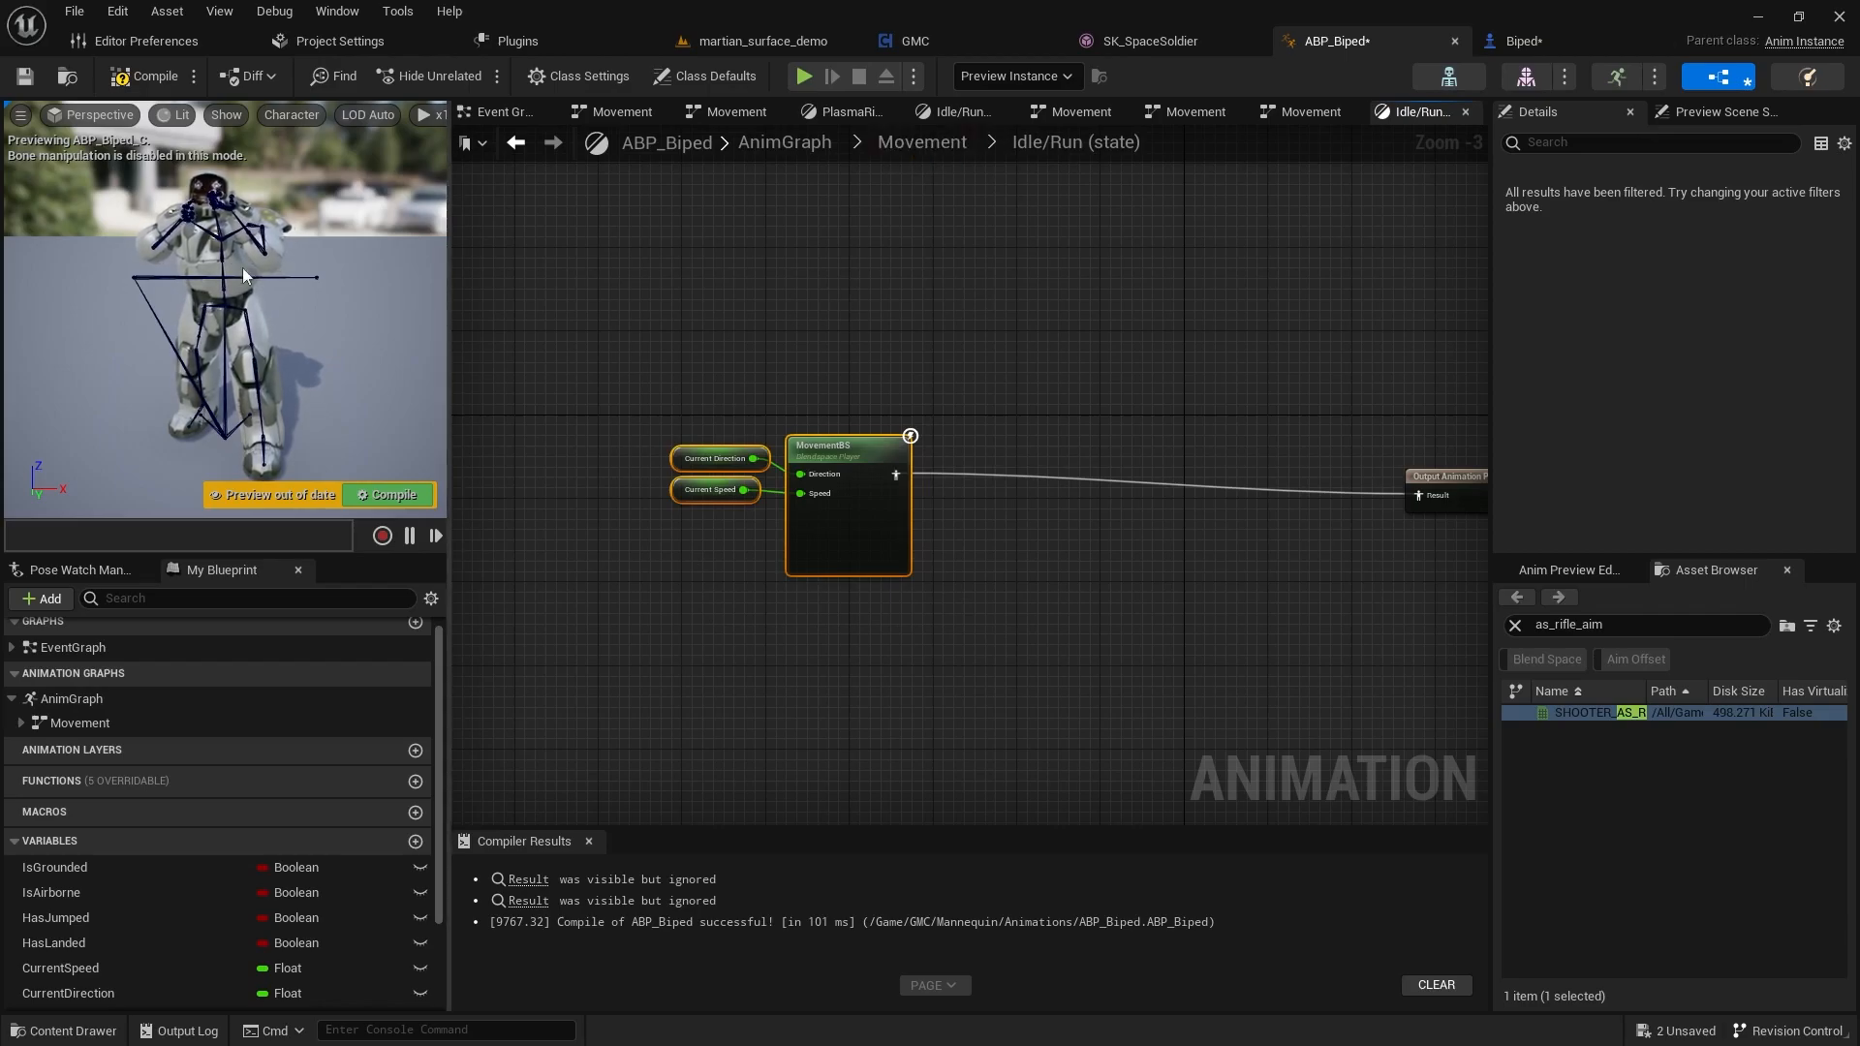
click(844, 448)
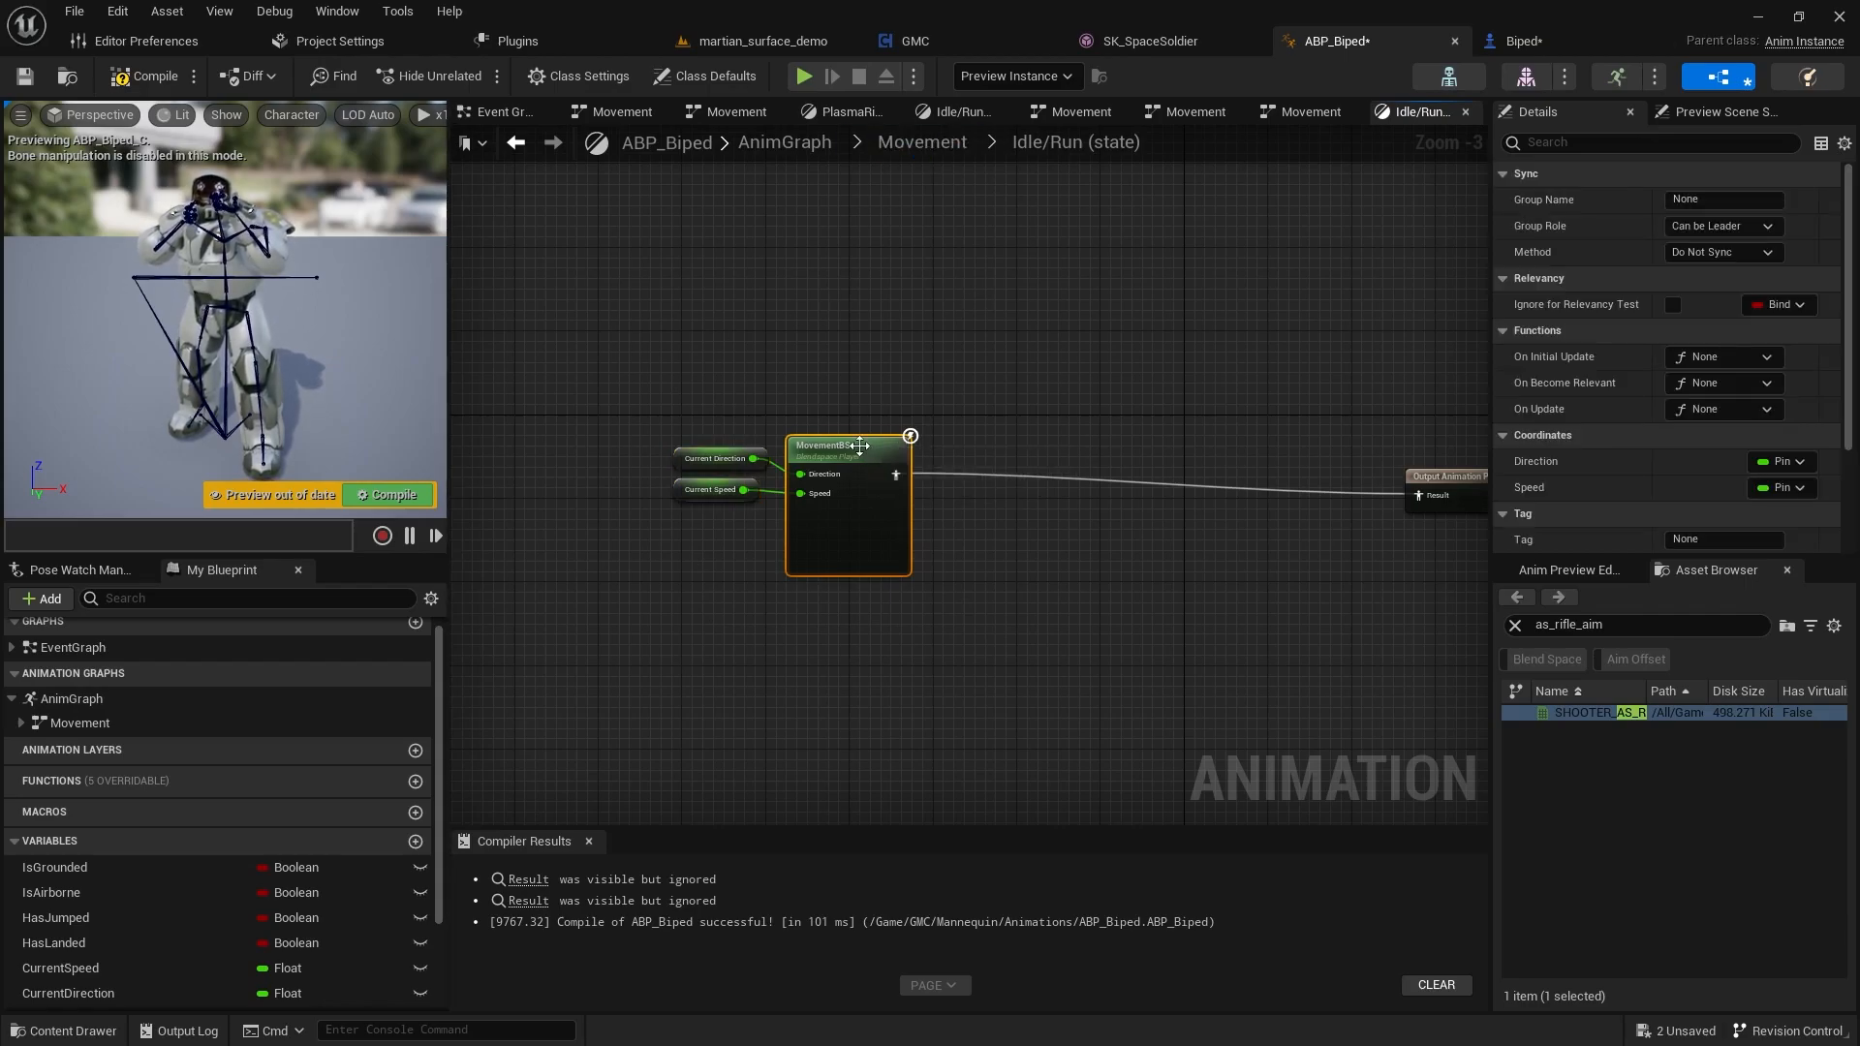
double_click(846, 446)
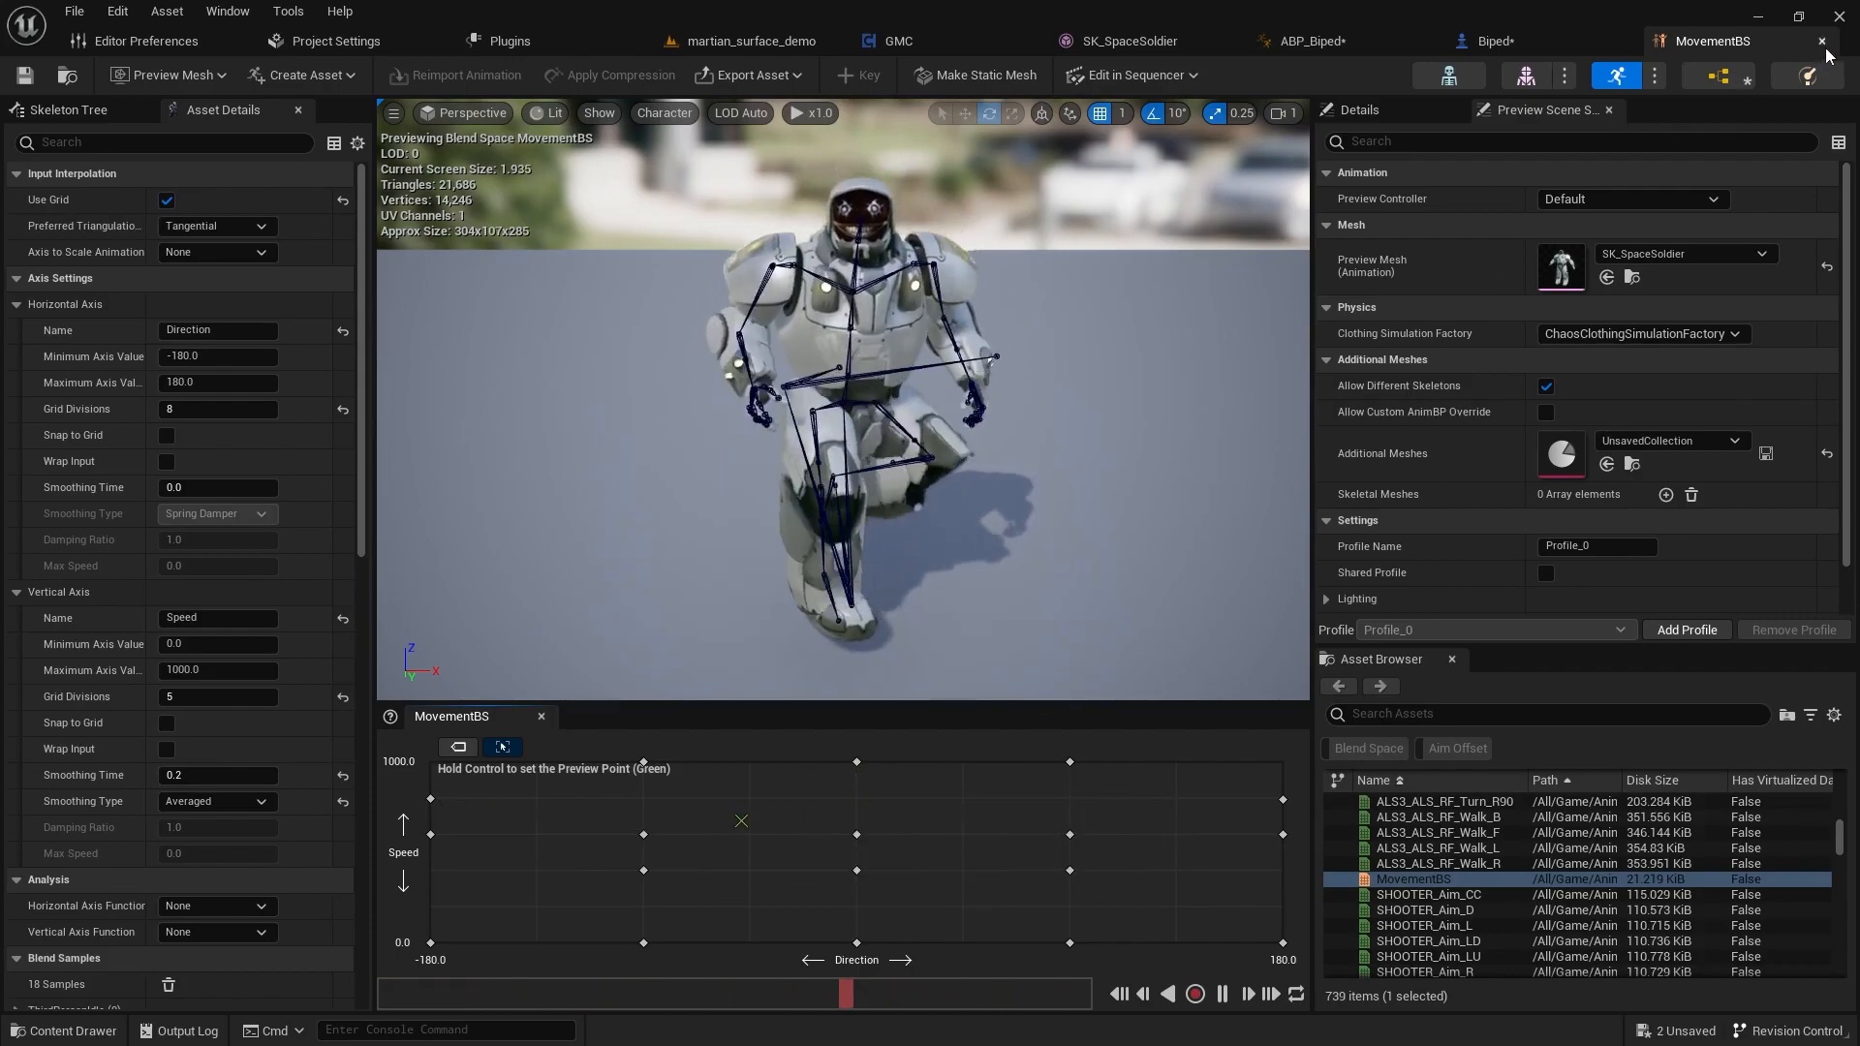
click(1493, 41)
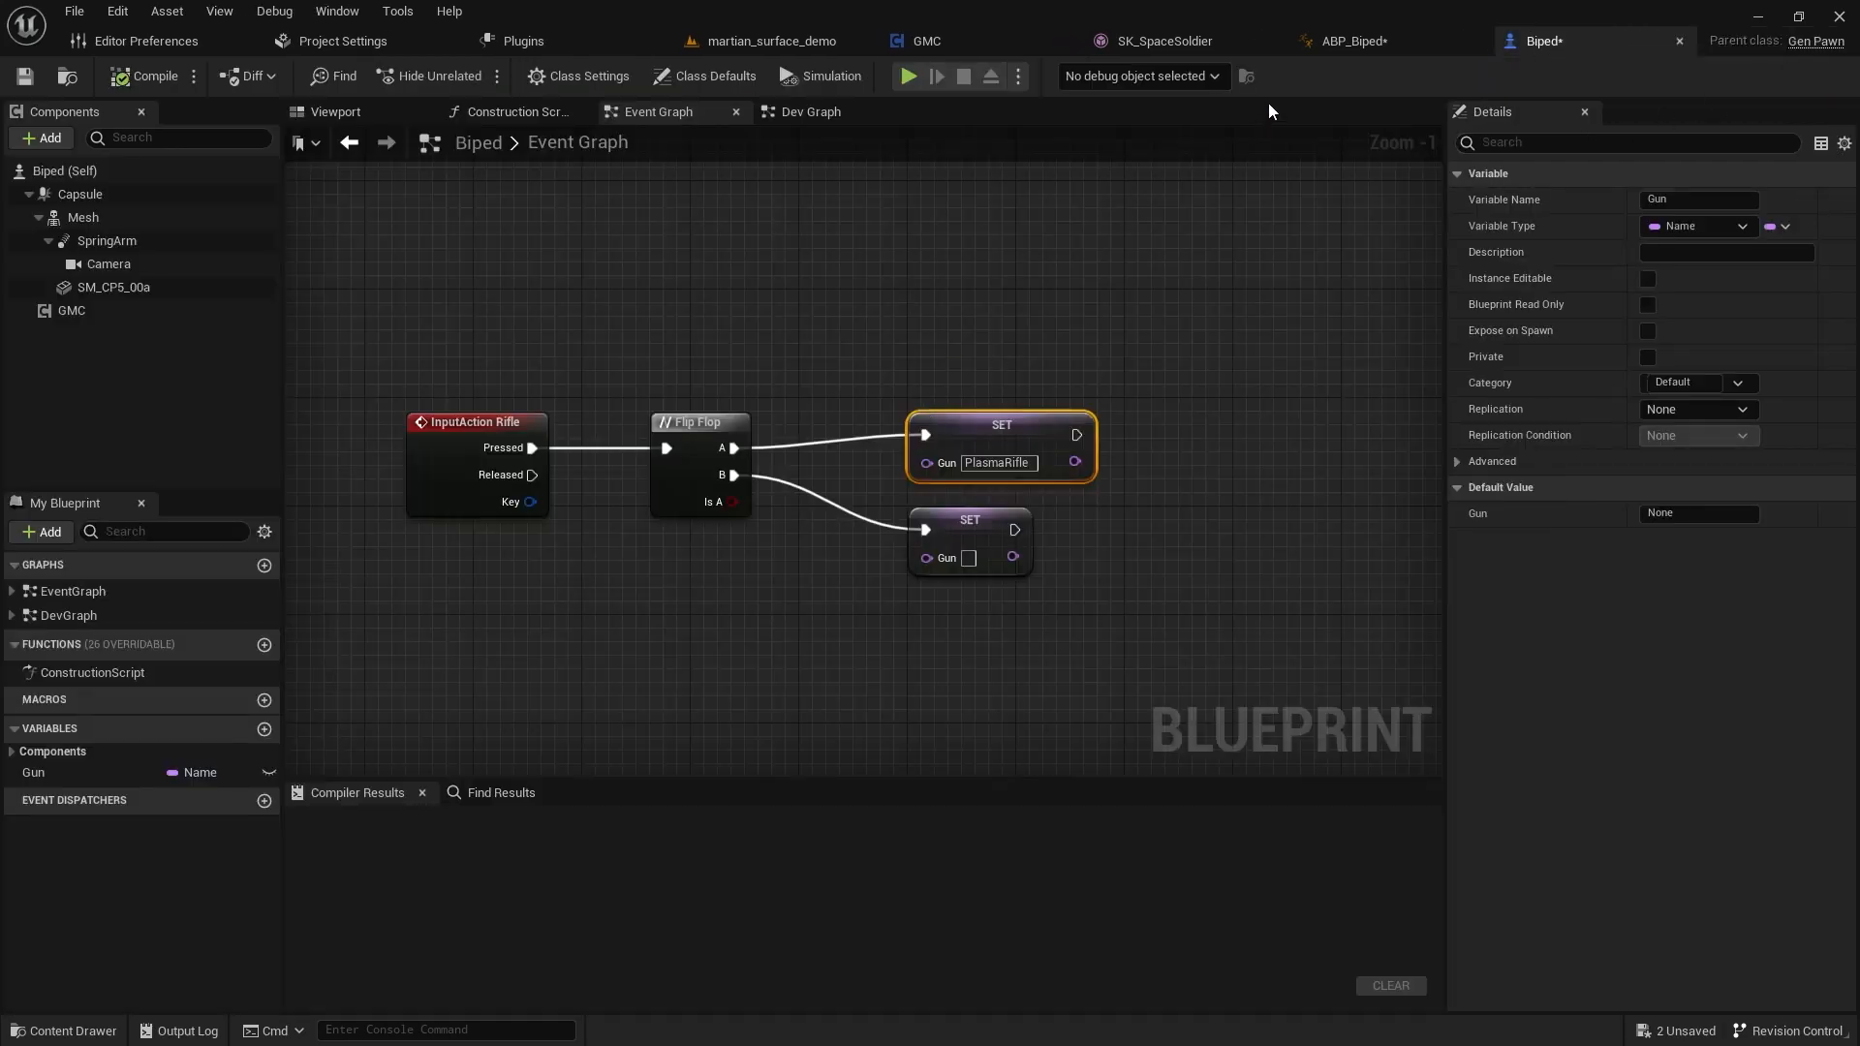
click(1346, 41)
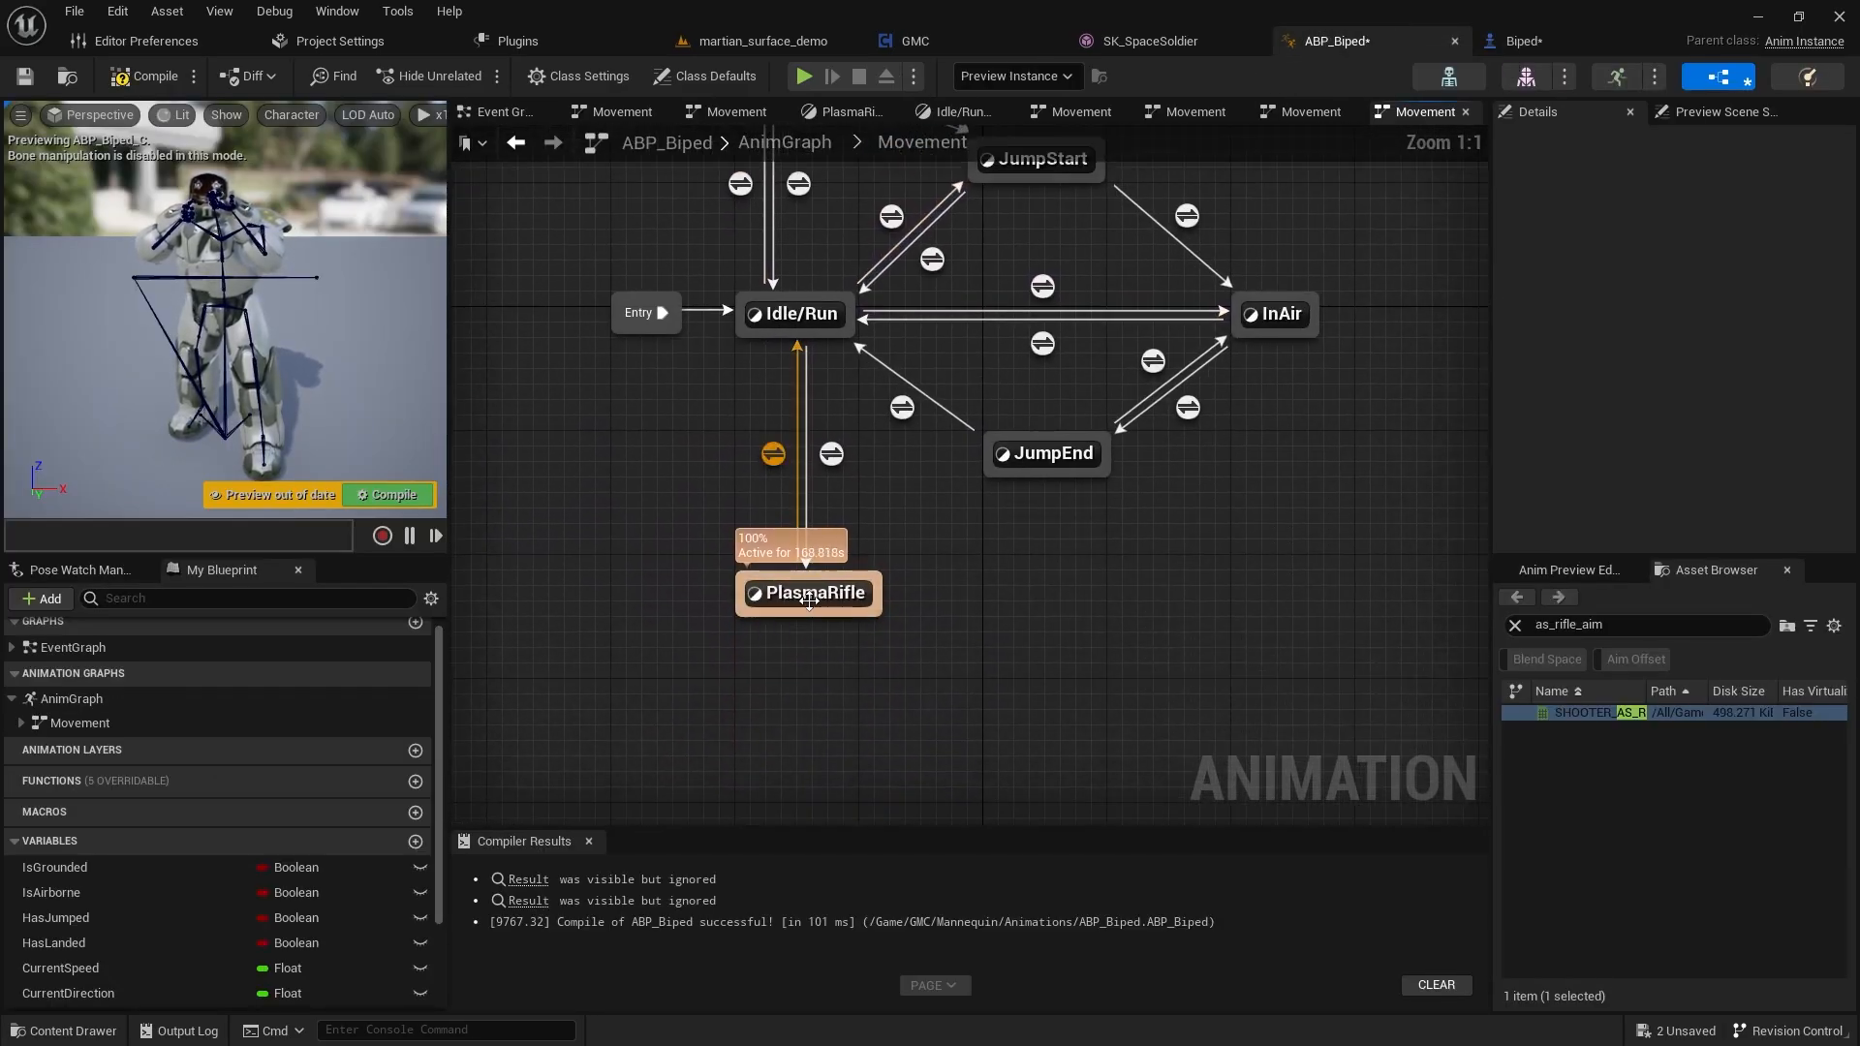
- Enter the PlasmaRifle state graph and locate the SHOOTER_AS_Rifle_Aim sequence player
double_click(813, 593)
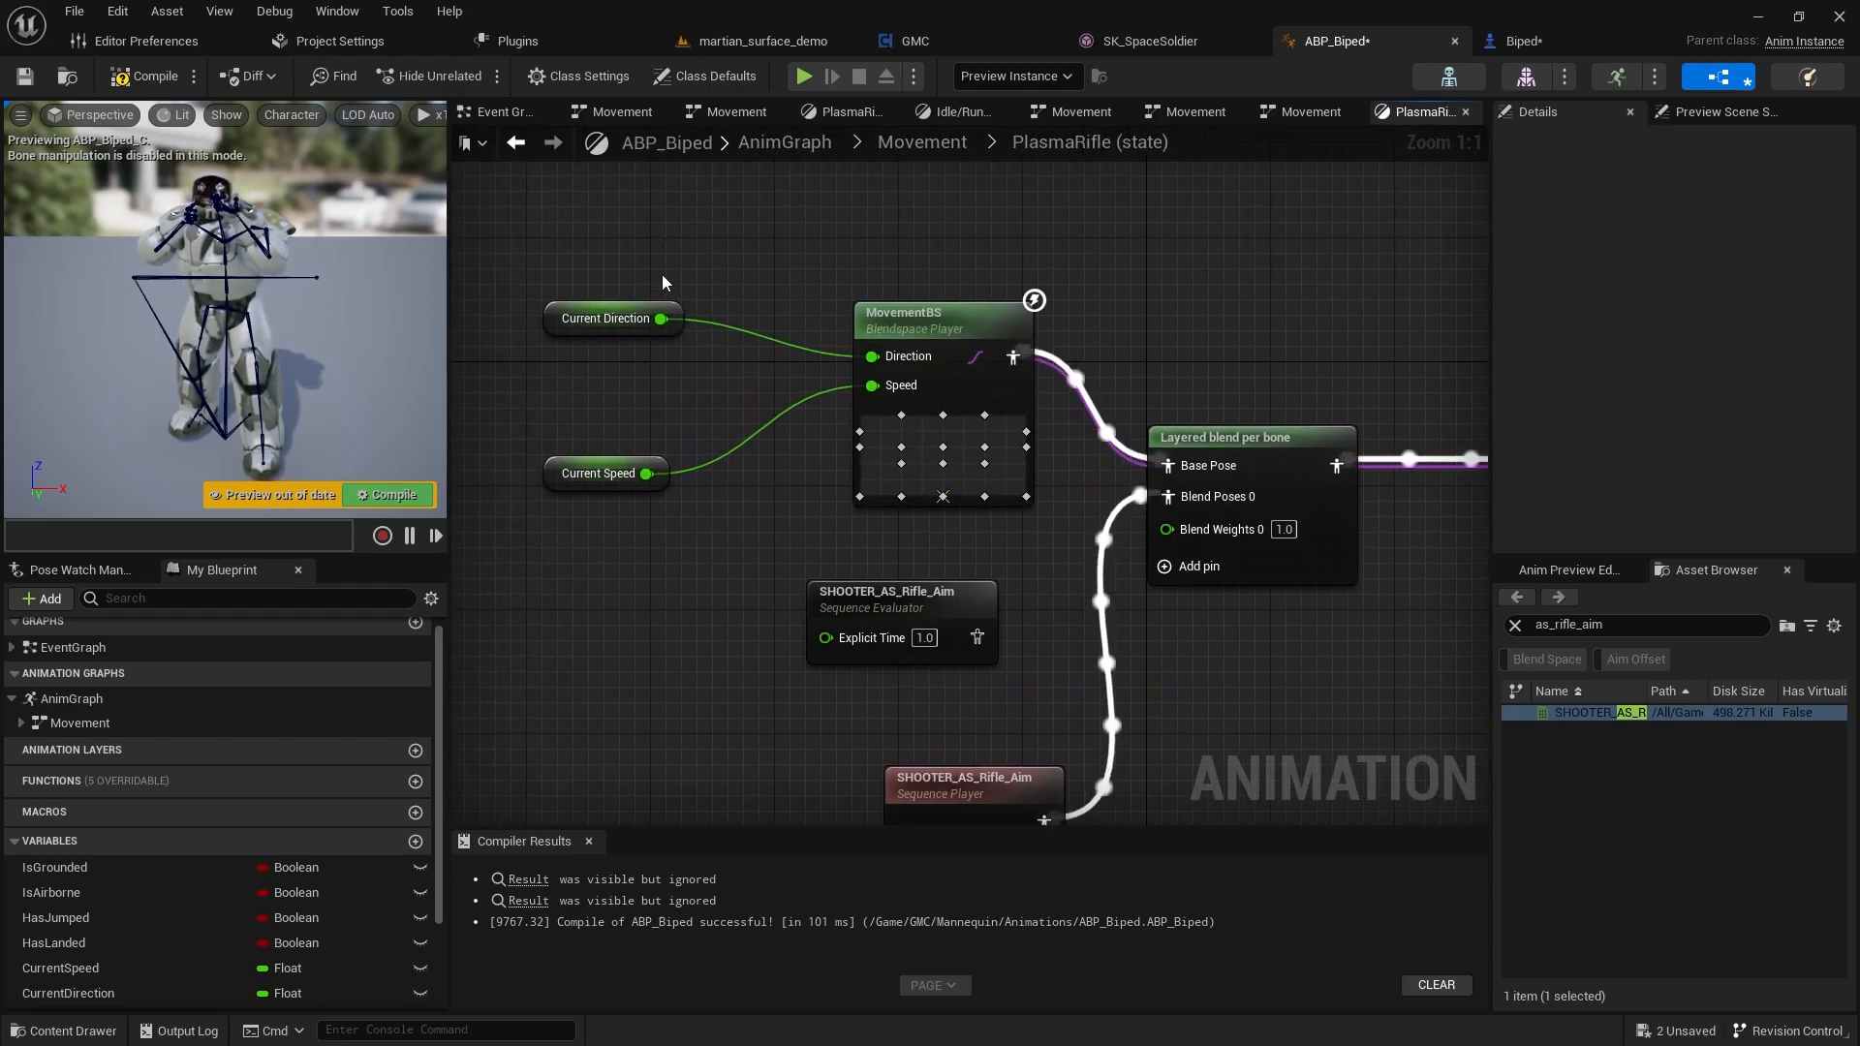
click(606, 473)
text(layere)
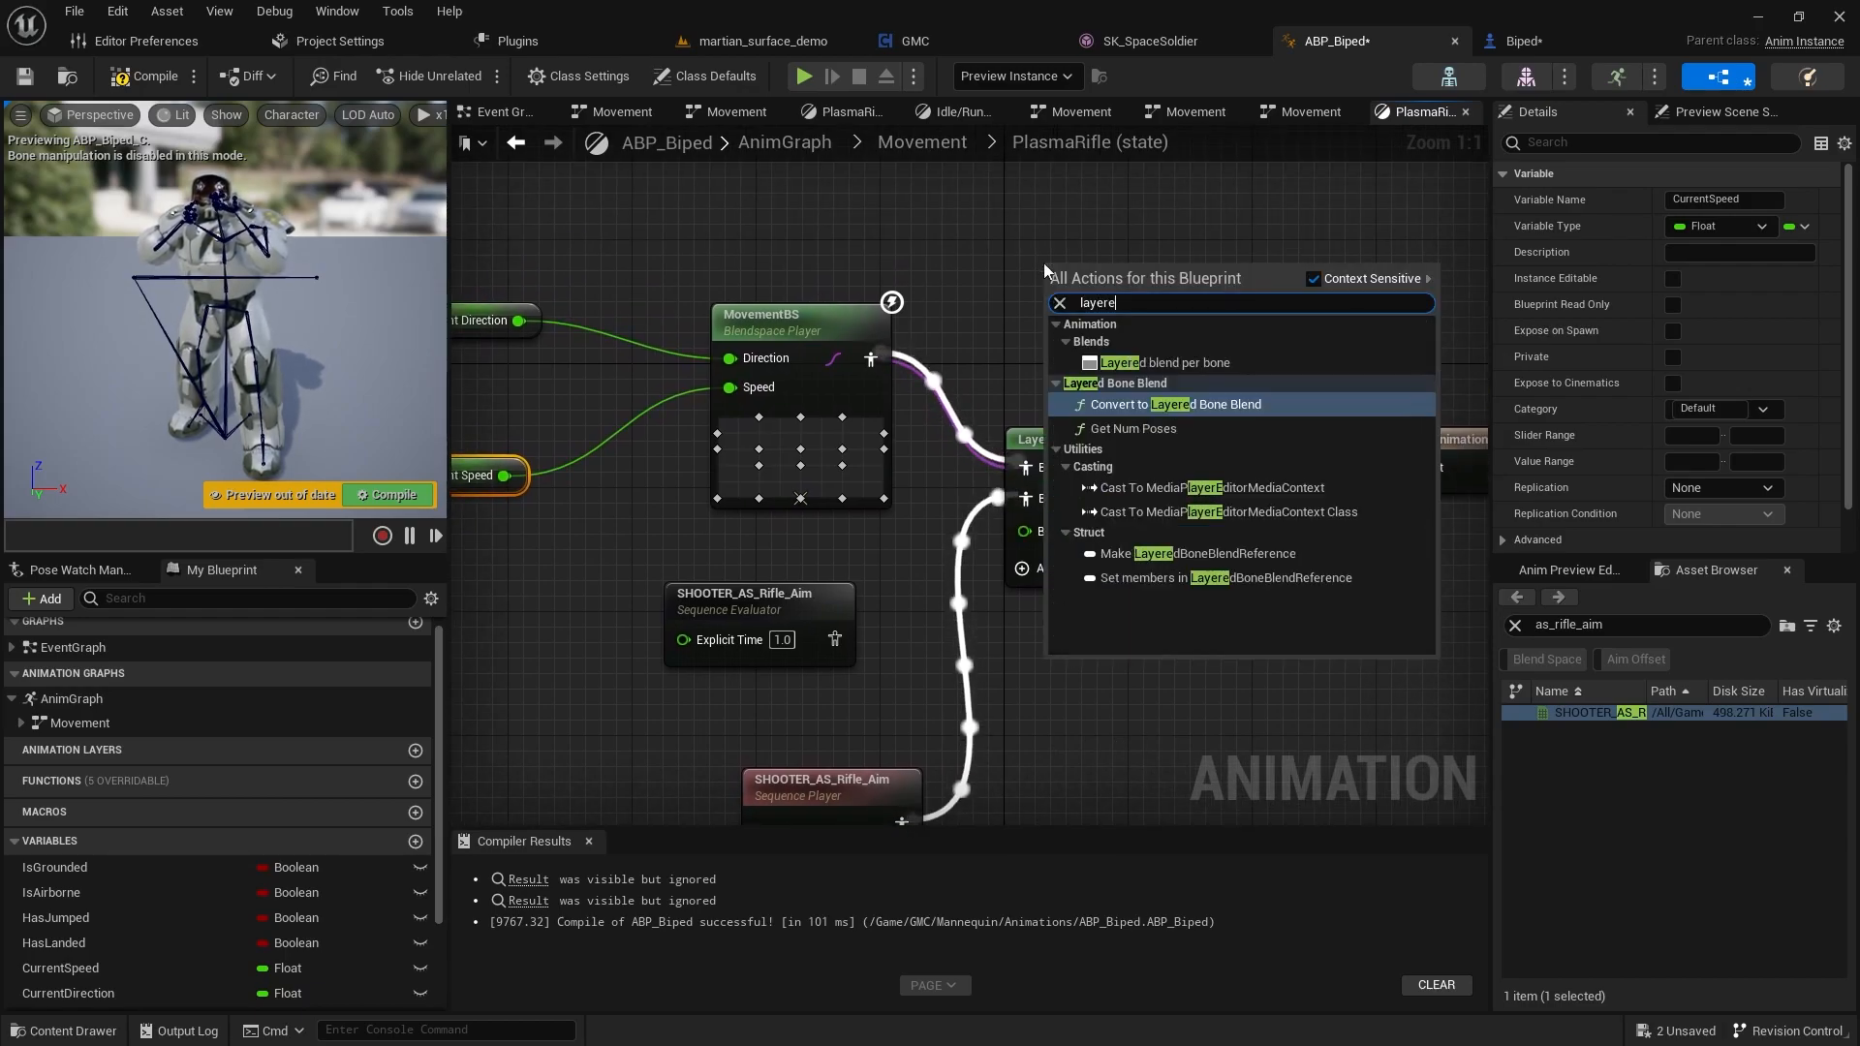
text(d blen)
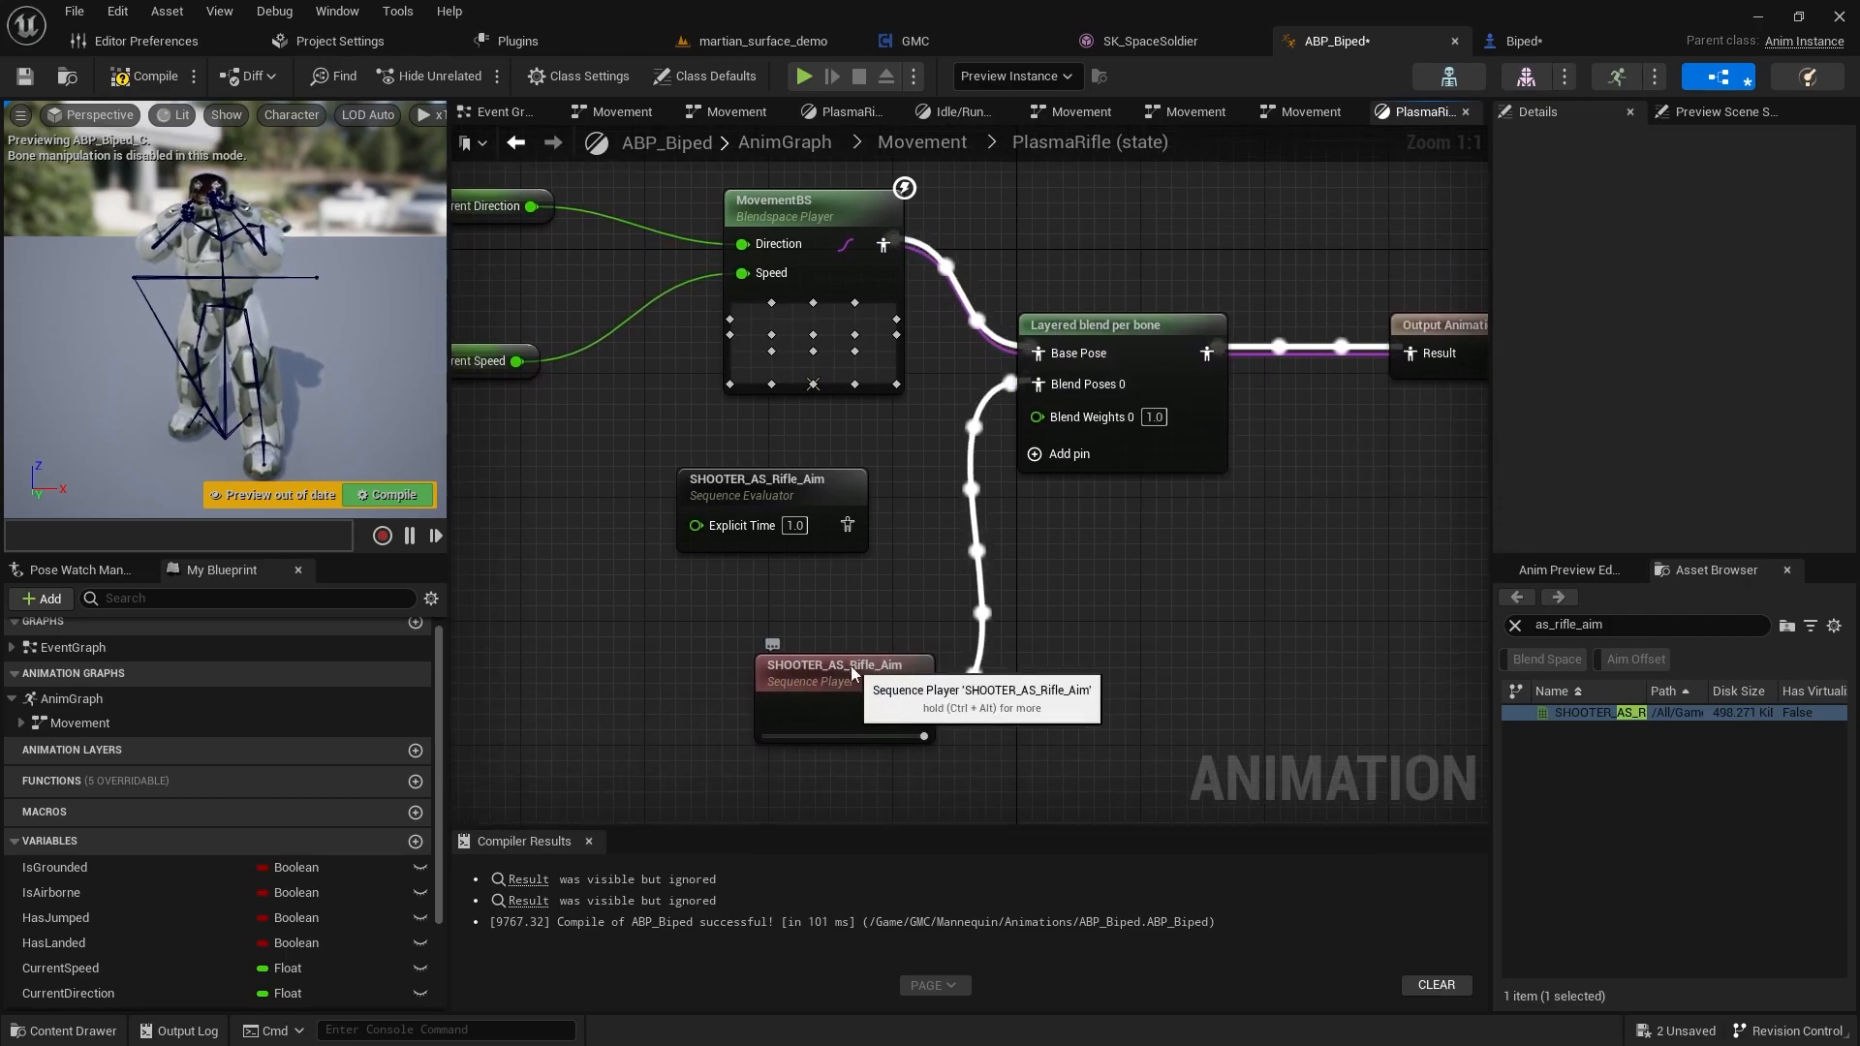
click(842, 671)
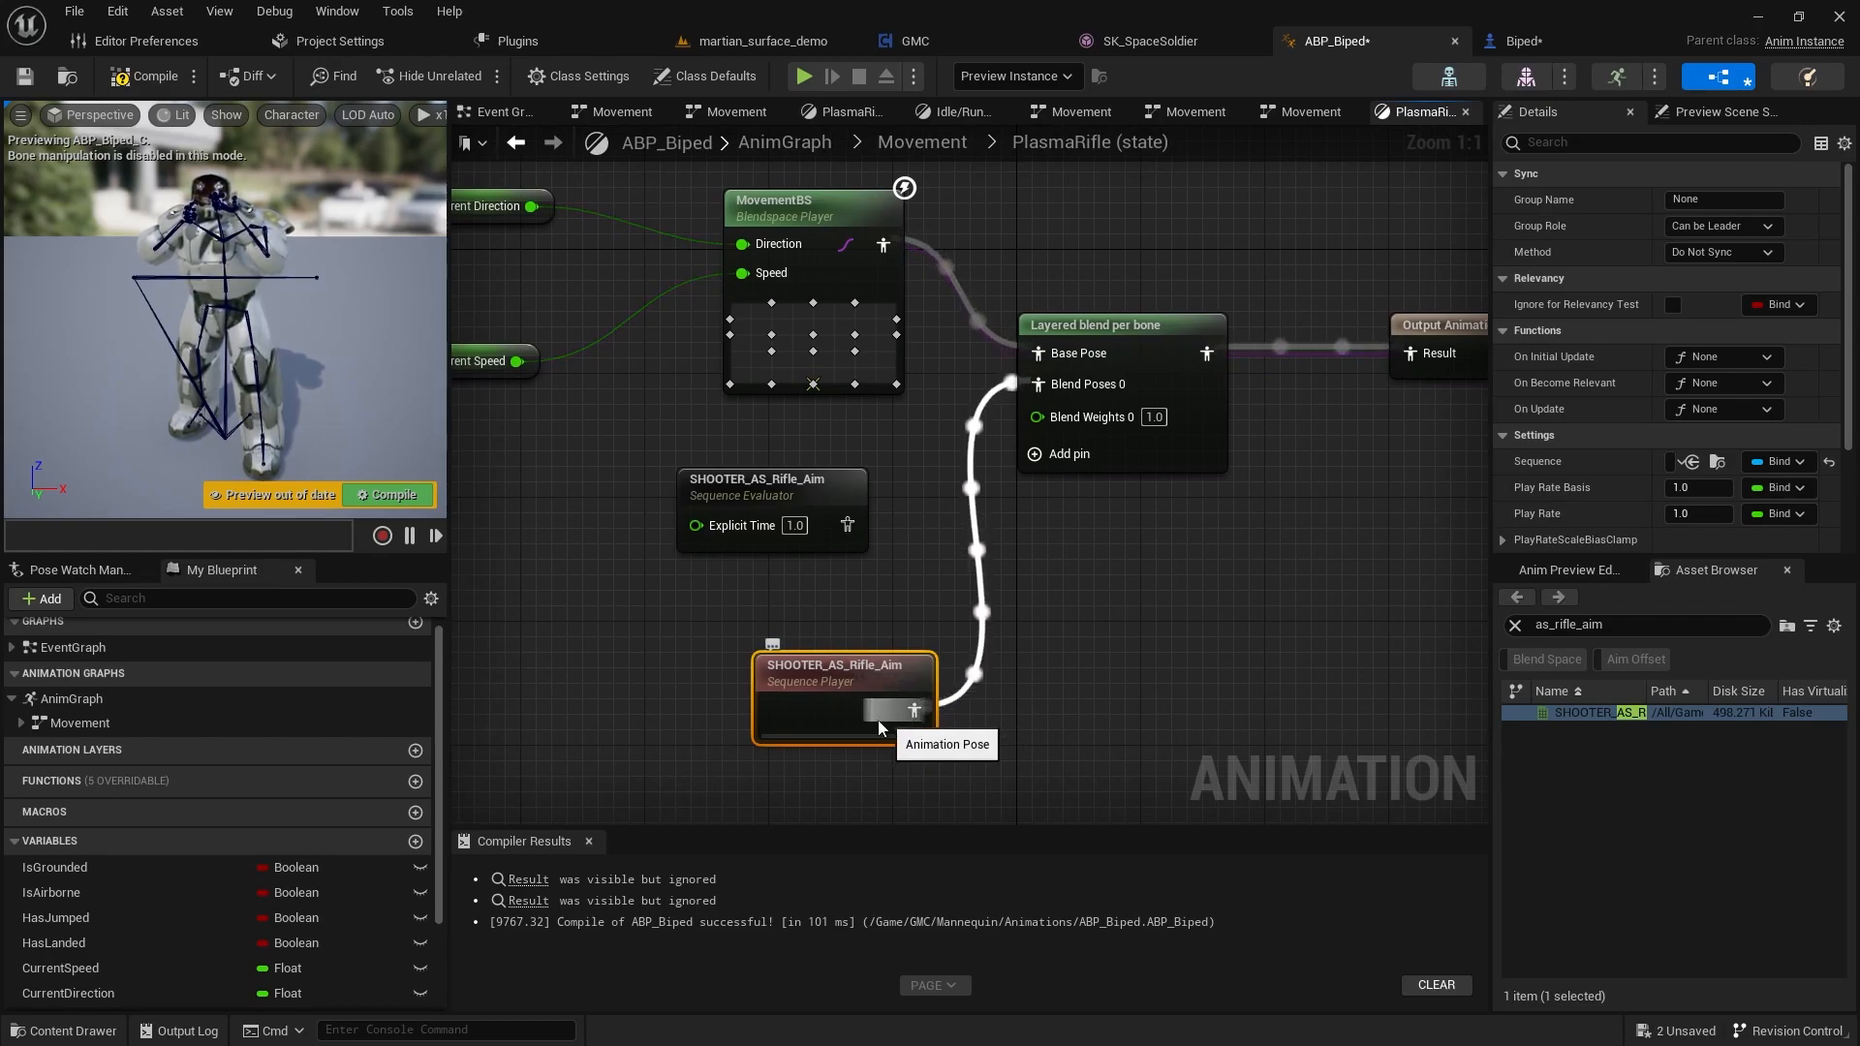
mouse_move(839, 698)
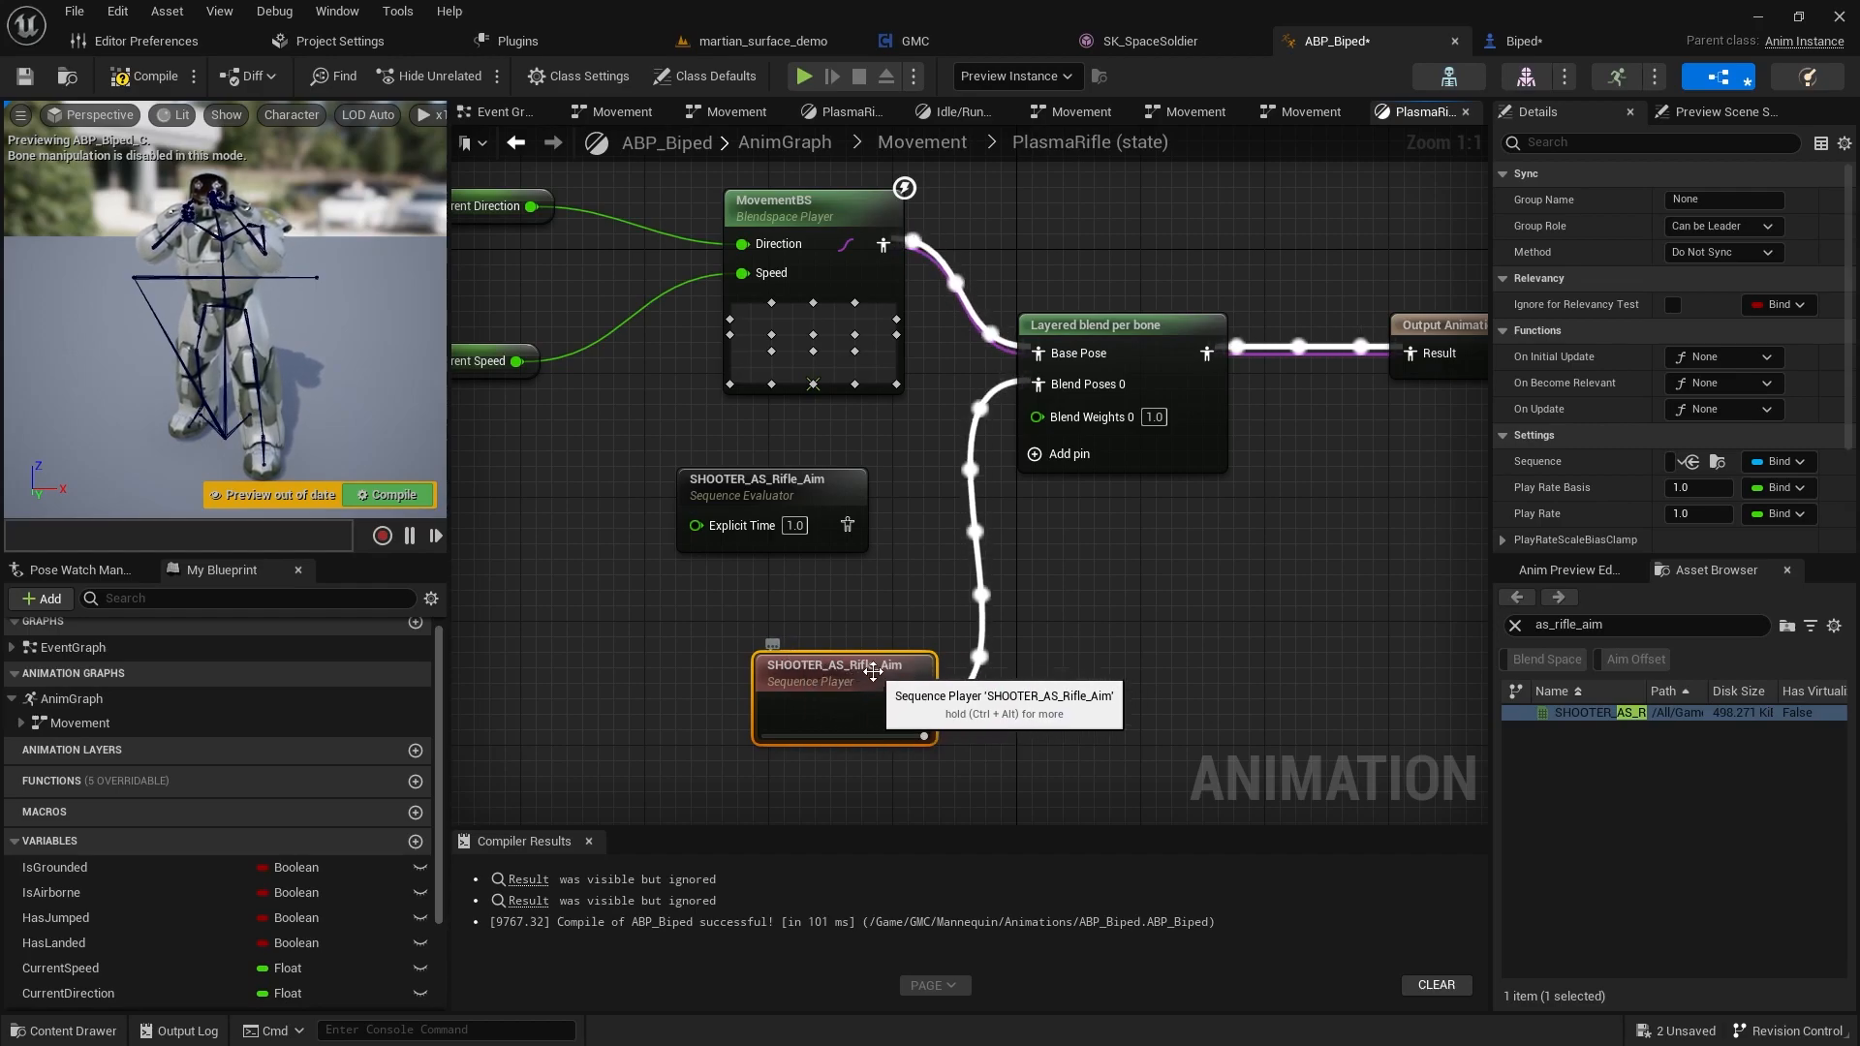
- Inspect the SHOOTER_AS_Rifle_Aim animation asset, then return to the MovementBS blendspace player
double_click(843, 673)
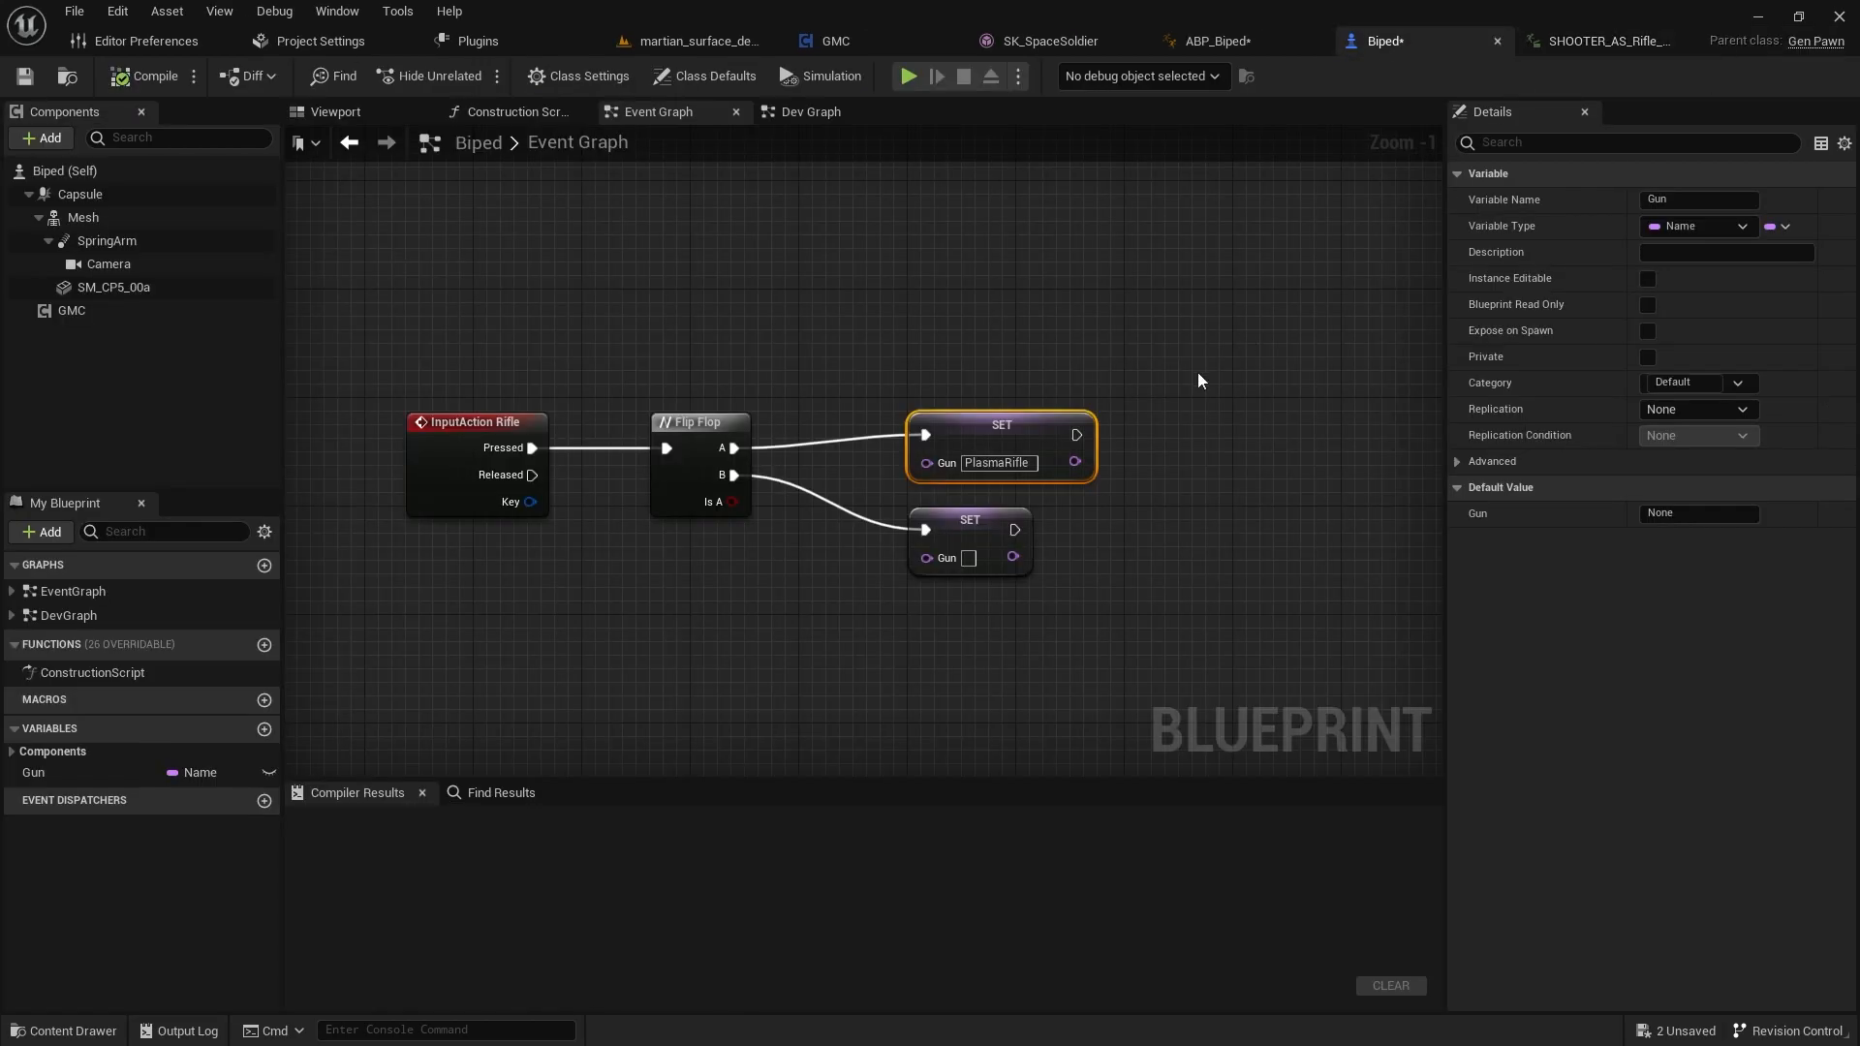
click(1202, 40)
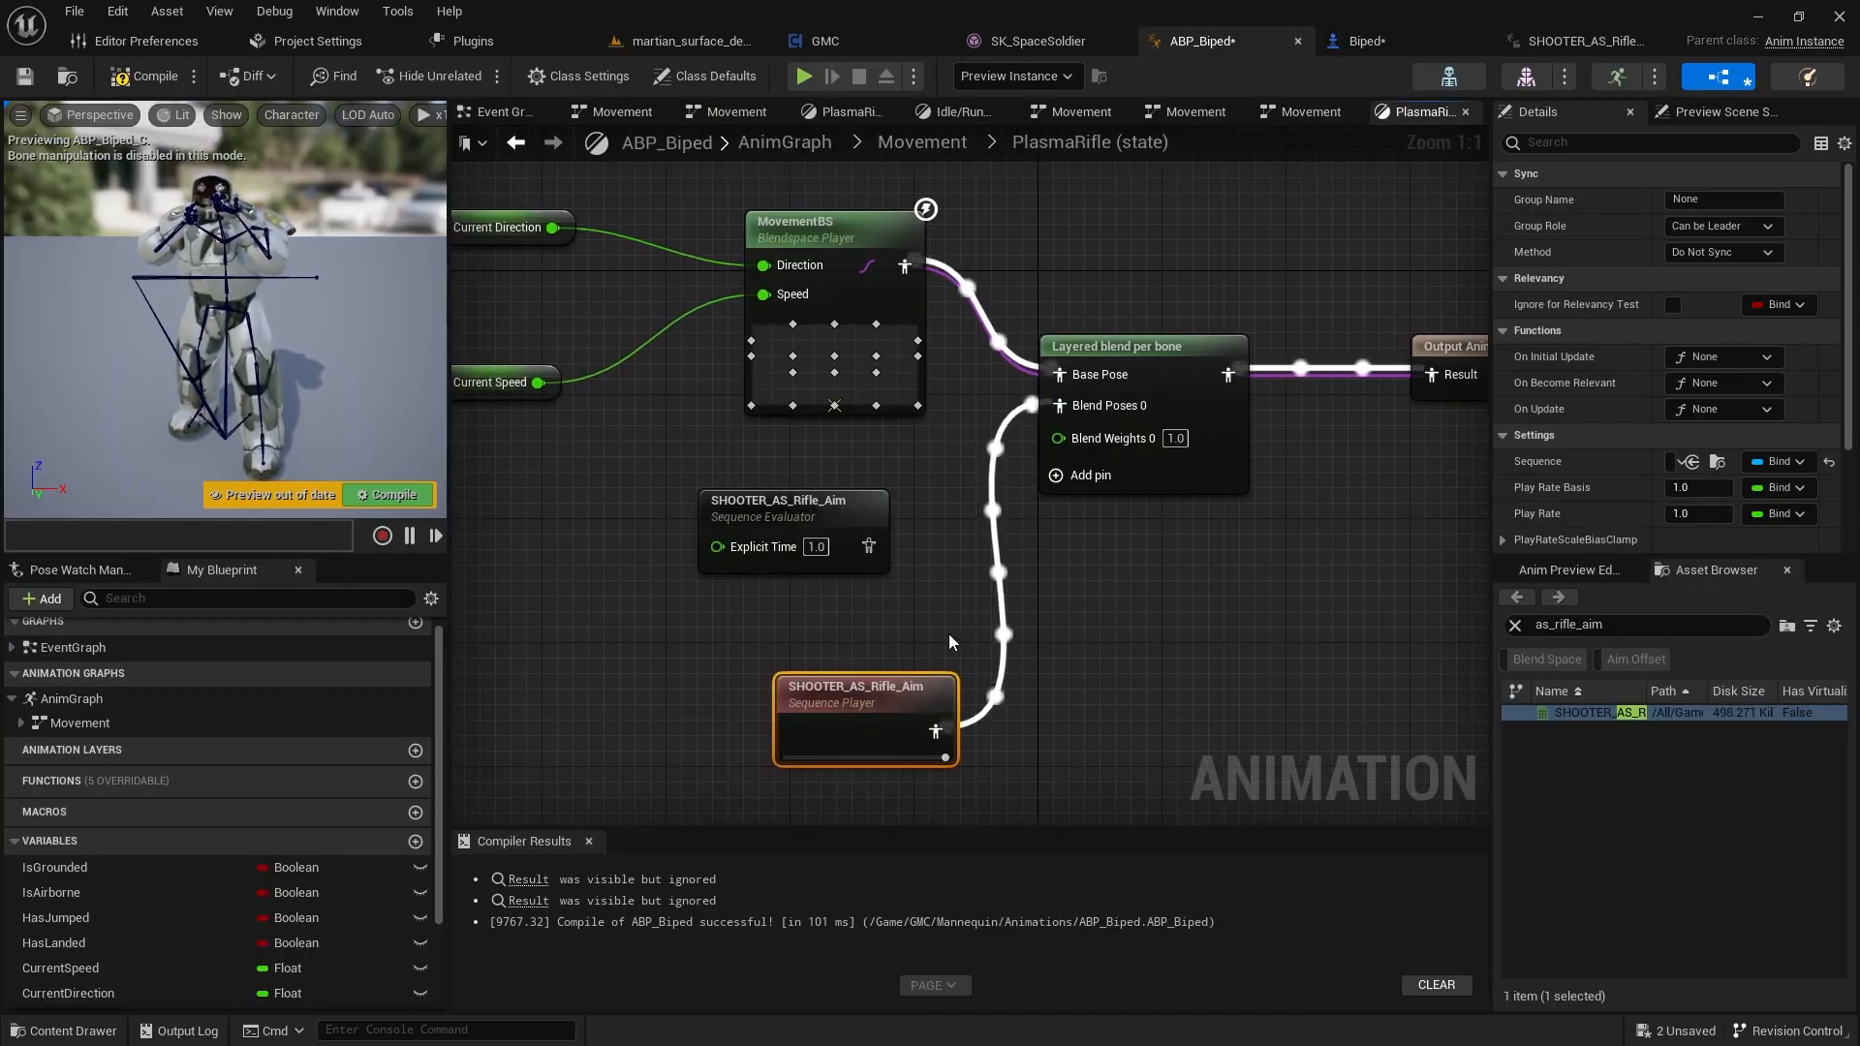
mouse_move(985, 587)
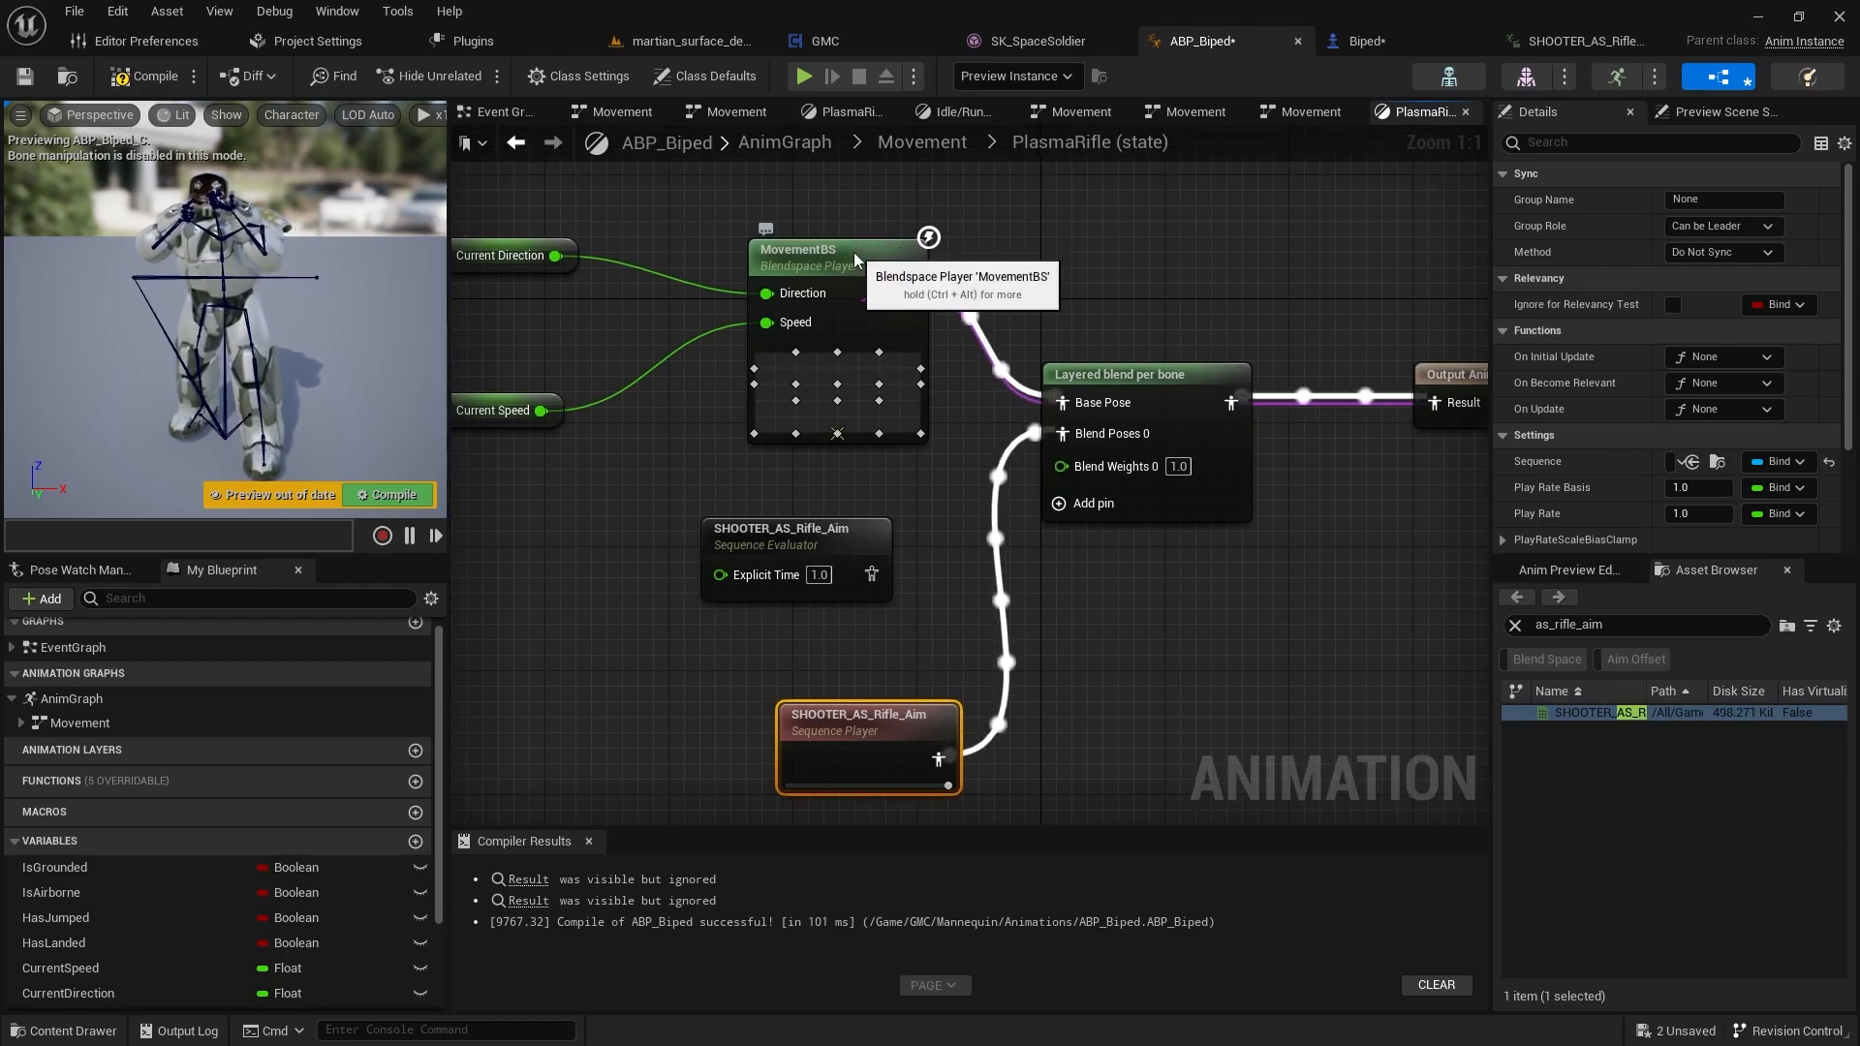
click(837, 250)
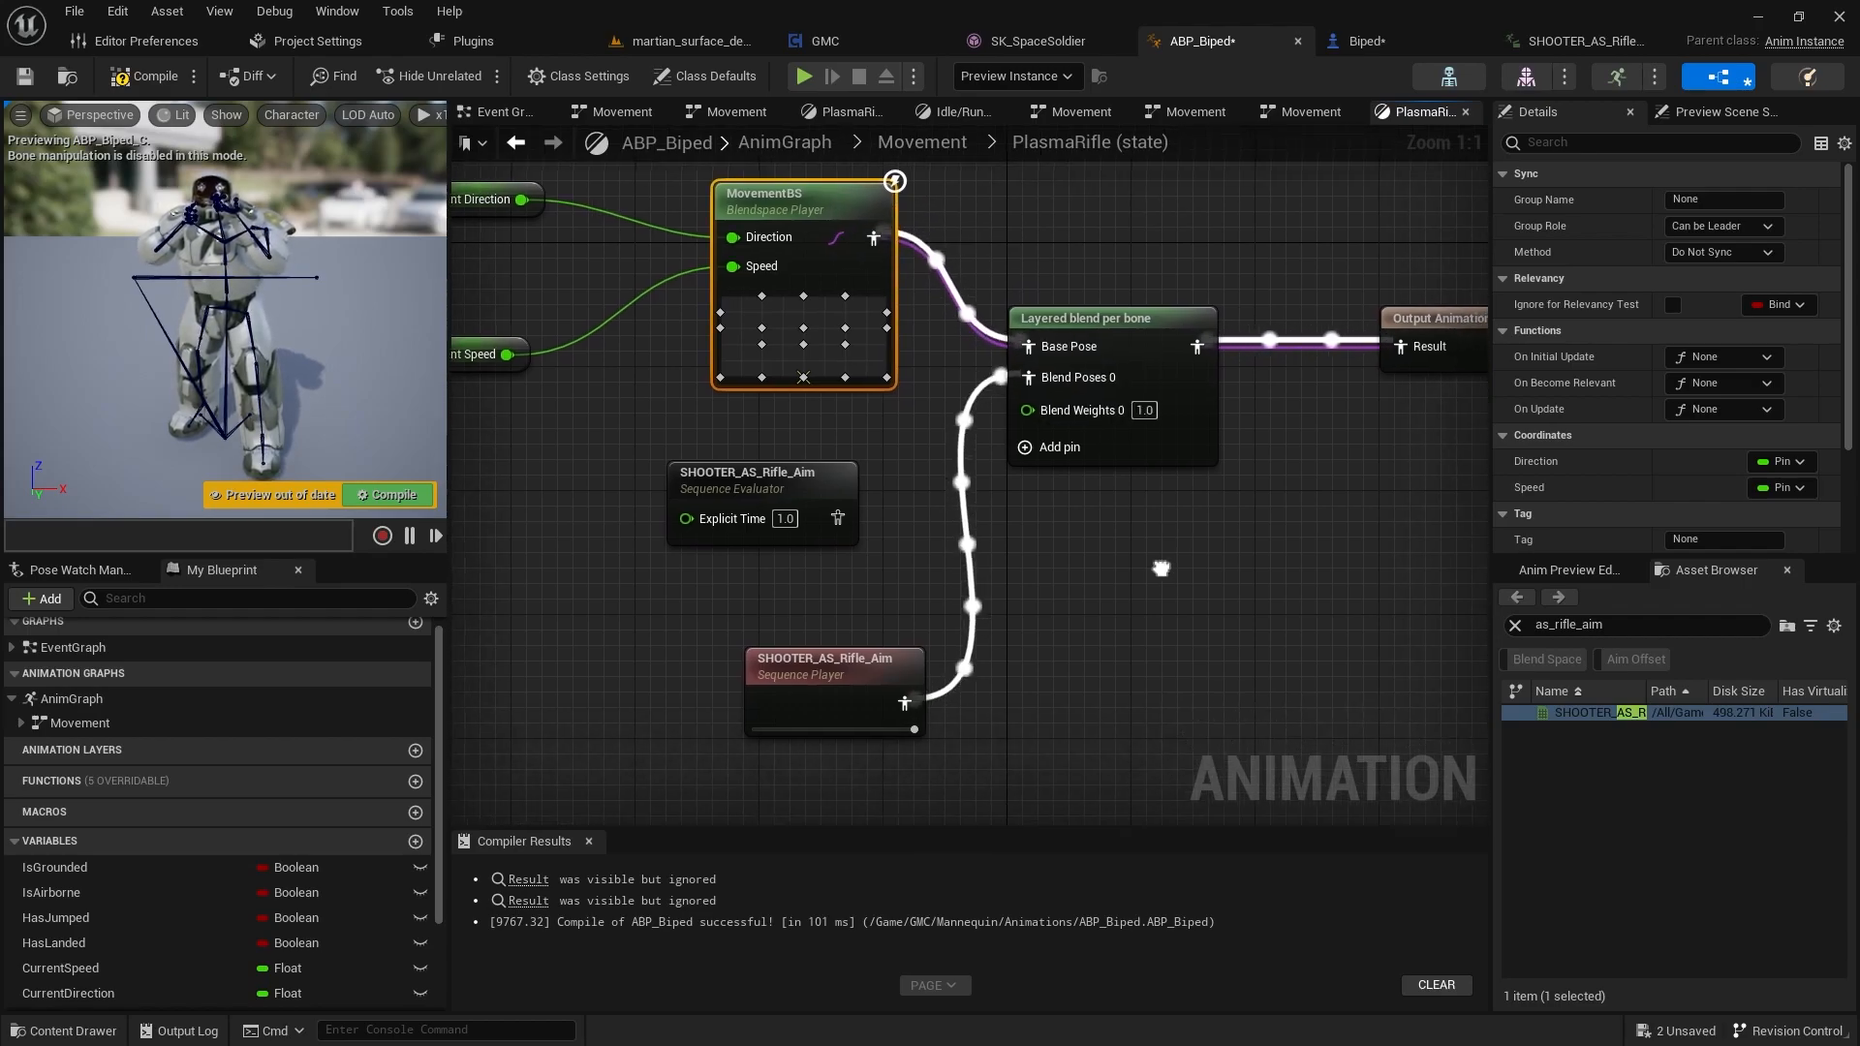
mouse_move(847, 678)
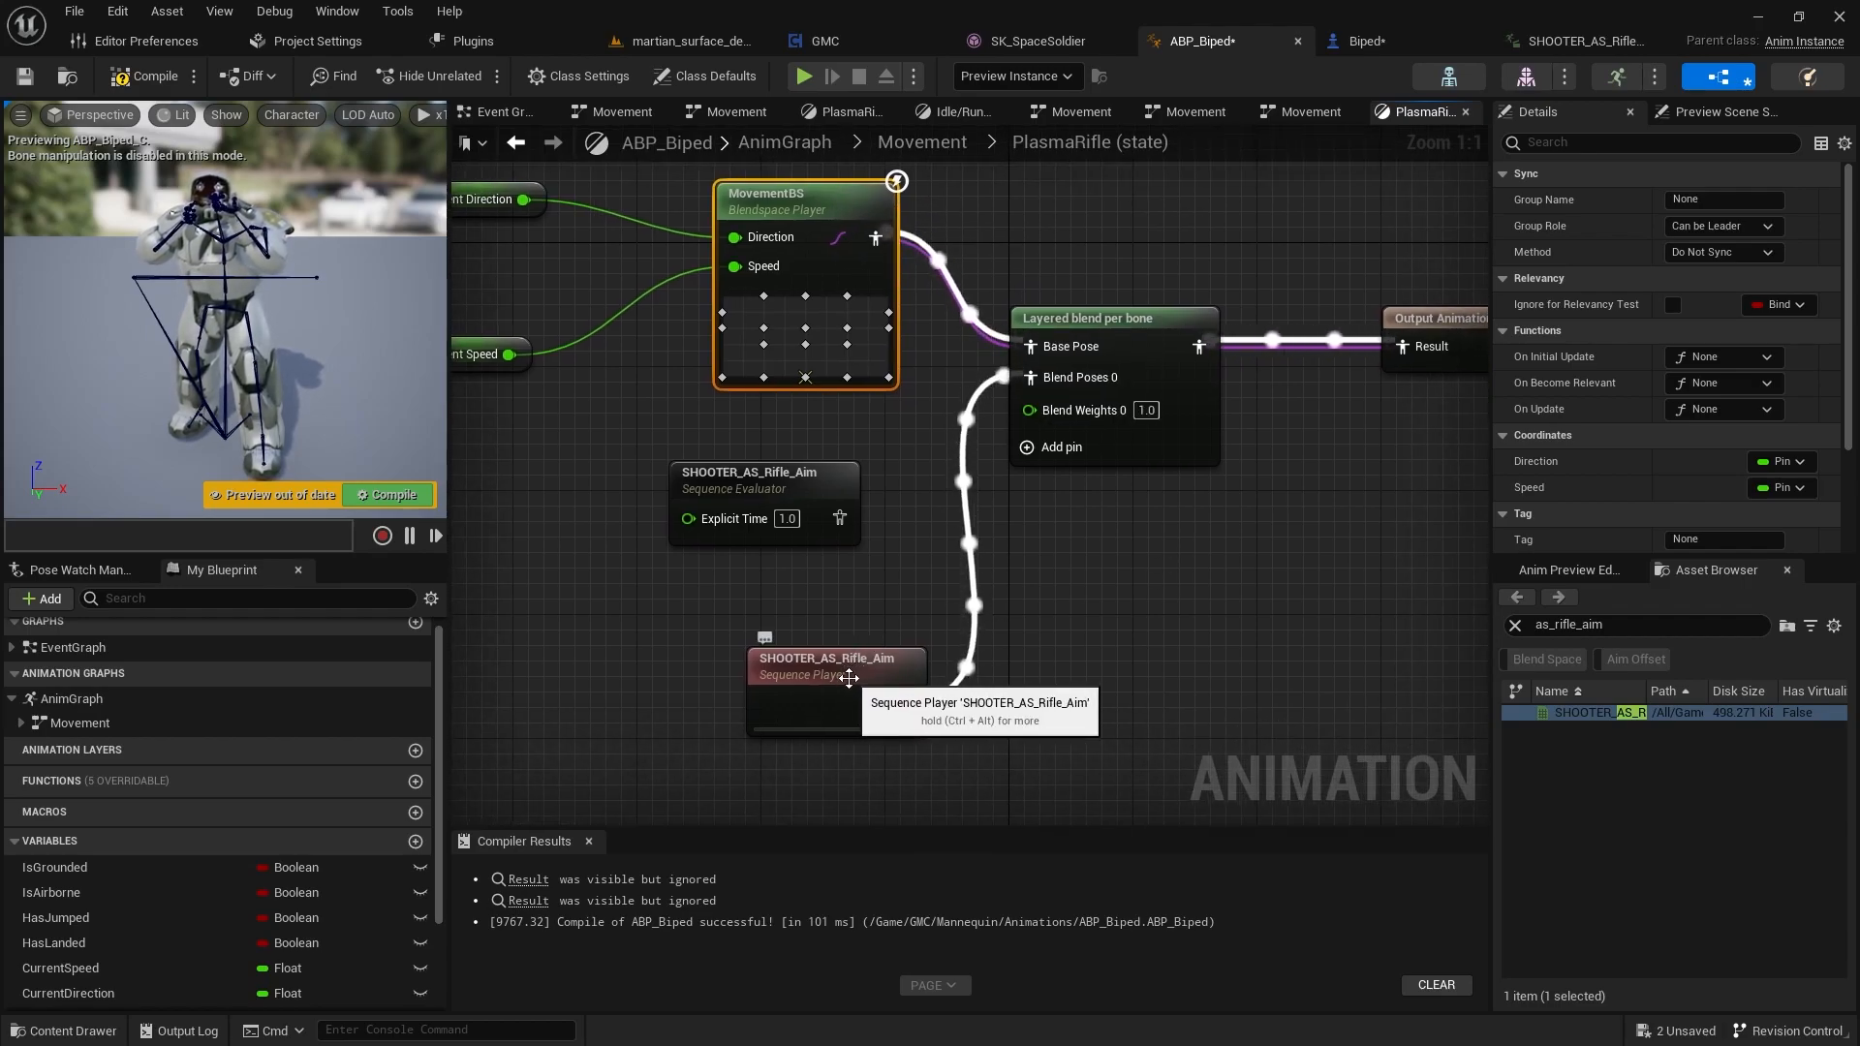
mouse_move(1000, 467)
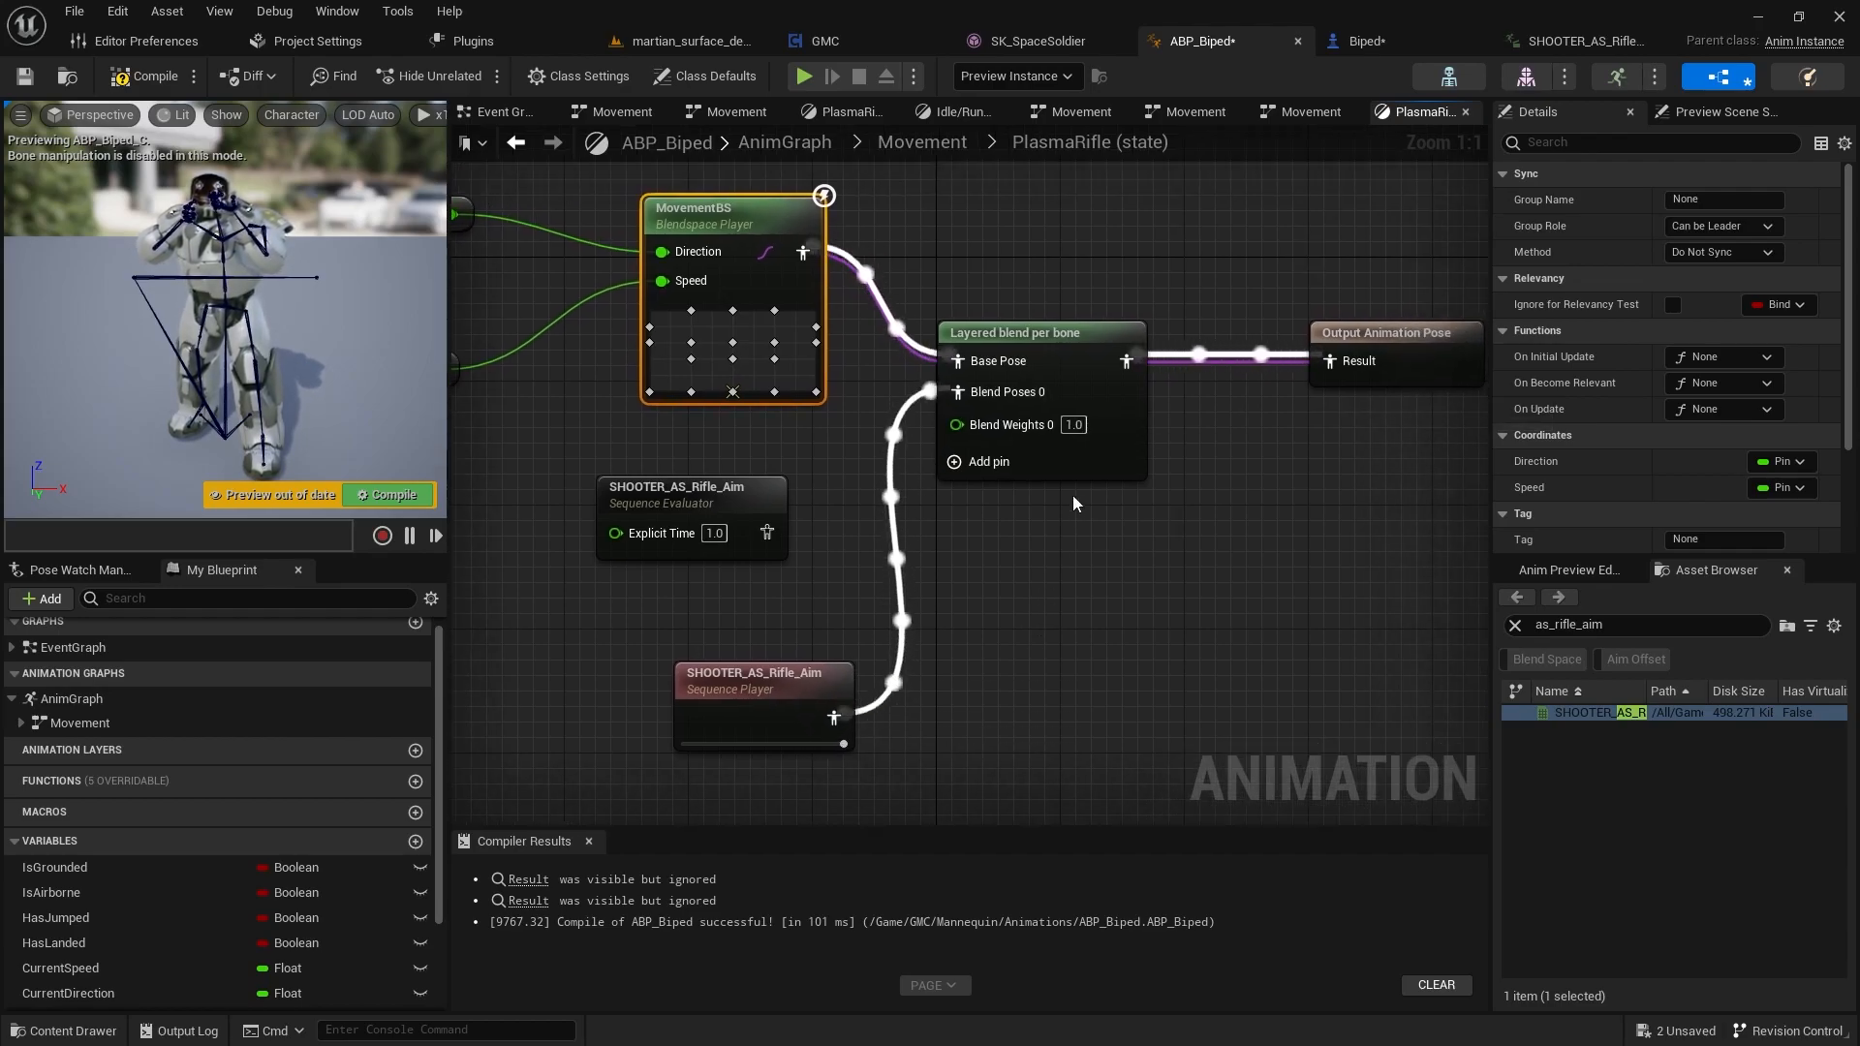
- Clear and re-add one Branch Filter on the layered blend's Layer Setup Index[0], exposing Bone Name and Blend Depth
click(1013, 332)
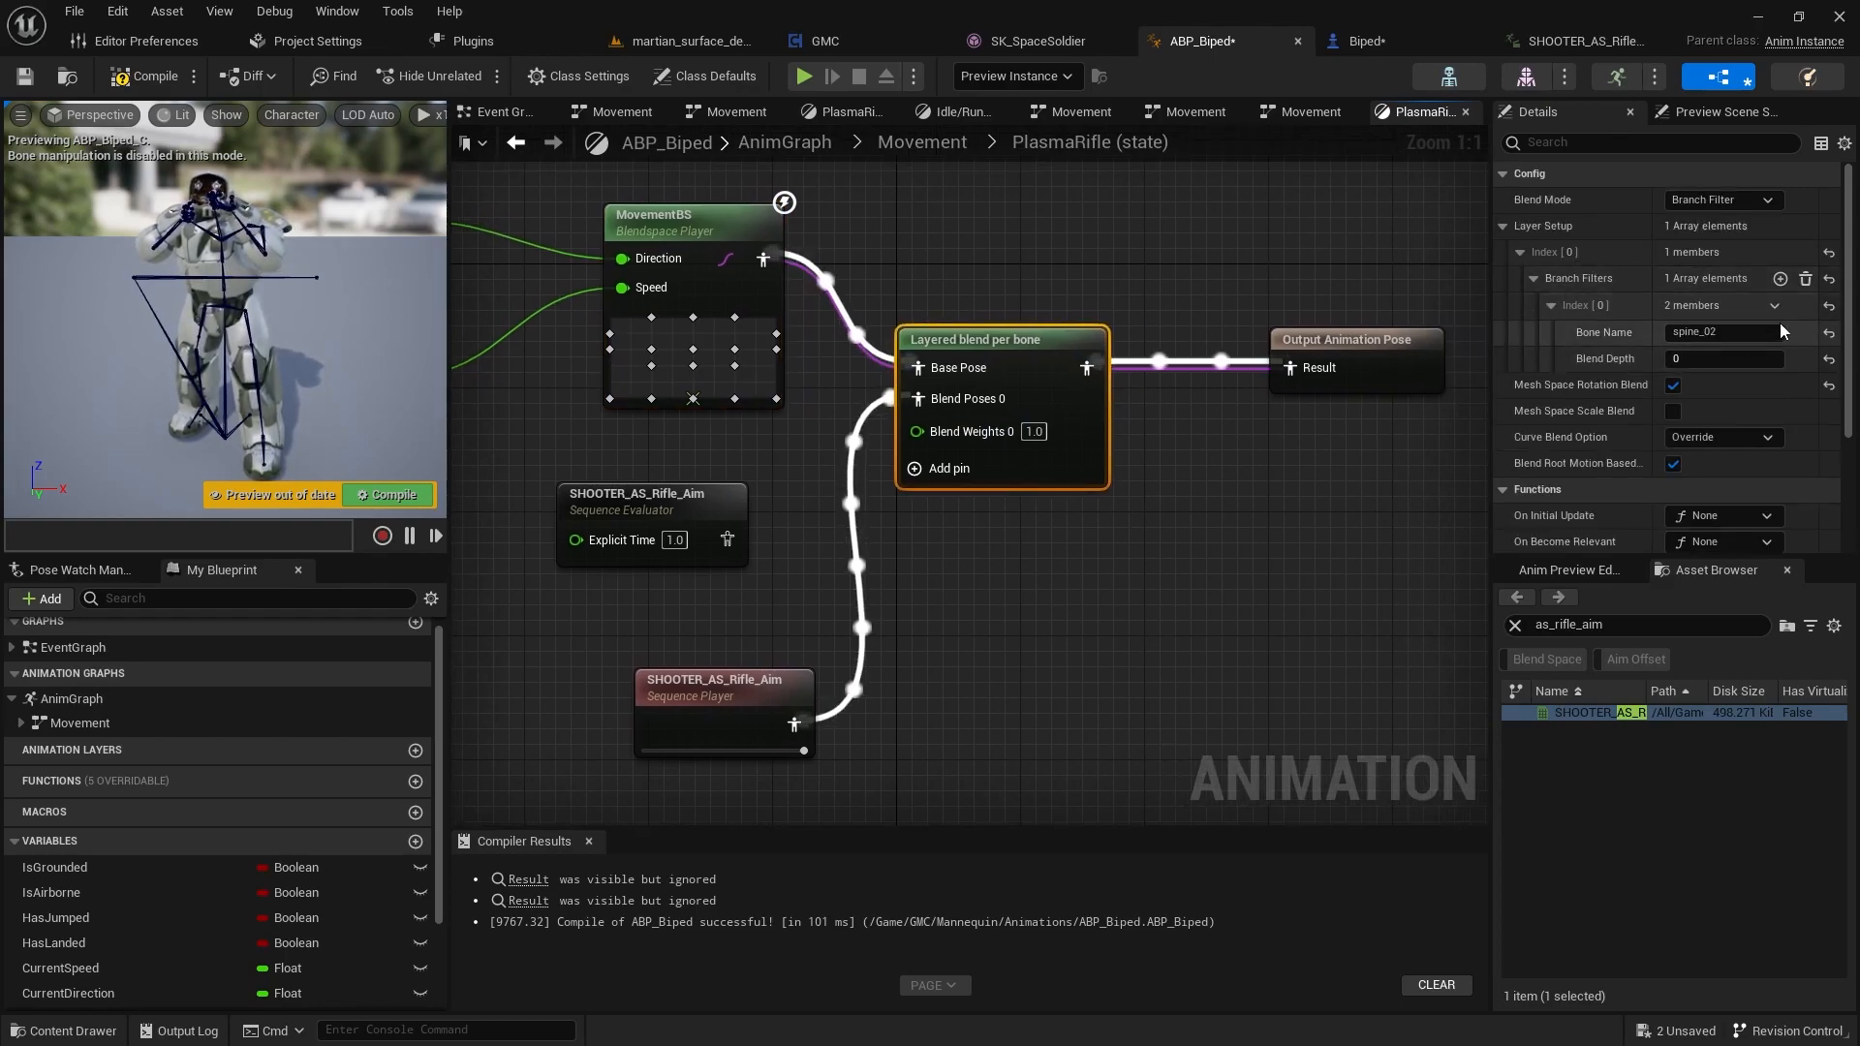
click(1806, 279)
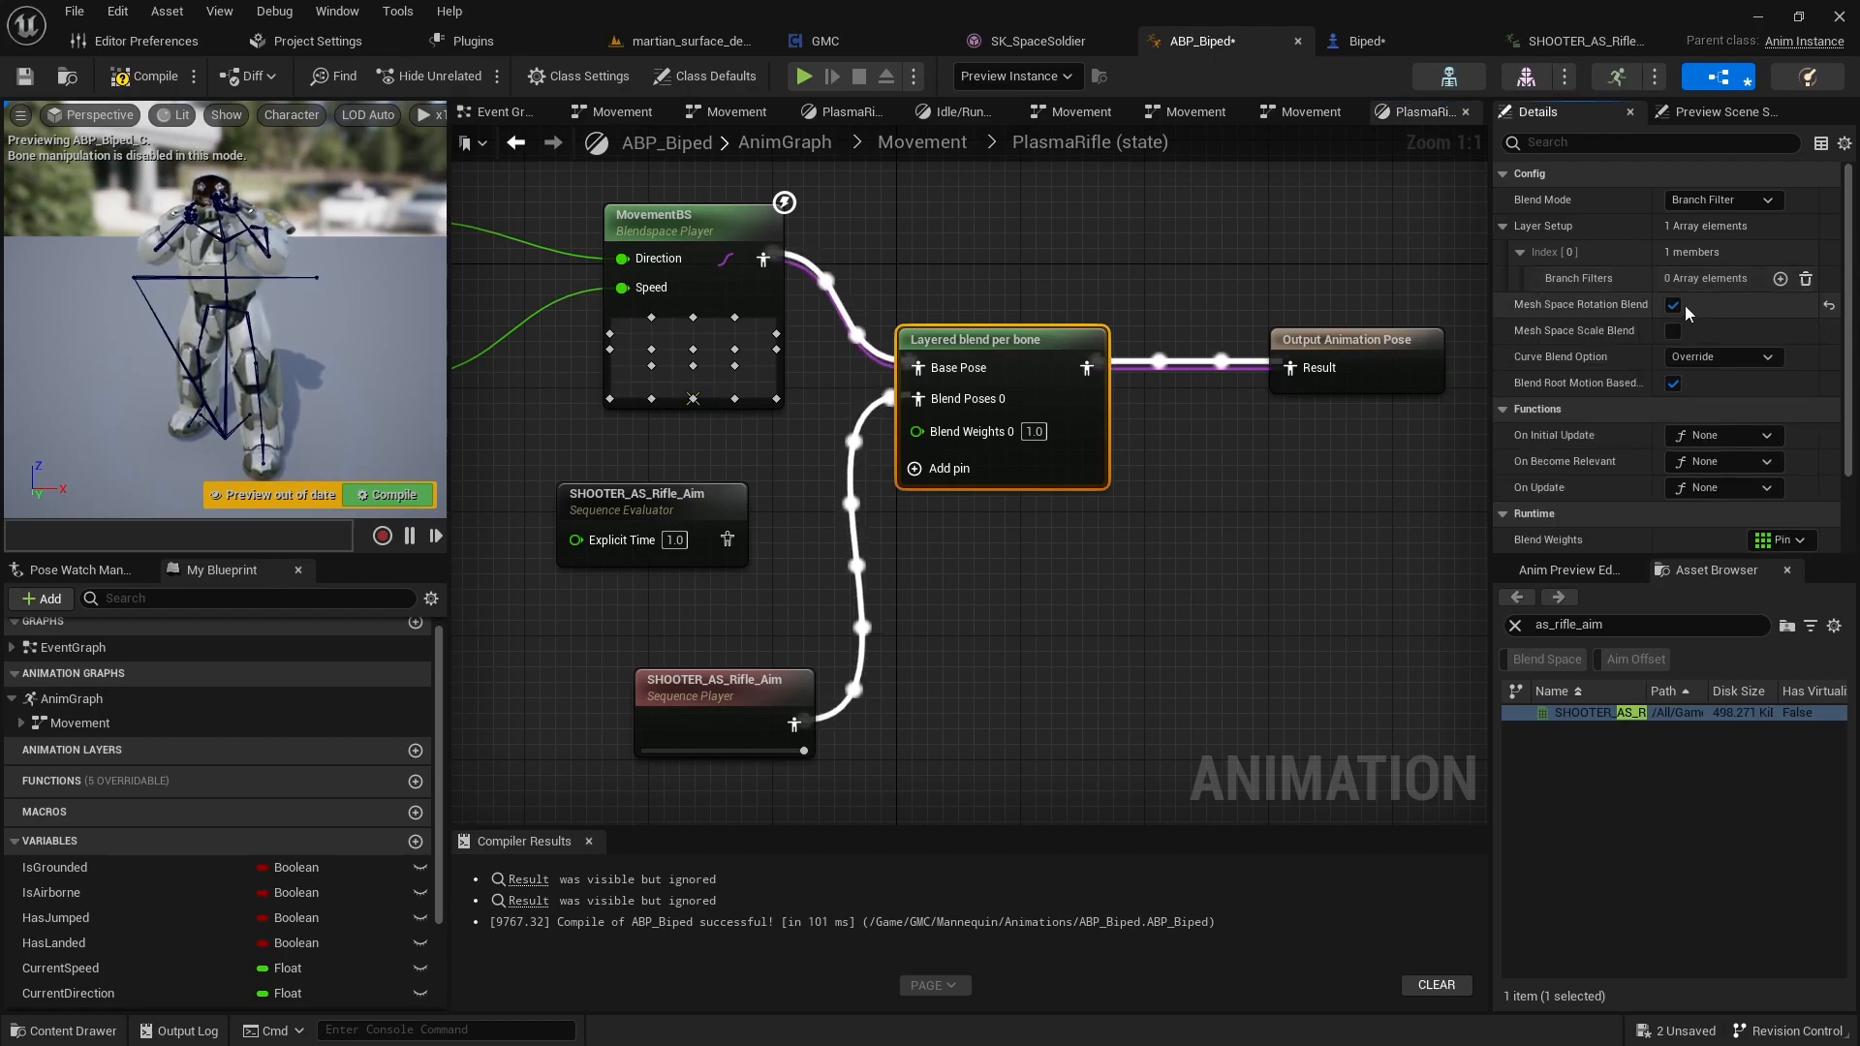
mouse_move(1806, 277)
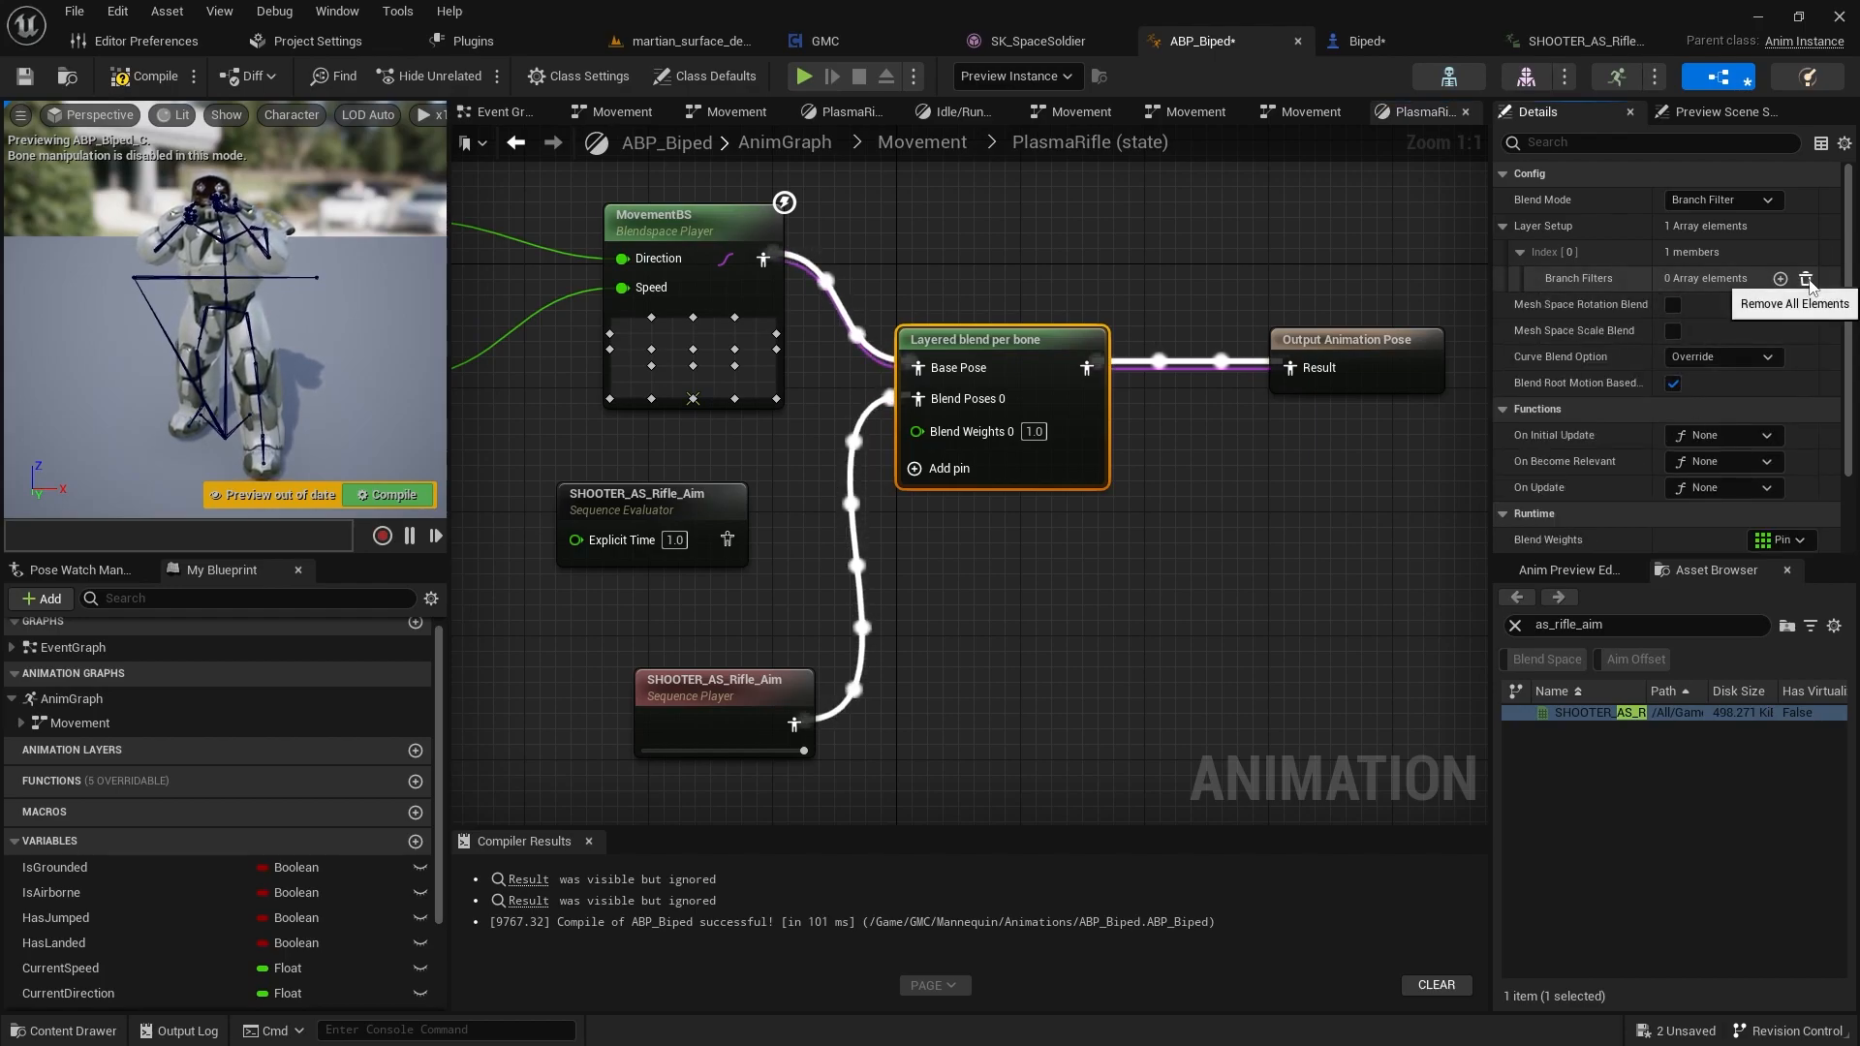
mouse_move(1510, 234)
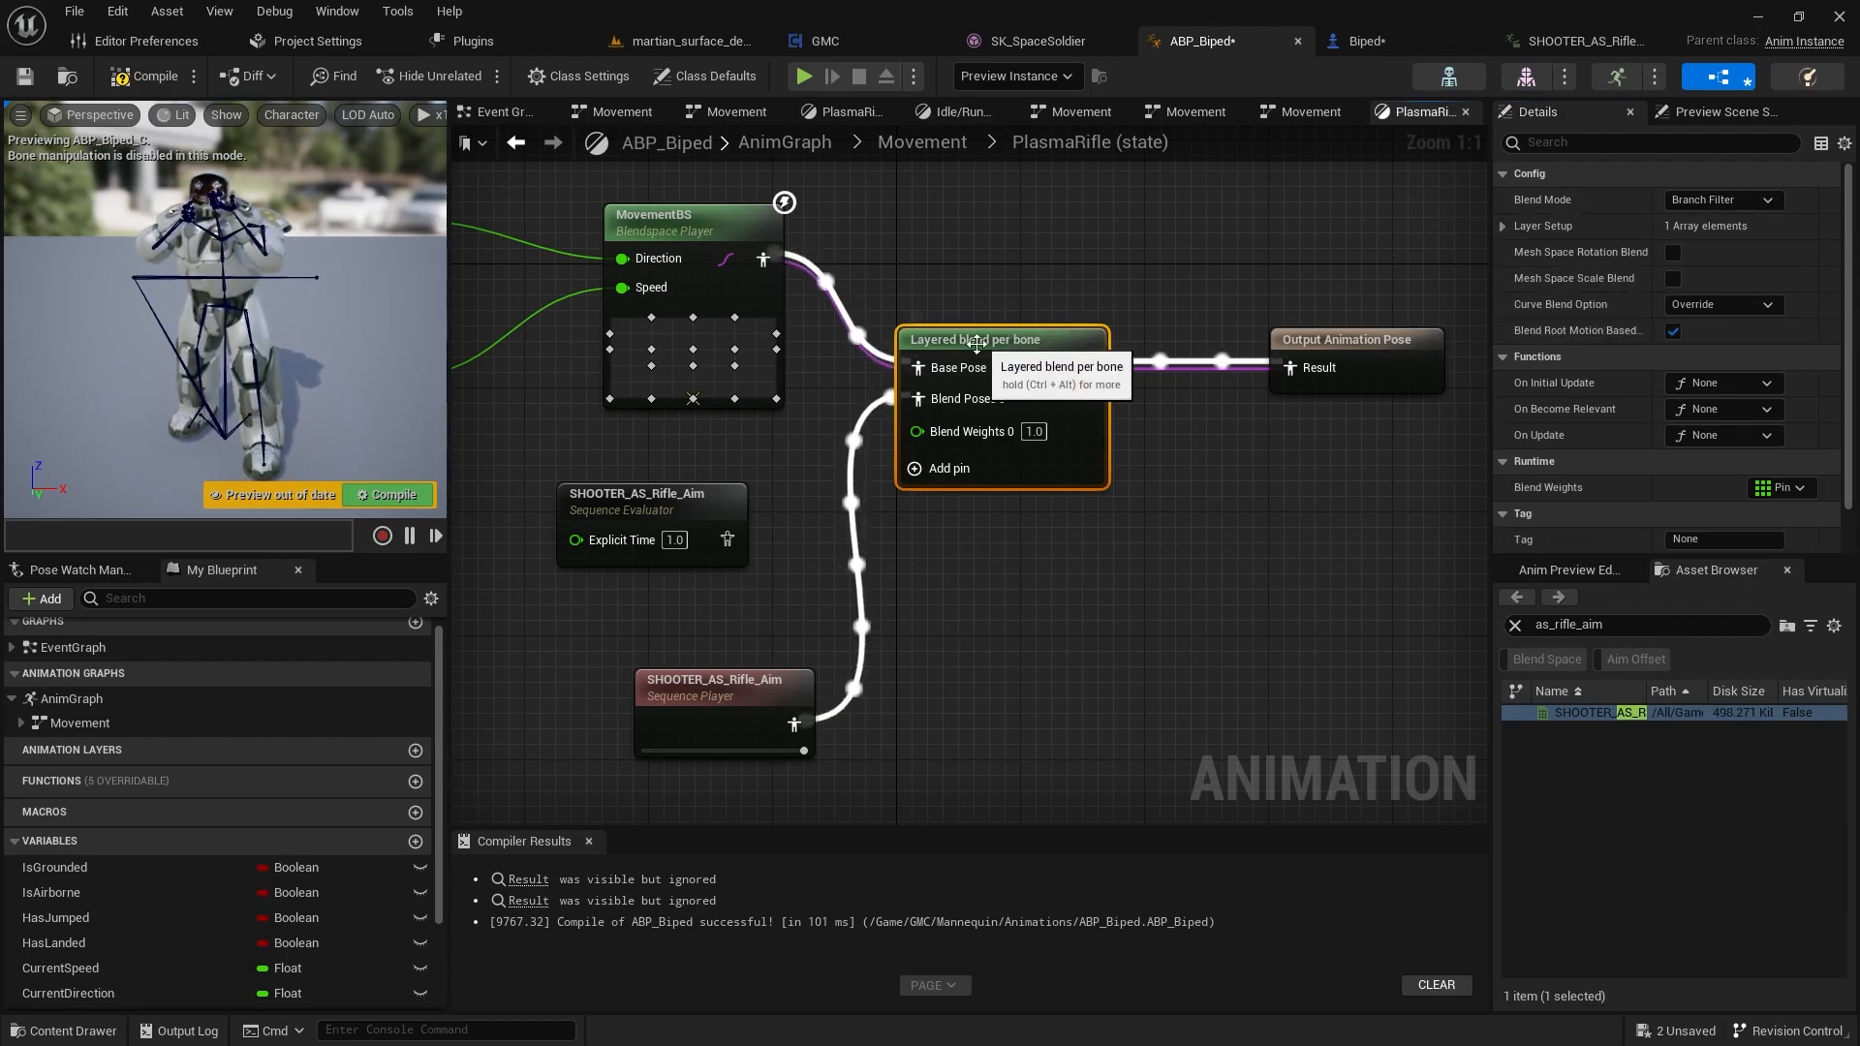
mouse_move(1541, 258)
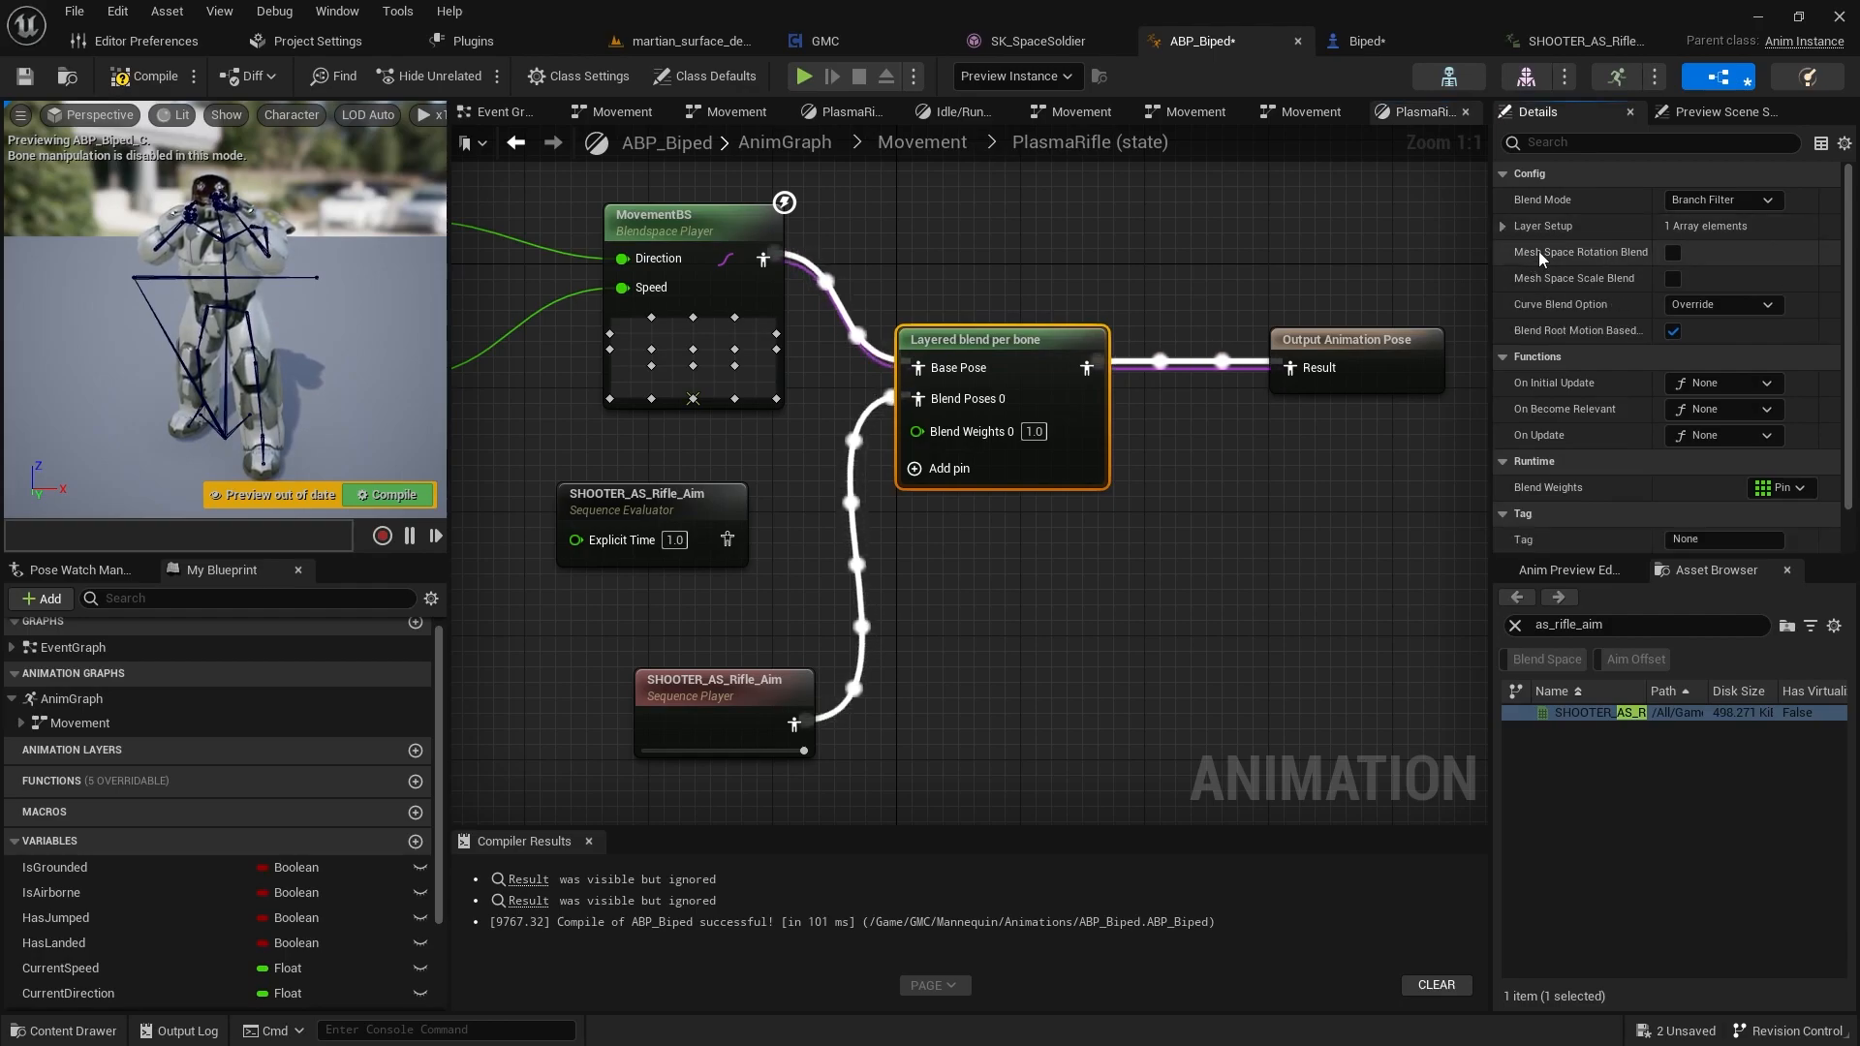
click(1505, 225)
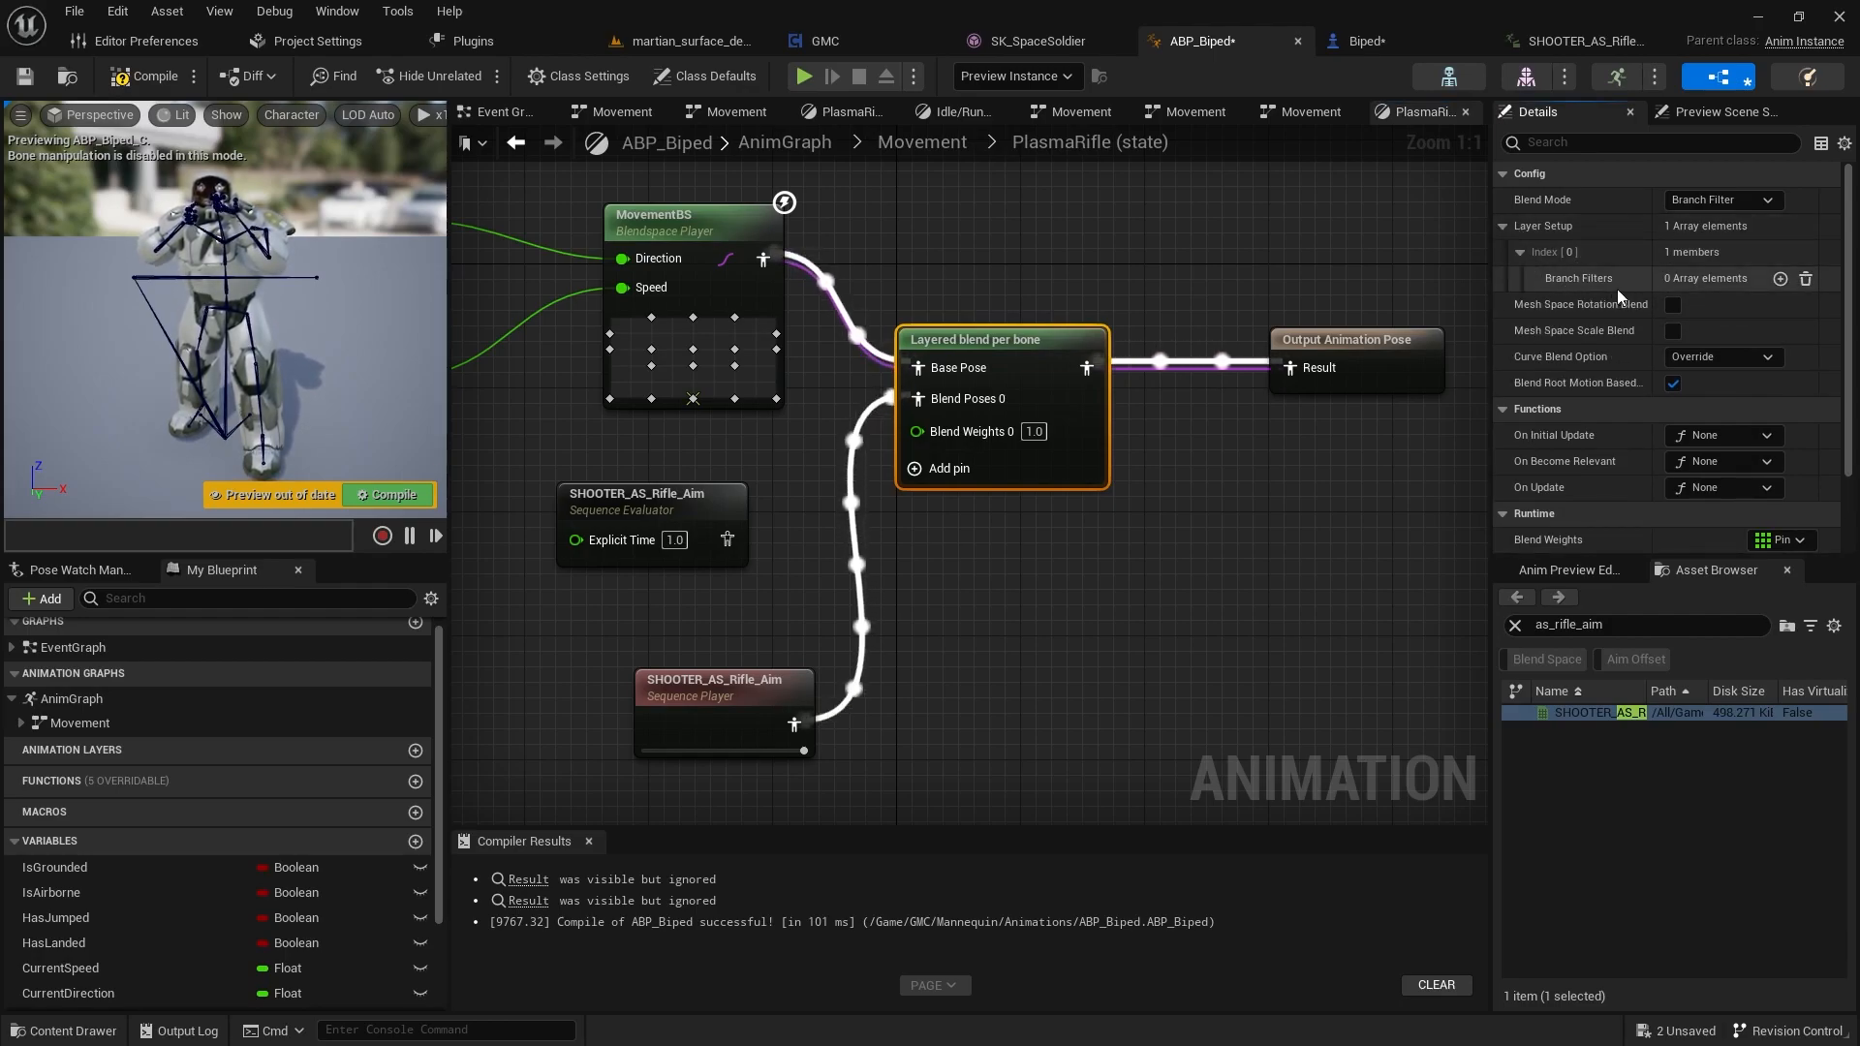
click(1780, 277)
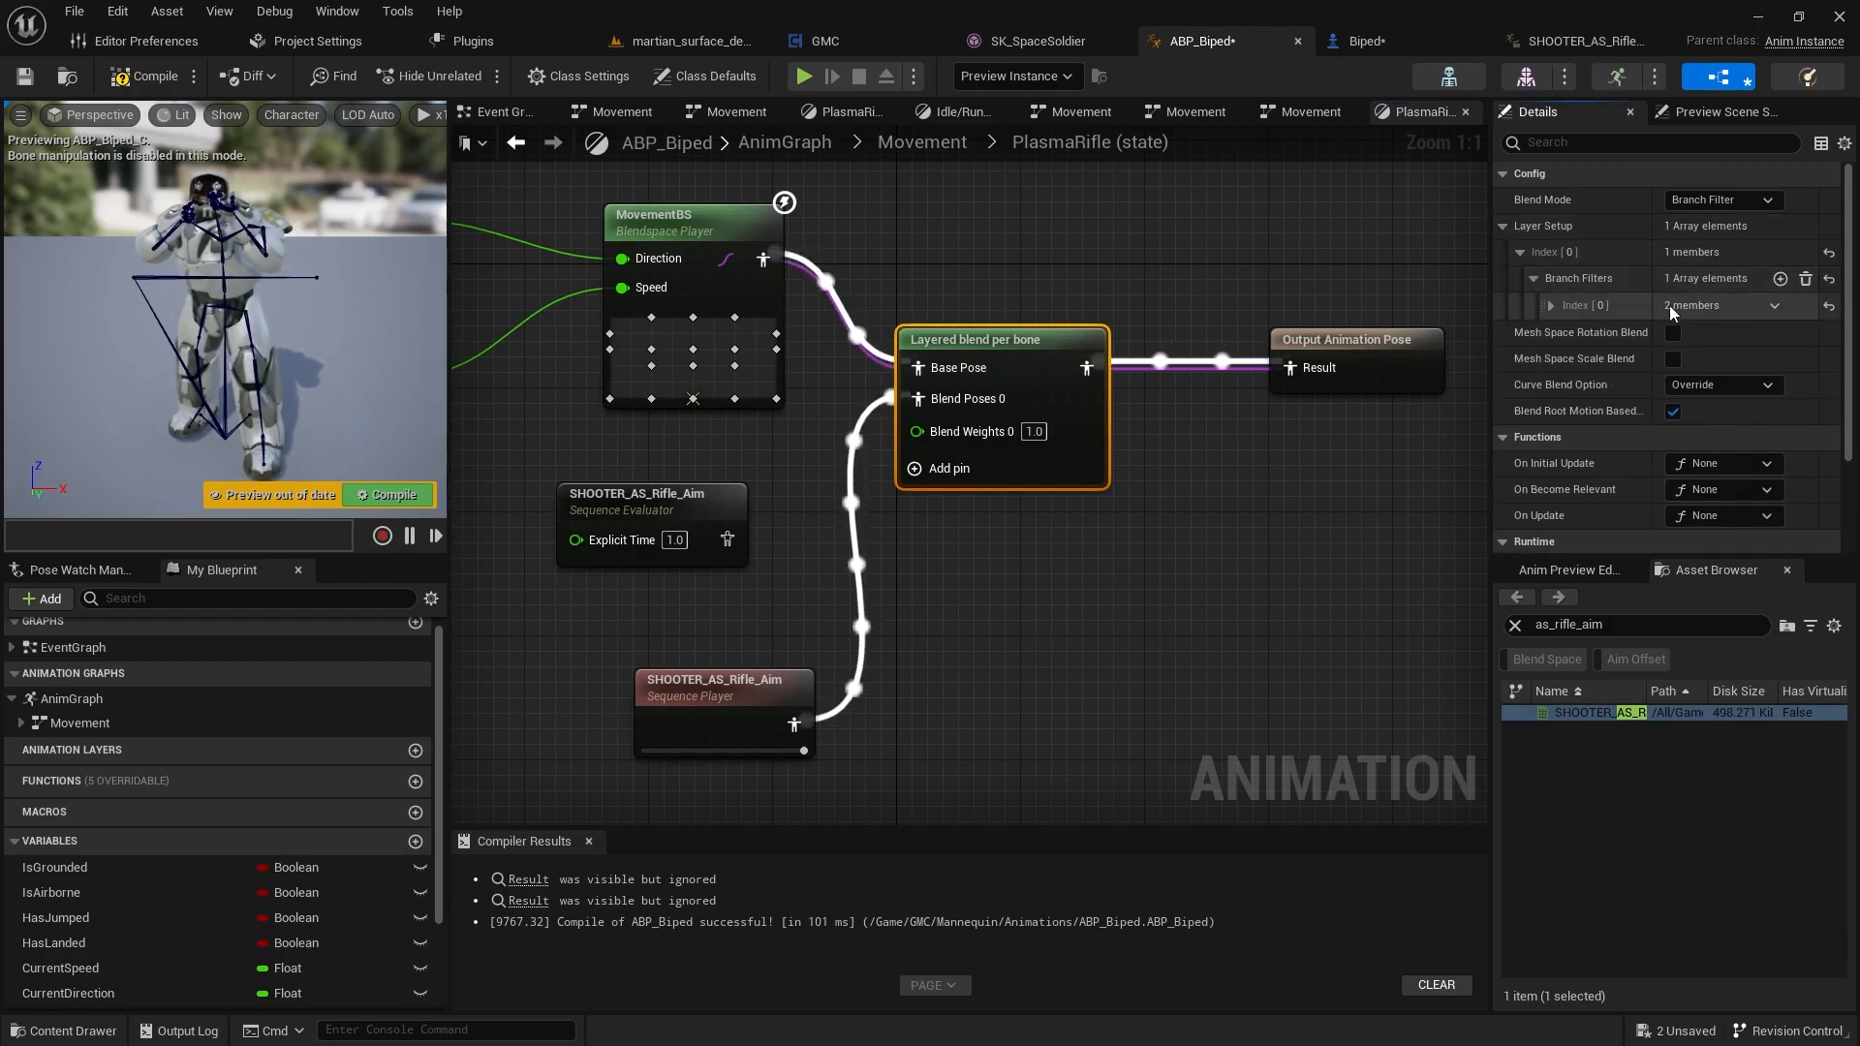
click(1550, 305)
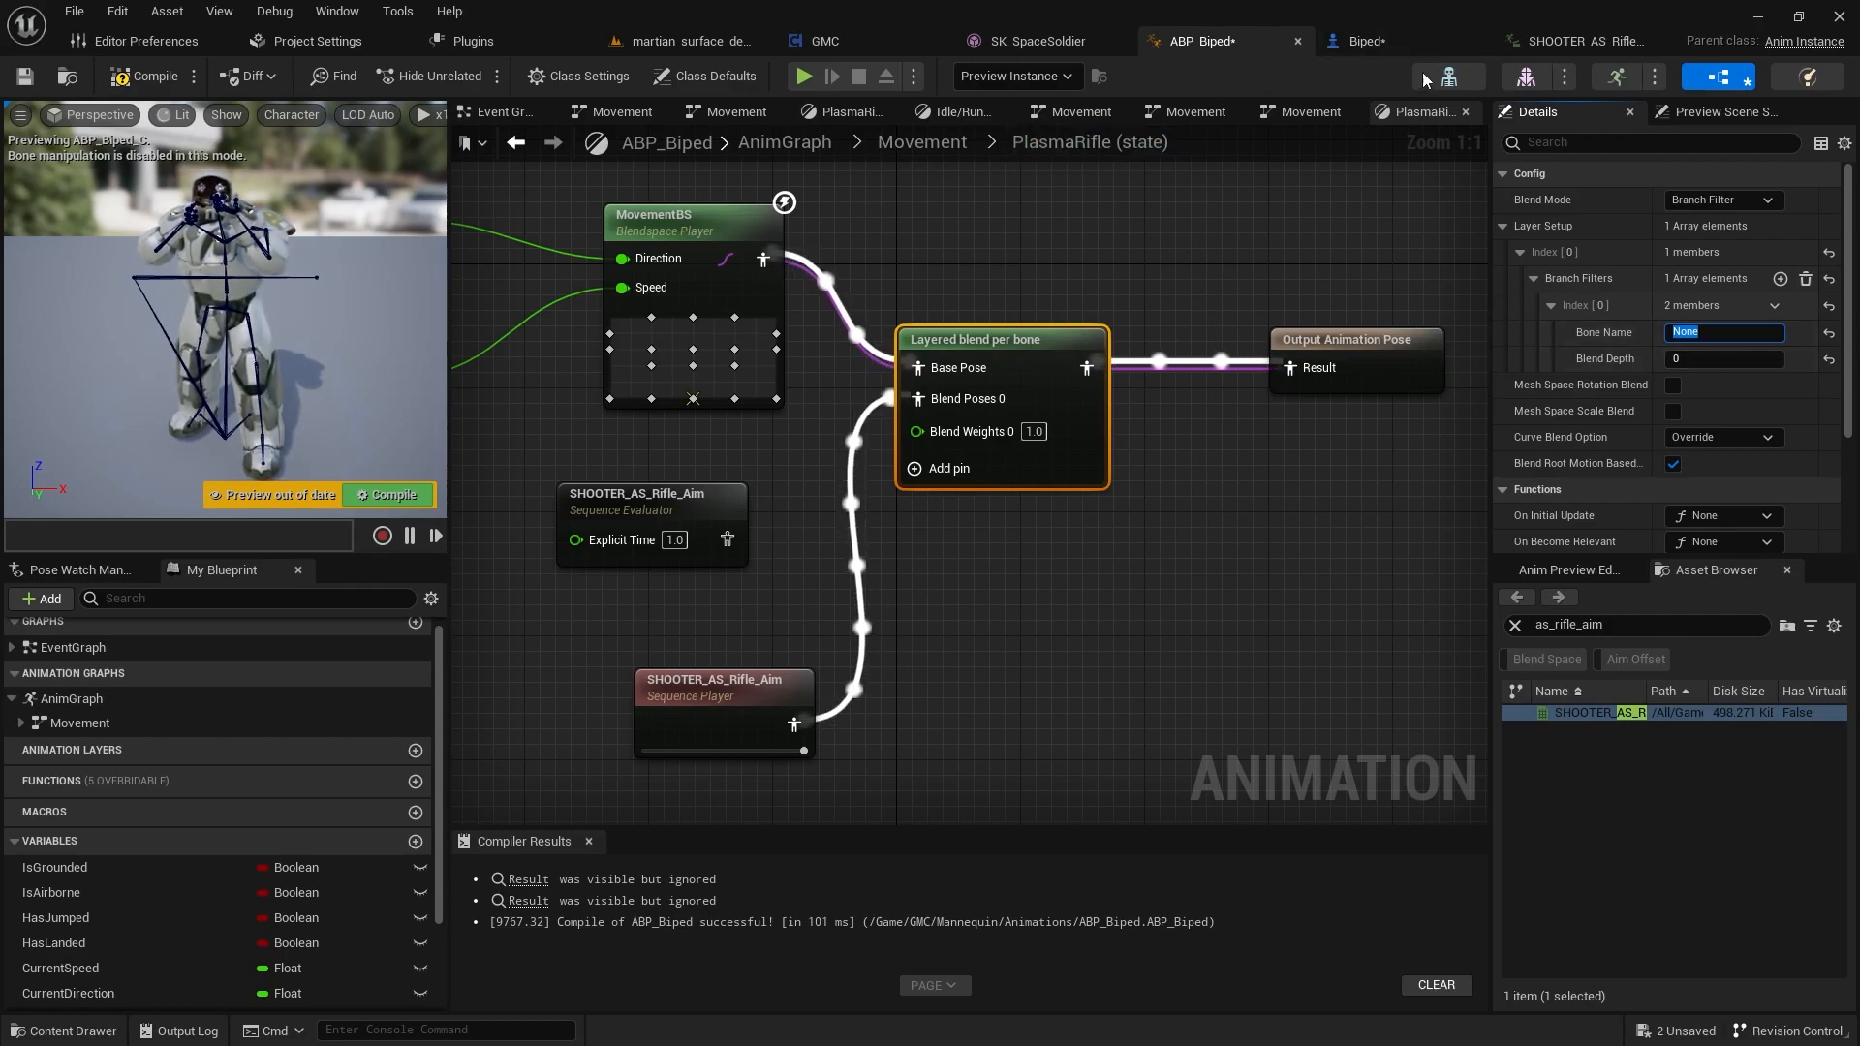
click(1721, 112)
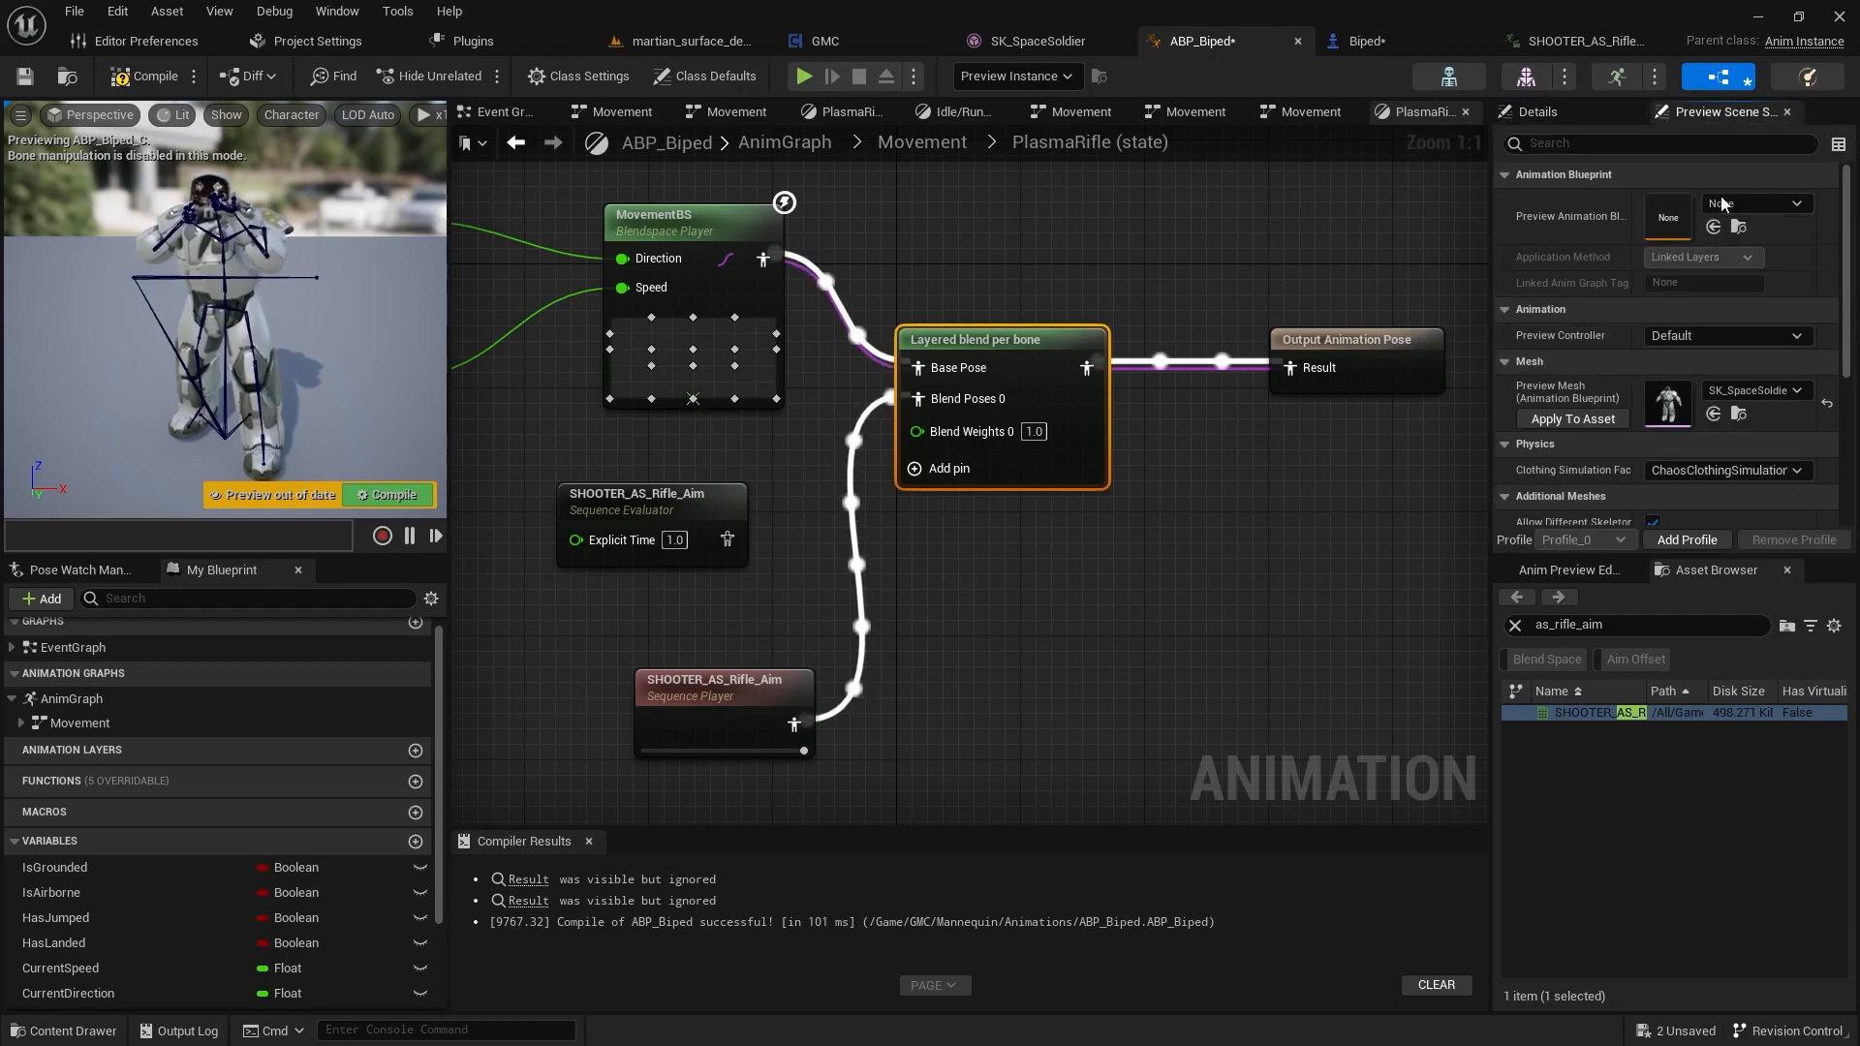
click(66, 1029)
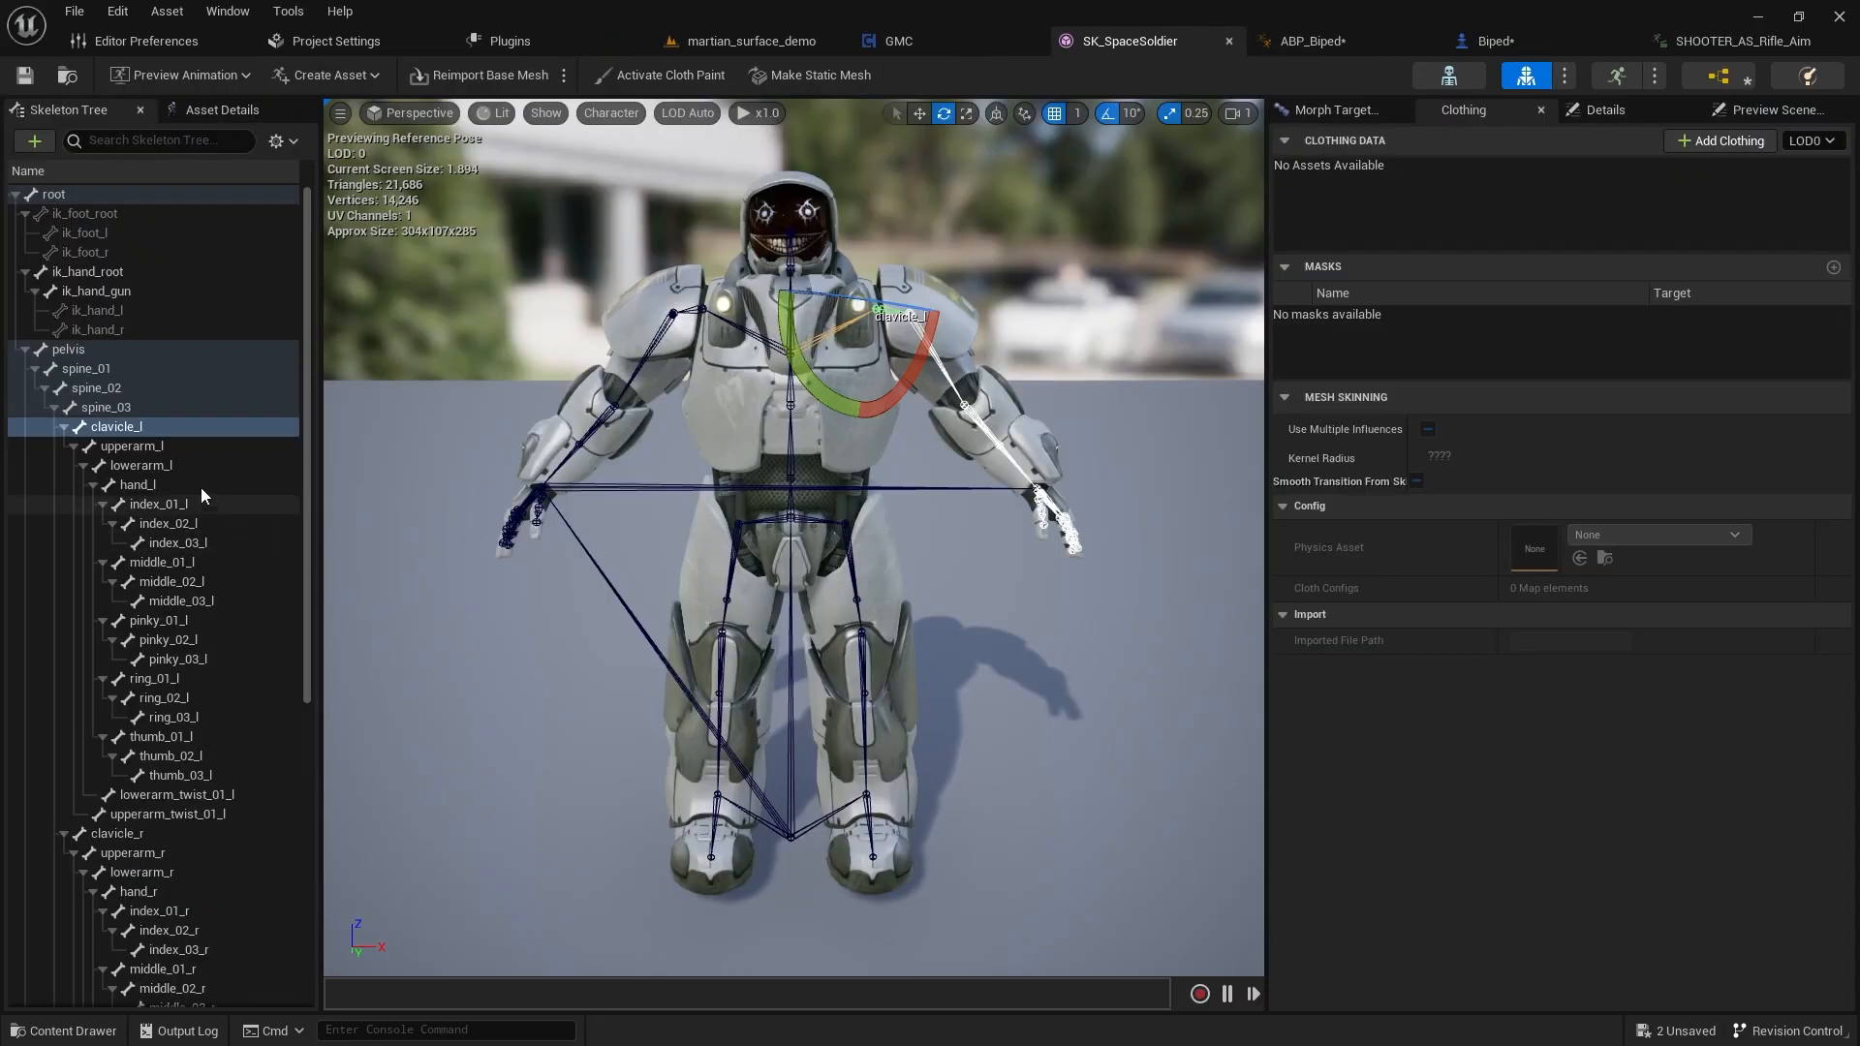
click(99, 388)
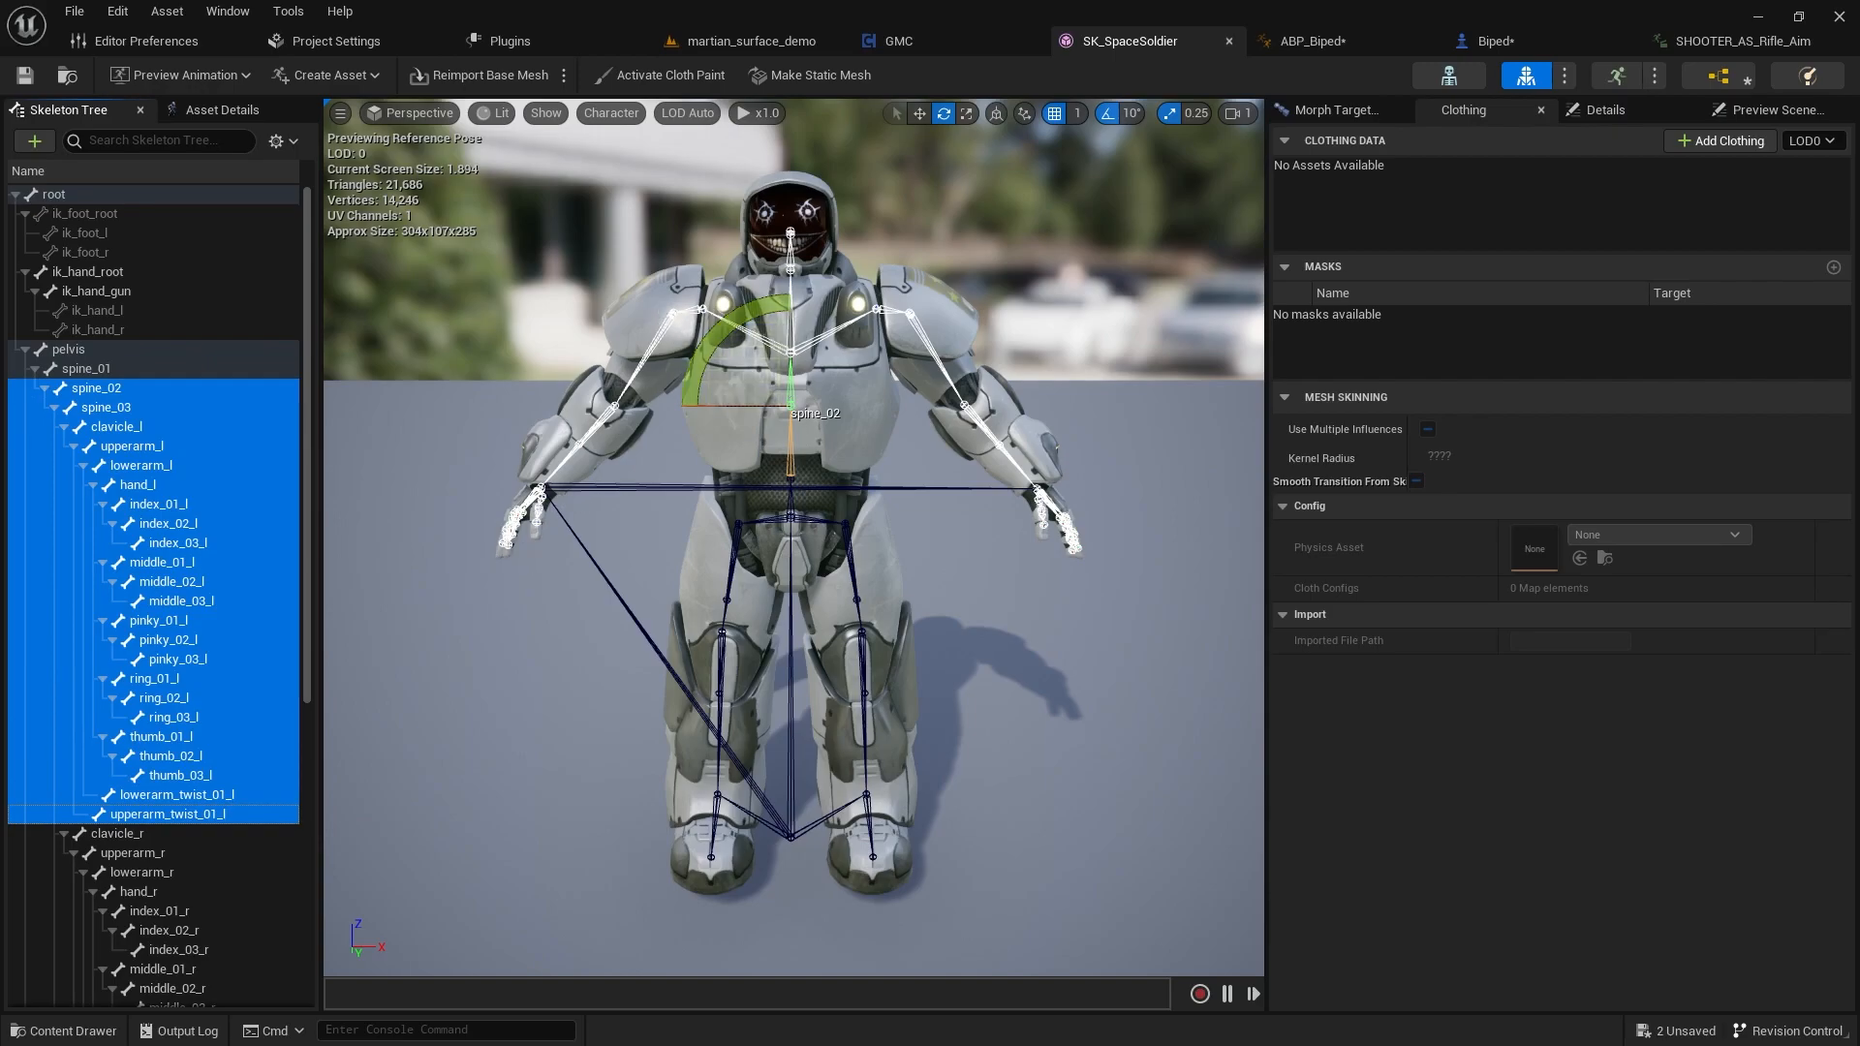
click(85, 368)
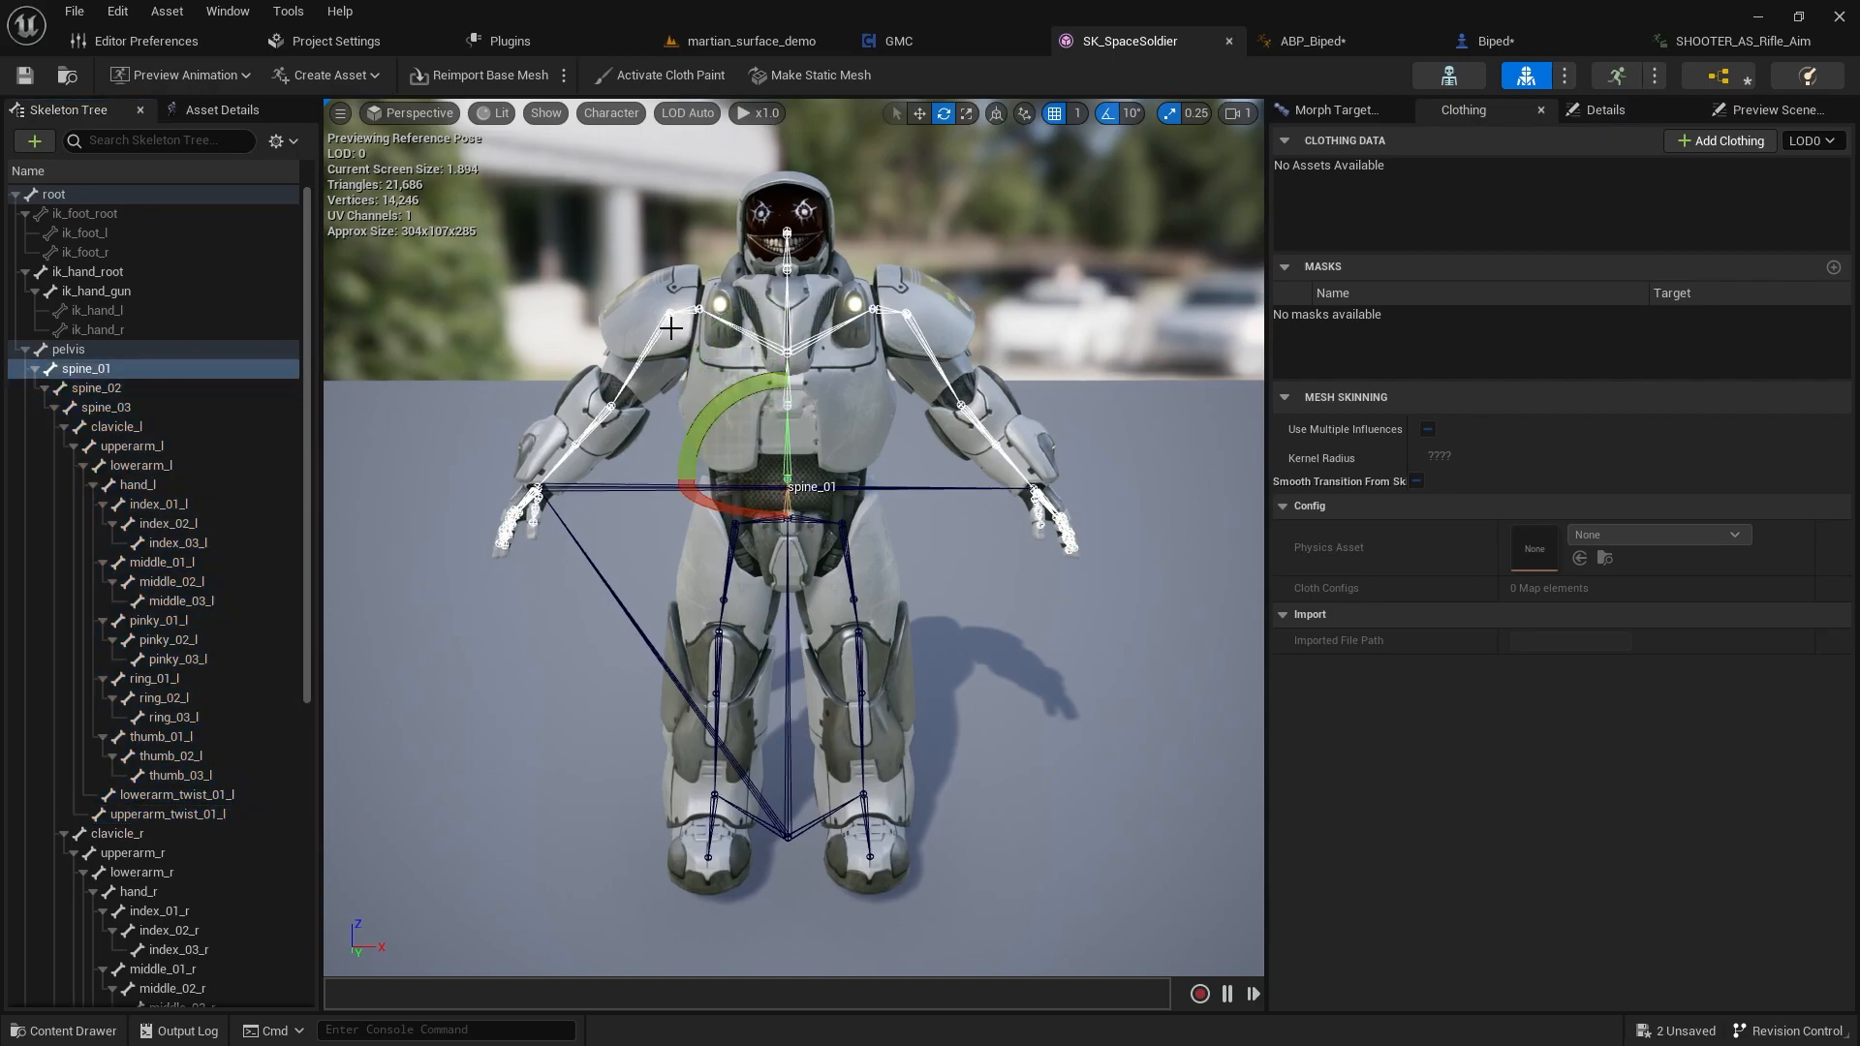
mouse_move(591, 461)
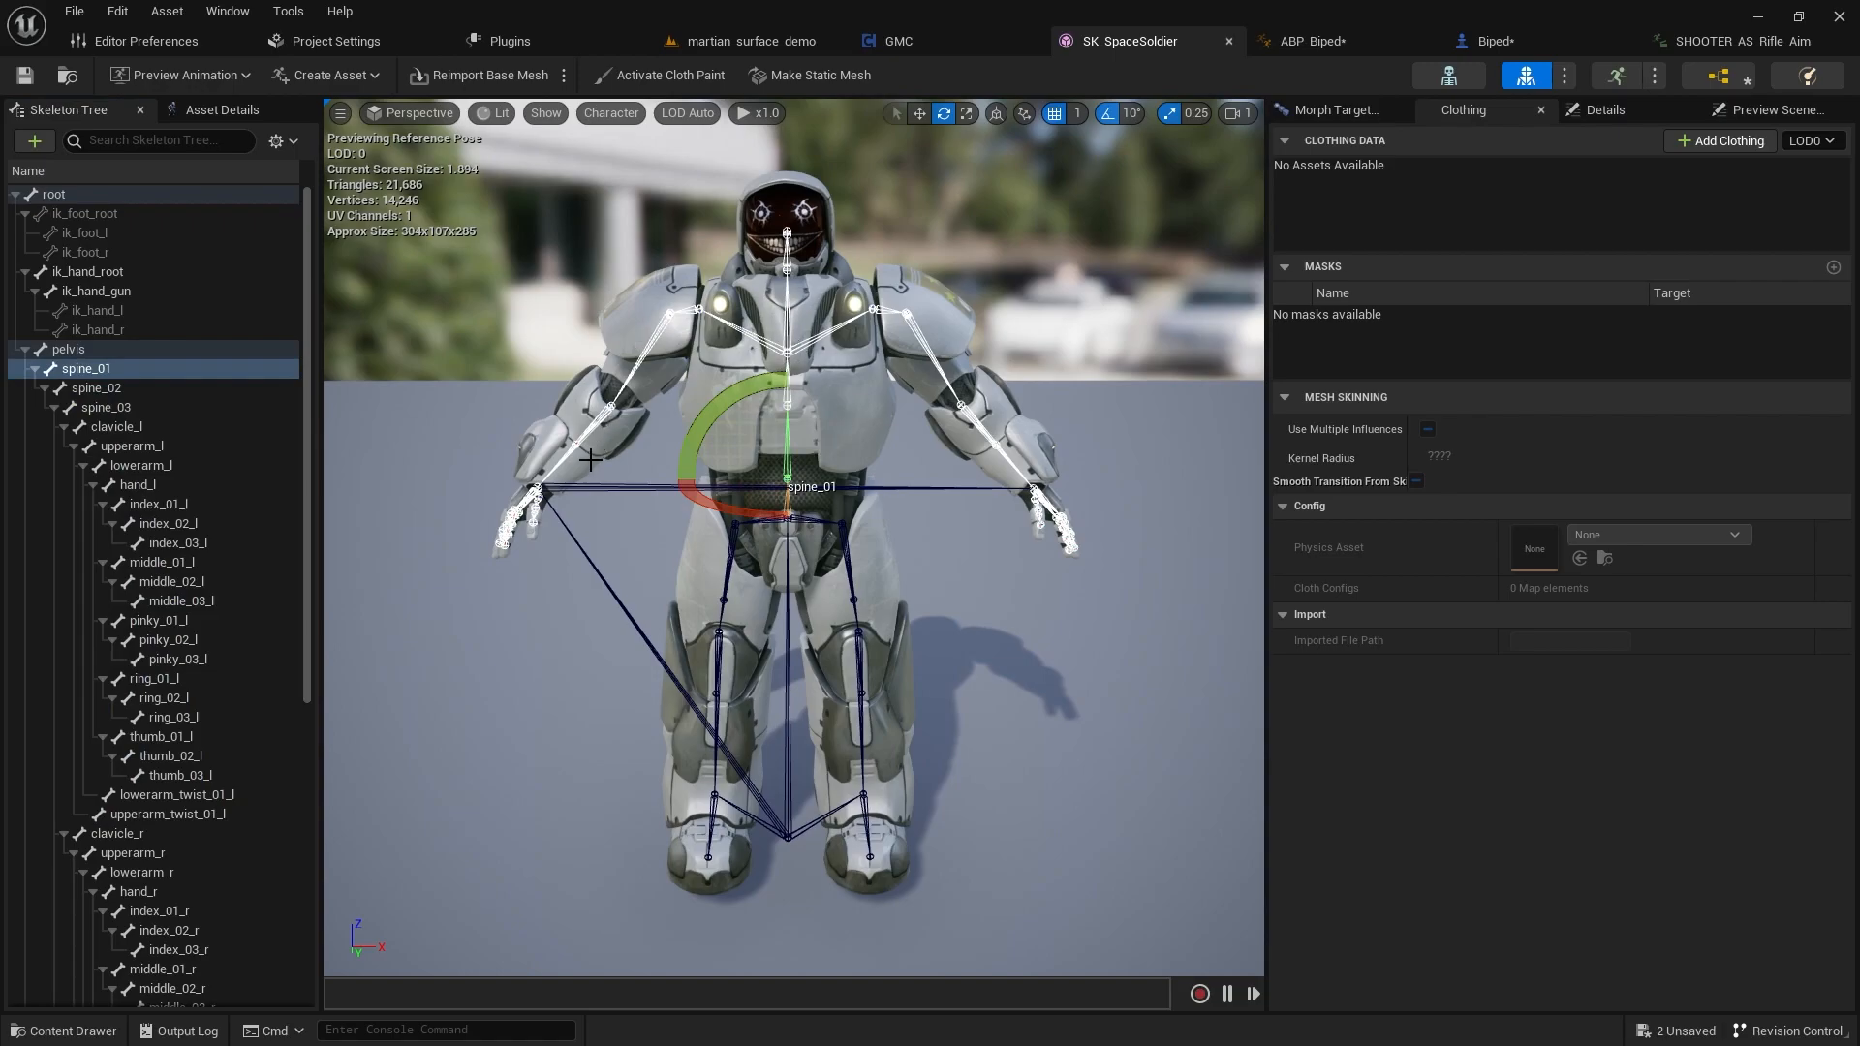
click(137, 892)
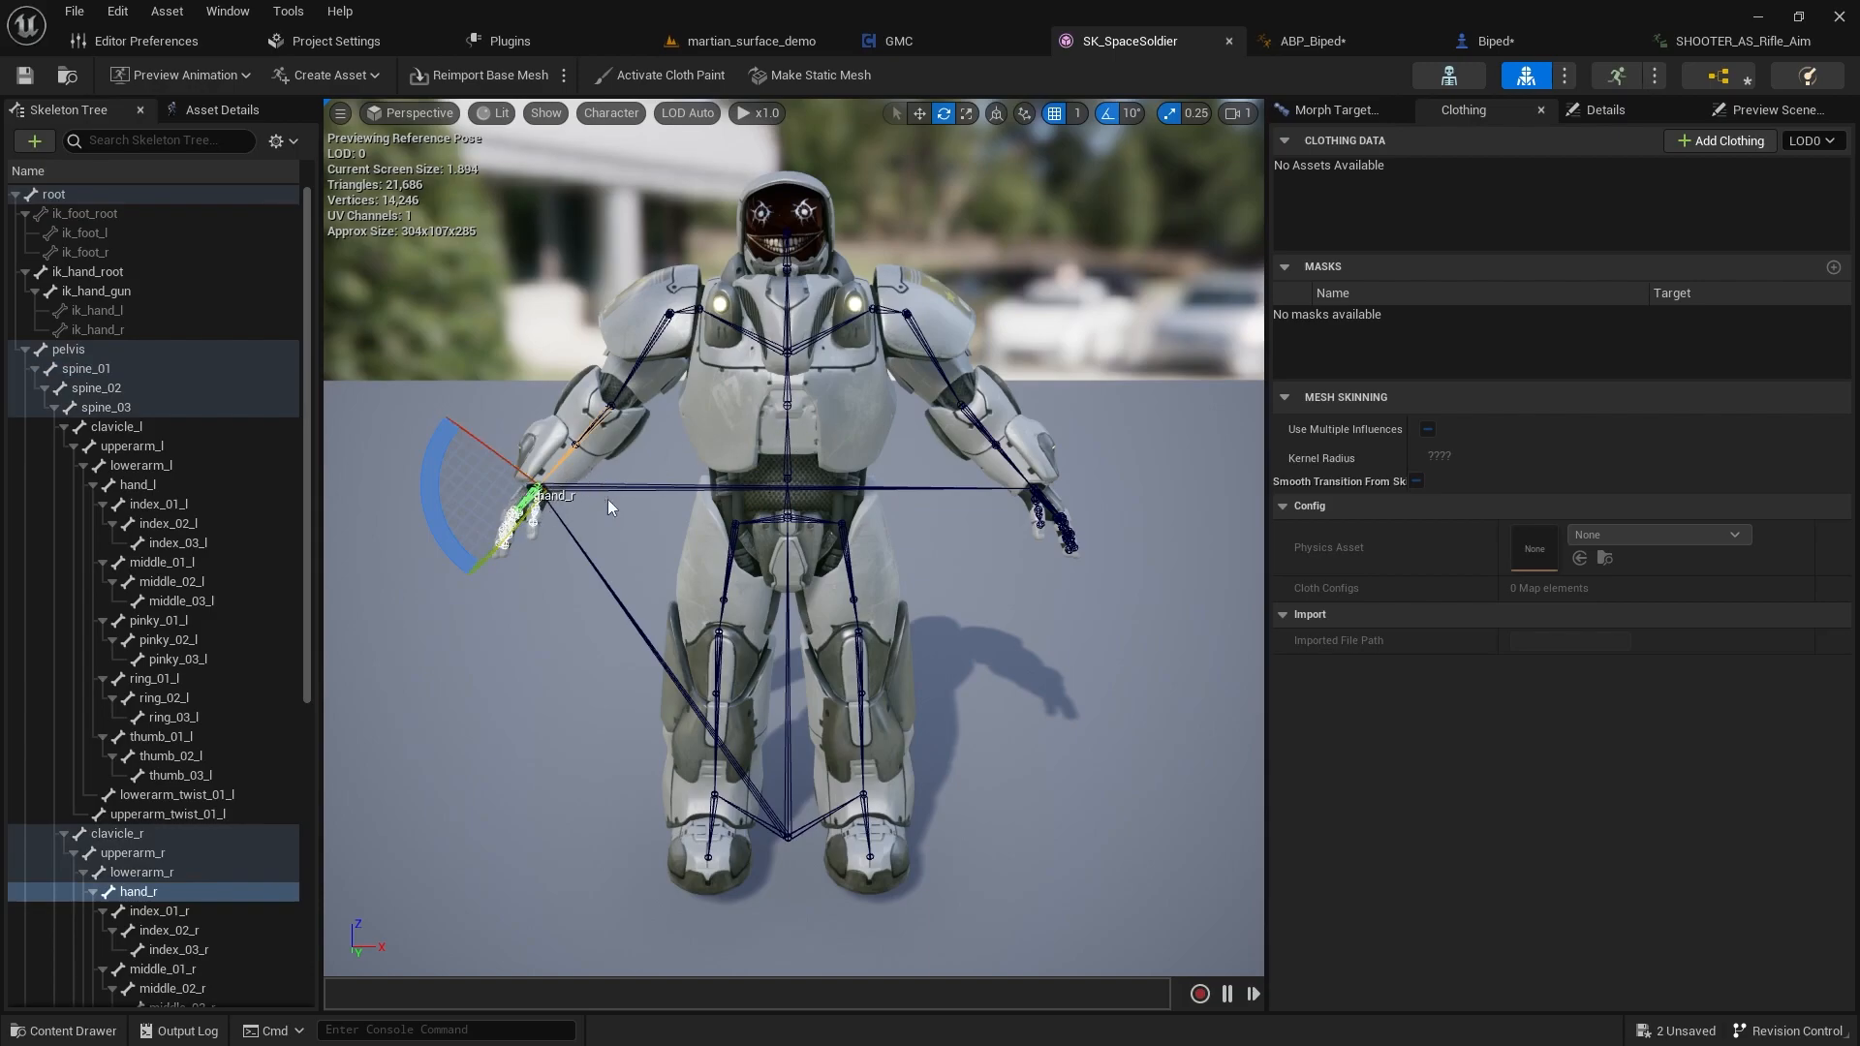
click(86, 369)
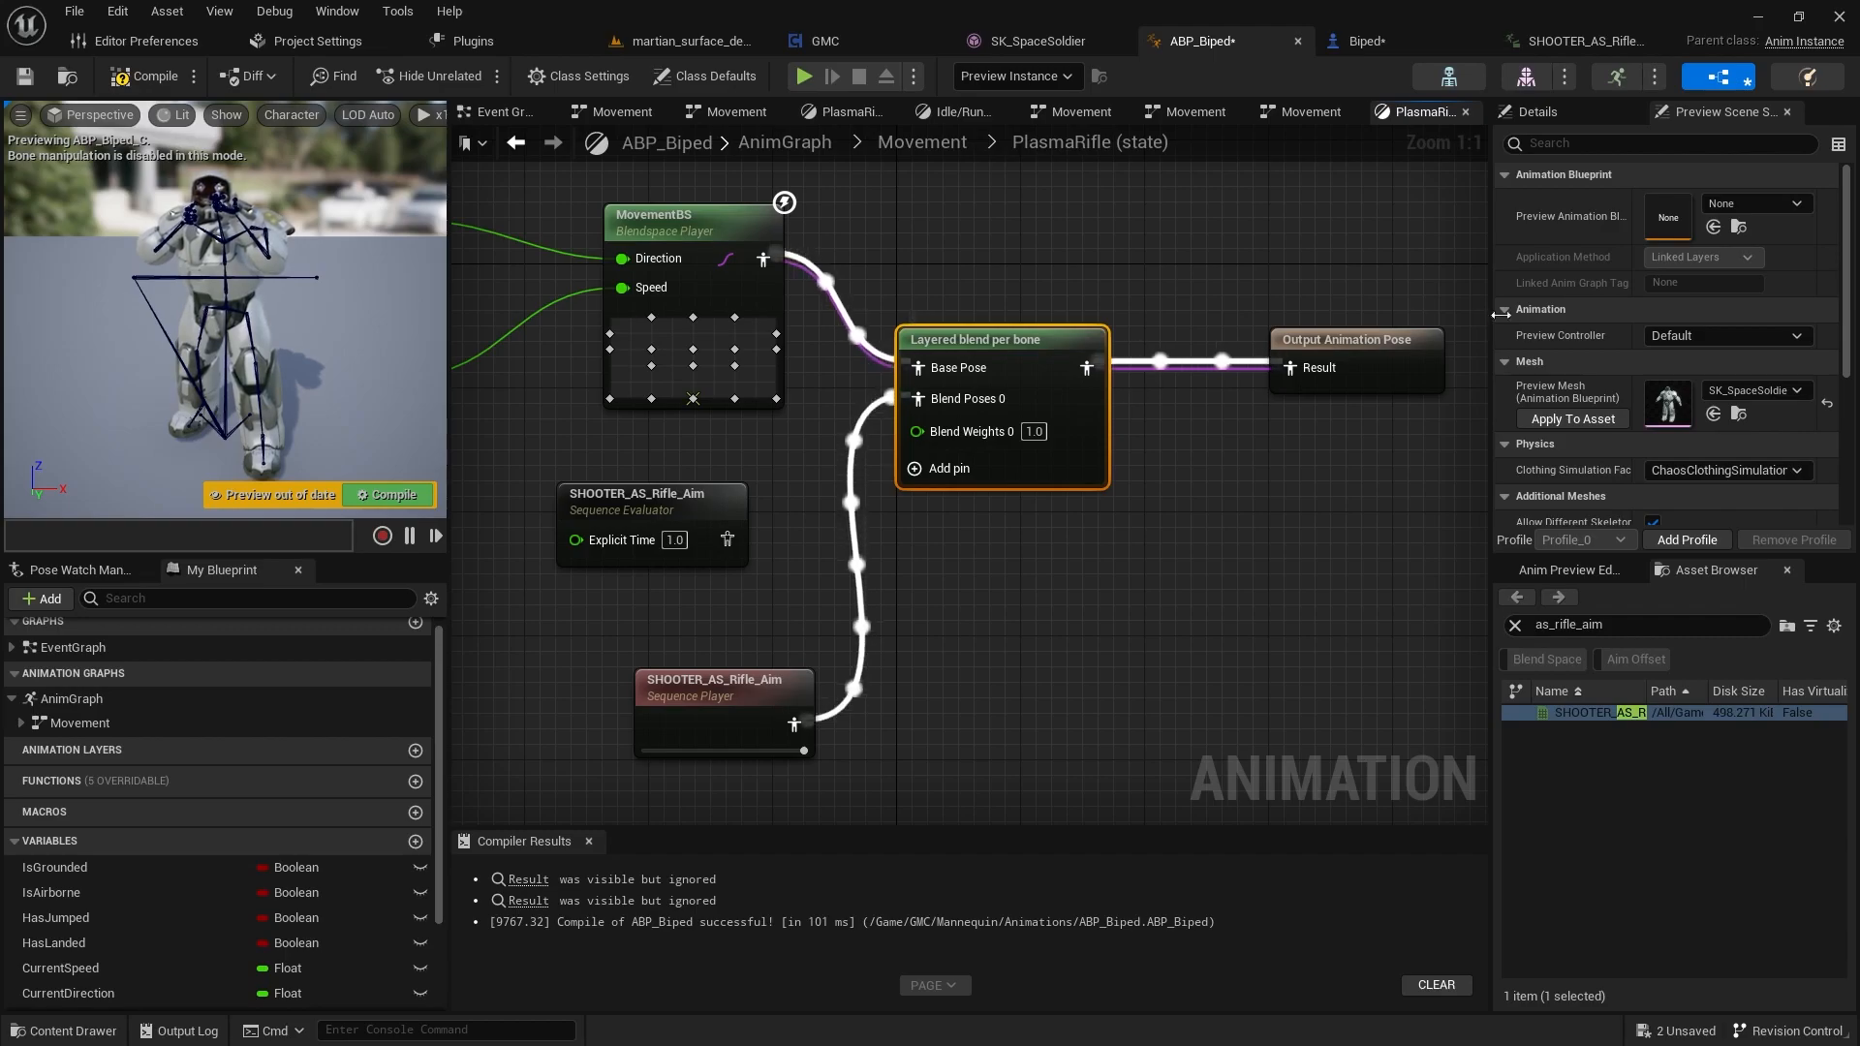
mouse_move(1234, 295)
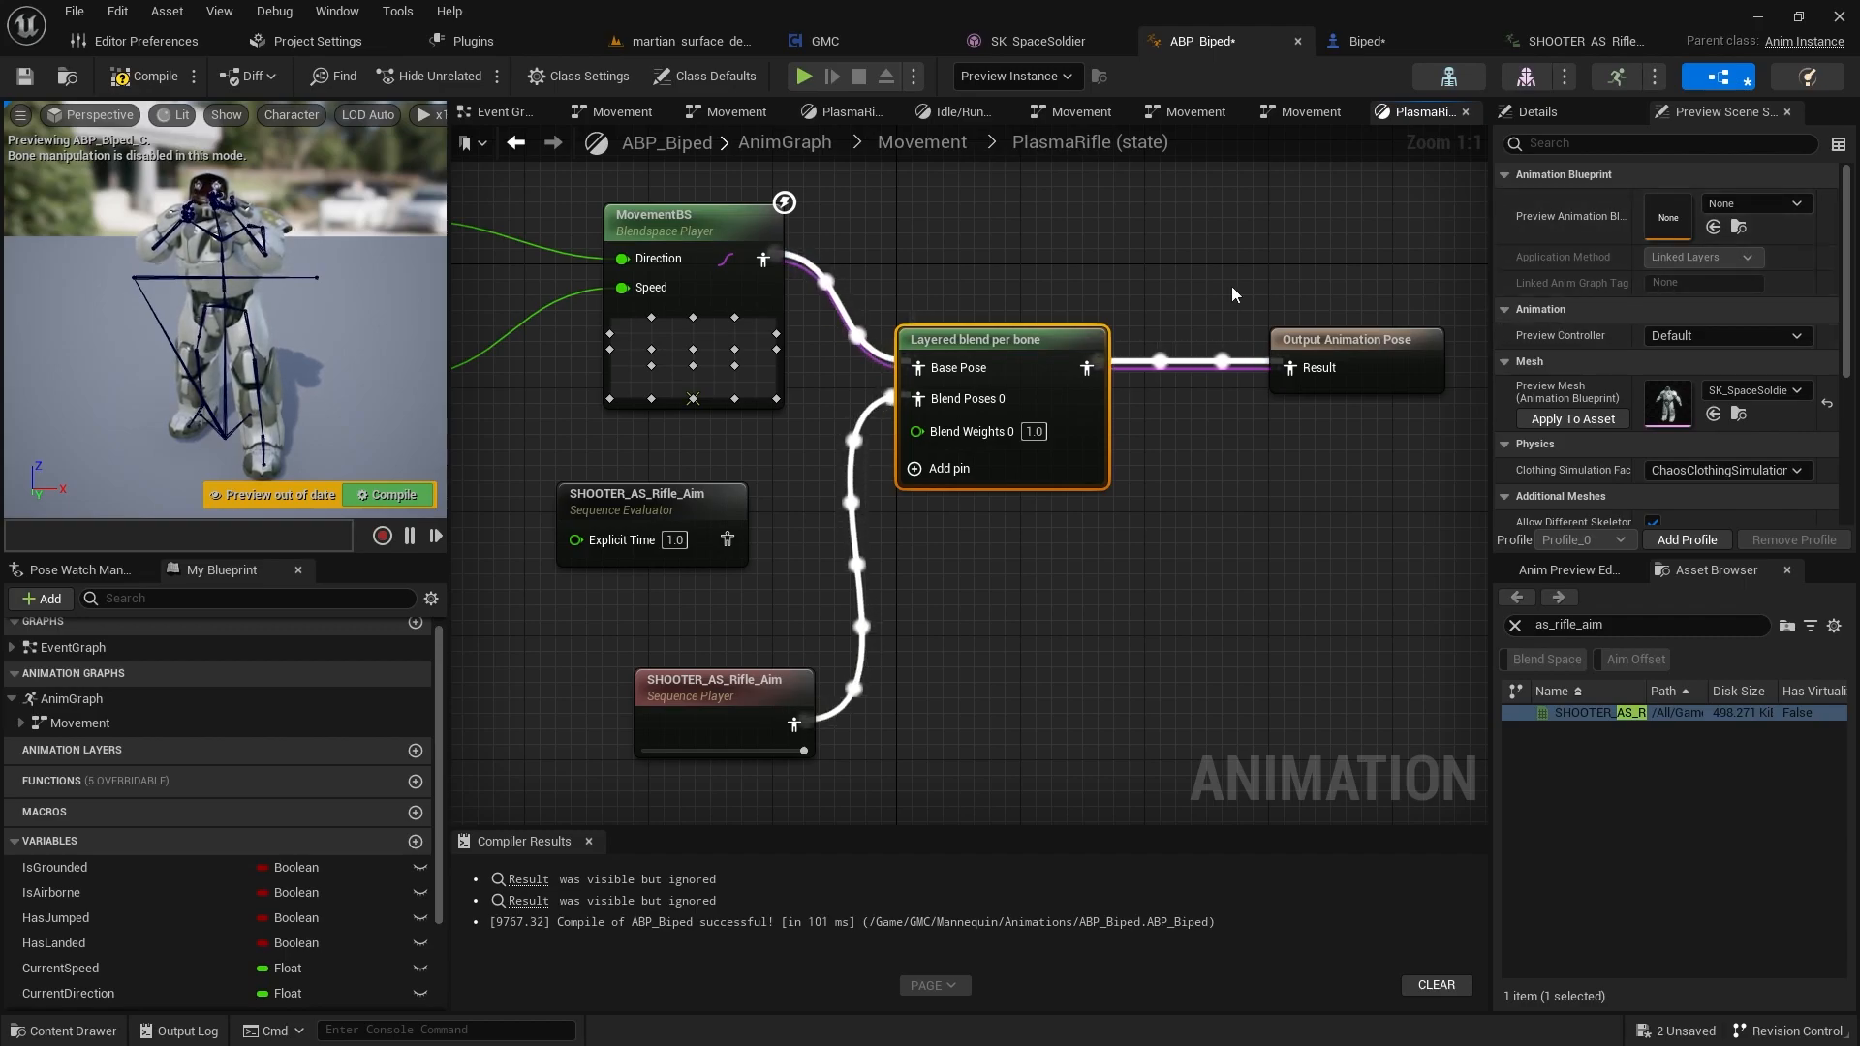
mouse_move(1436, 325)
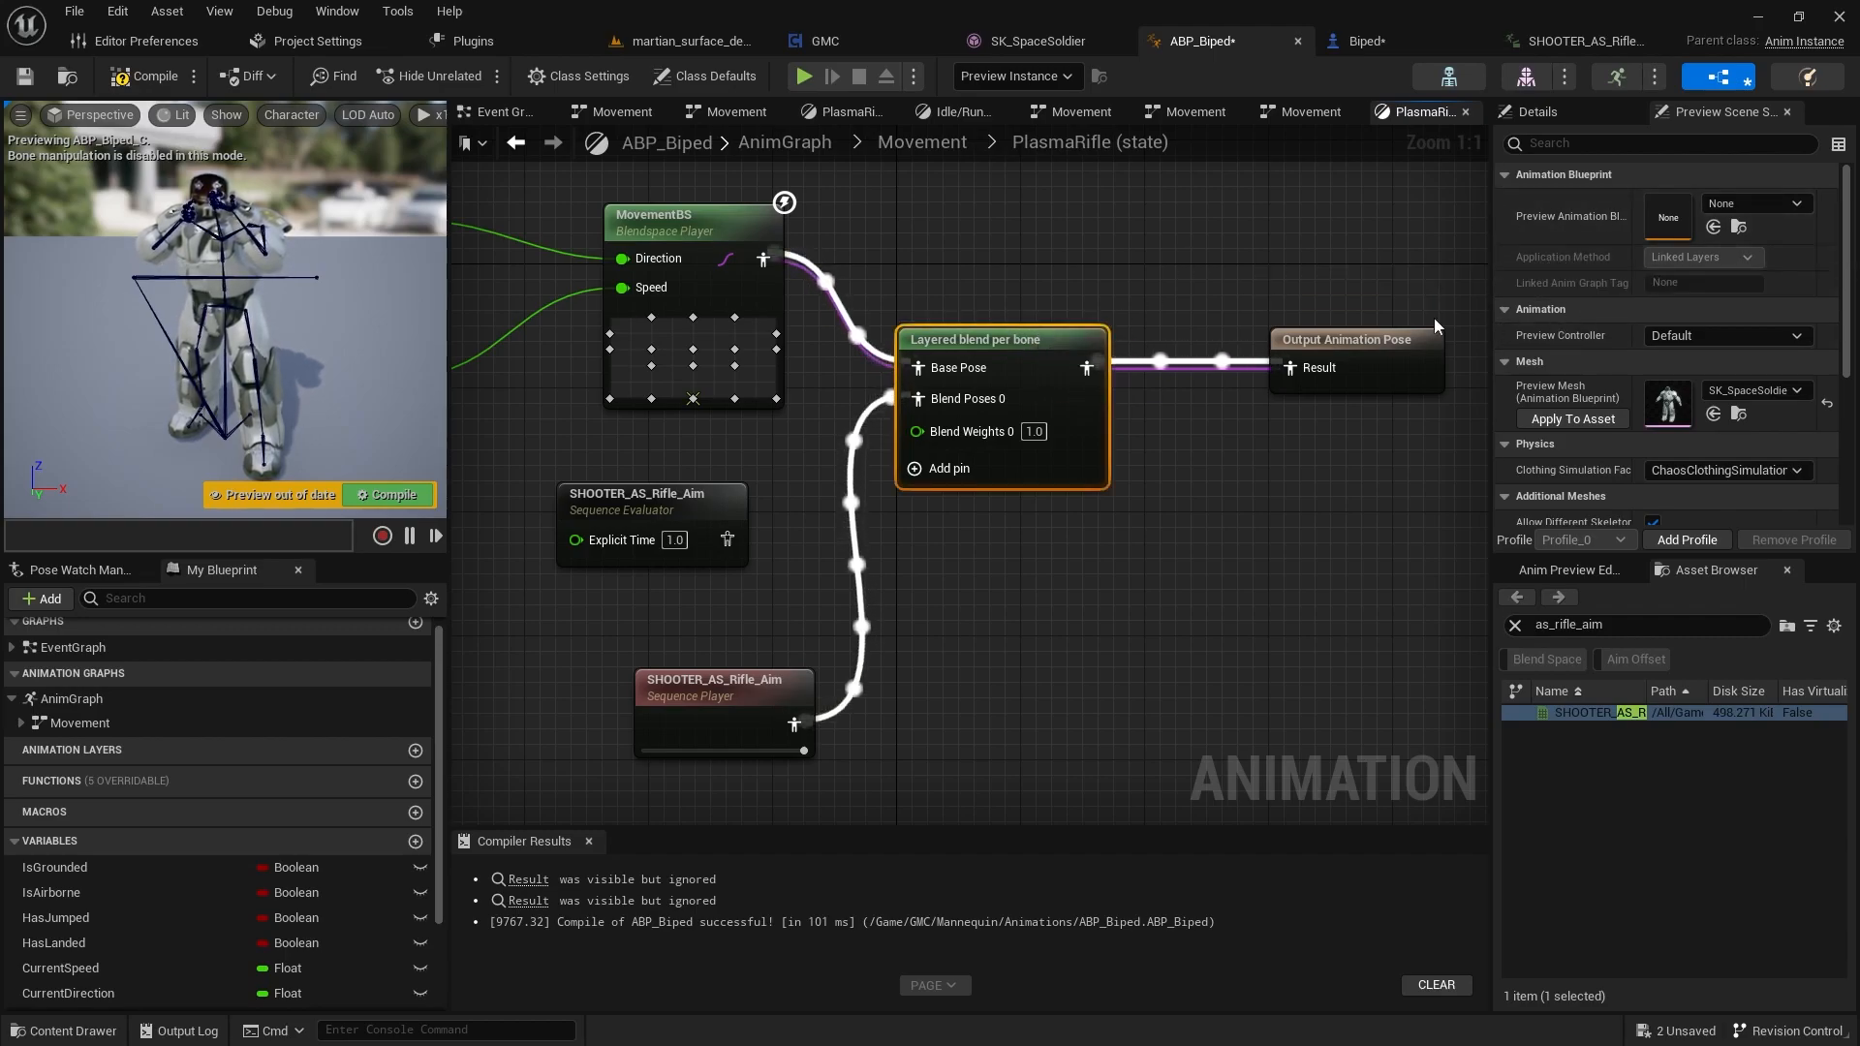
- Set the branch filter's Bone Name to spine_02 and compile the ABP_Biped blueprint
click(1000, 339)
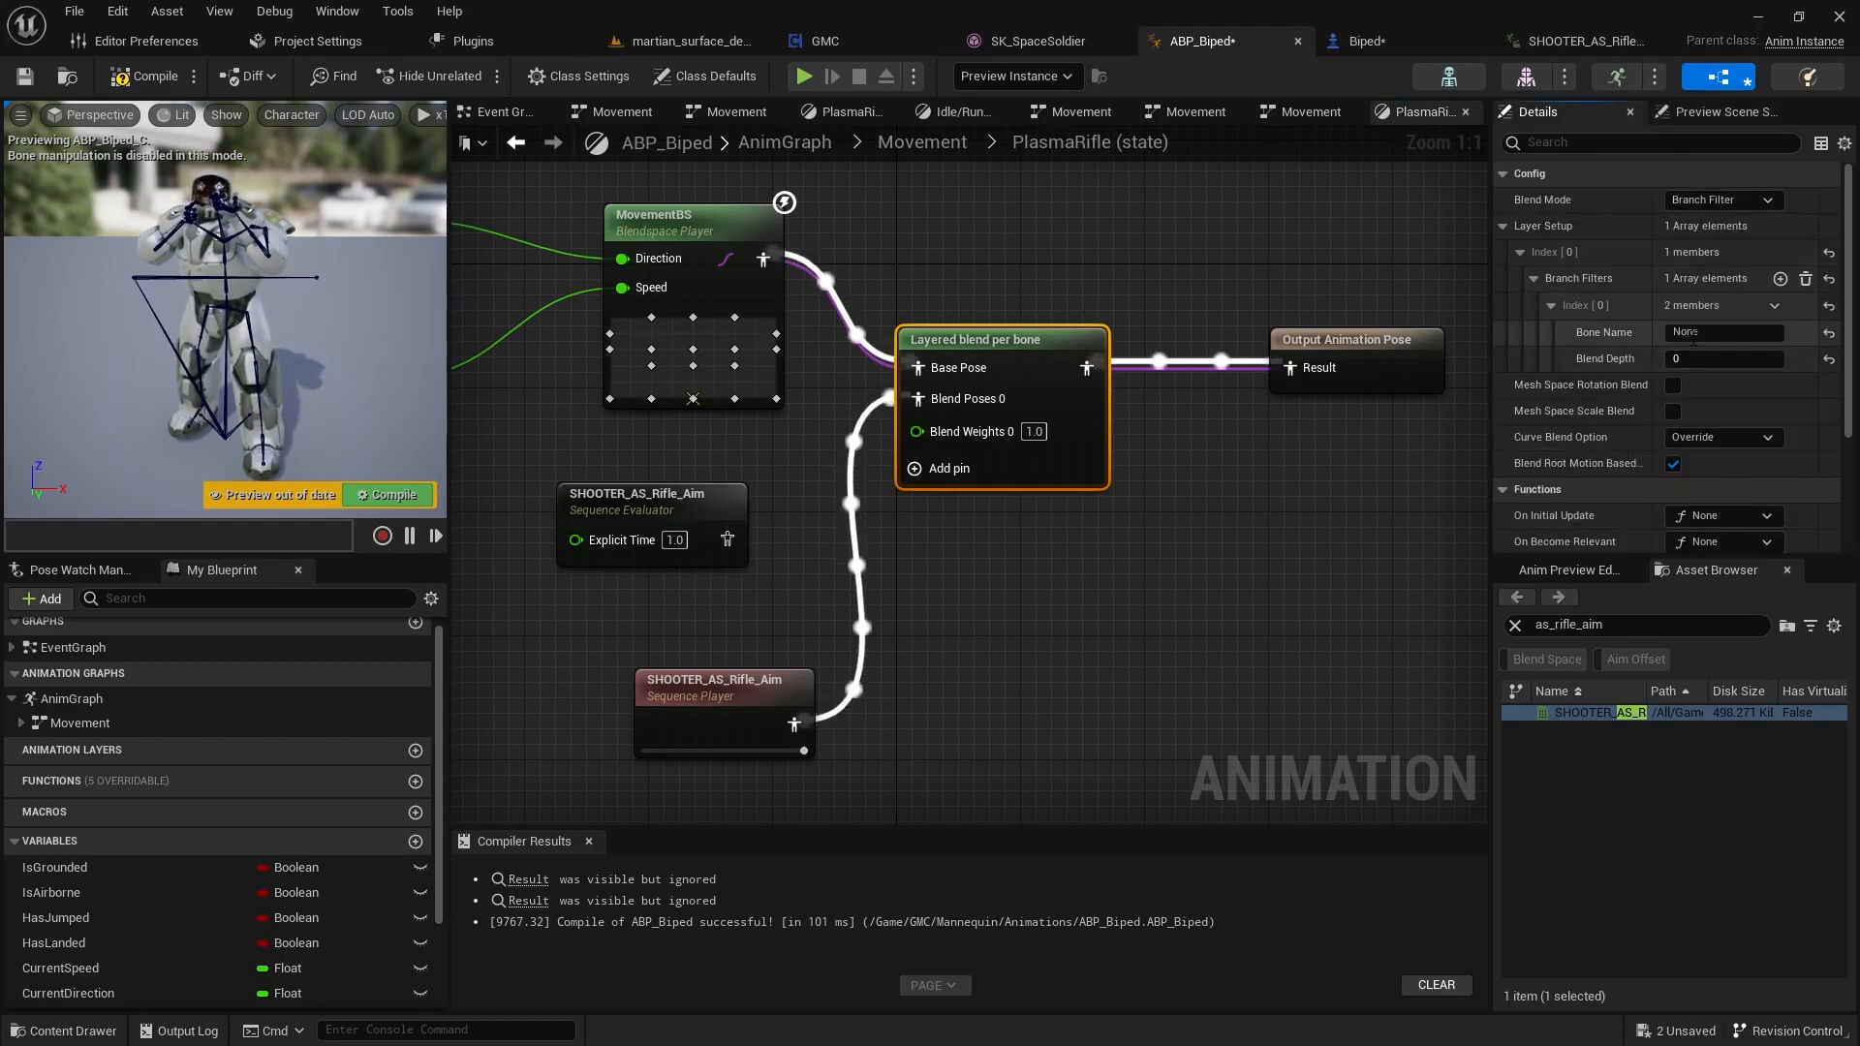
text(spine_02)
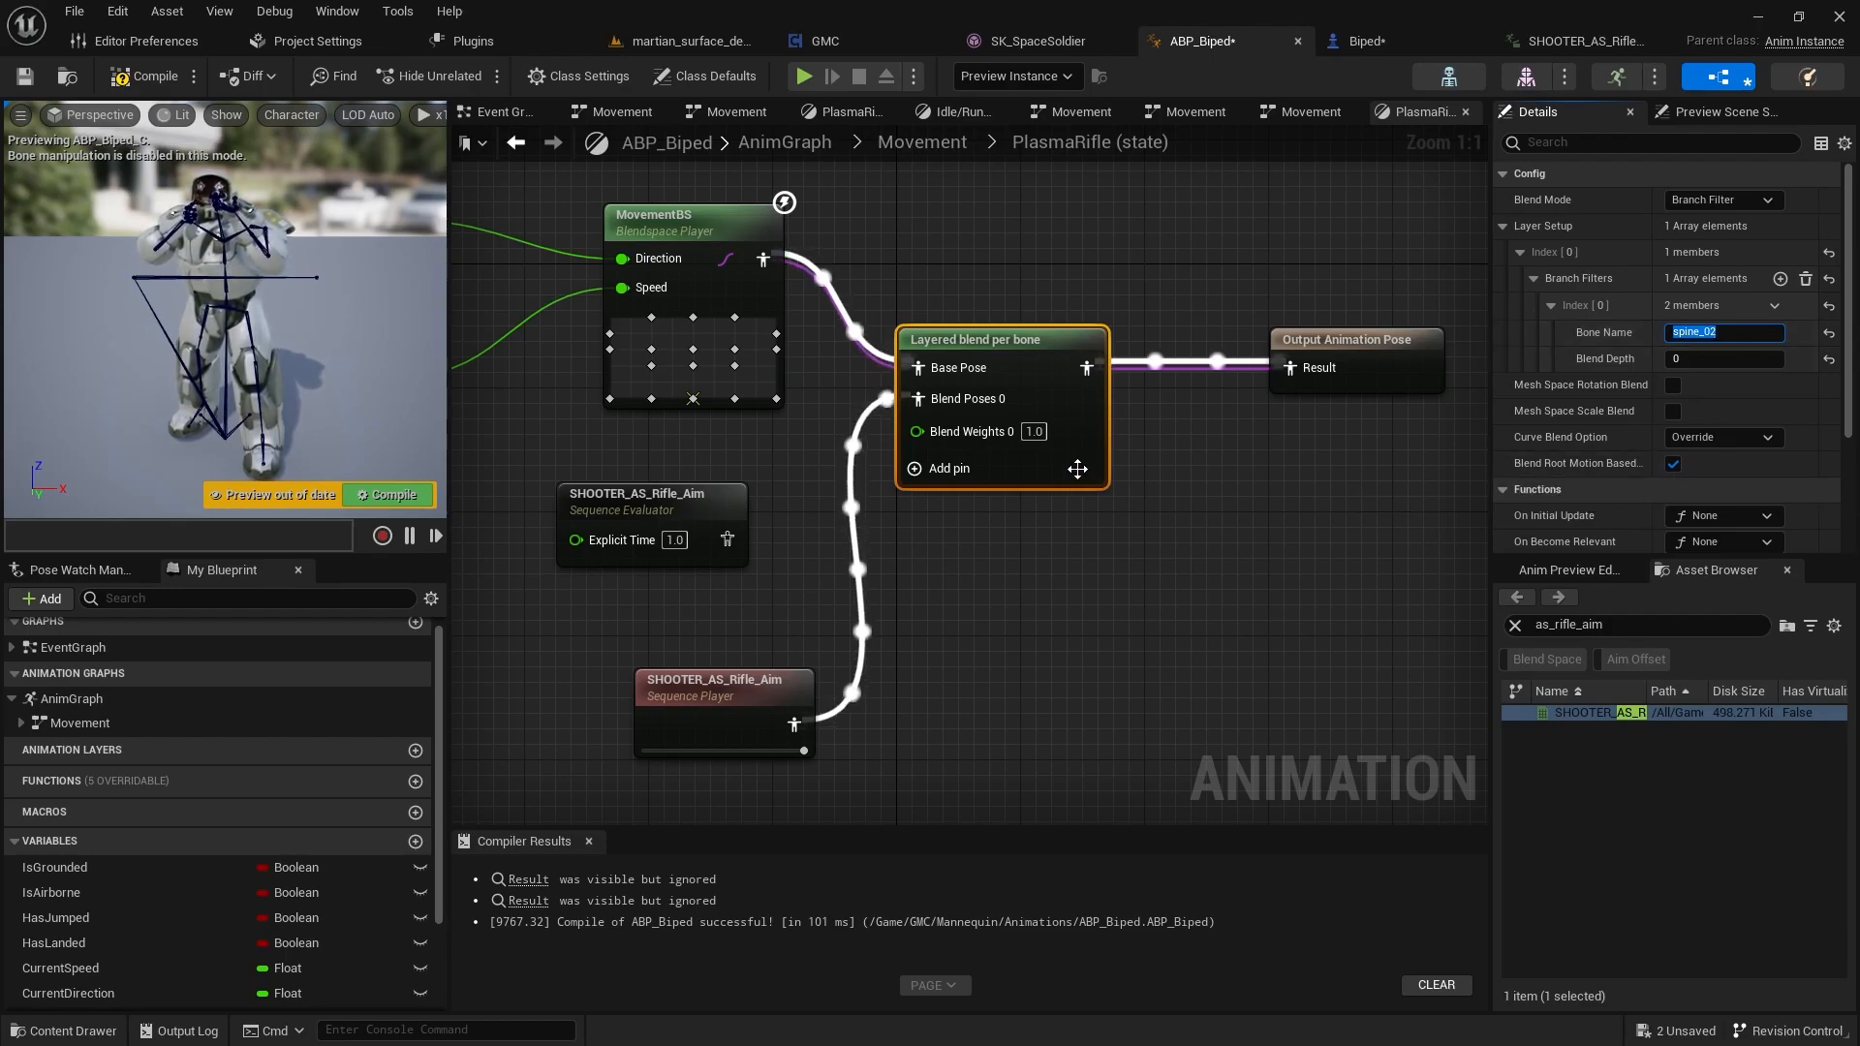
click(149, 76)
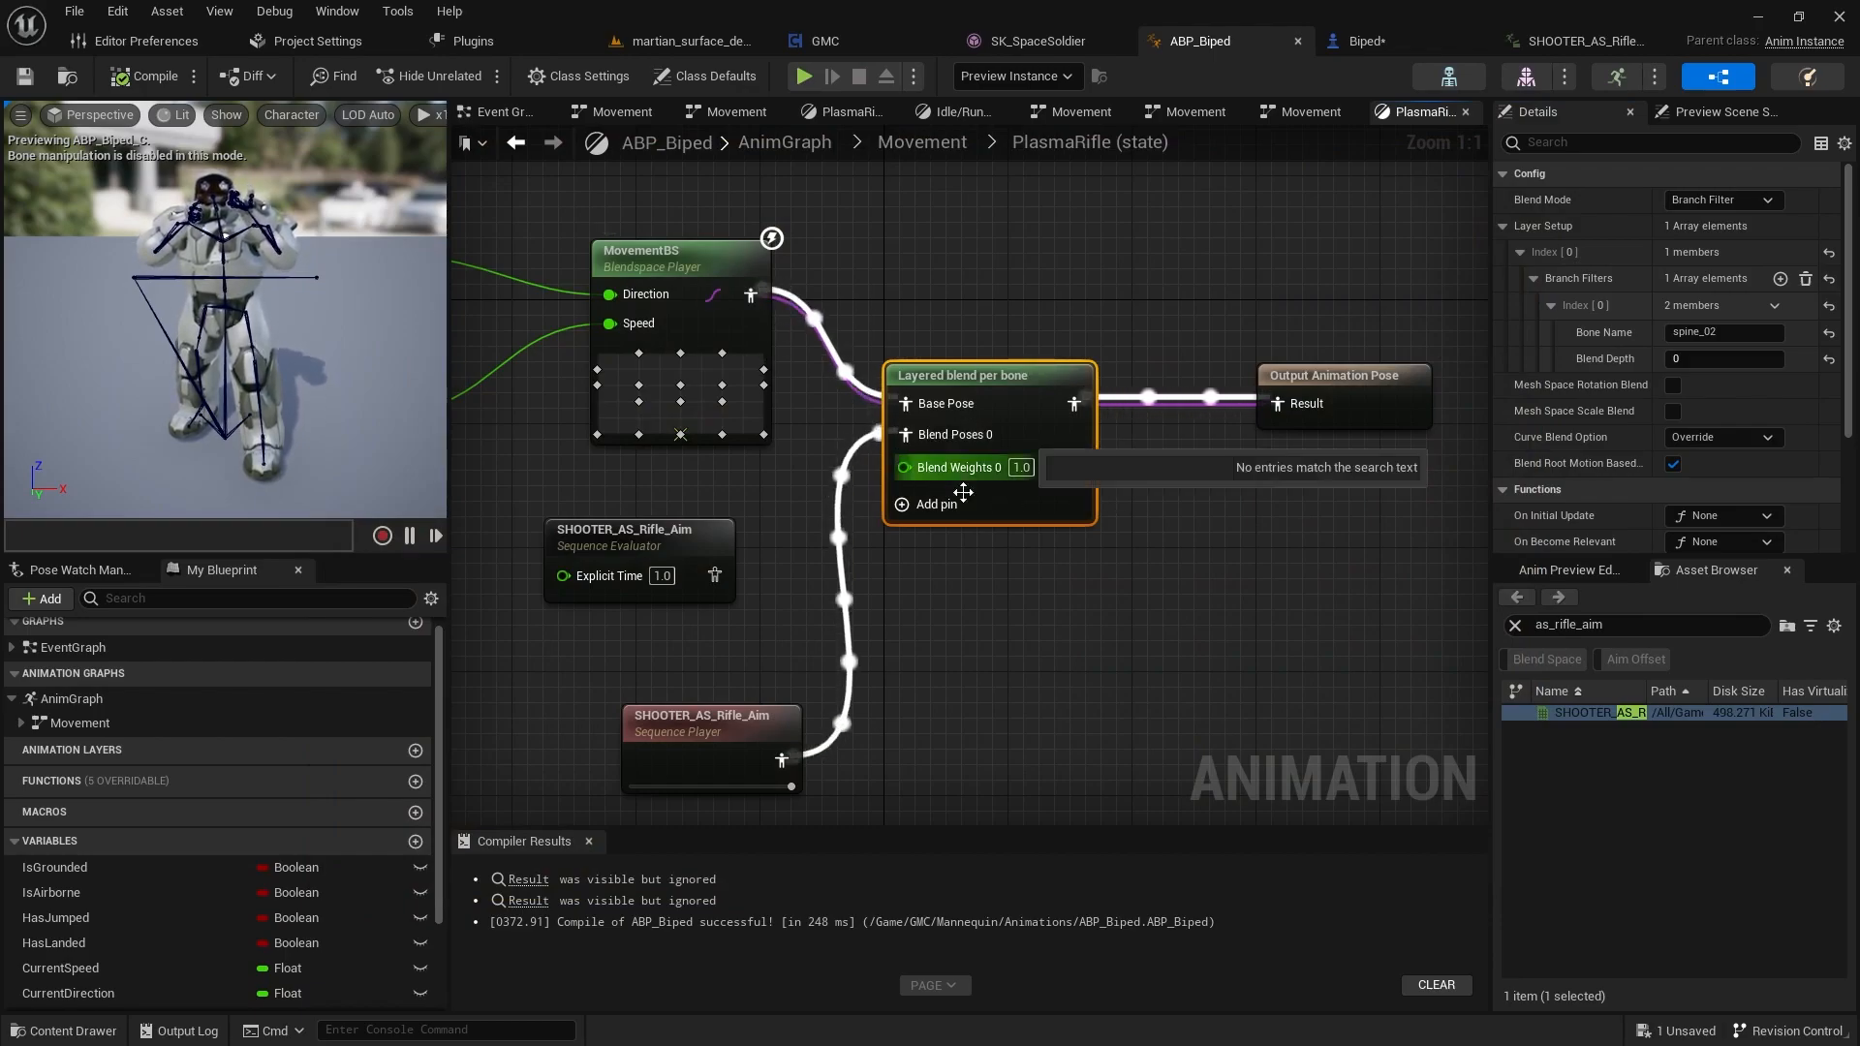
- After a play test, enable Mesh Space Rotation Blend on the layered blend and recompile
click(802, 76)
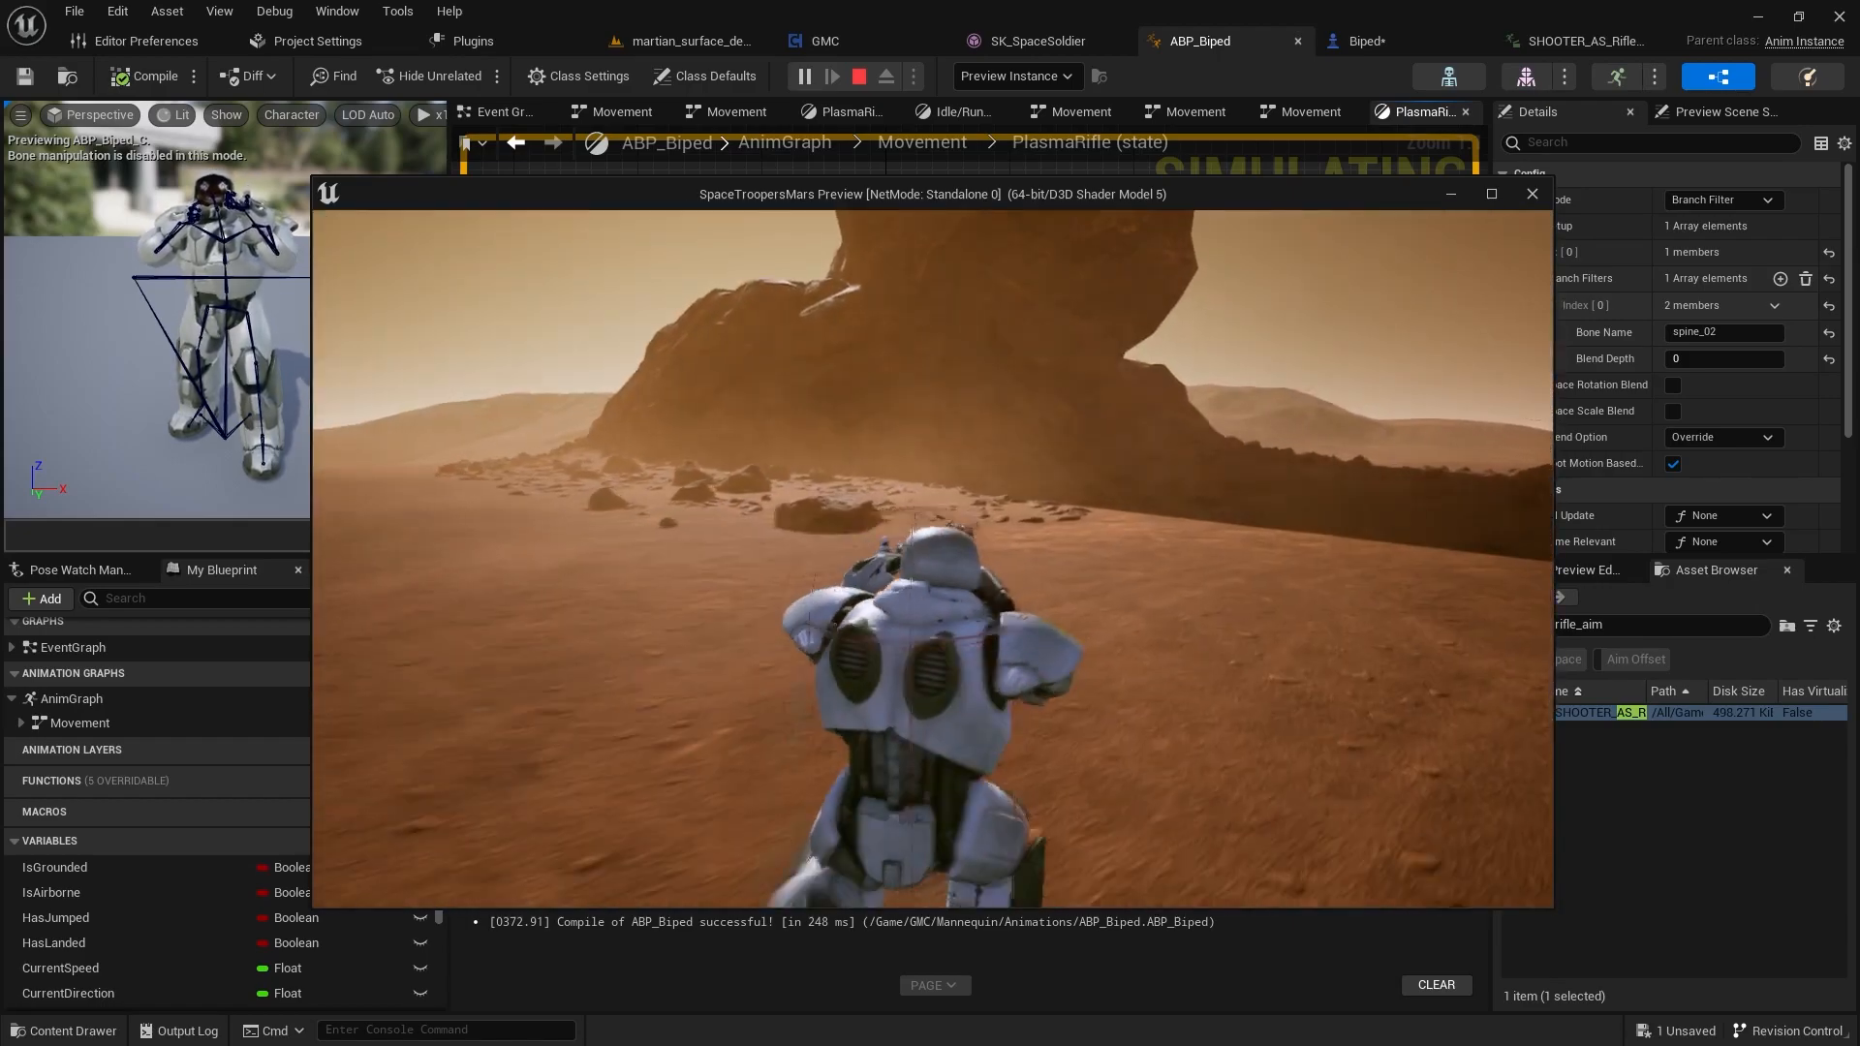
click(1531, 194)
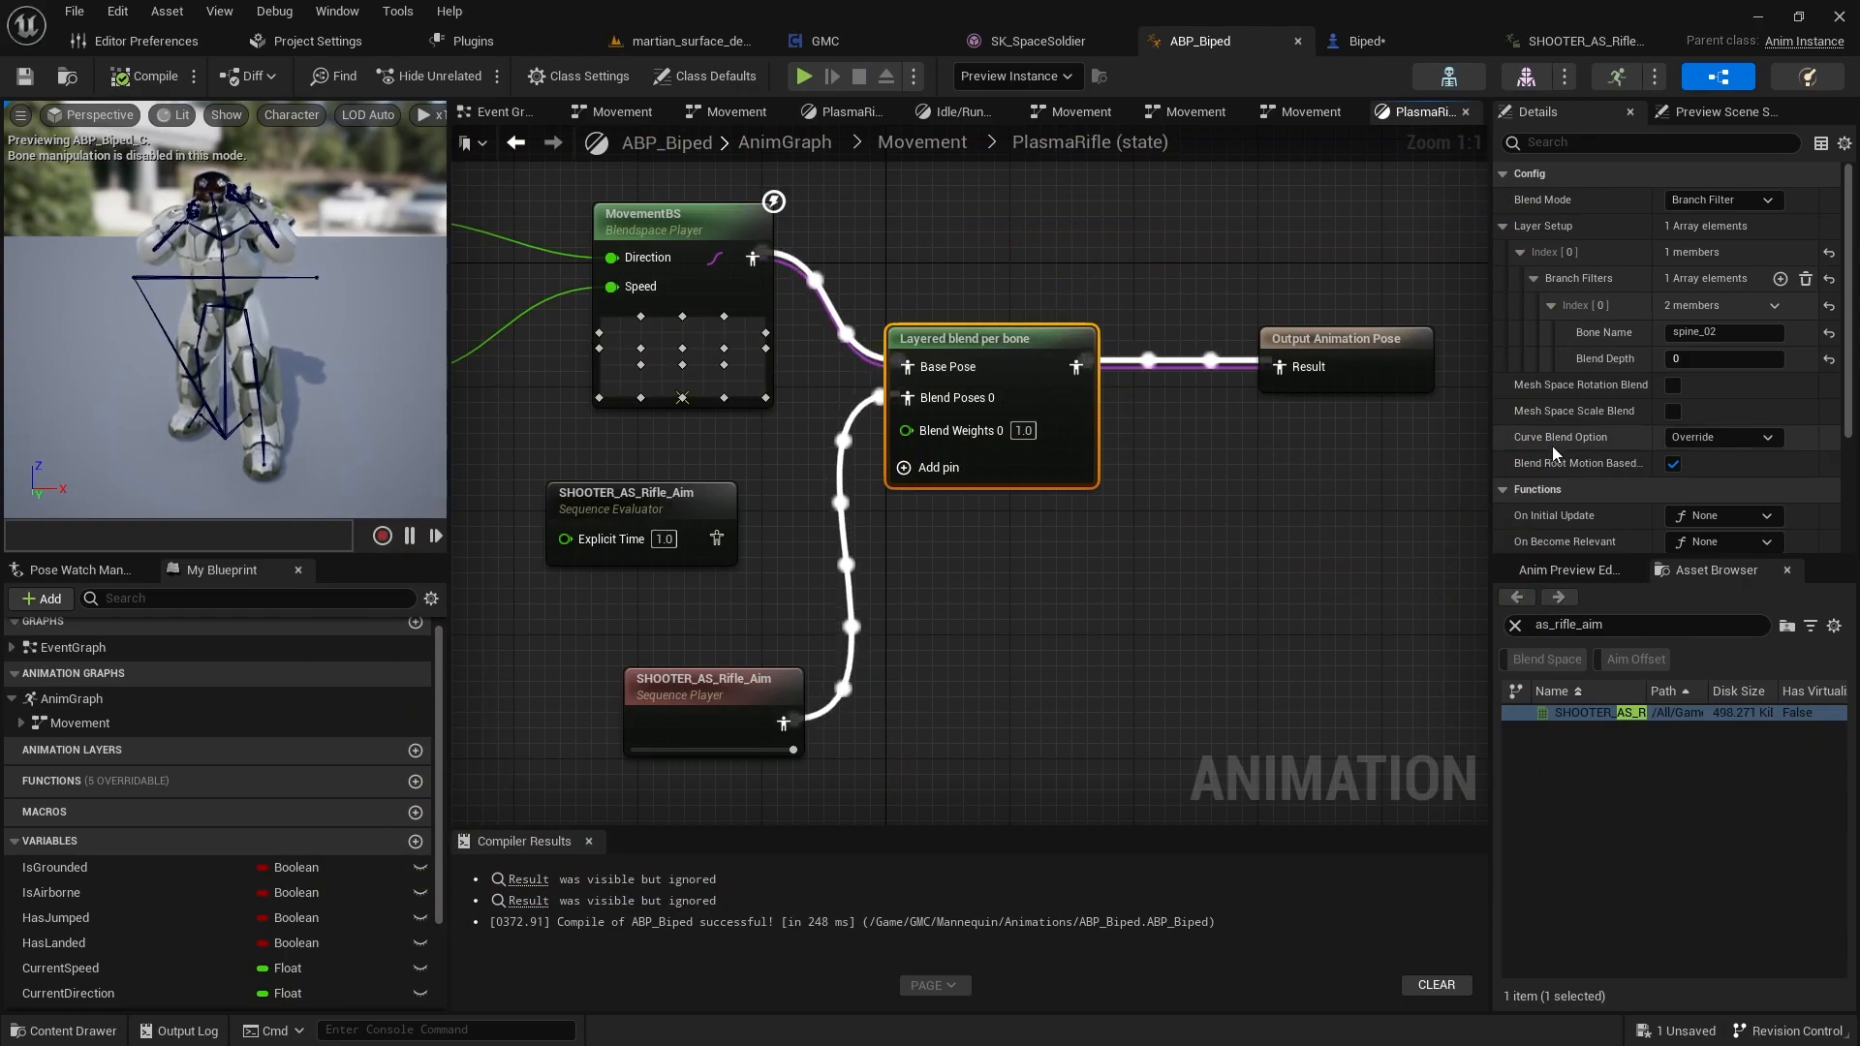
mouse_move(1649, 398)
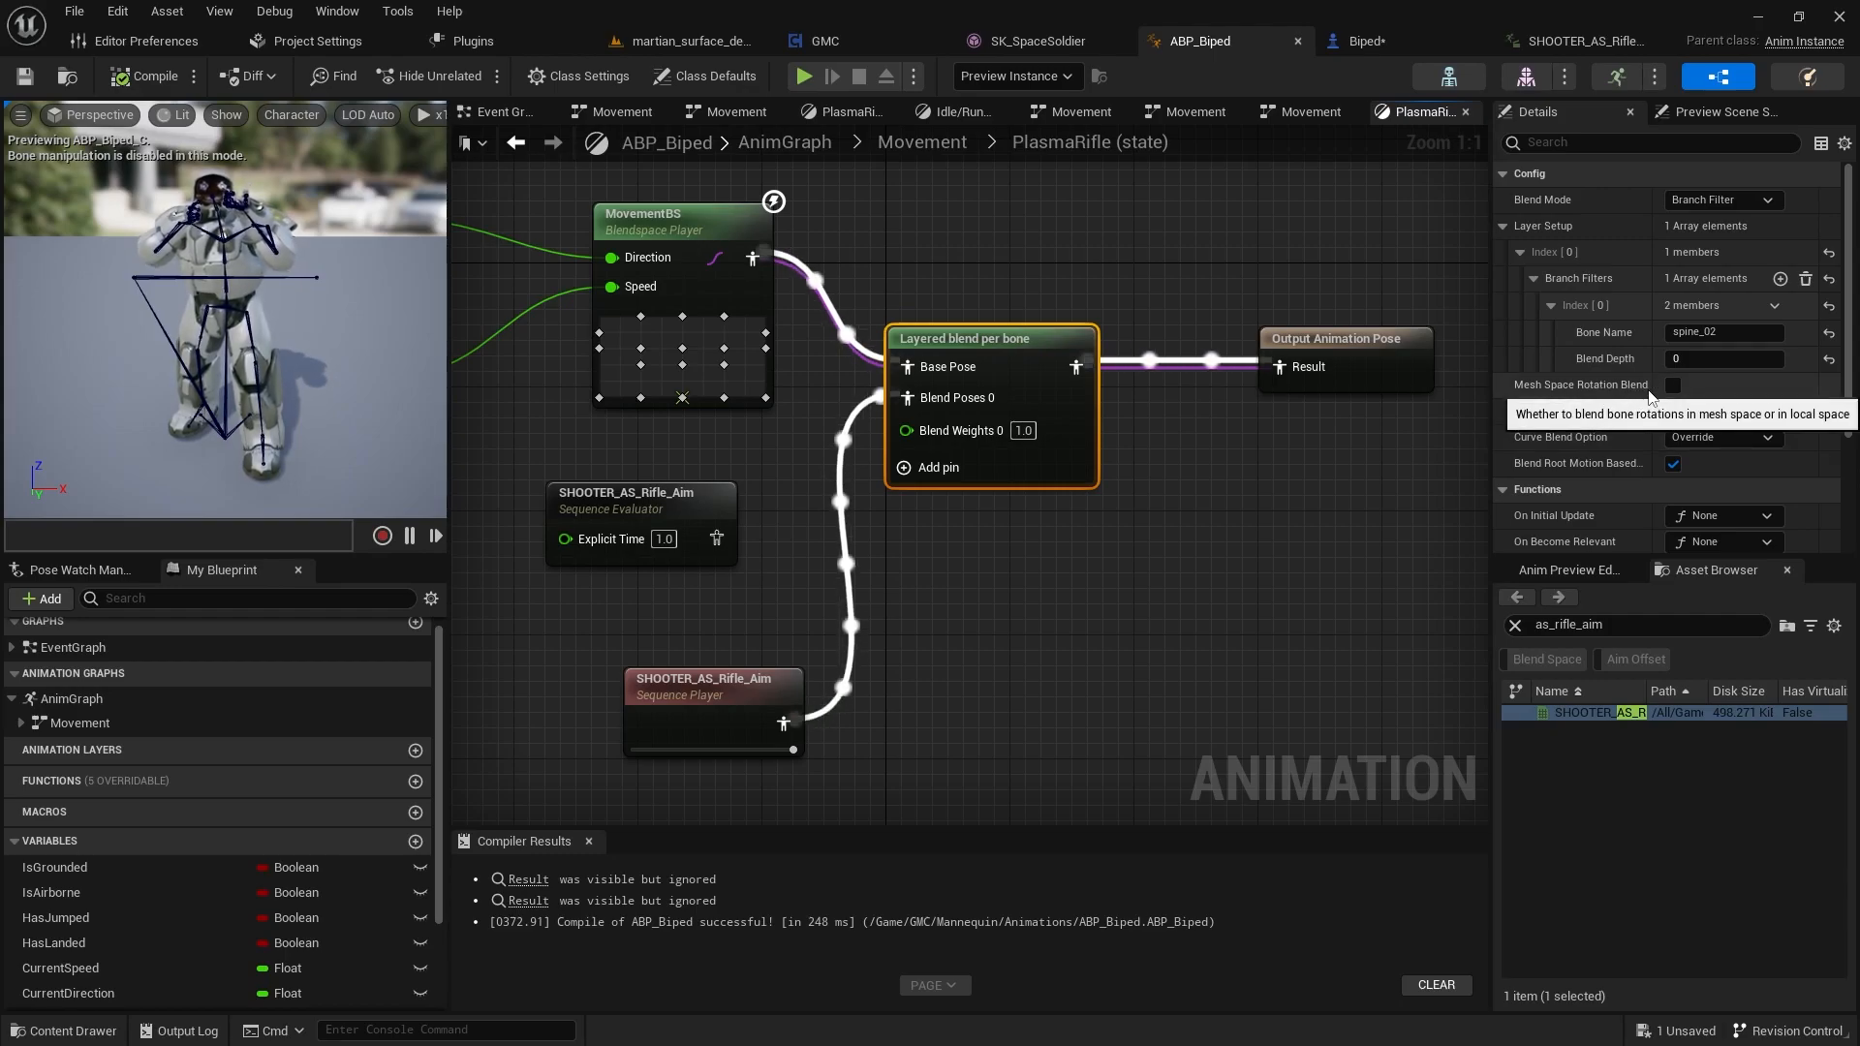
click(1672, 383)
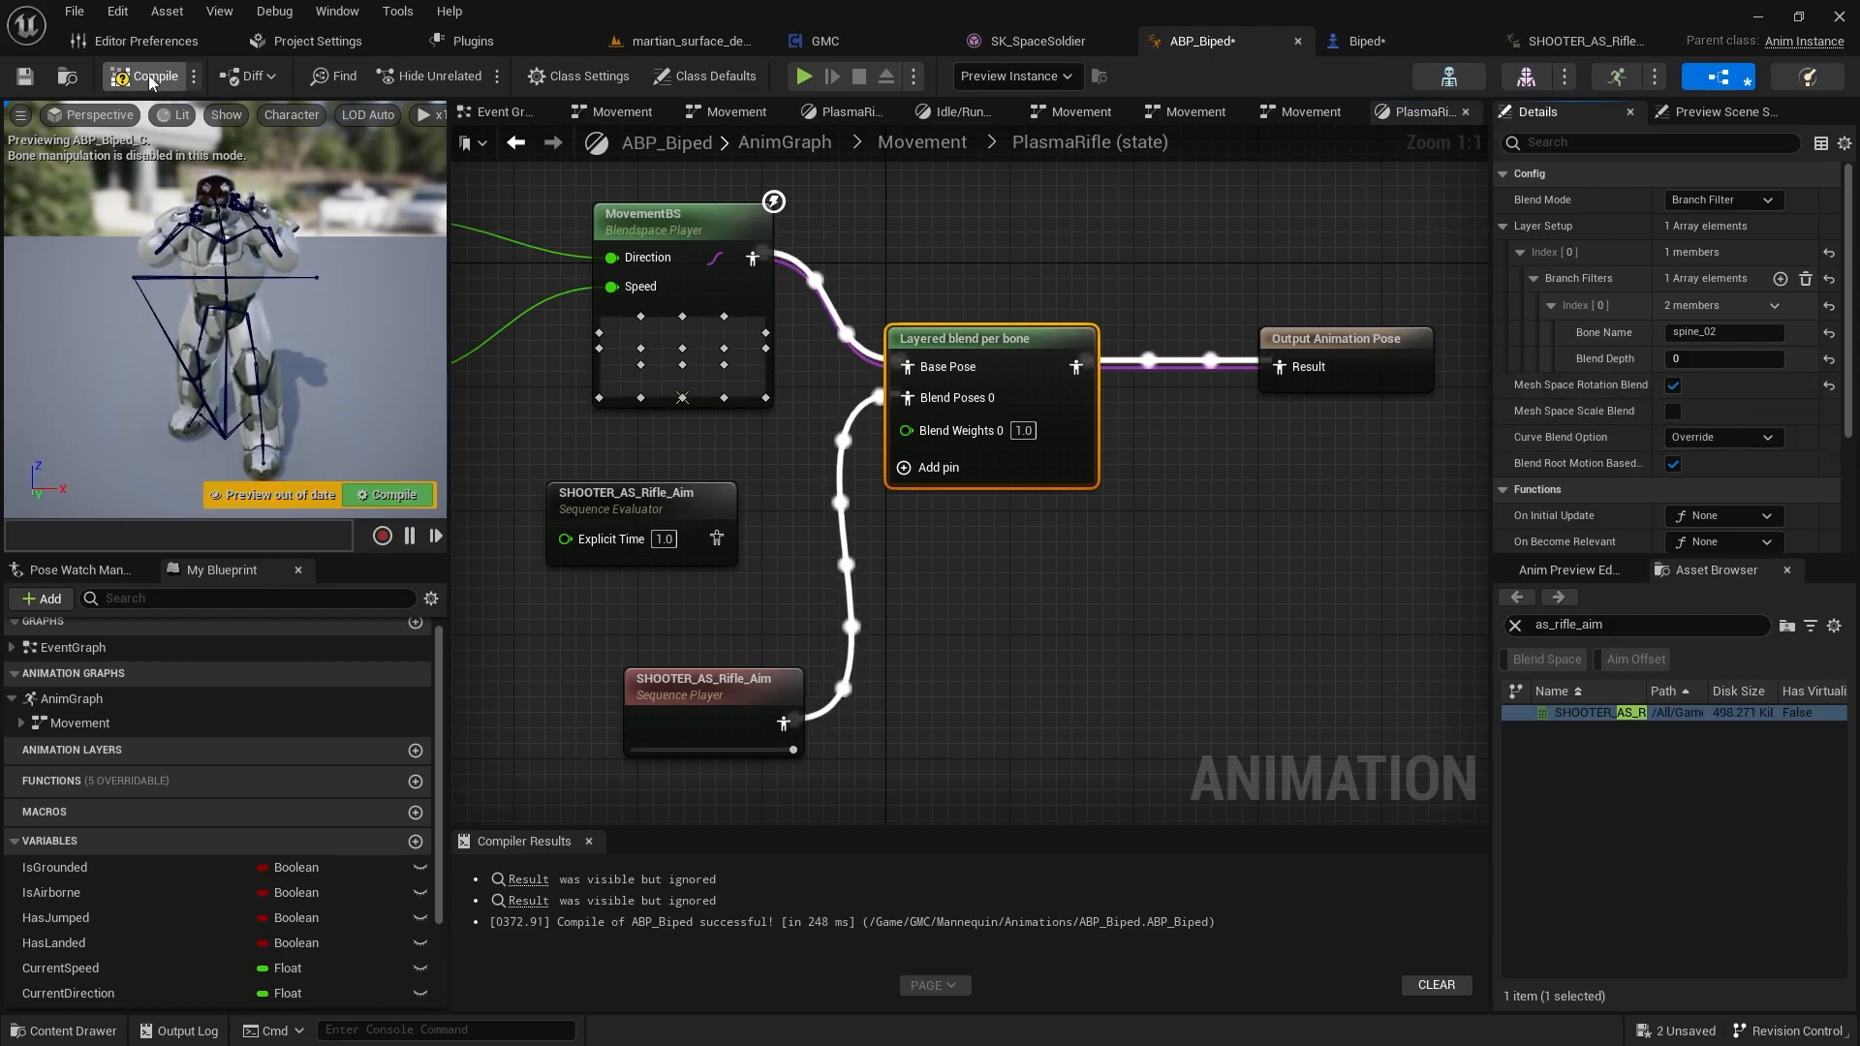
click(802, 76)
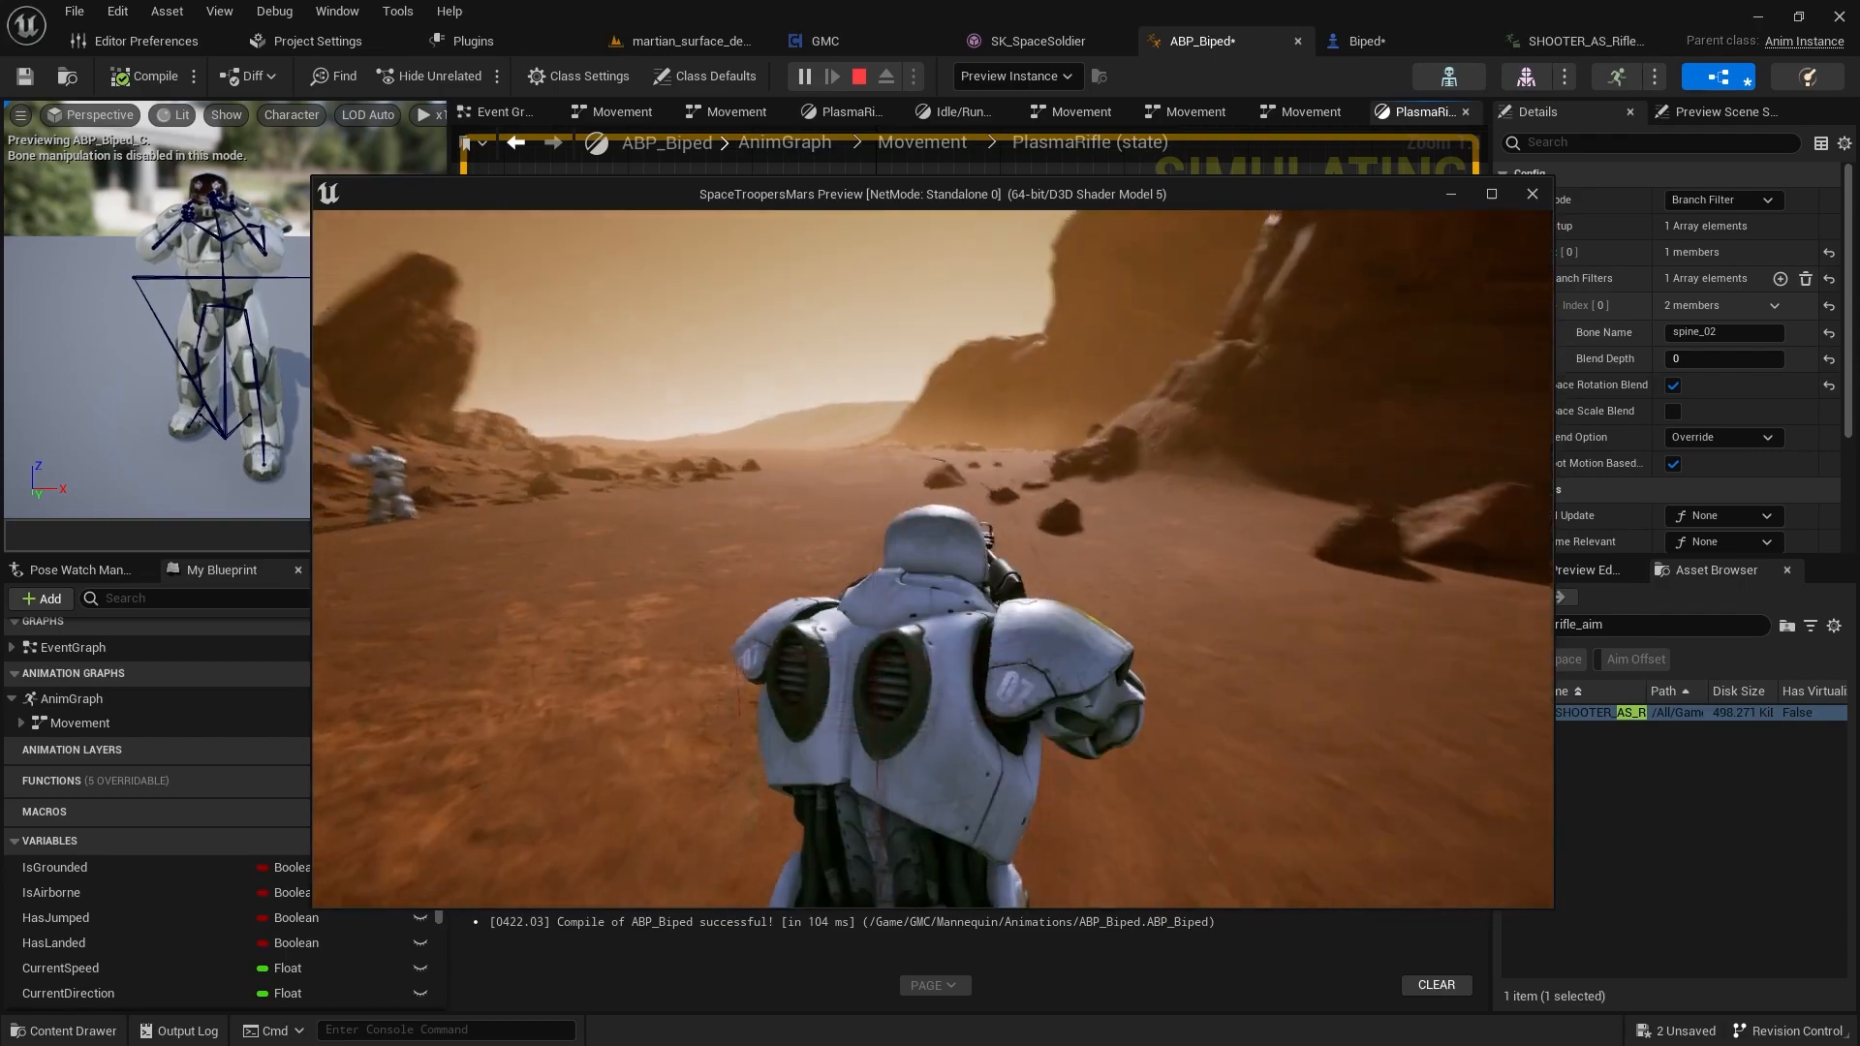
click(1531, 194)
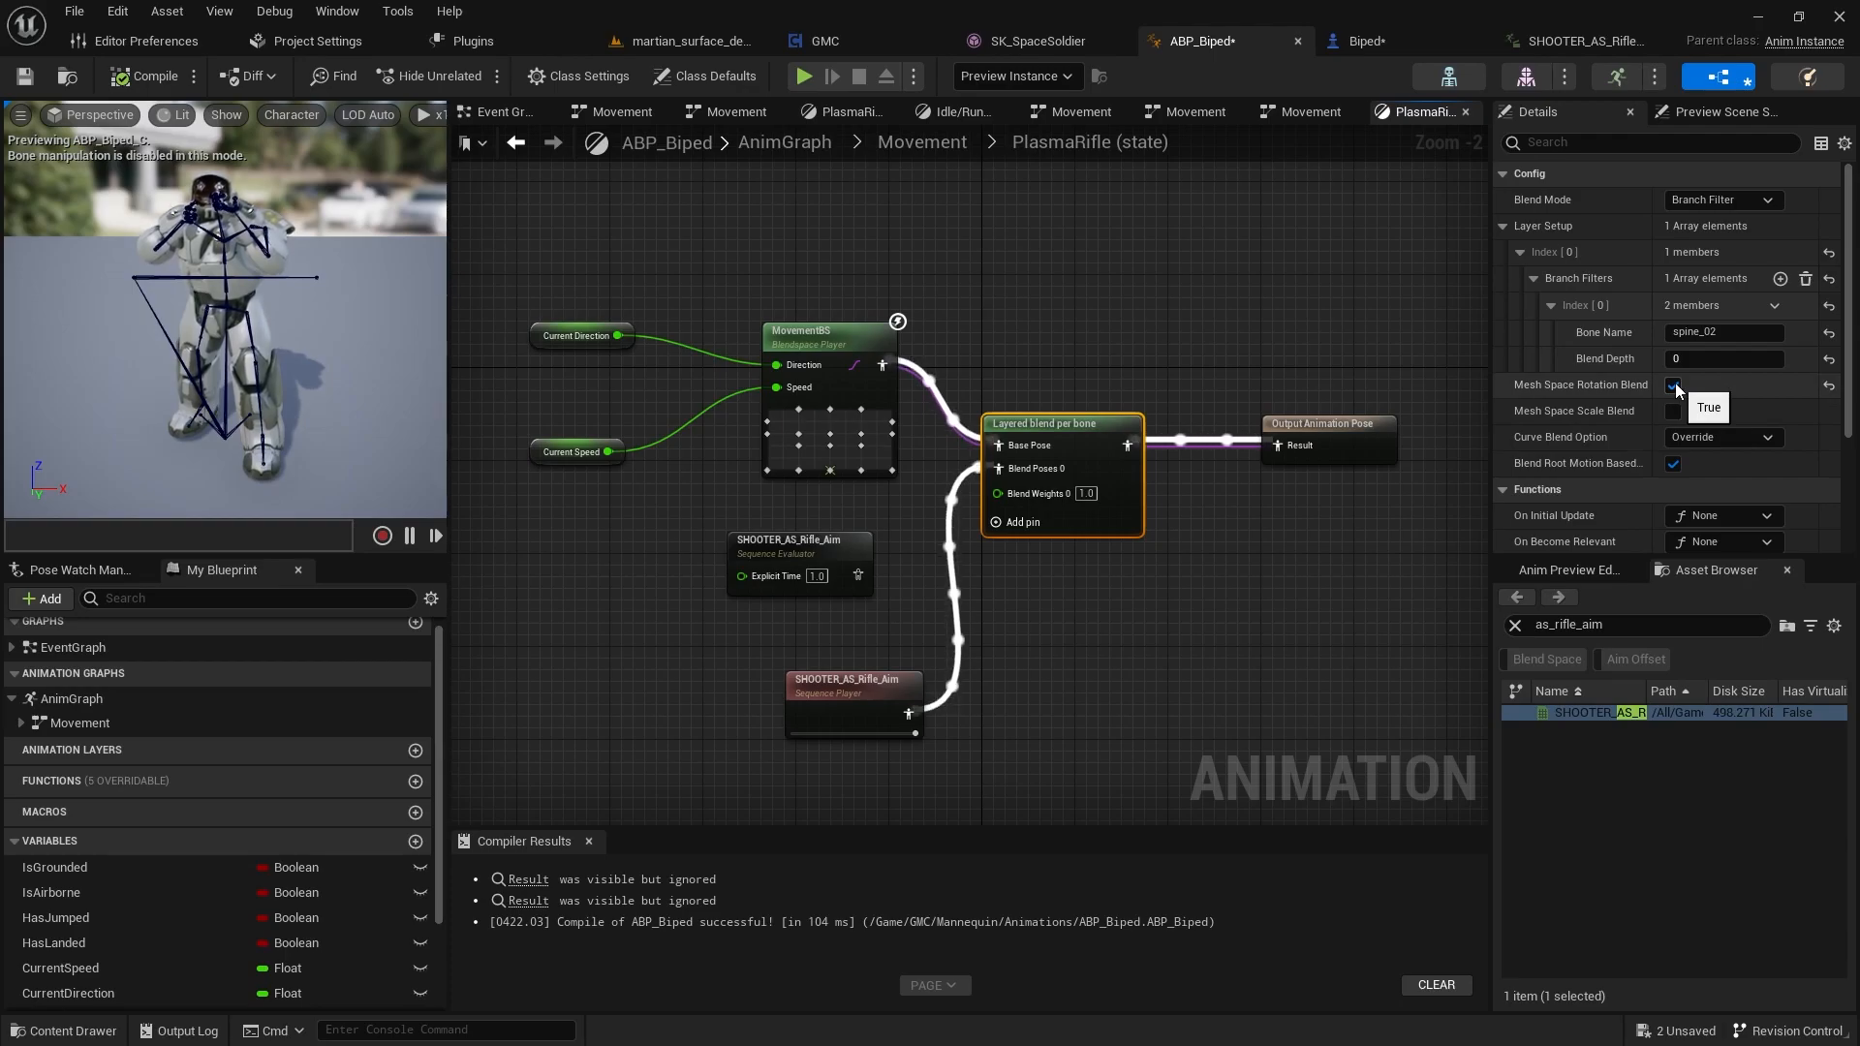
click(1674, 384)
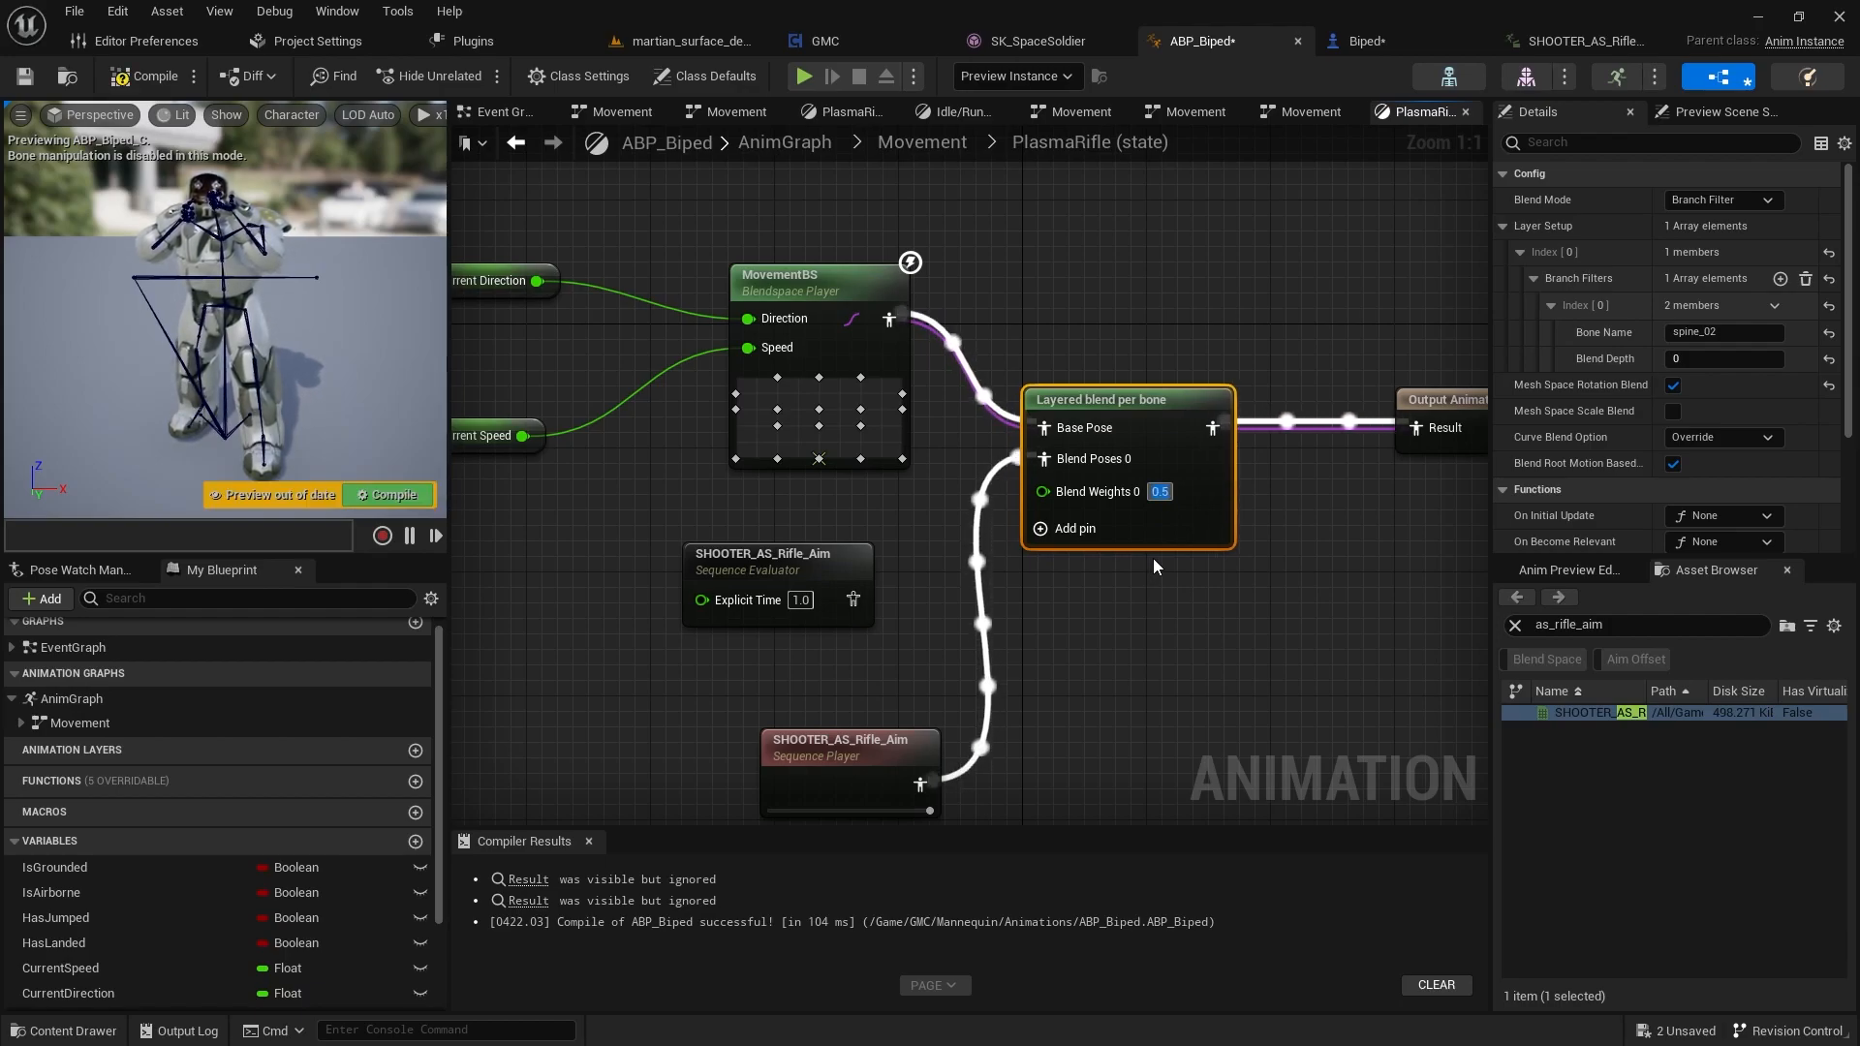
mouse_move(149, 97)
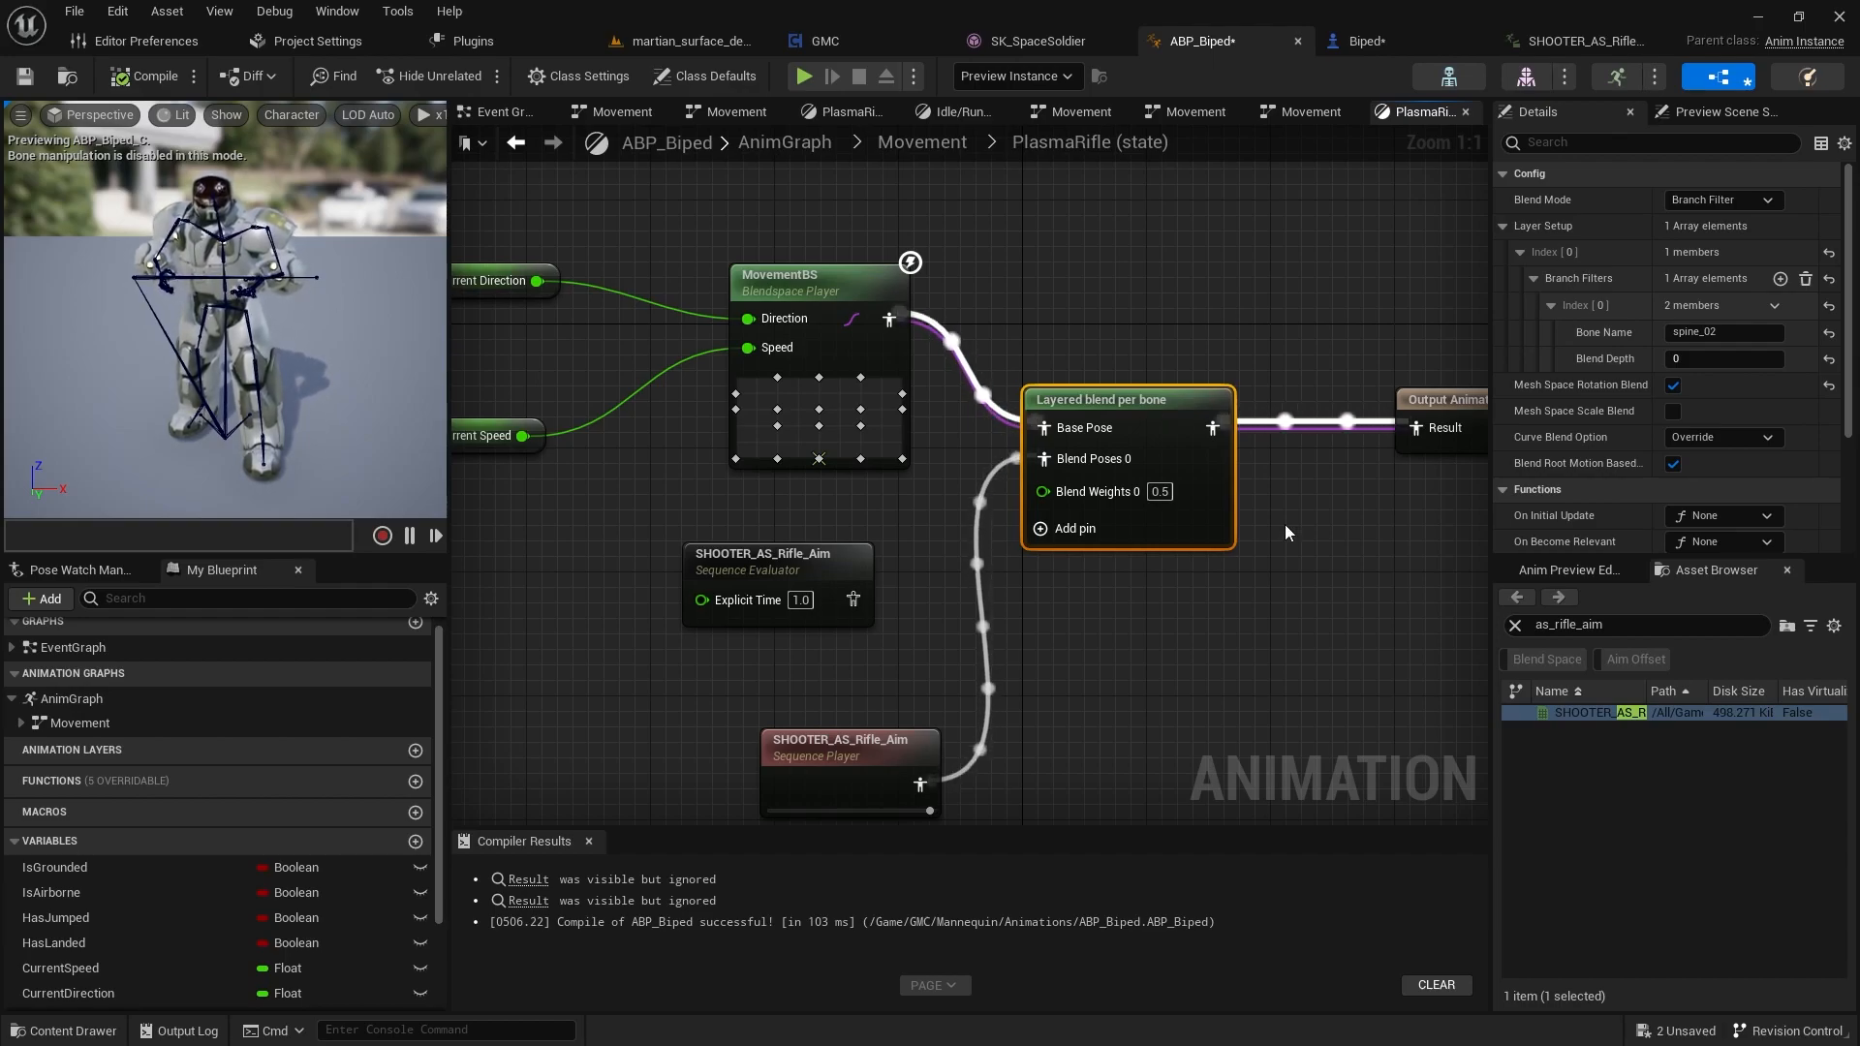
mouse_move(1005, 527)
text(1)
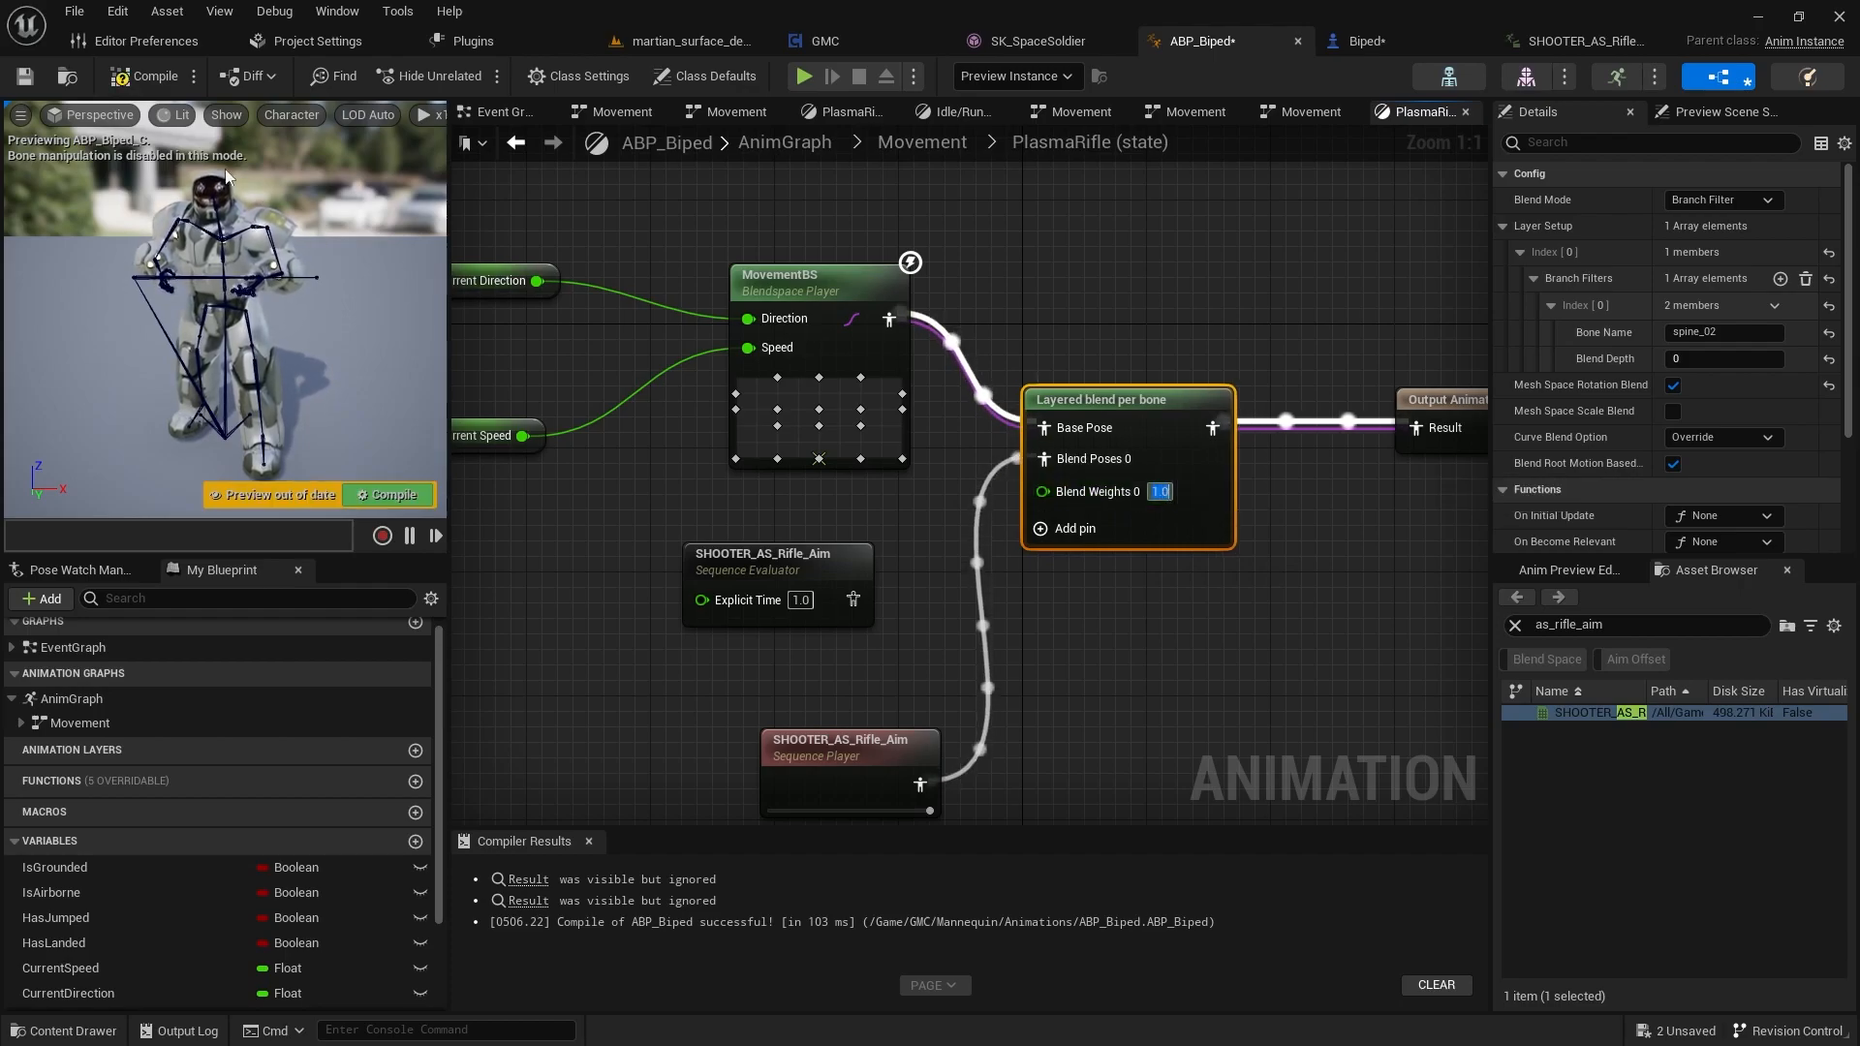
click(388, 494)
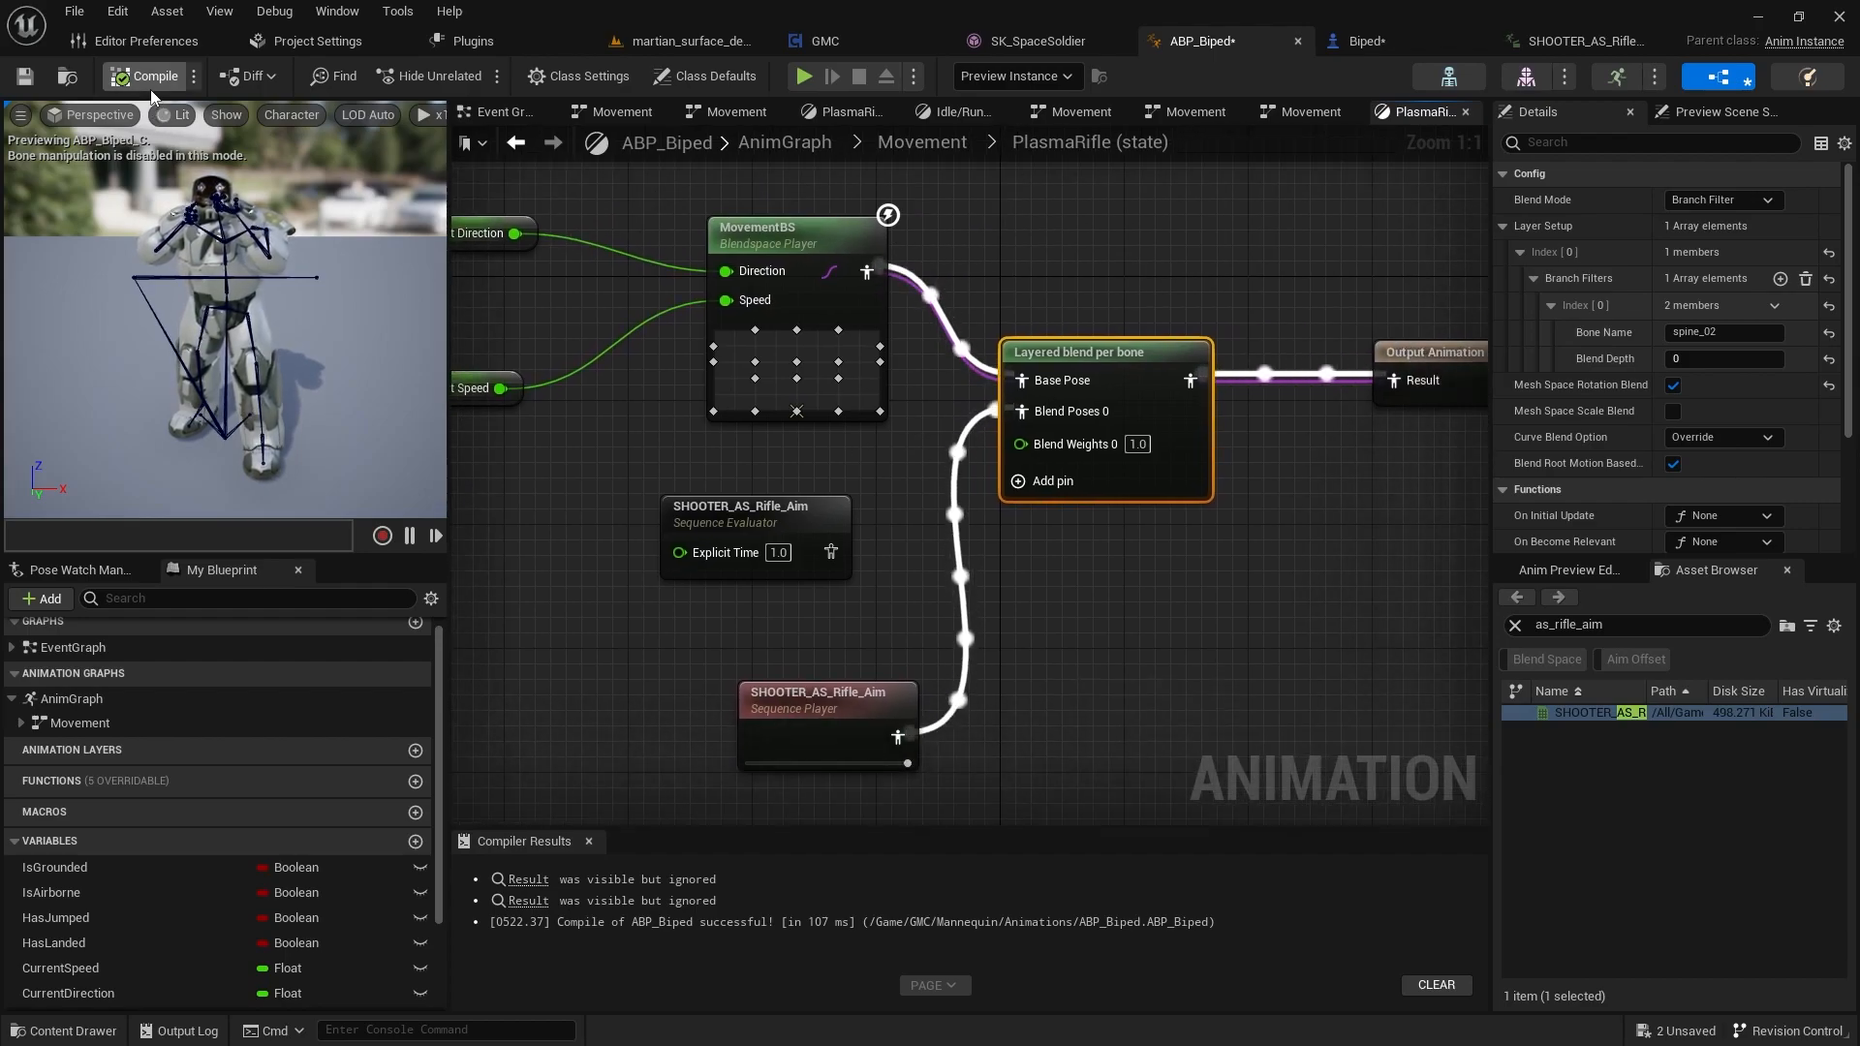
click(151, 75)
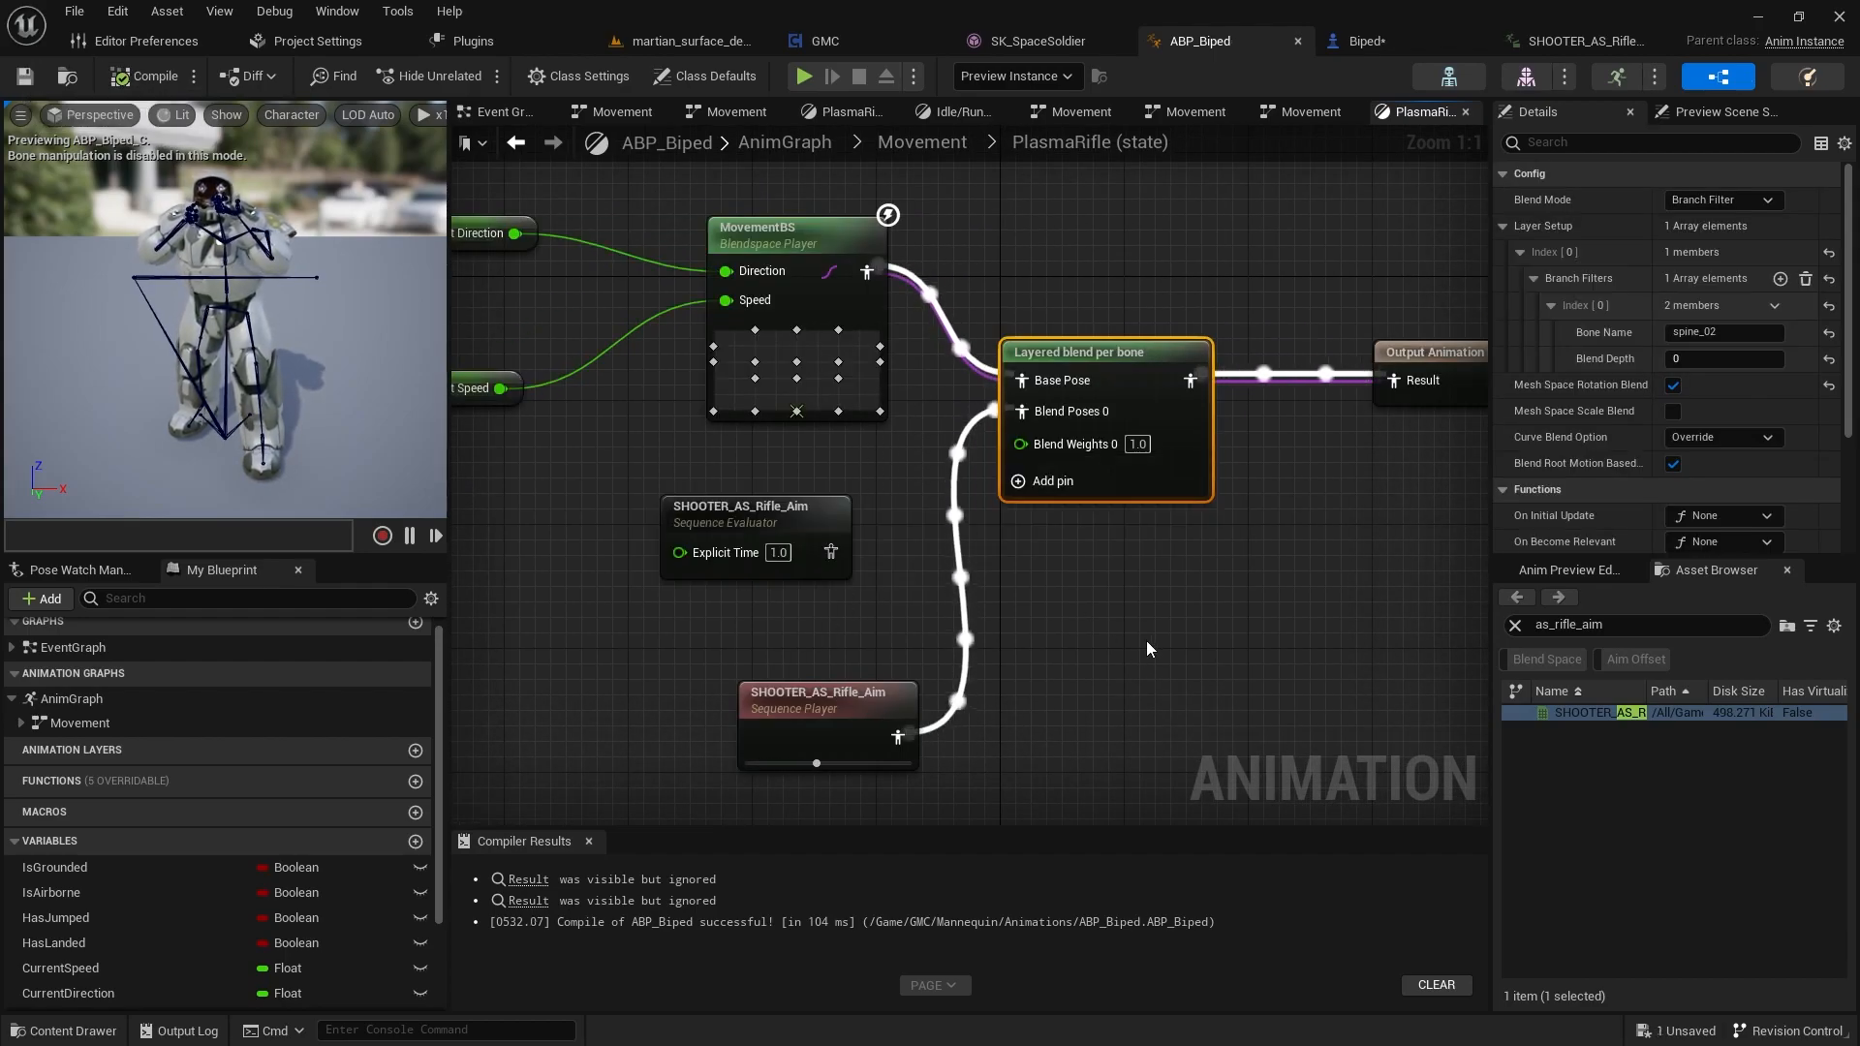